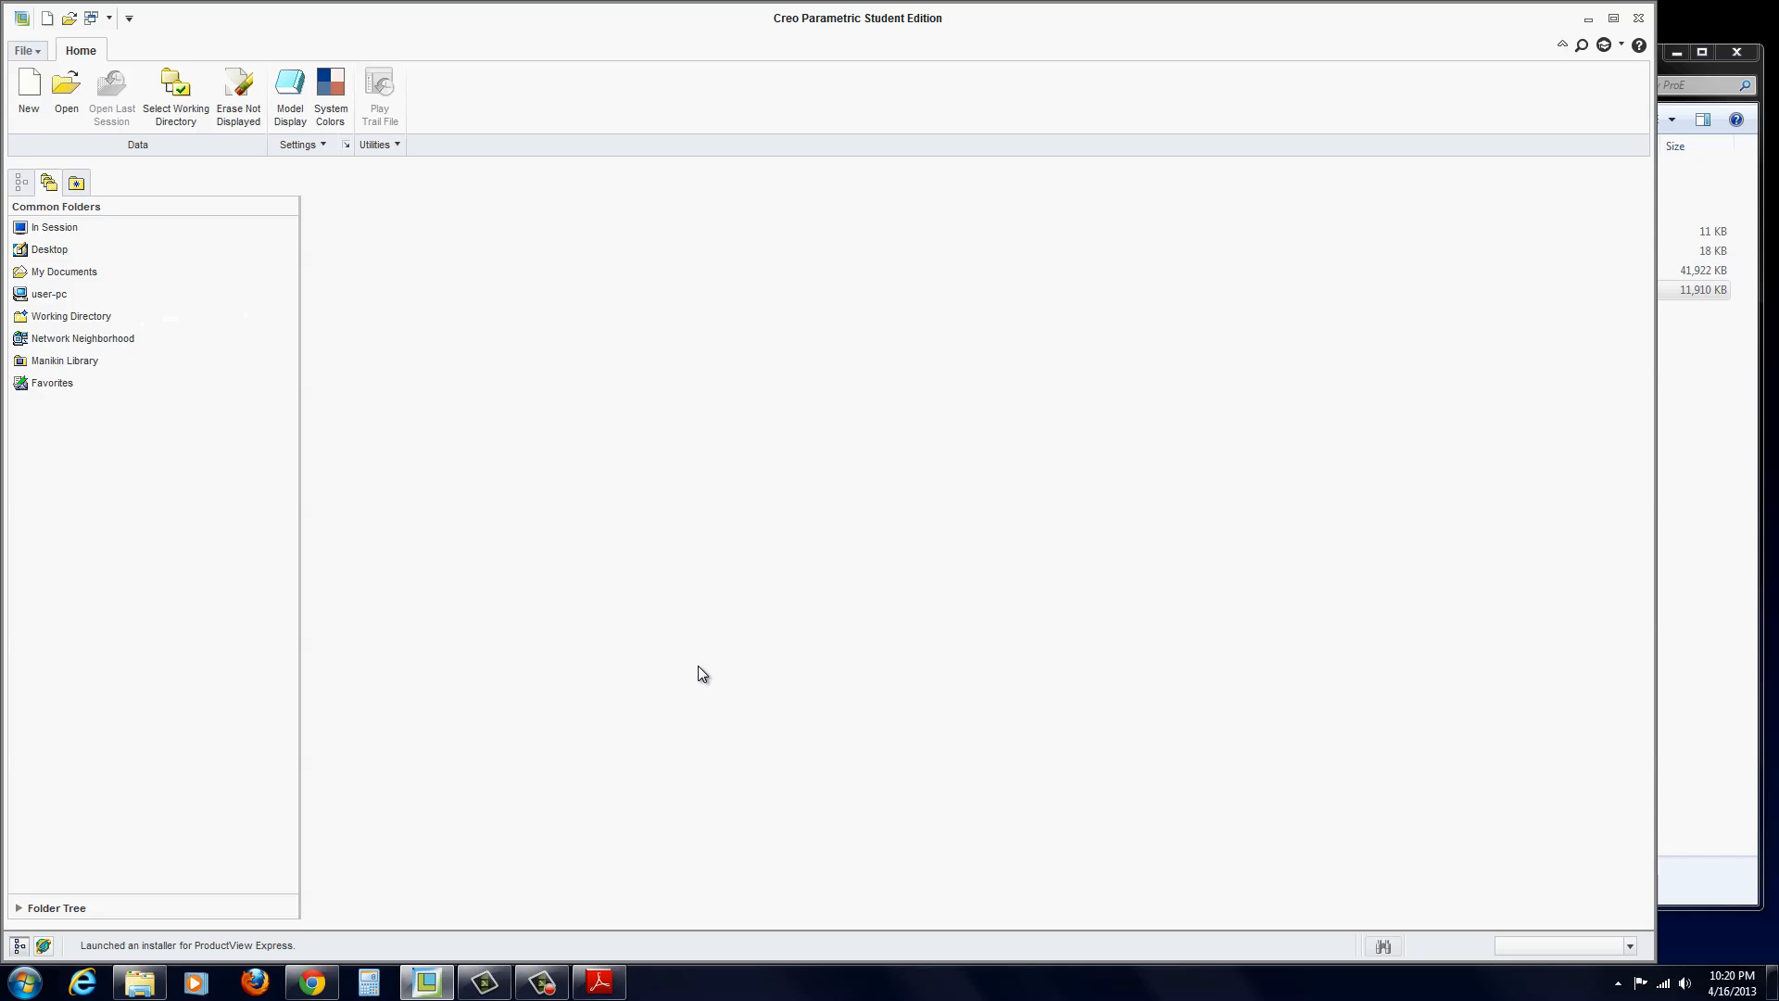
{"action": "mouse_move", "coordinate": [1692, 529]}
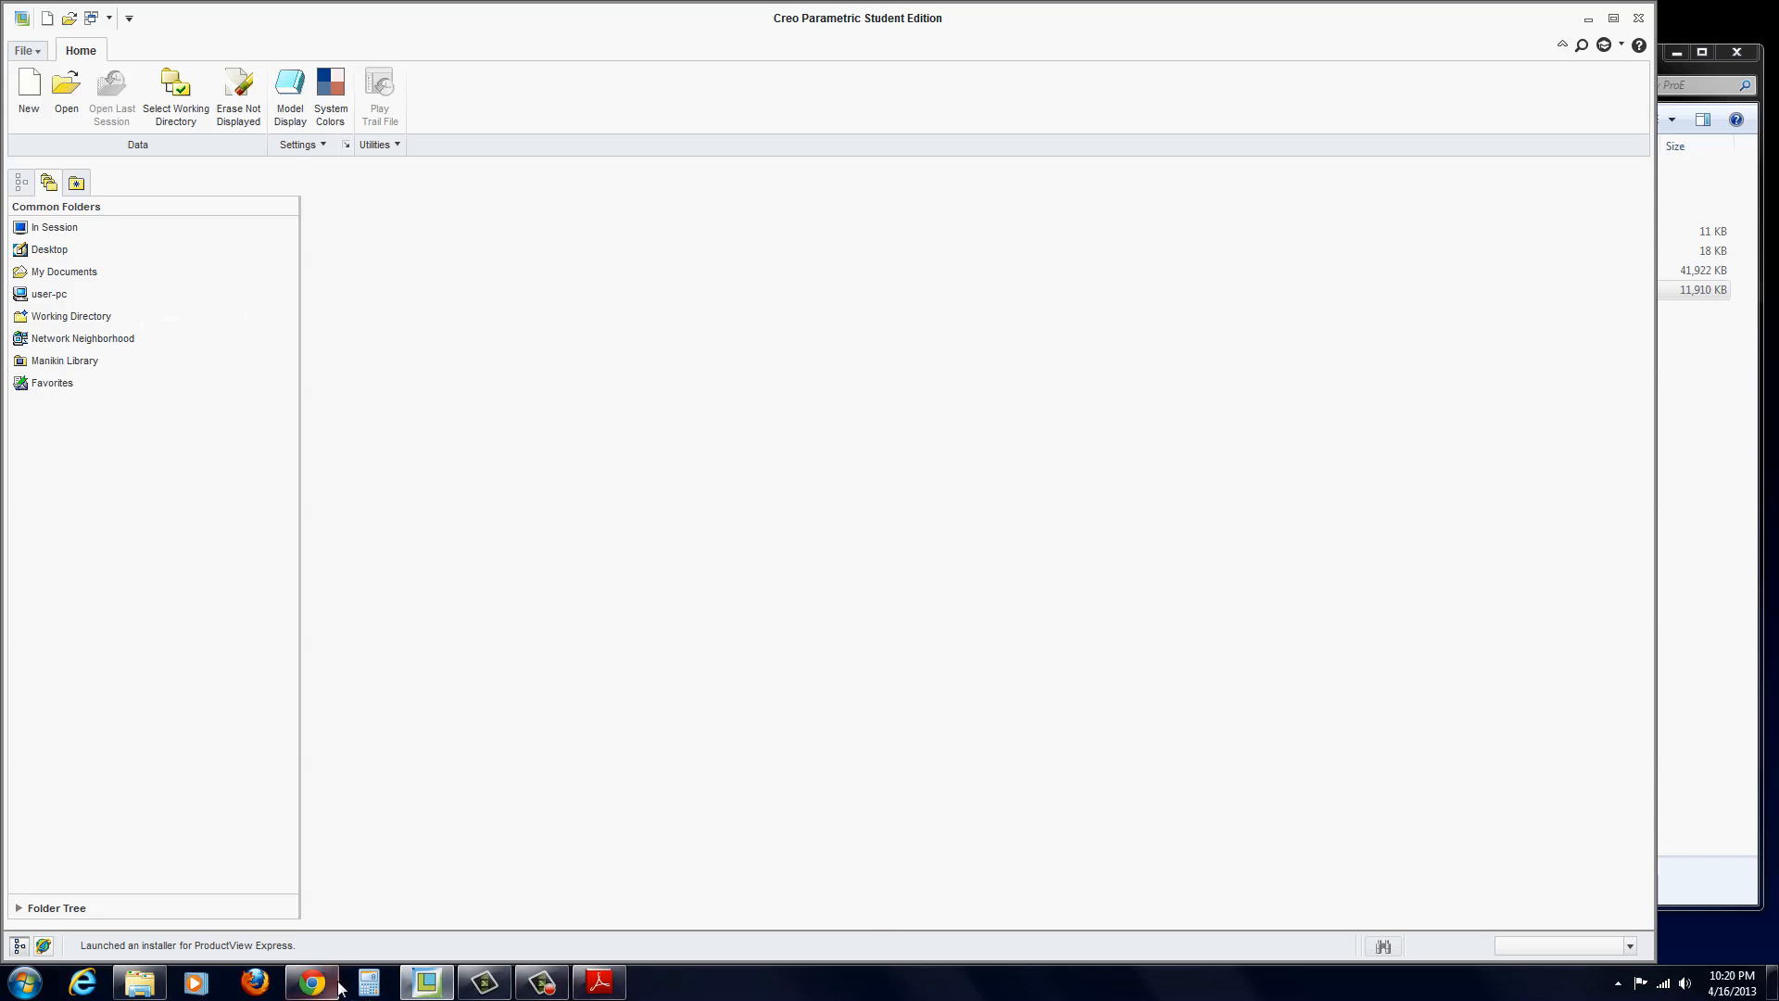
{"action": "mouse_move", "coordinate": [311, 981]}
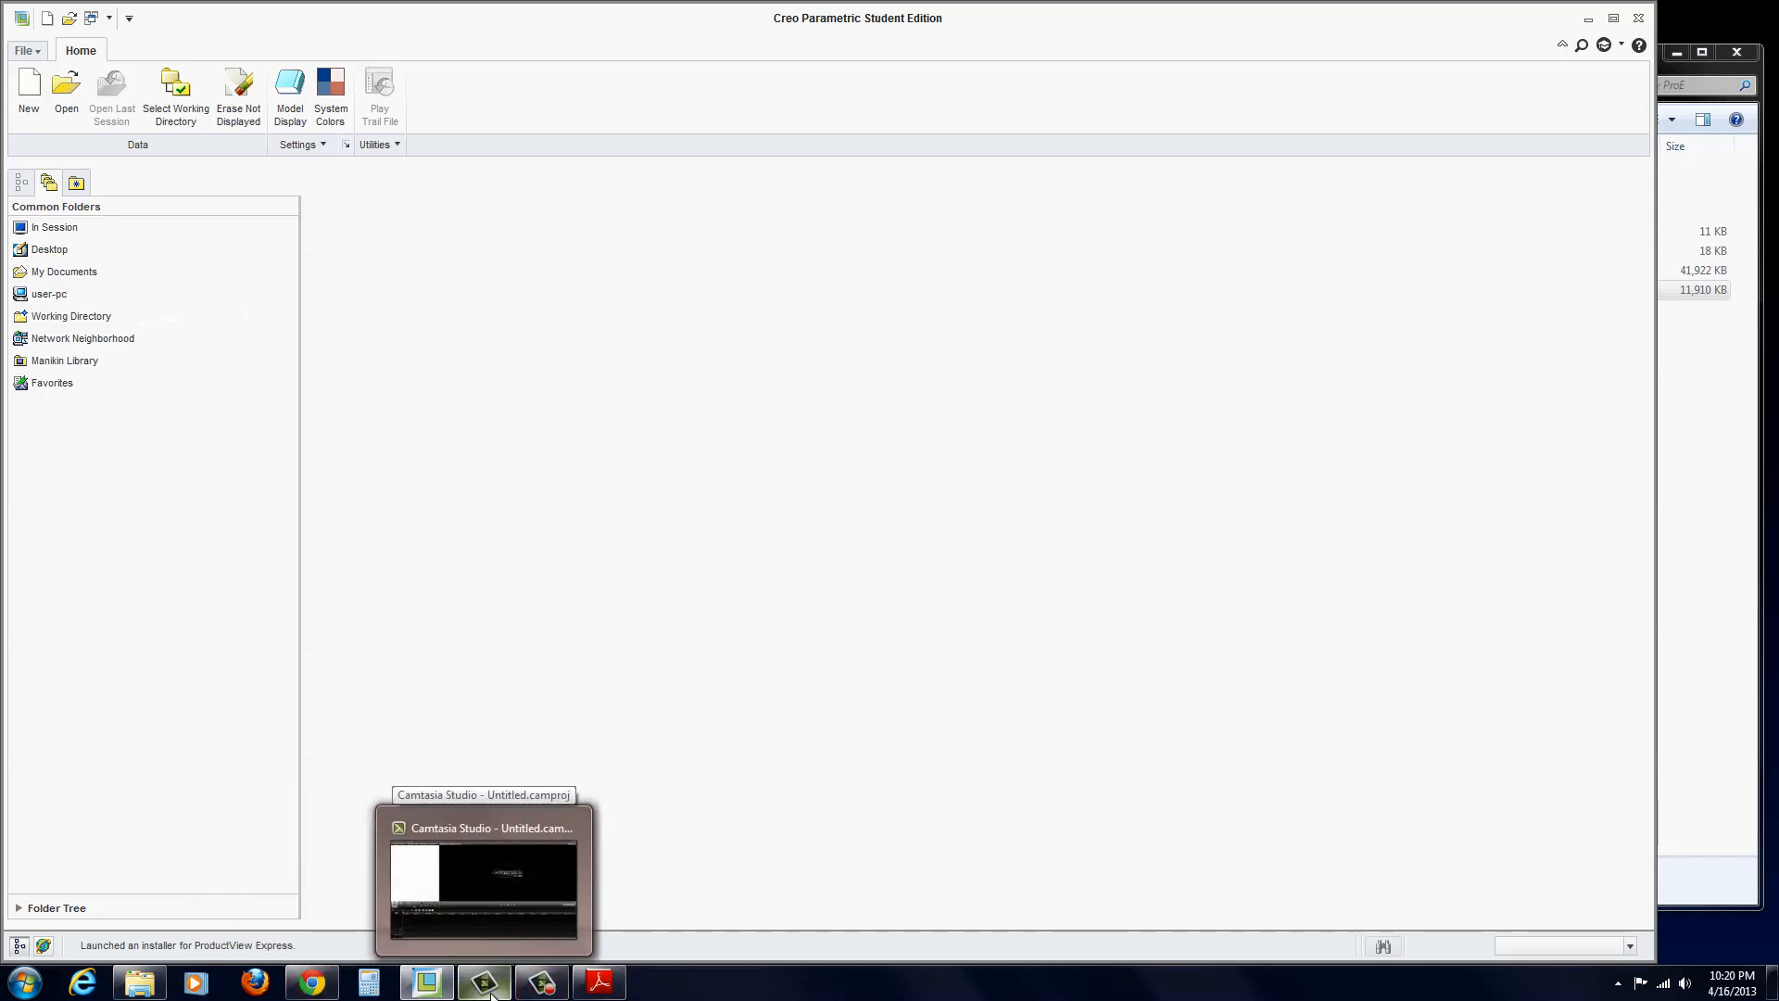
- Switch from the Adobe Reader exercise back to Creo Parametric
{"action": "left_click", "coordinate": [598, 981]}
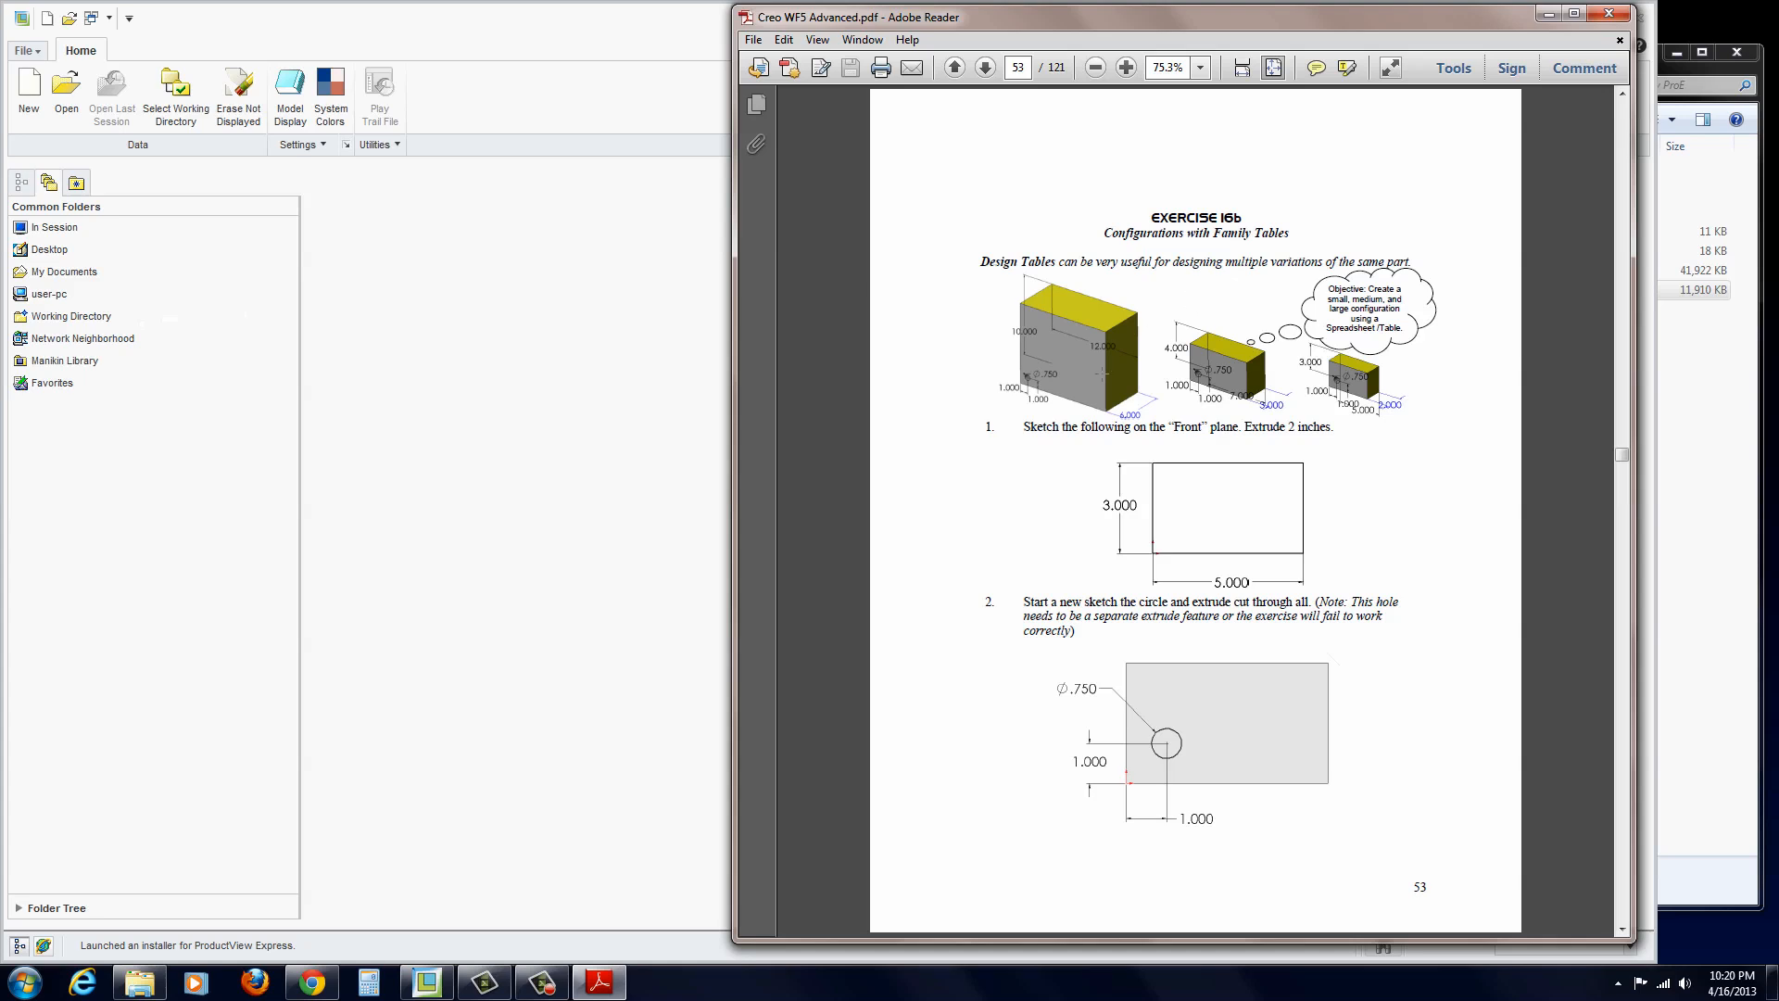
{"action": "mouse_move", "coordinate": [1184, 181]}
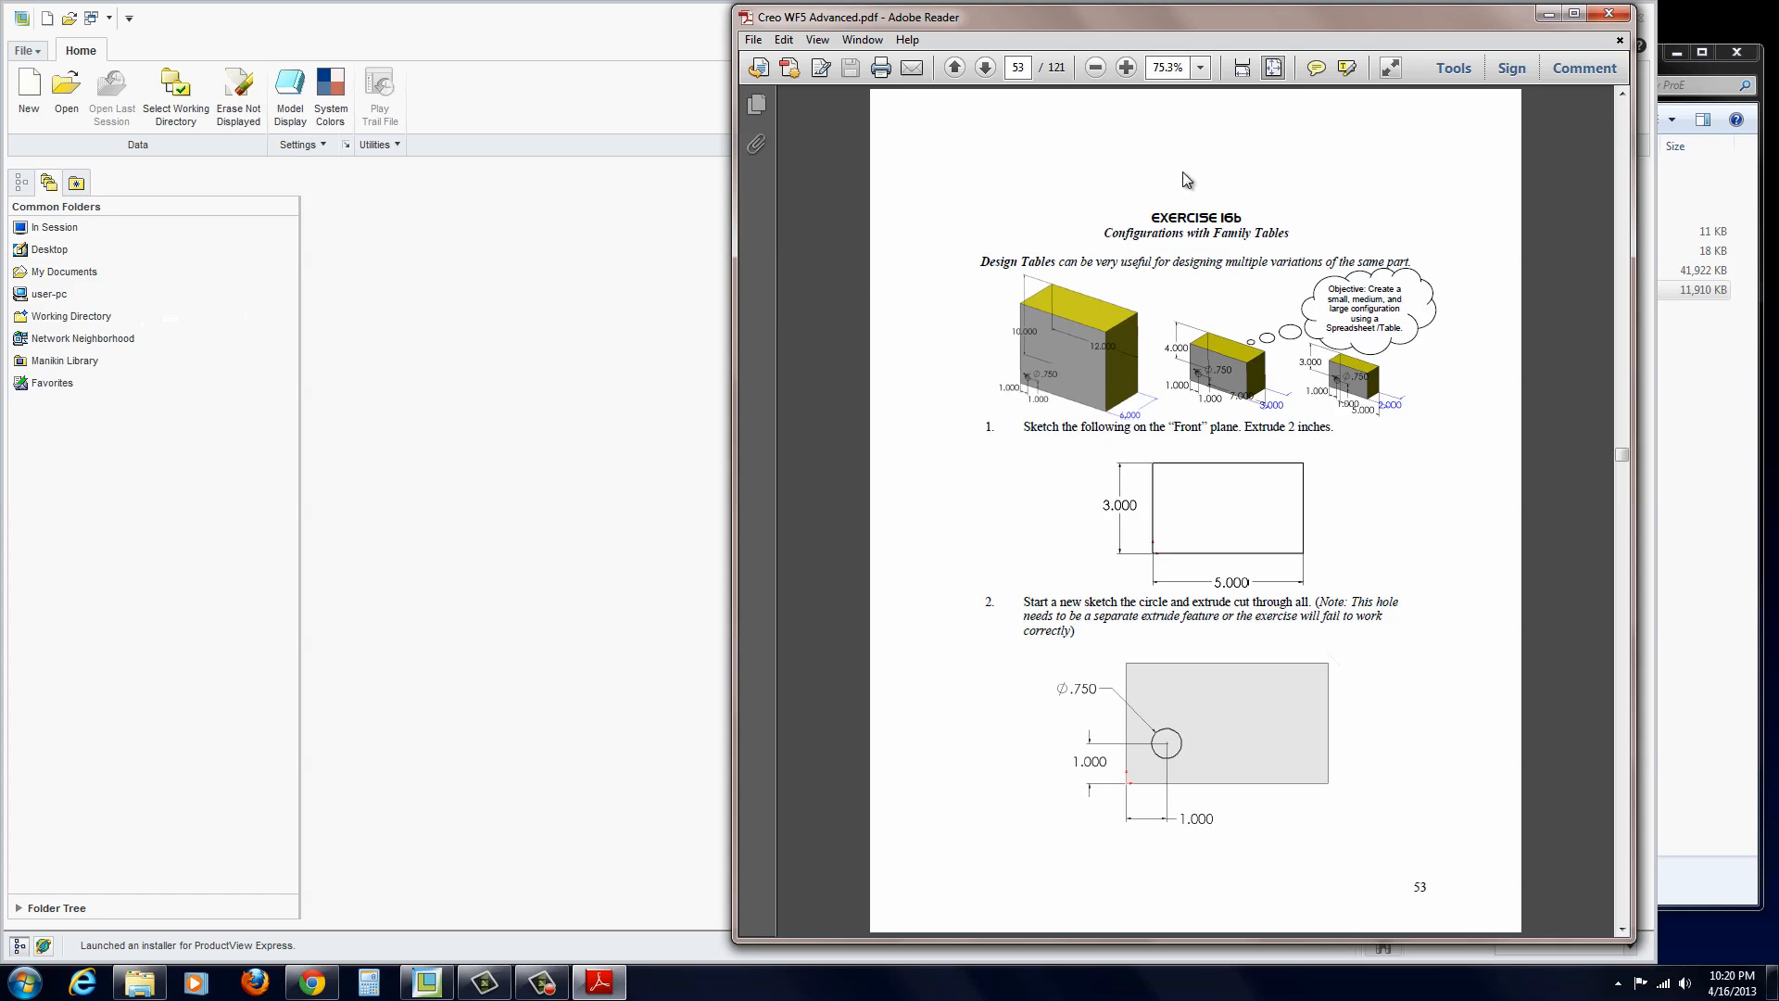
{"action": "mouse_move", "coordinate": [547, 333]}
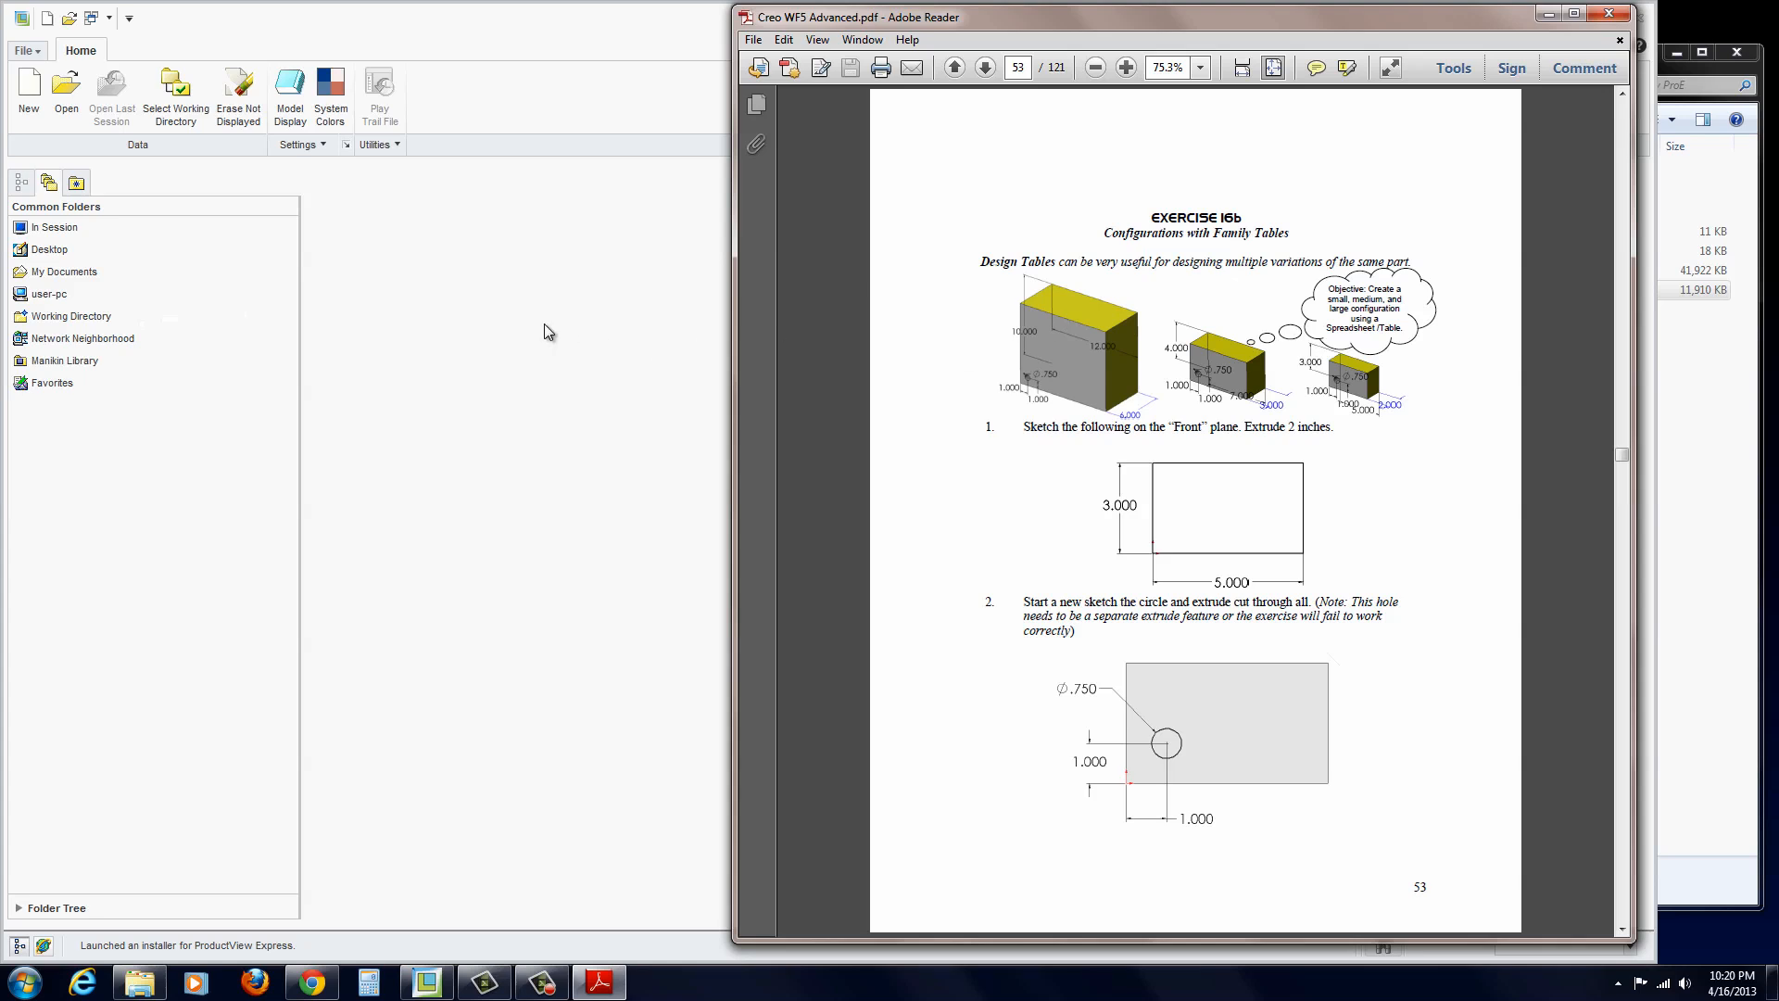
{"action": "mouse_move", "coordinate": [451, 359]}
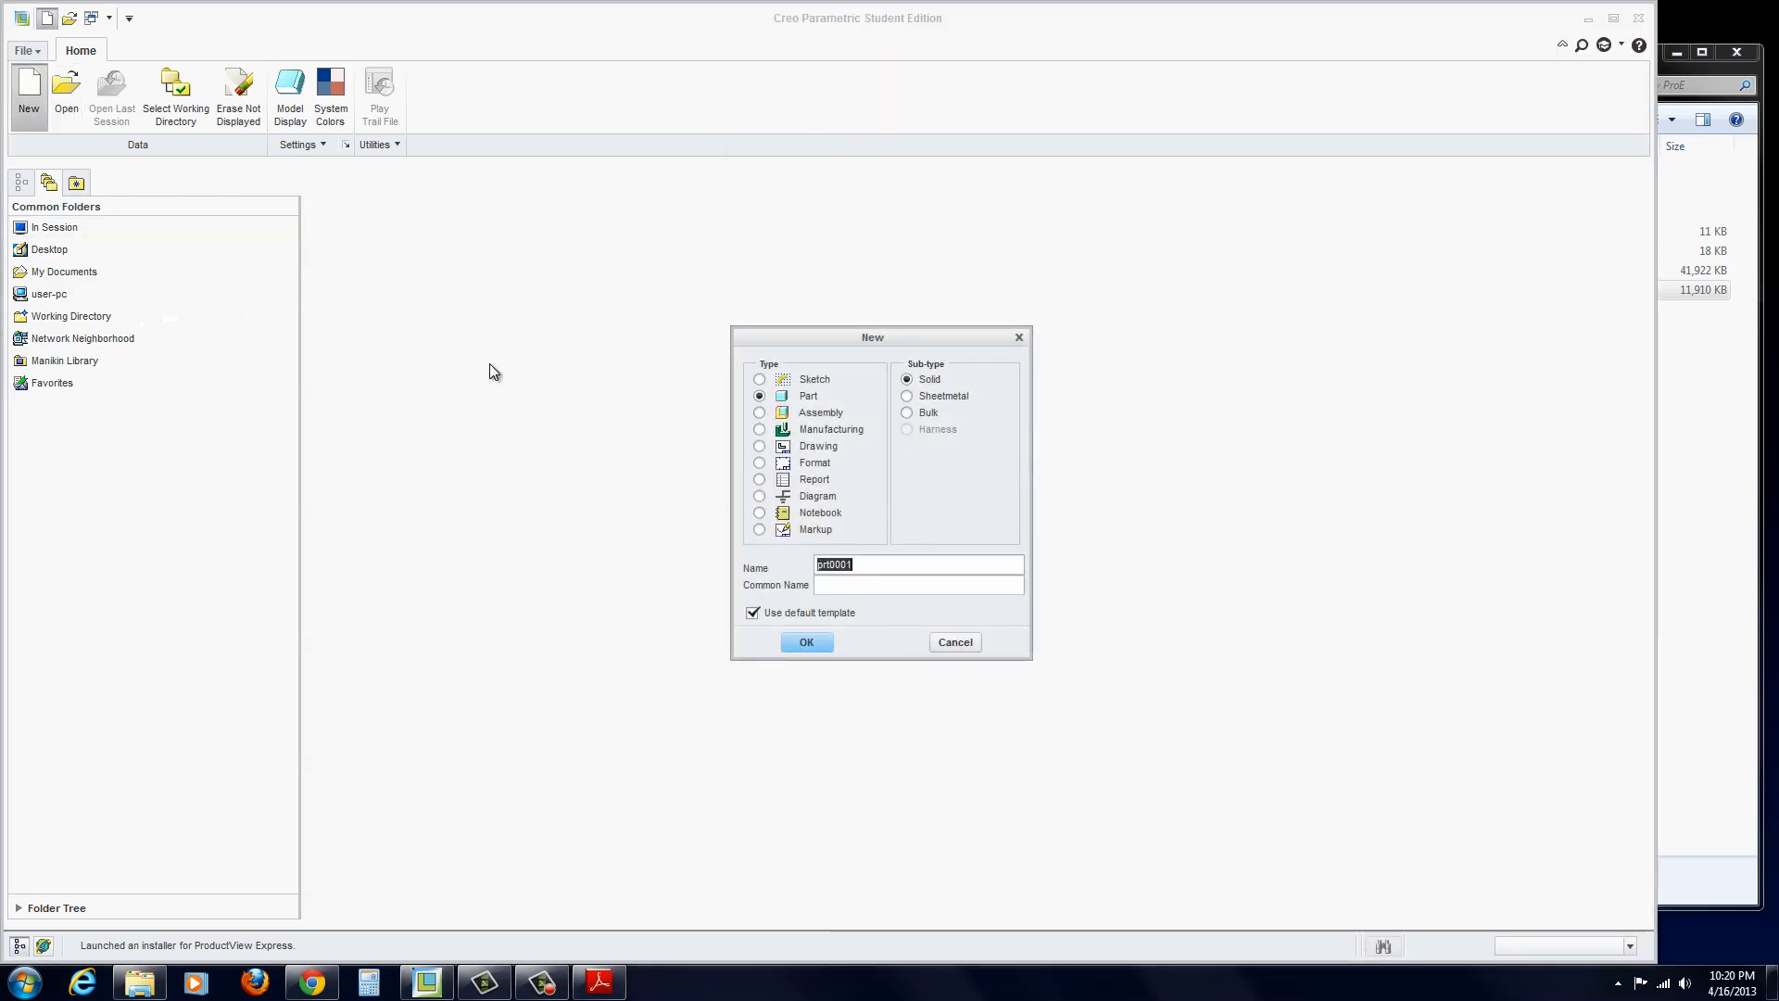
{"action": "mouse_move", "coordinate": [830, 535]}
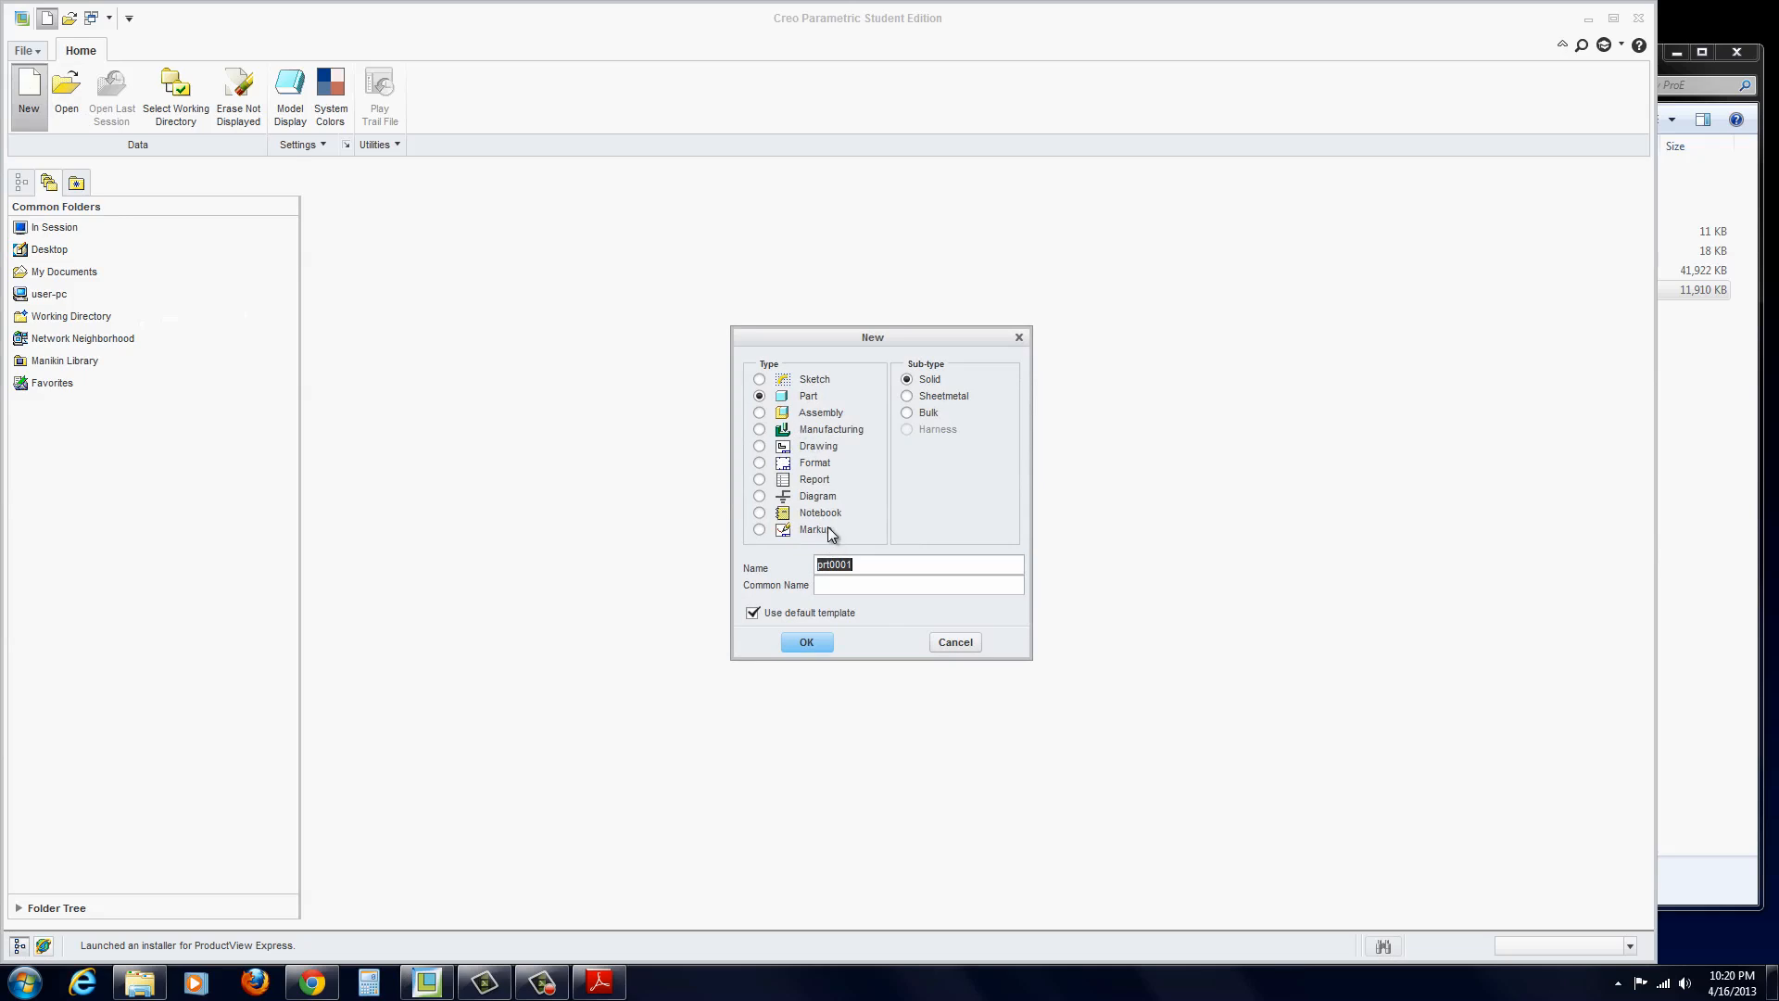
- Create a new solid part named E18 with the default template
{"action": "type", "text": "E18"}
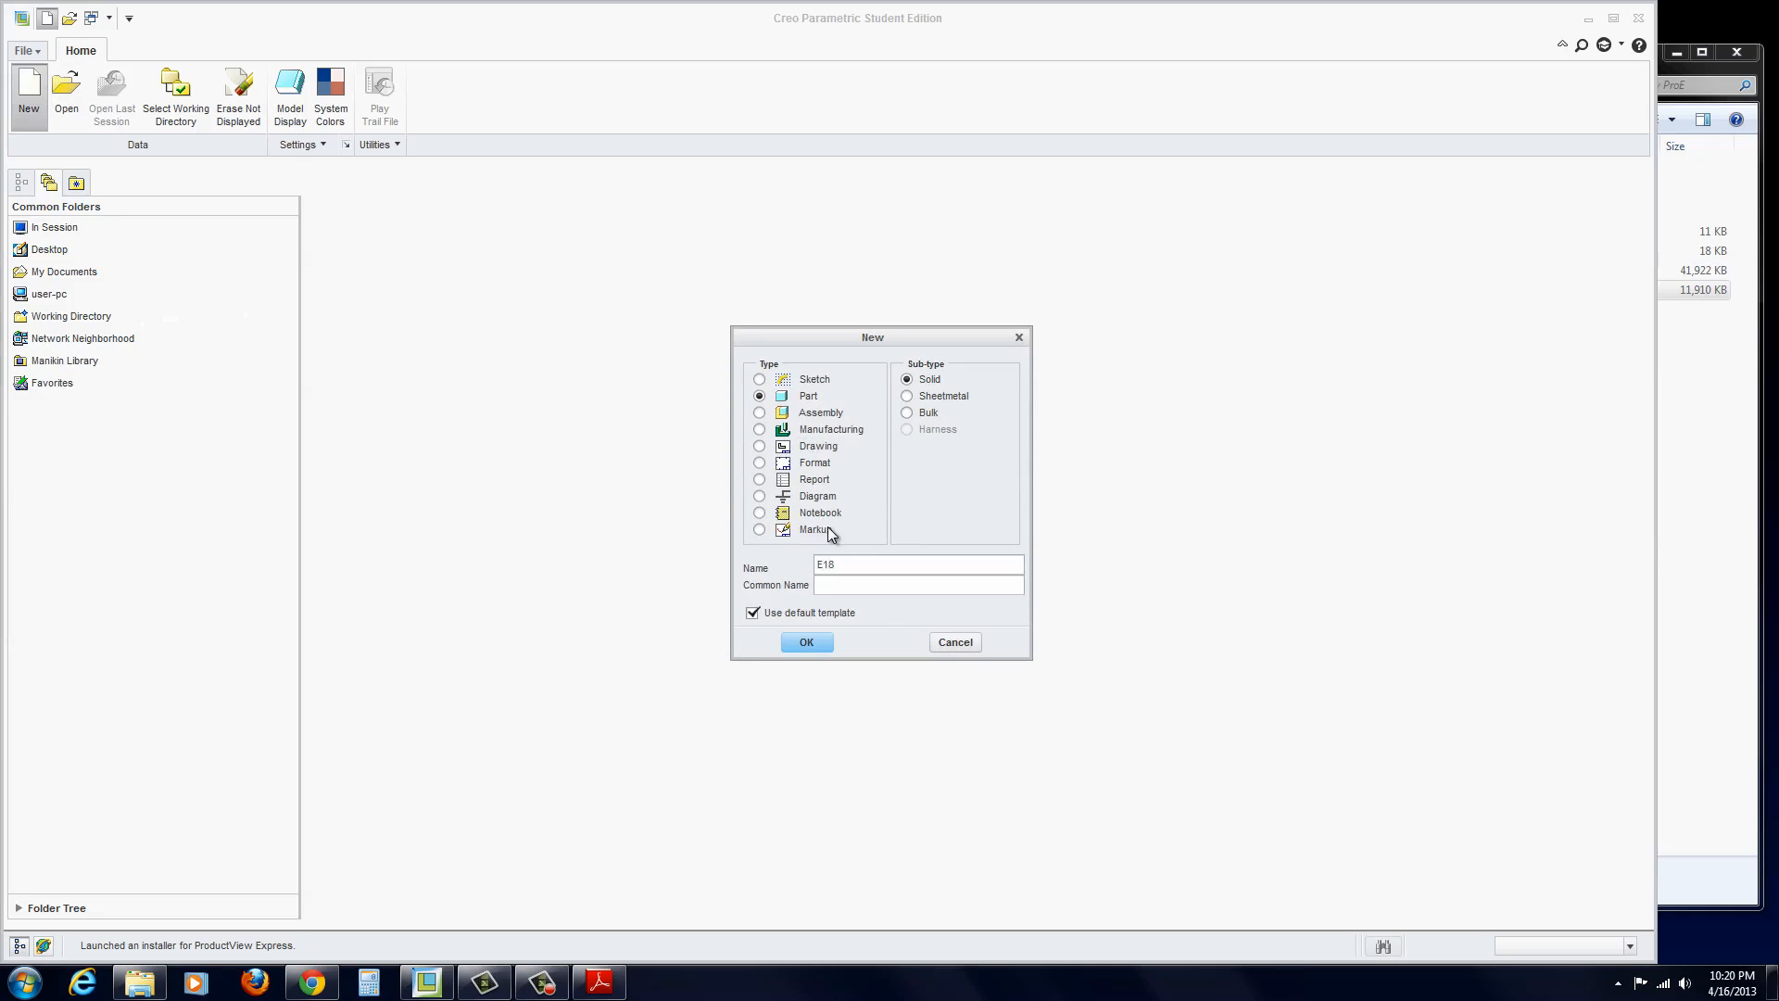
{"action": "left_click", "coordinate": [805, 641]}
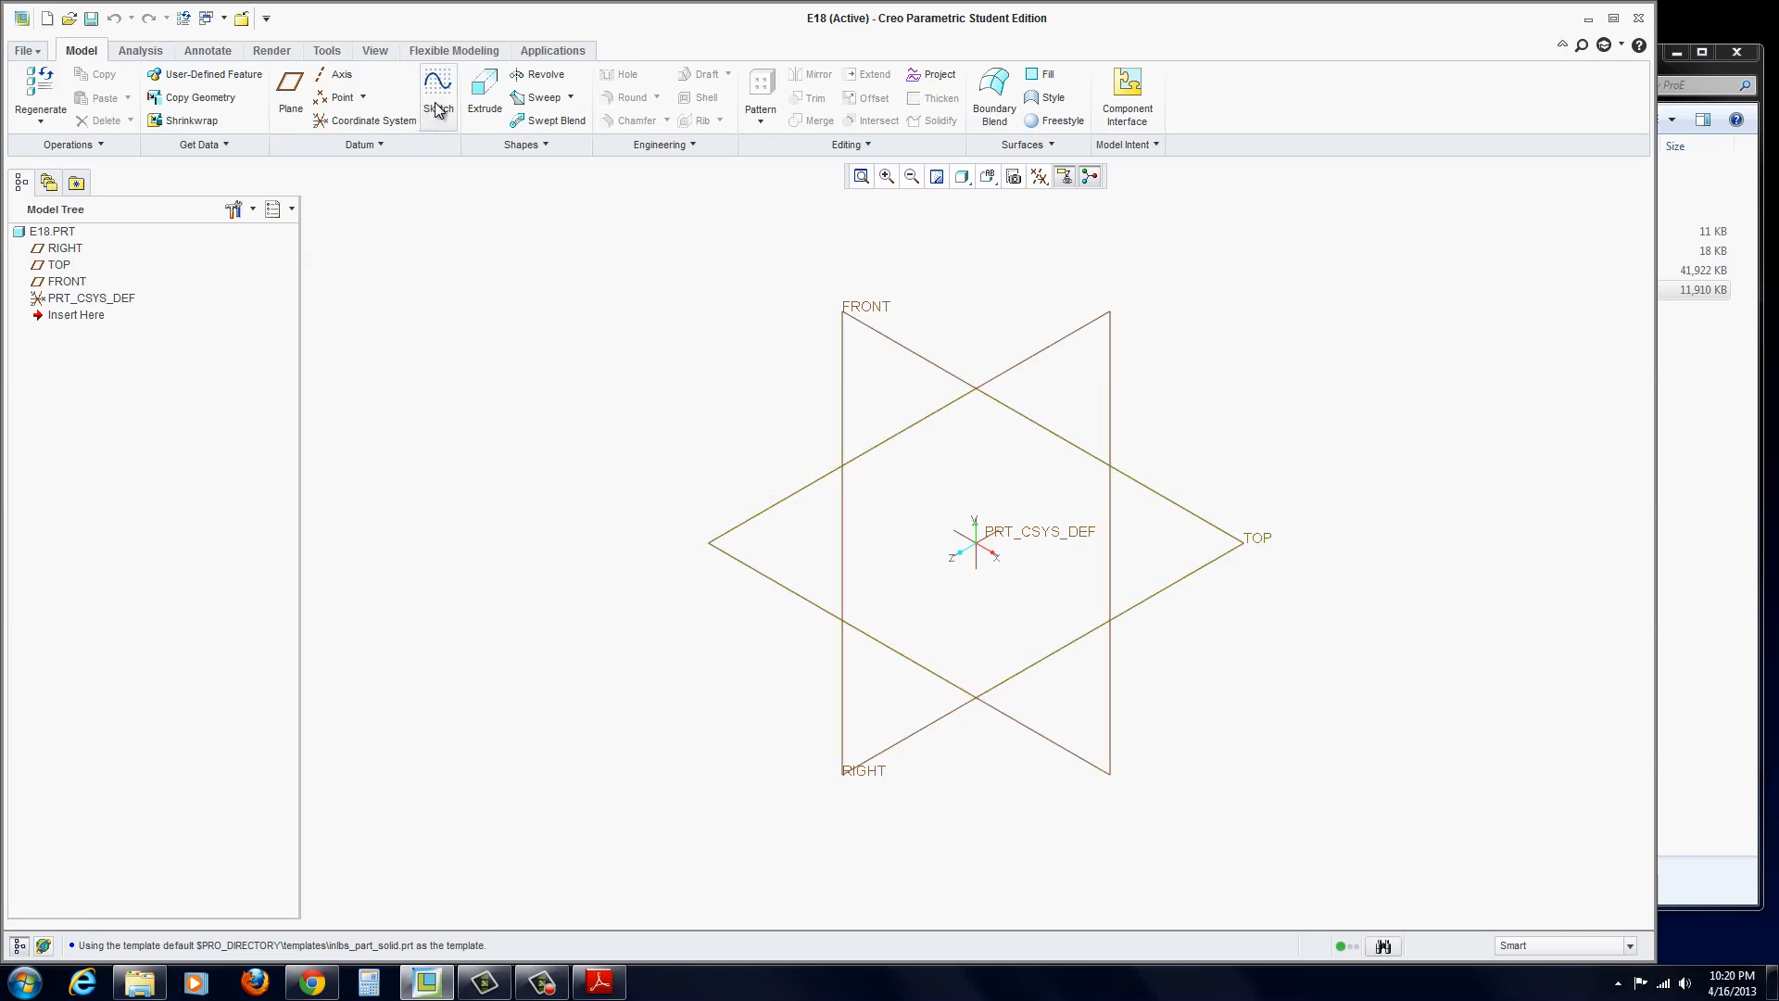
- Start a new extrude feature to be sketched on the FRONT plane
{"action": "left_click", "coordinate": [484, 96]}
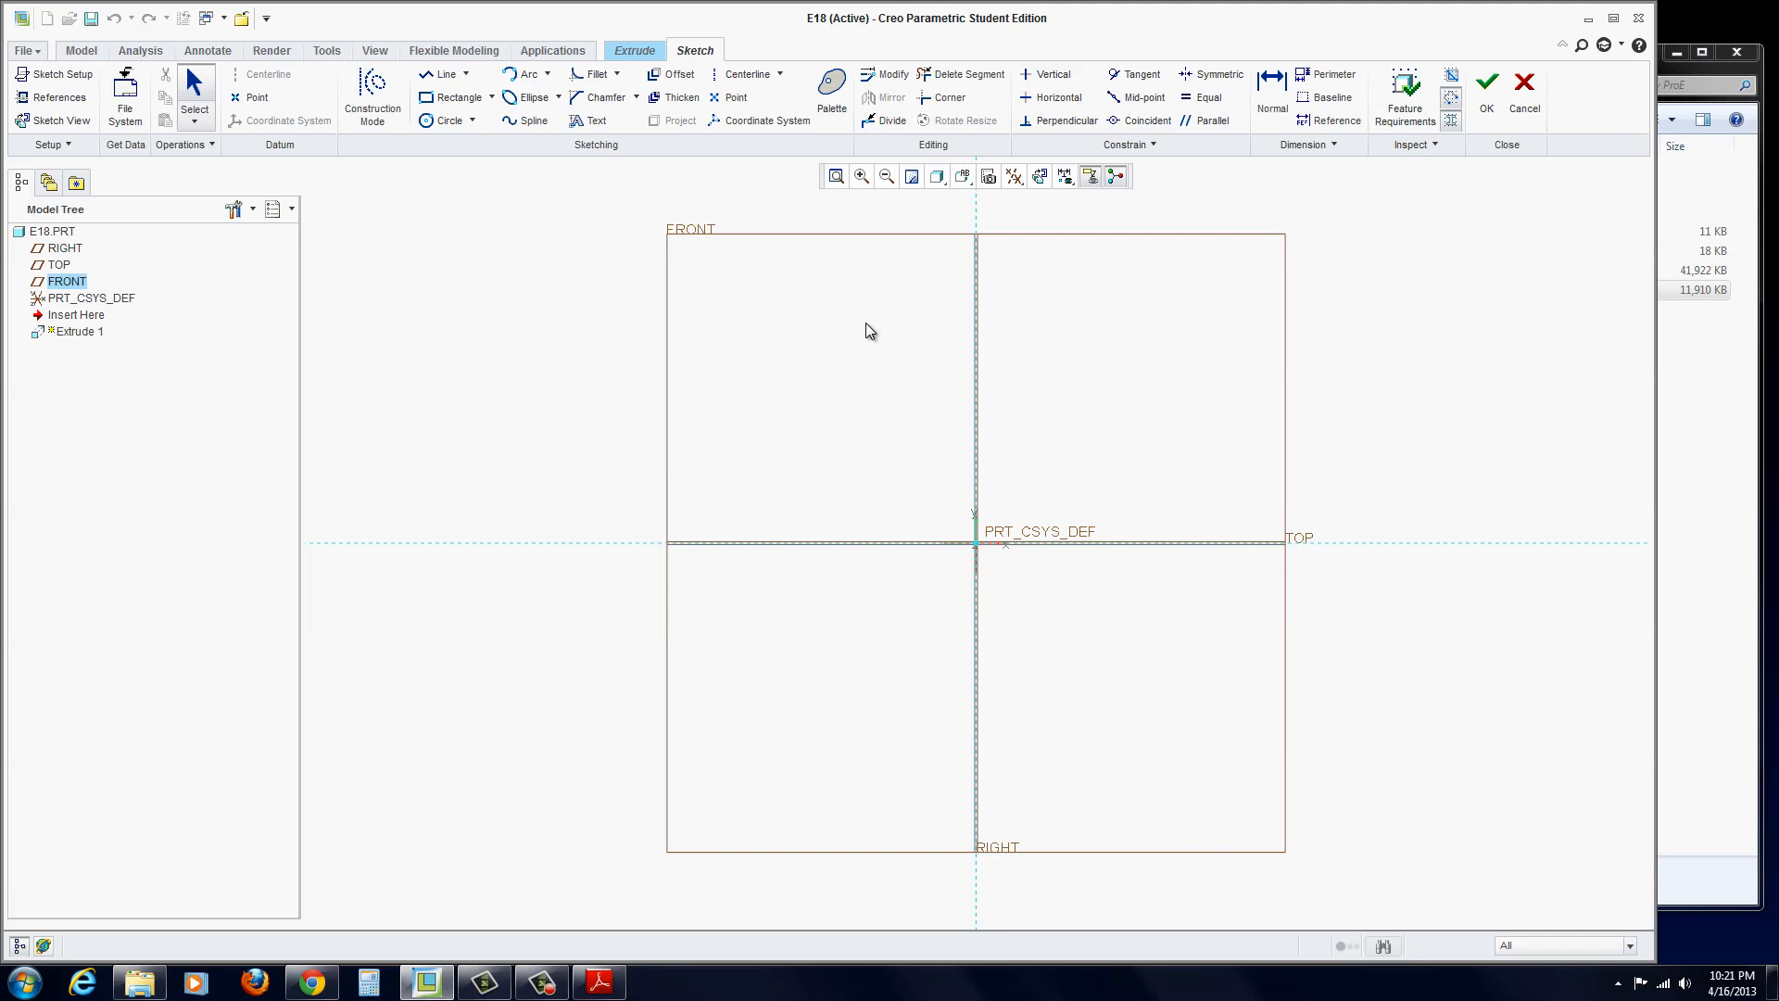
{"action": "mouse_move", "coordinate": [79, 357]}
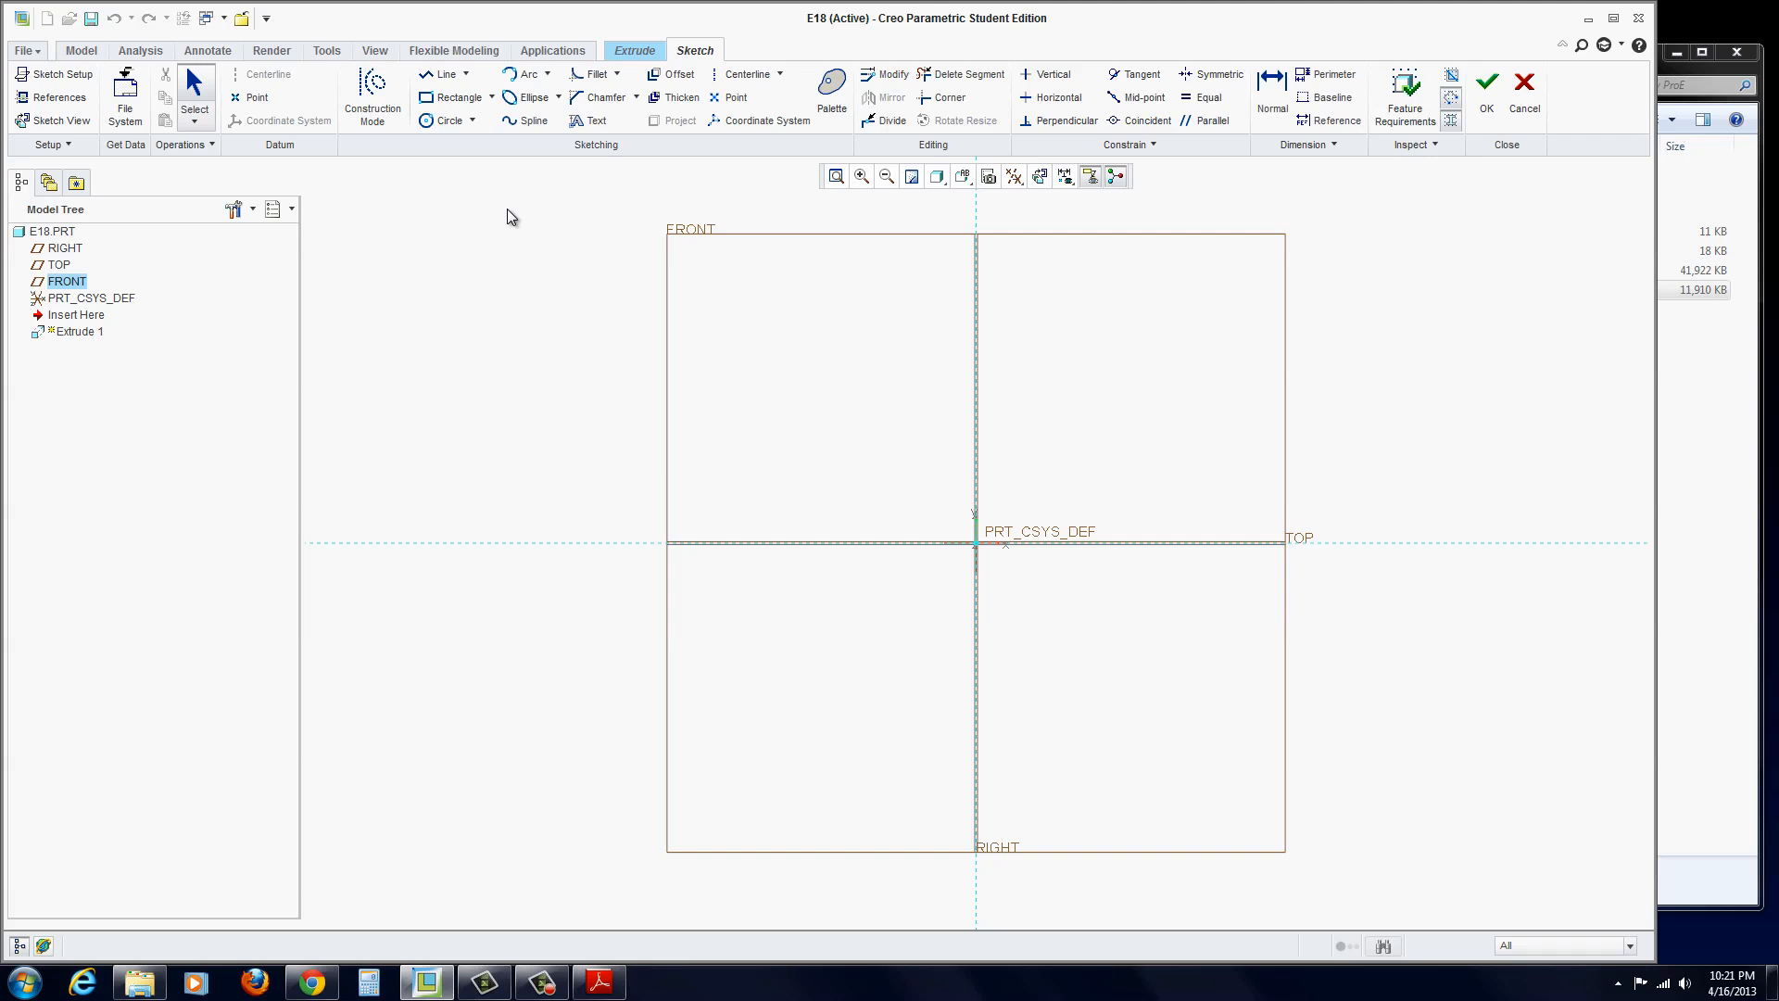
{"action": "mouse_move", "coordinate": [454, 96]}
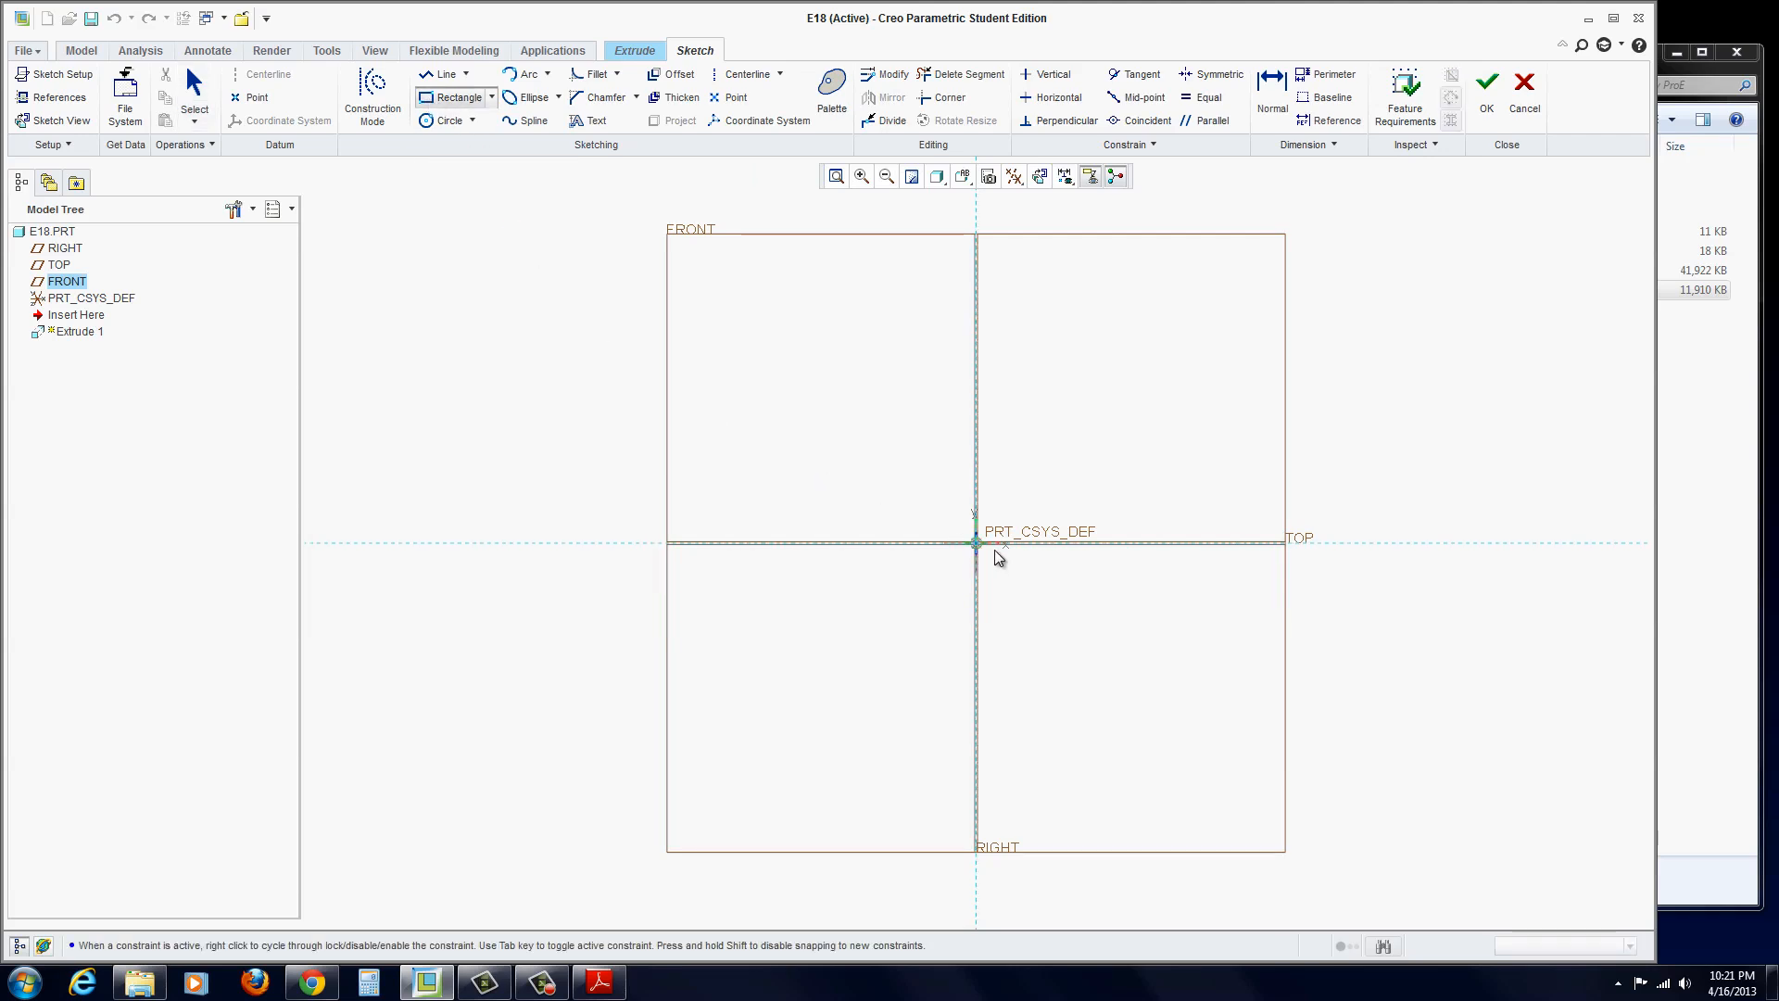
- Sketch a 5.00 by 3.00 rectangle from the origin and accept the profile
{"action": "left_click_drag", "start_coordinate": [975, 546], "coordinate": [1123, 480]}
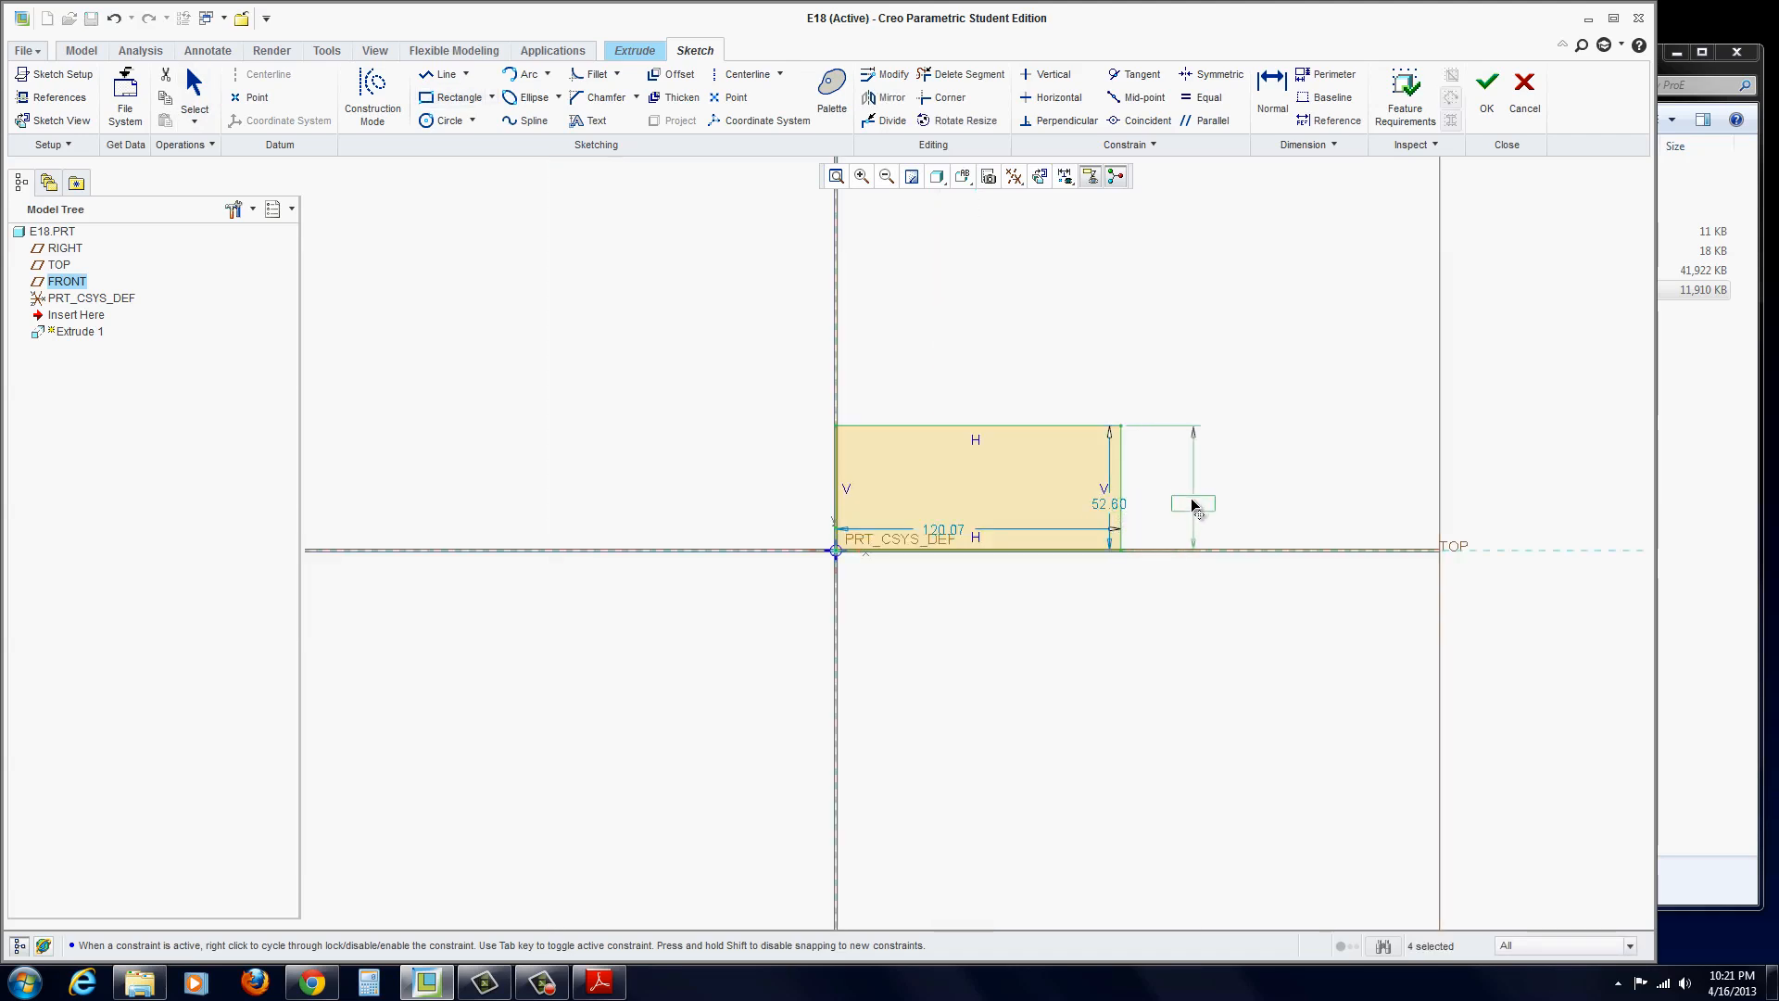
{"action": "type", "text": "3.00"}
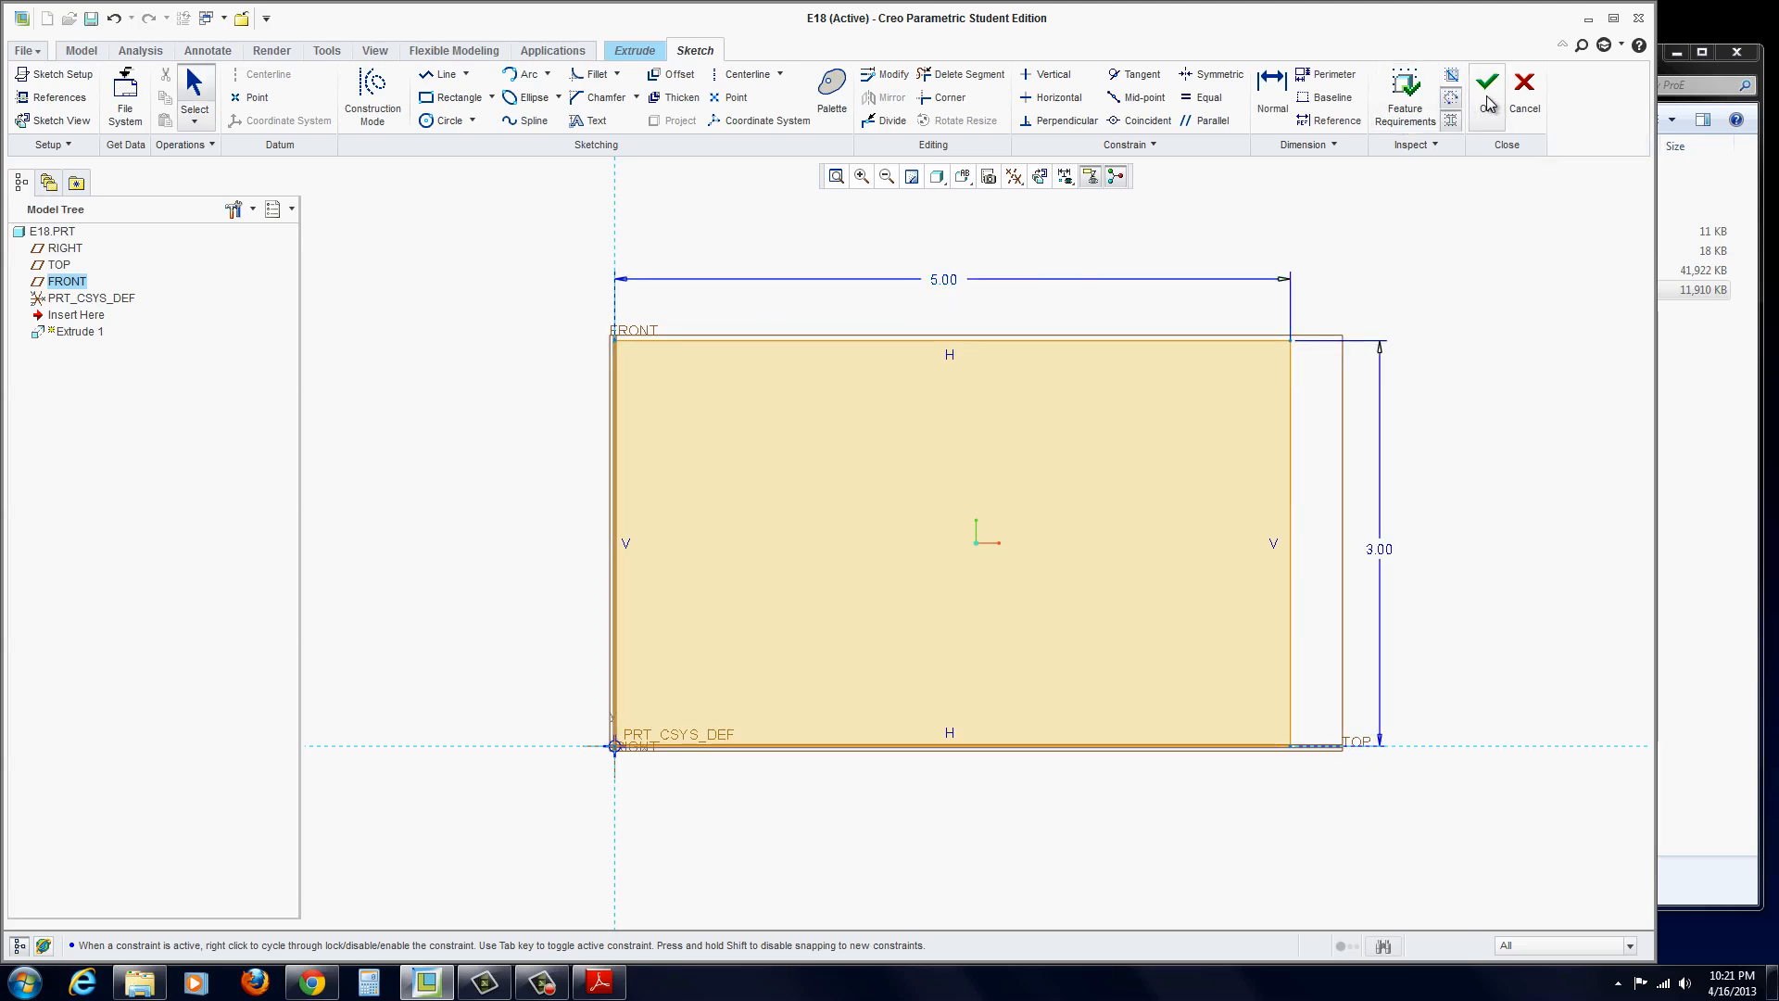
{"action": "left_click", "coordinate": [1485, 79]}
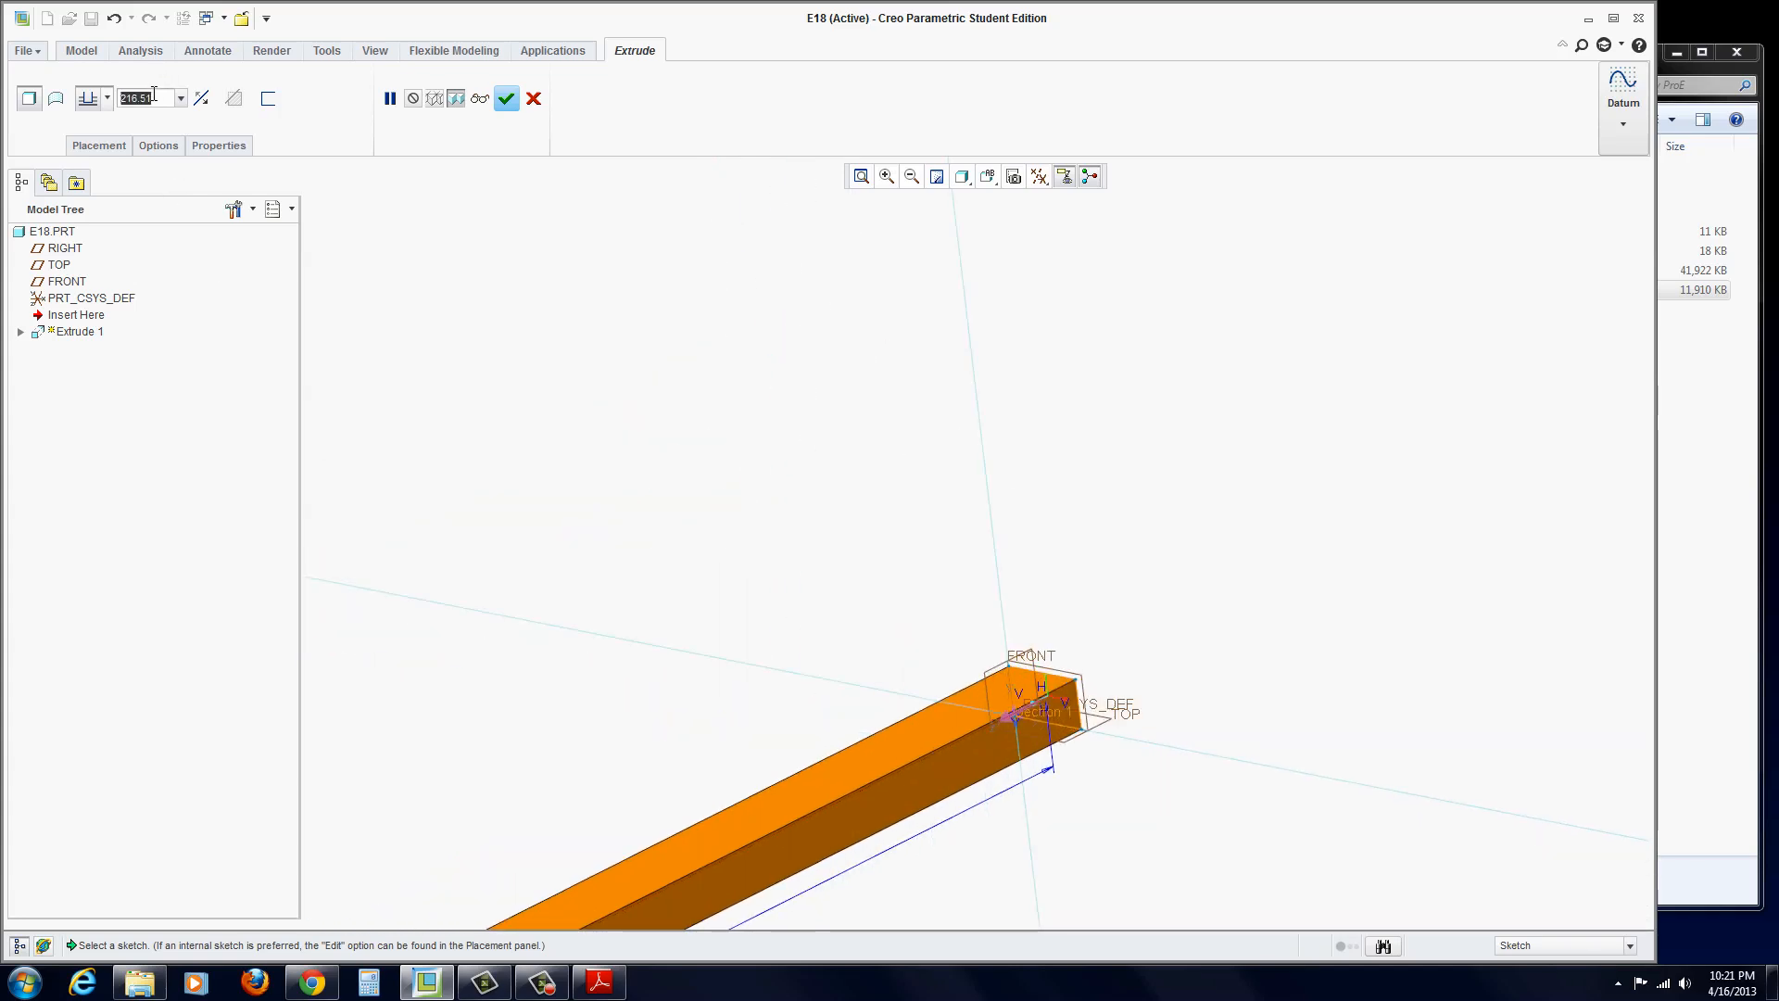
- Extrude the rectangle 2.00 deep to complete the 5 x 3 x 2 block
{"action": "type", "text": "2.00"}
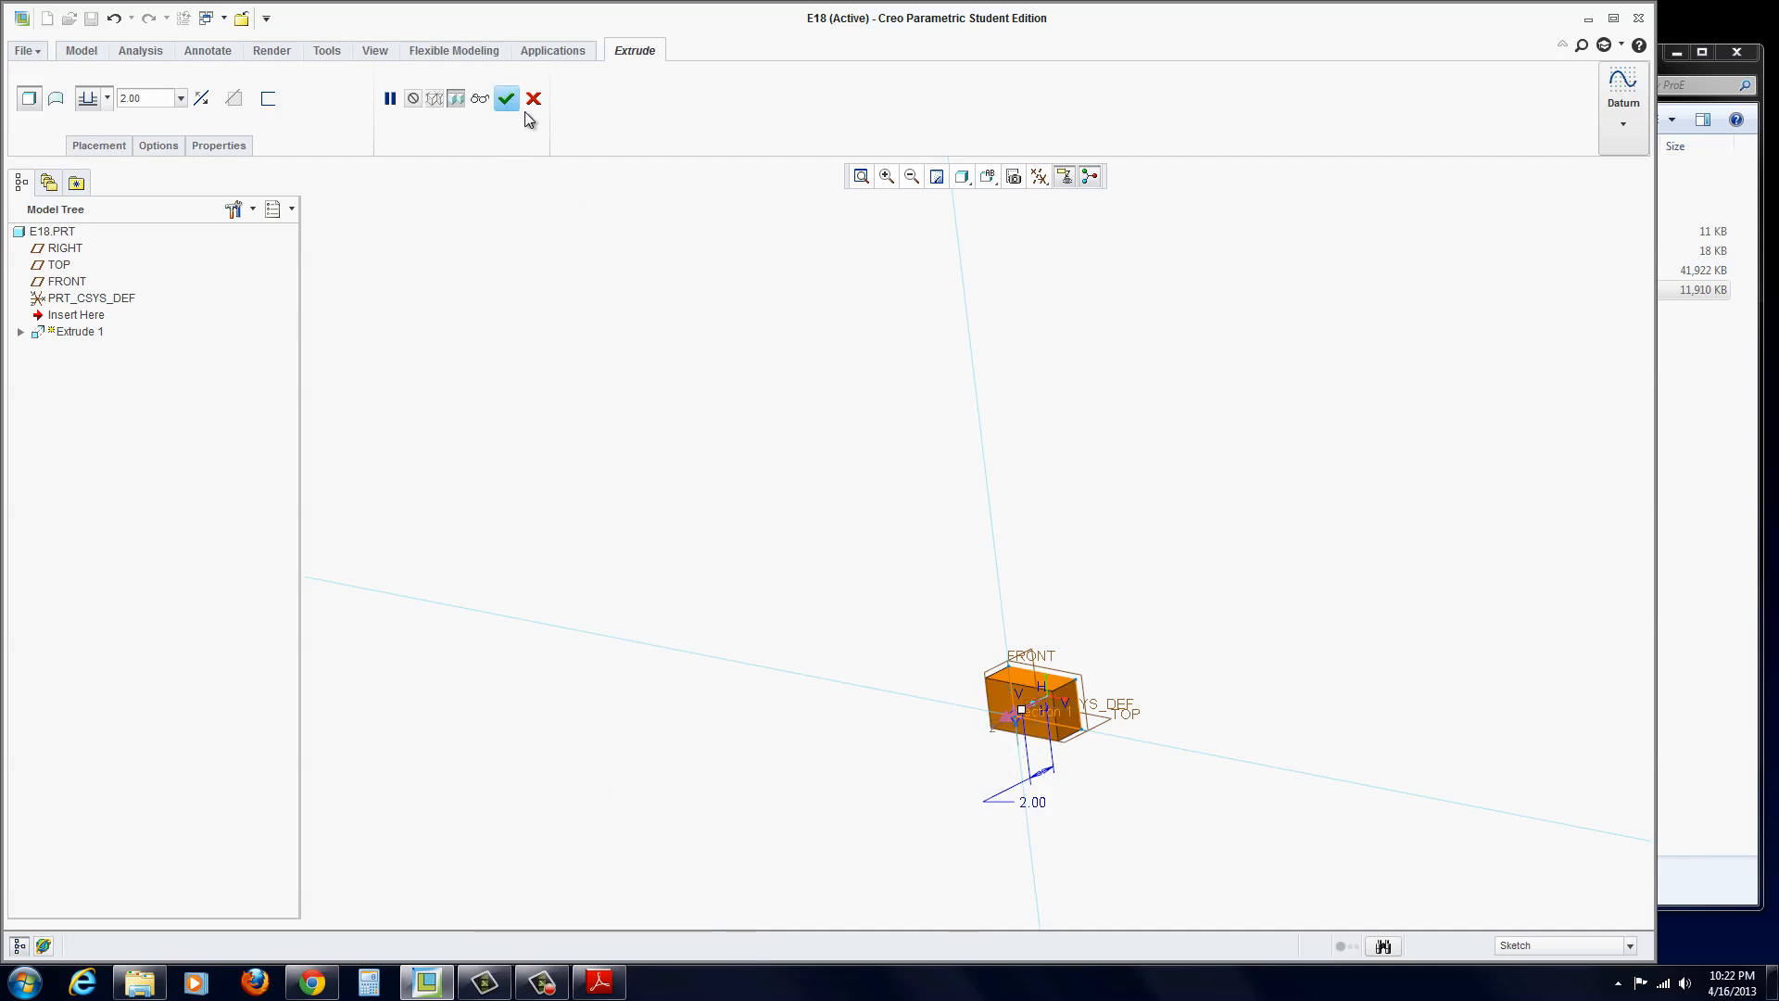
{"action": "left_click", "coordinate": [506, 99]}
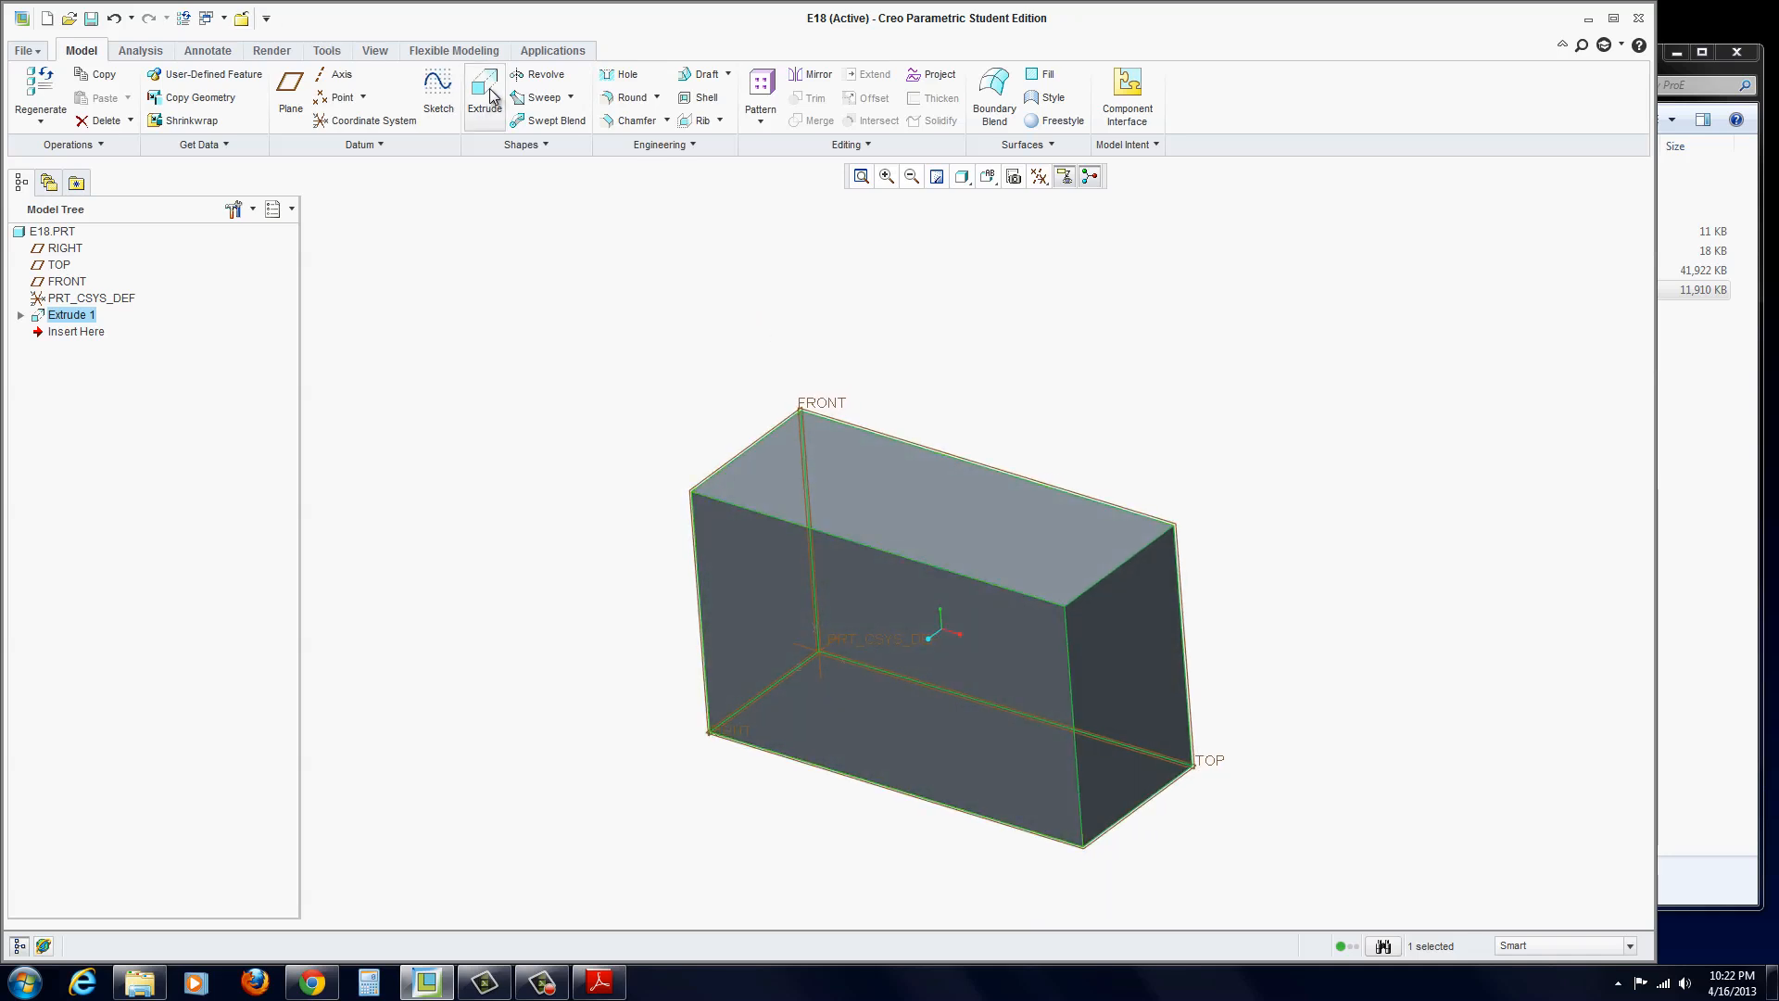
- In a second extrude, sketch the 0.75 hole circle 1.00 from the front face's left and bottom edges
{"action": "left_click", "coordinate": [484, 97]}
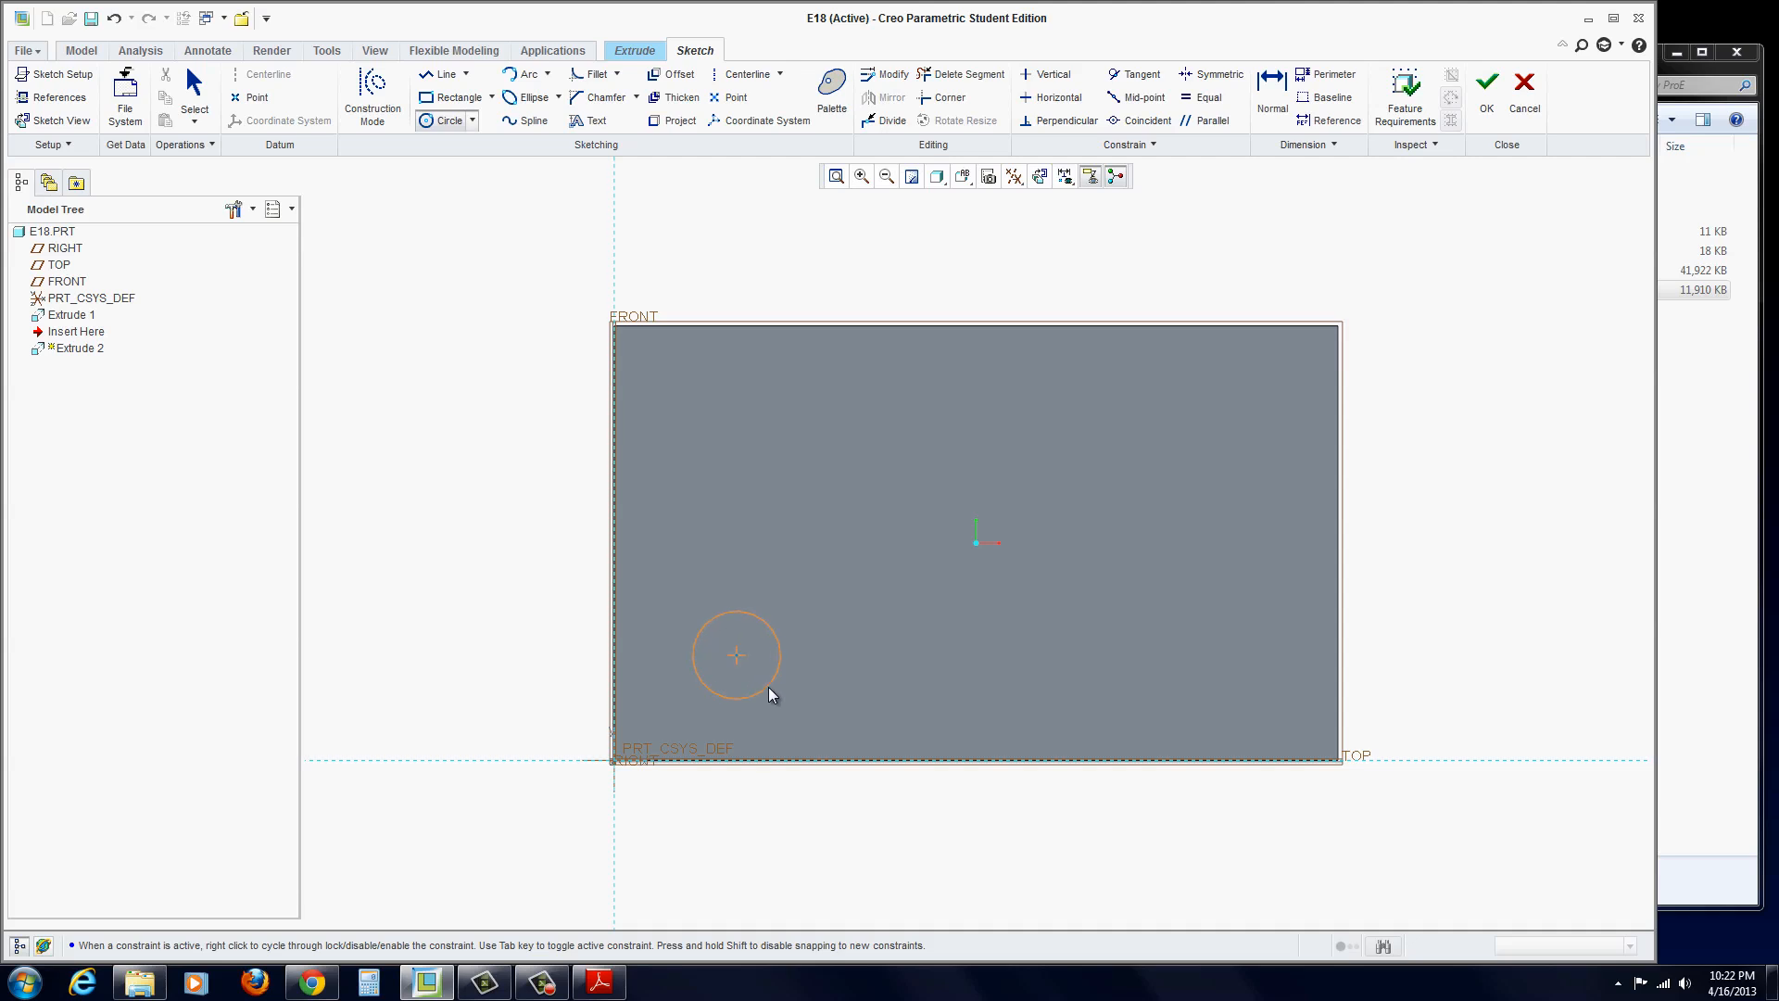
{"action": "left_click", "coordinate": [735, 656]}
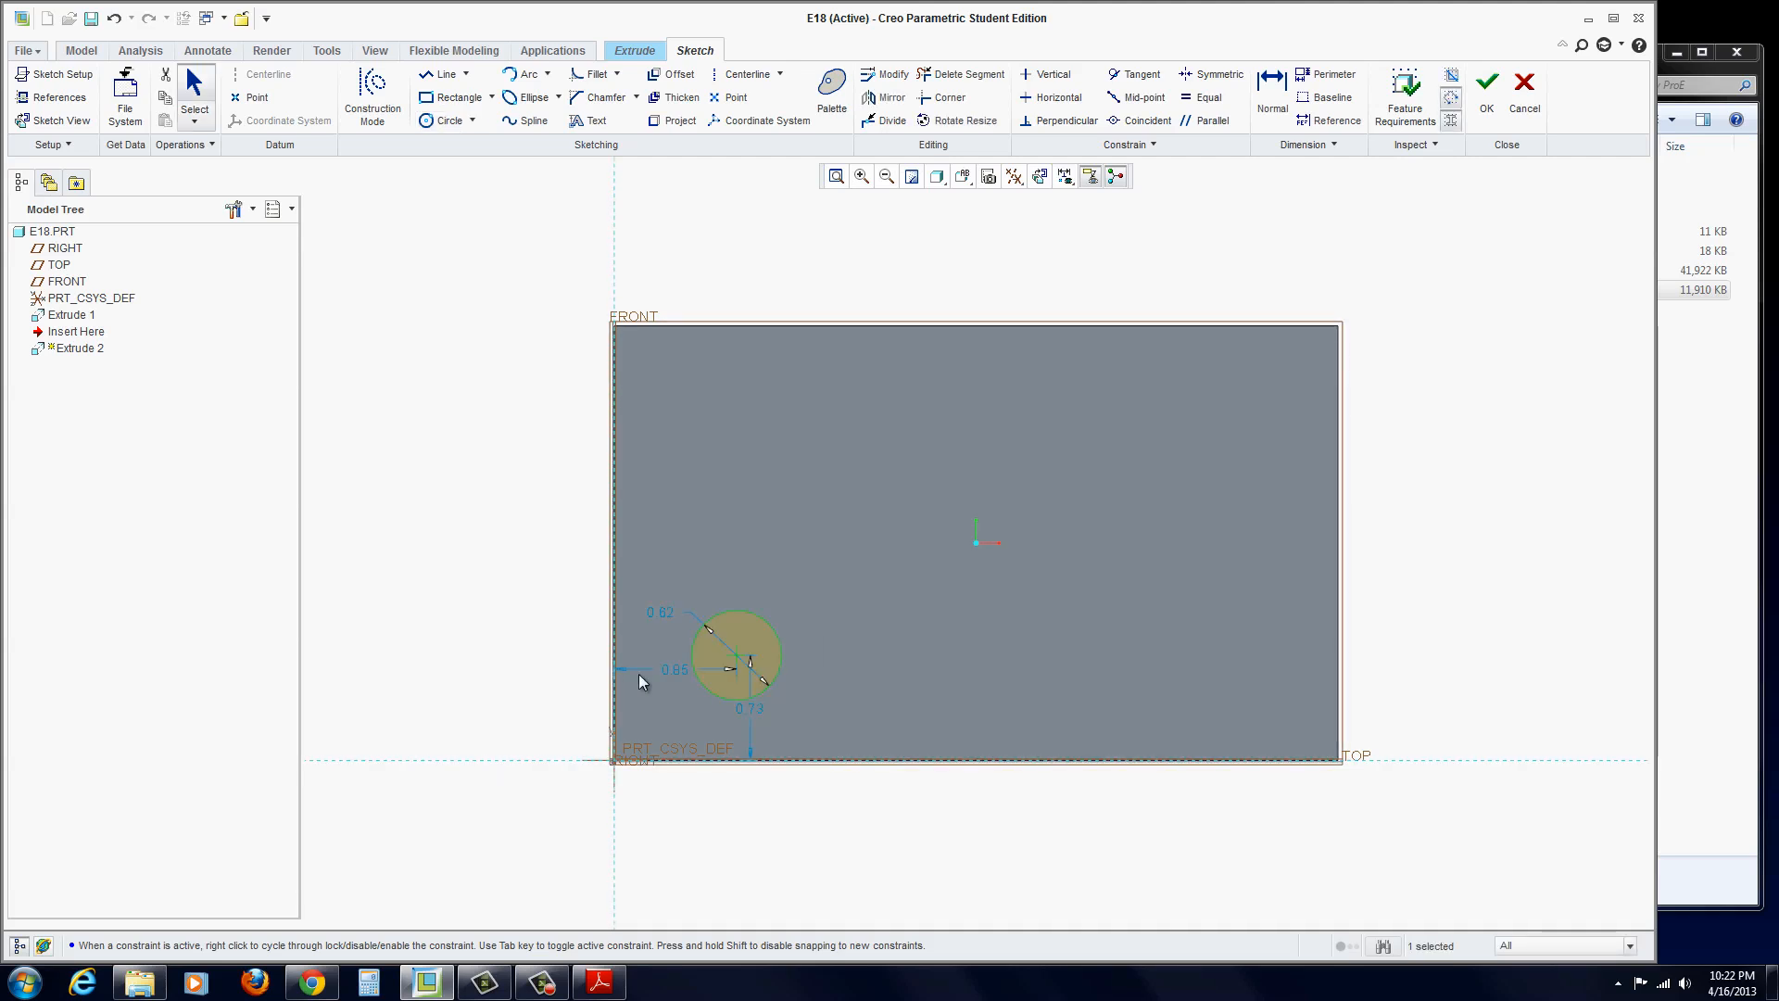
{"action": "double_click", "coordinate": [675, 668]}
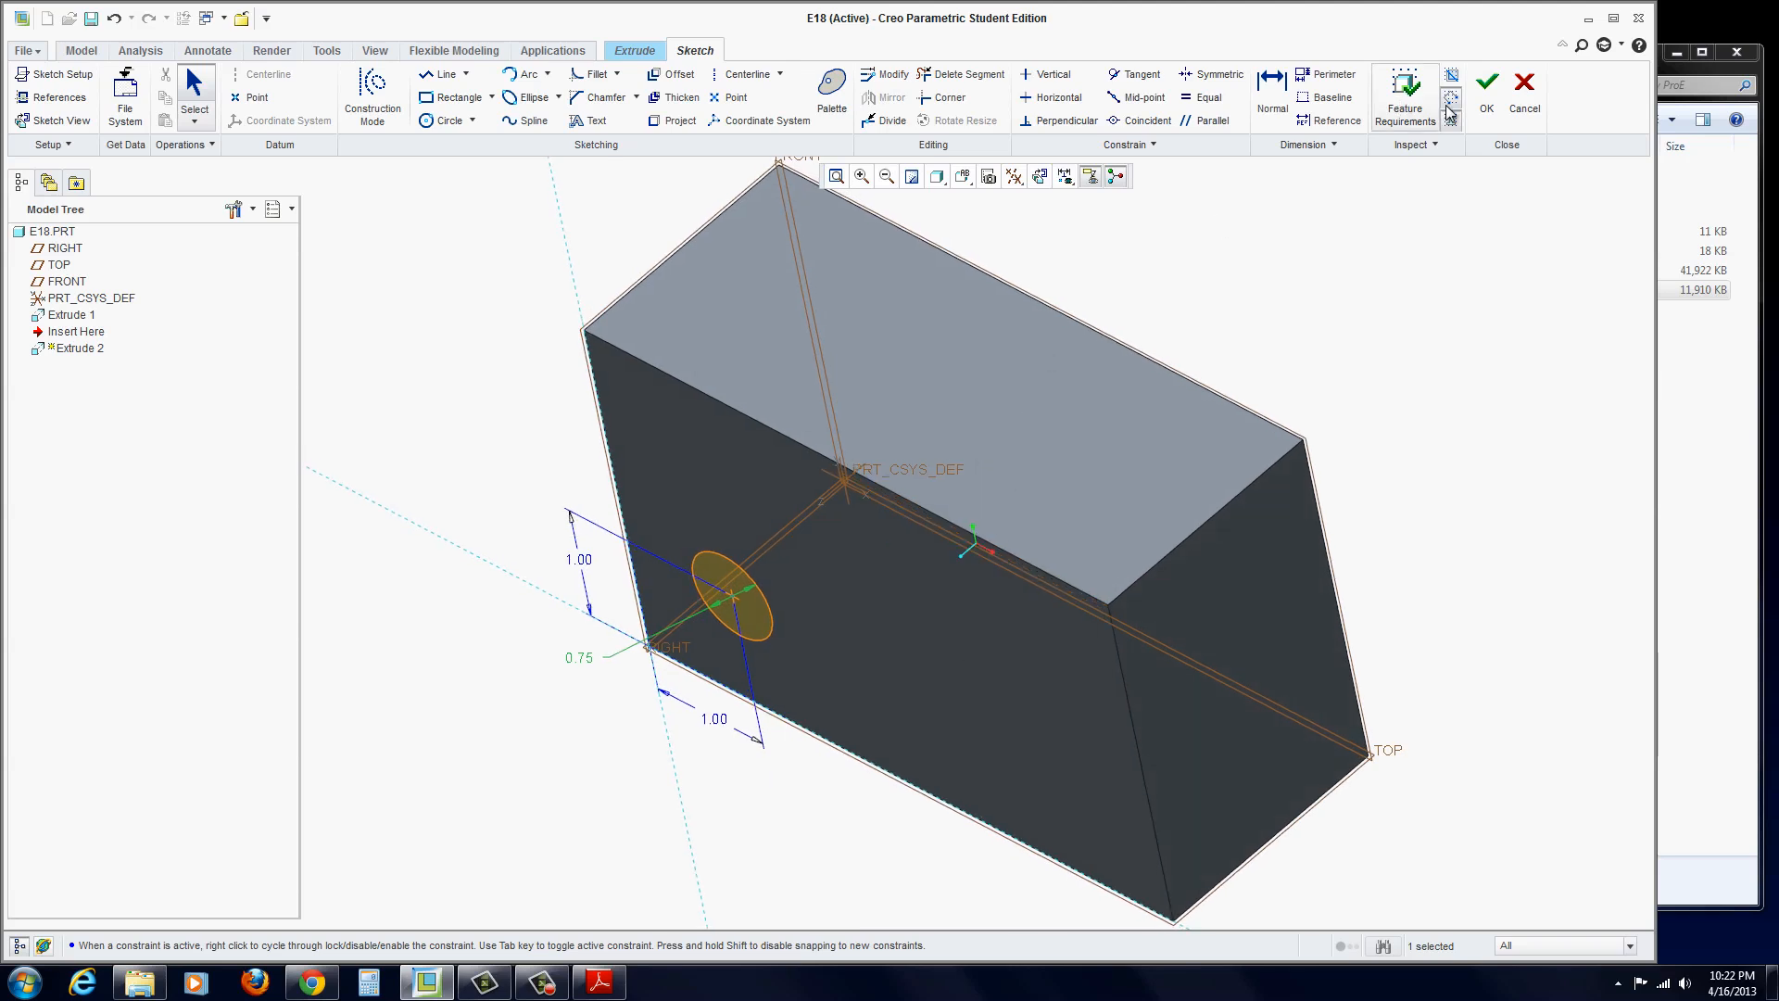
{"action": "left_click", "coordinate": [1486, 87]}
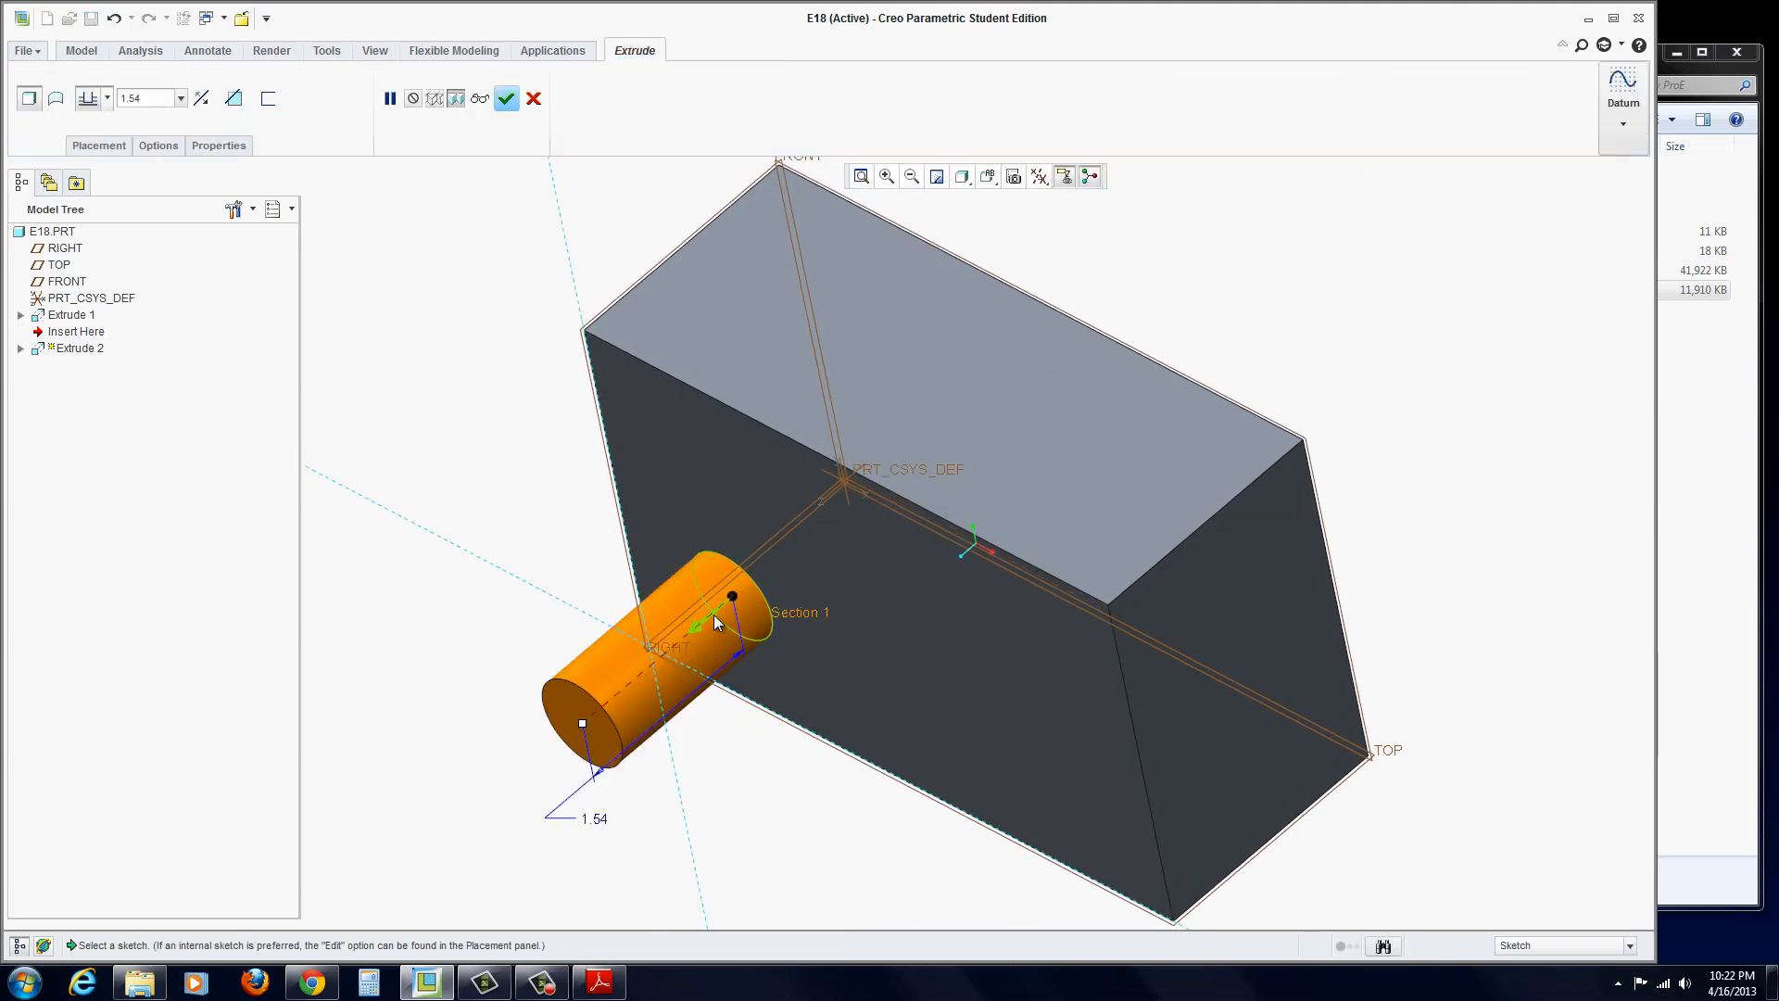
- Set the extrusion to remove material Through All and complete the hole cut
{"action": "left_click", "coordinate": [236, 99]}
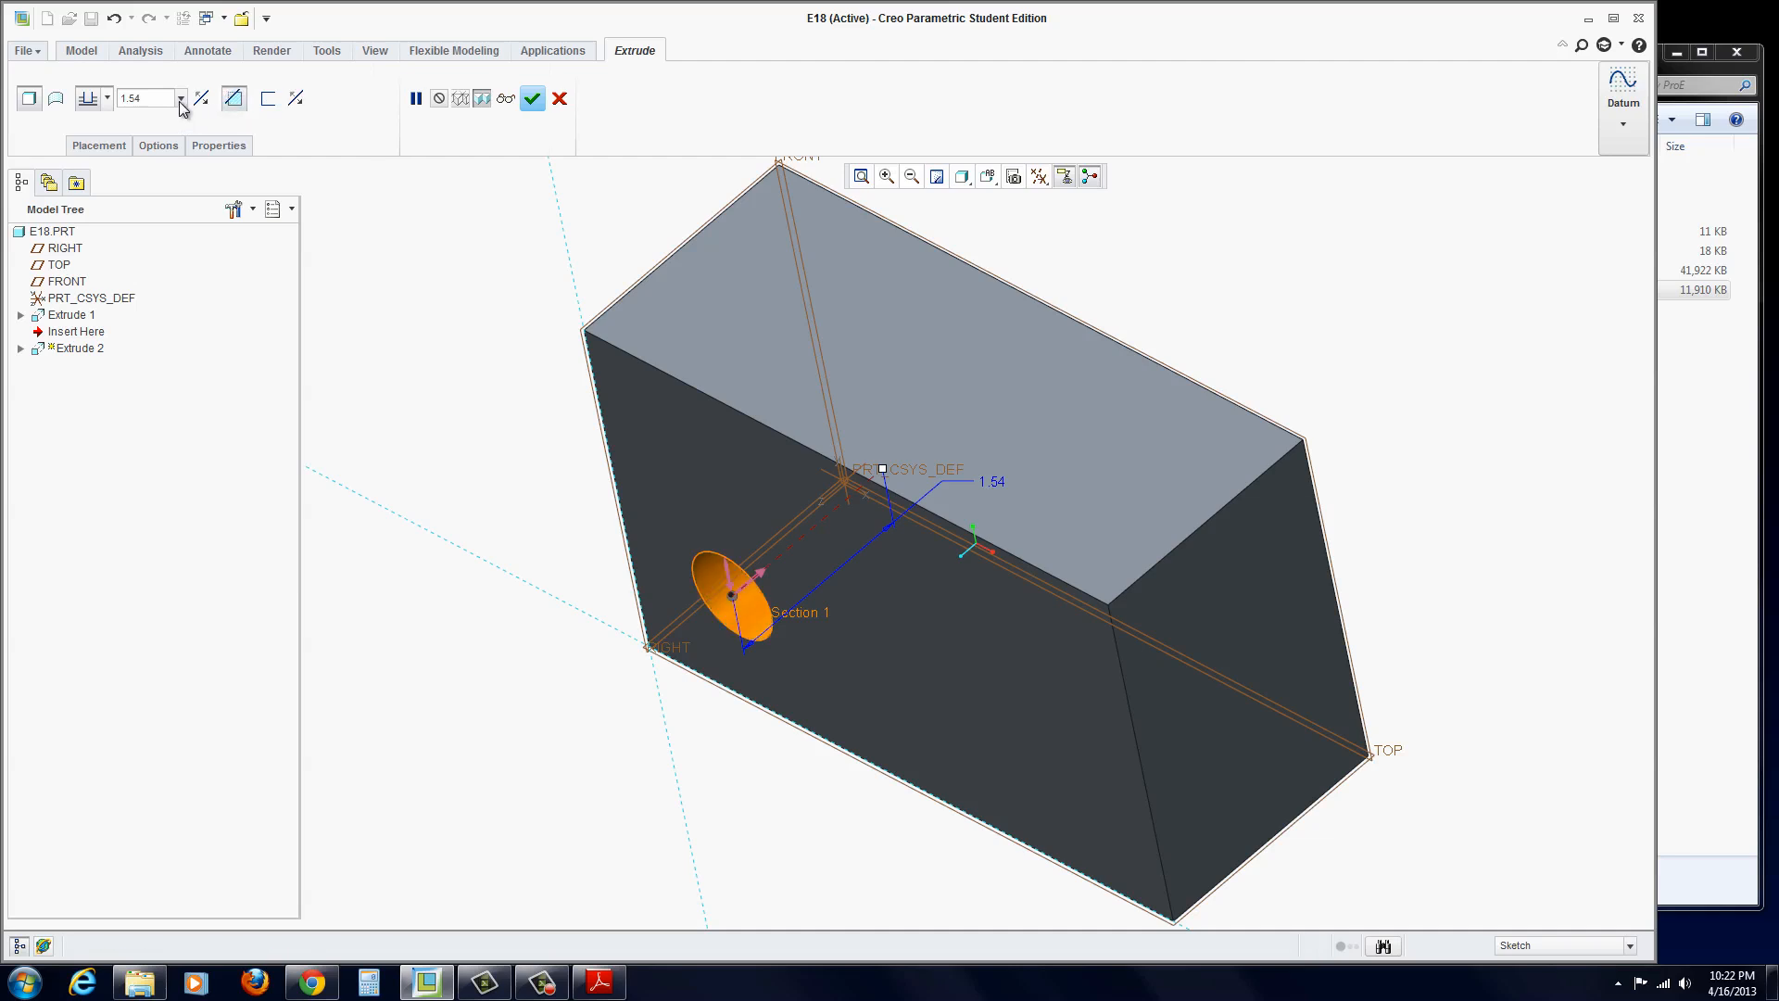
{"action": "left_click", "coordinate": [105, 97]}
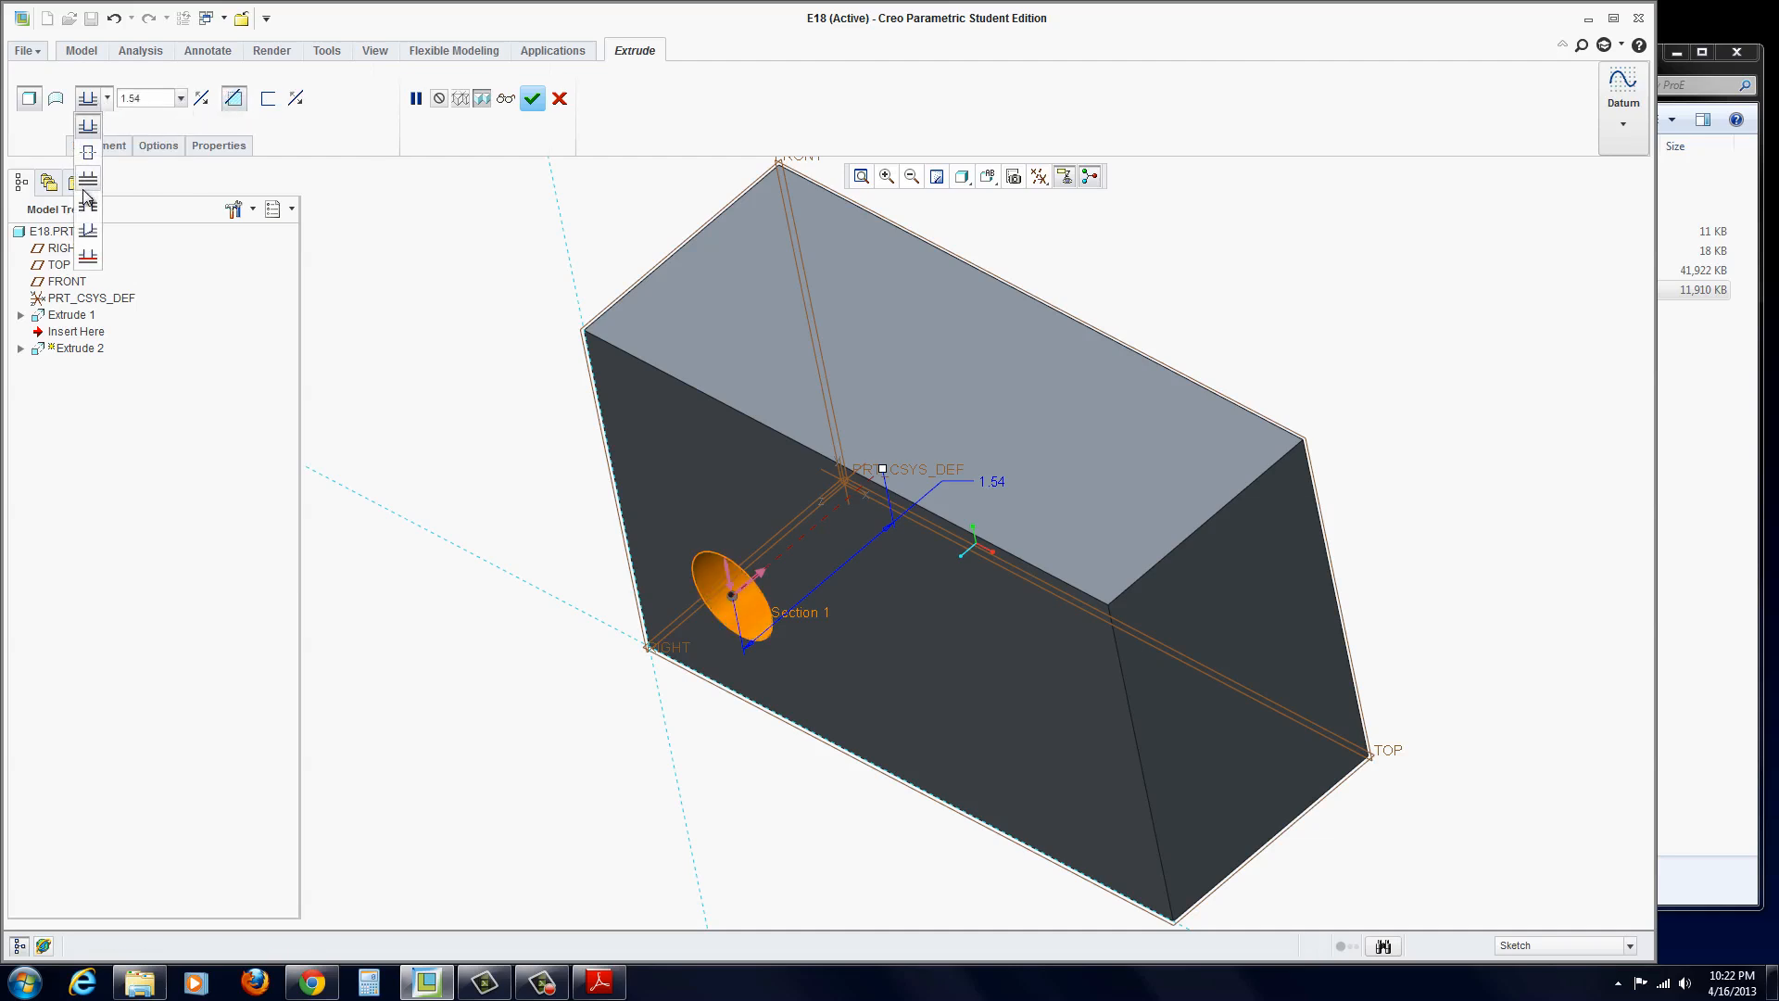
{"action": "mouse_move", "coordinate": [87, 207]}
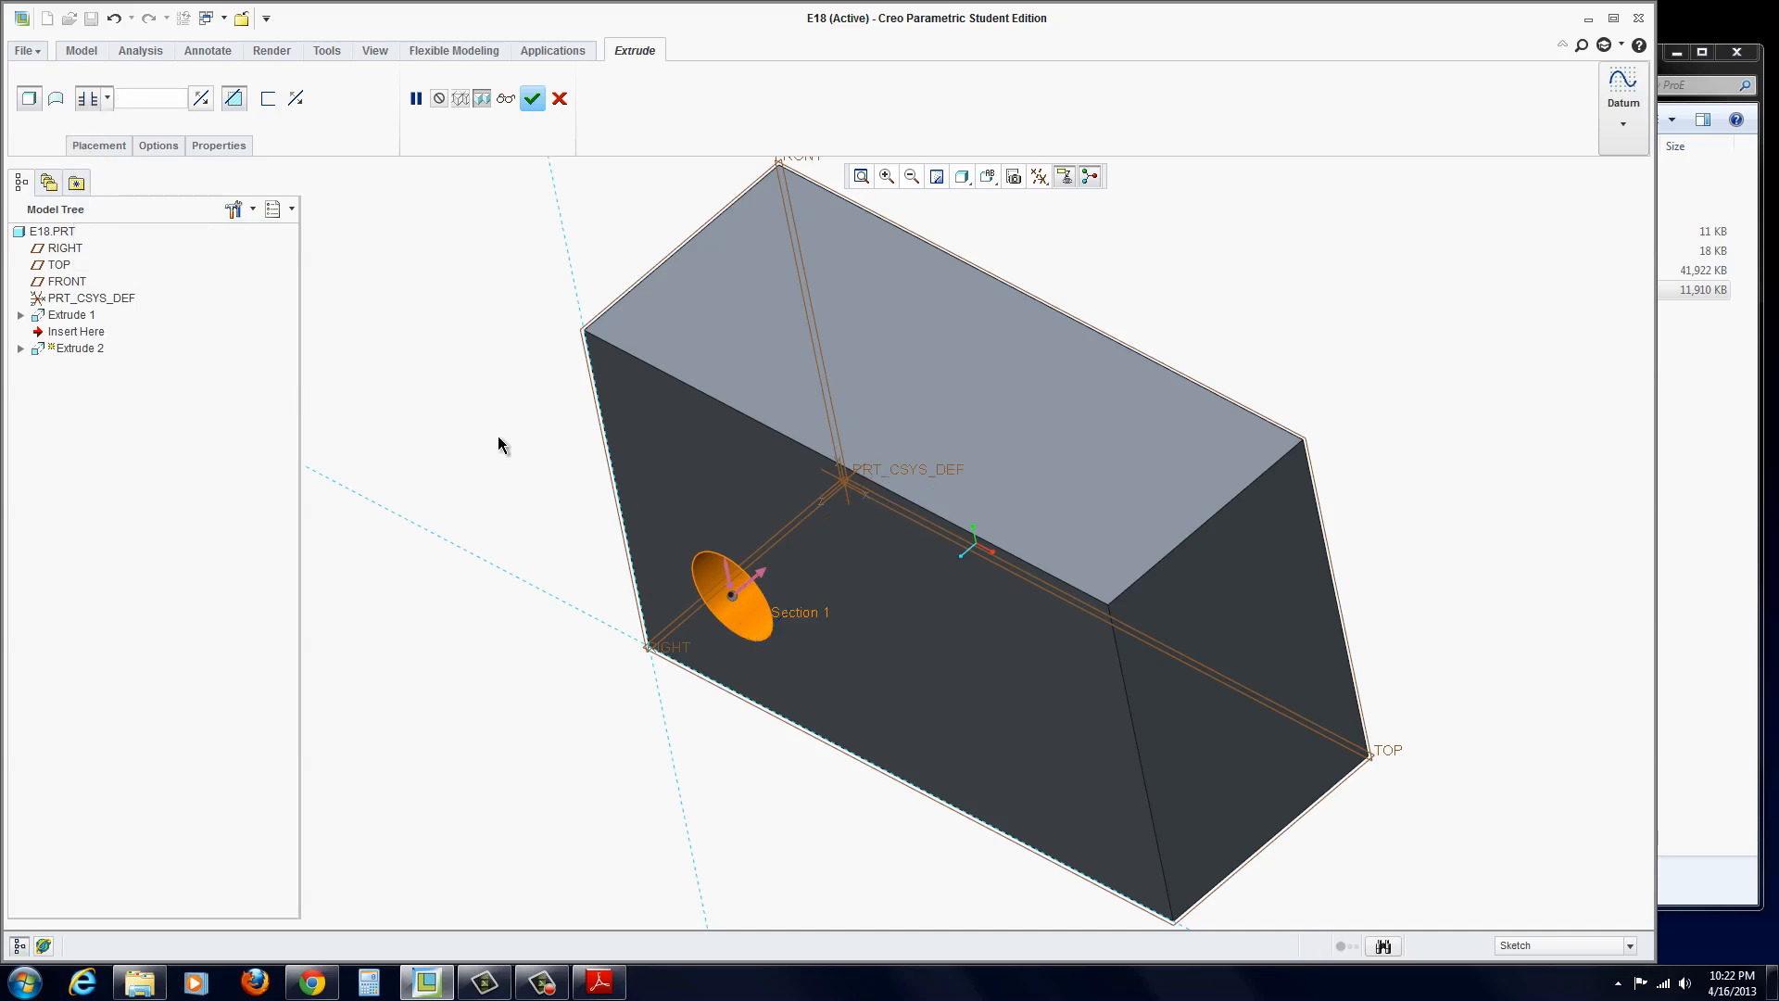
{"action": "left_click", "coordinate": [531, 97]}
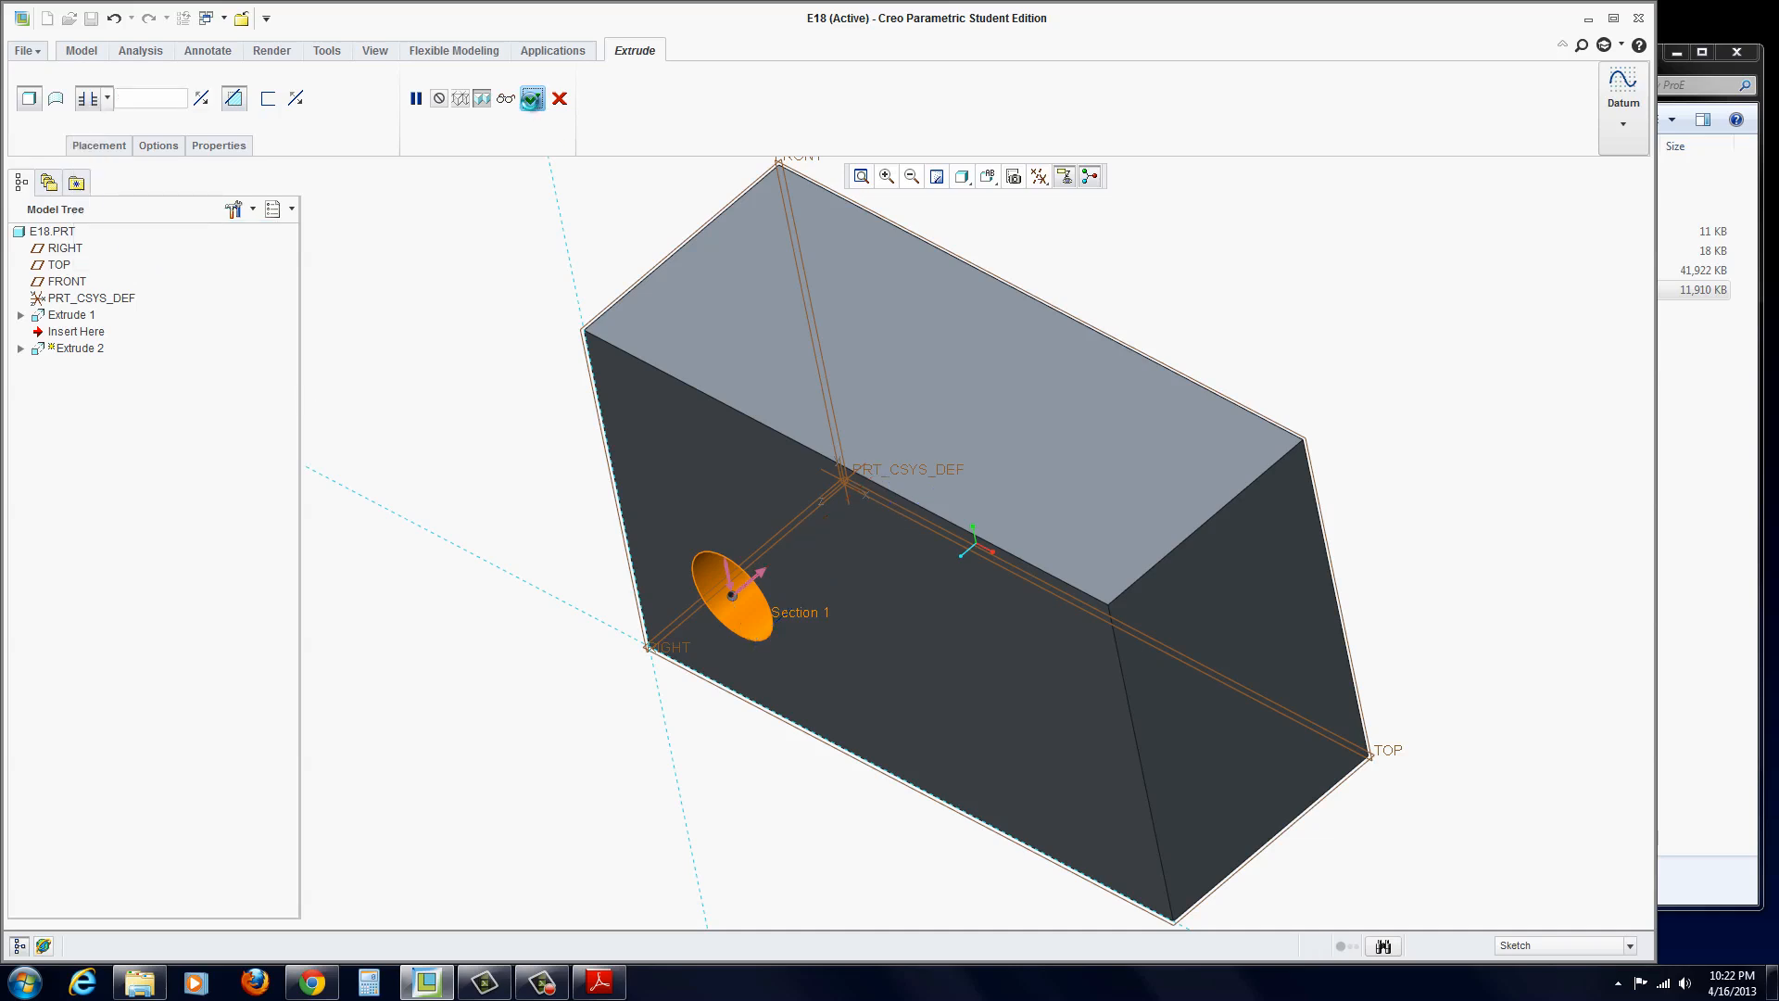
{"action": "left_click", "coordinate": [531, 97]}
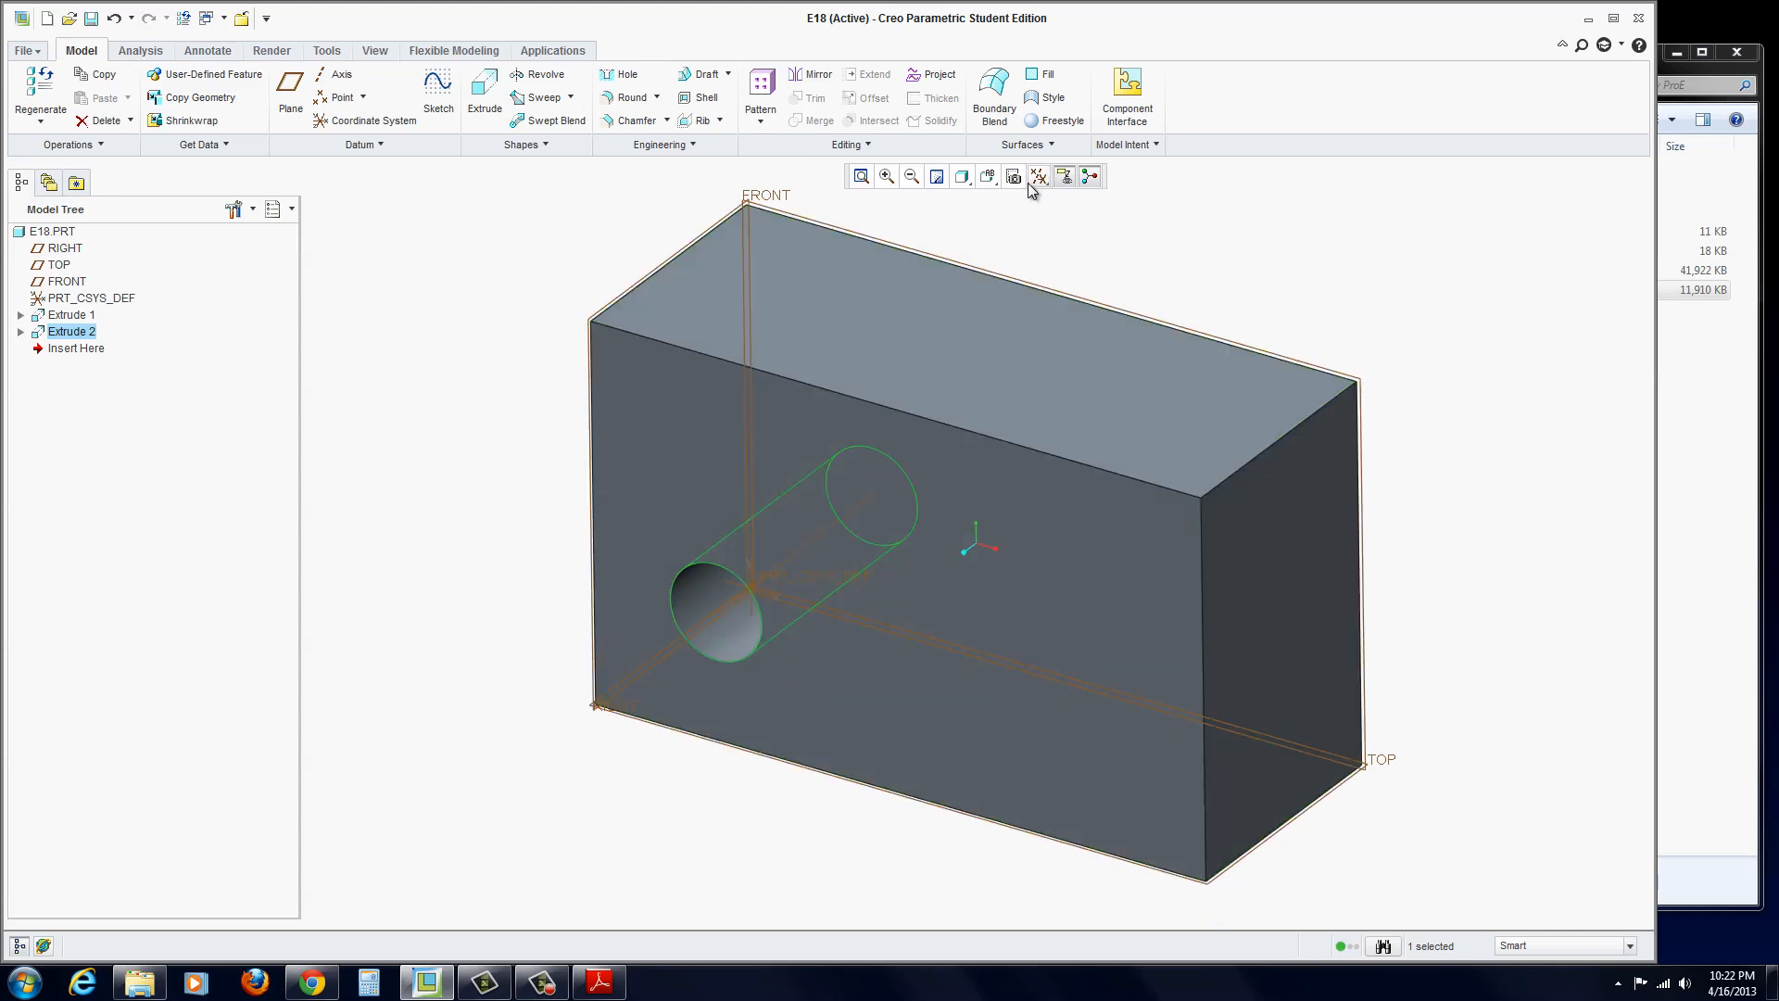
- Hide datum planes and bring up the Family Table dialog for E18 from the Tools ribbon
{"action": "left_click", "coordinate": [1036, 176]}
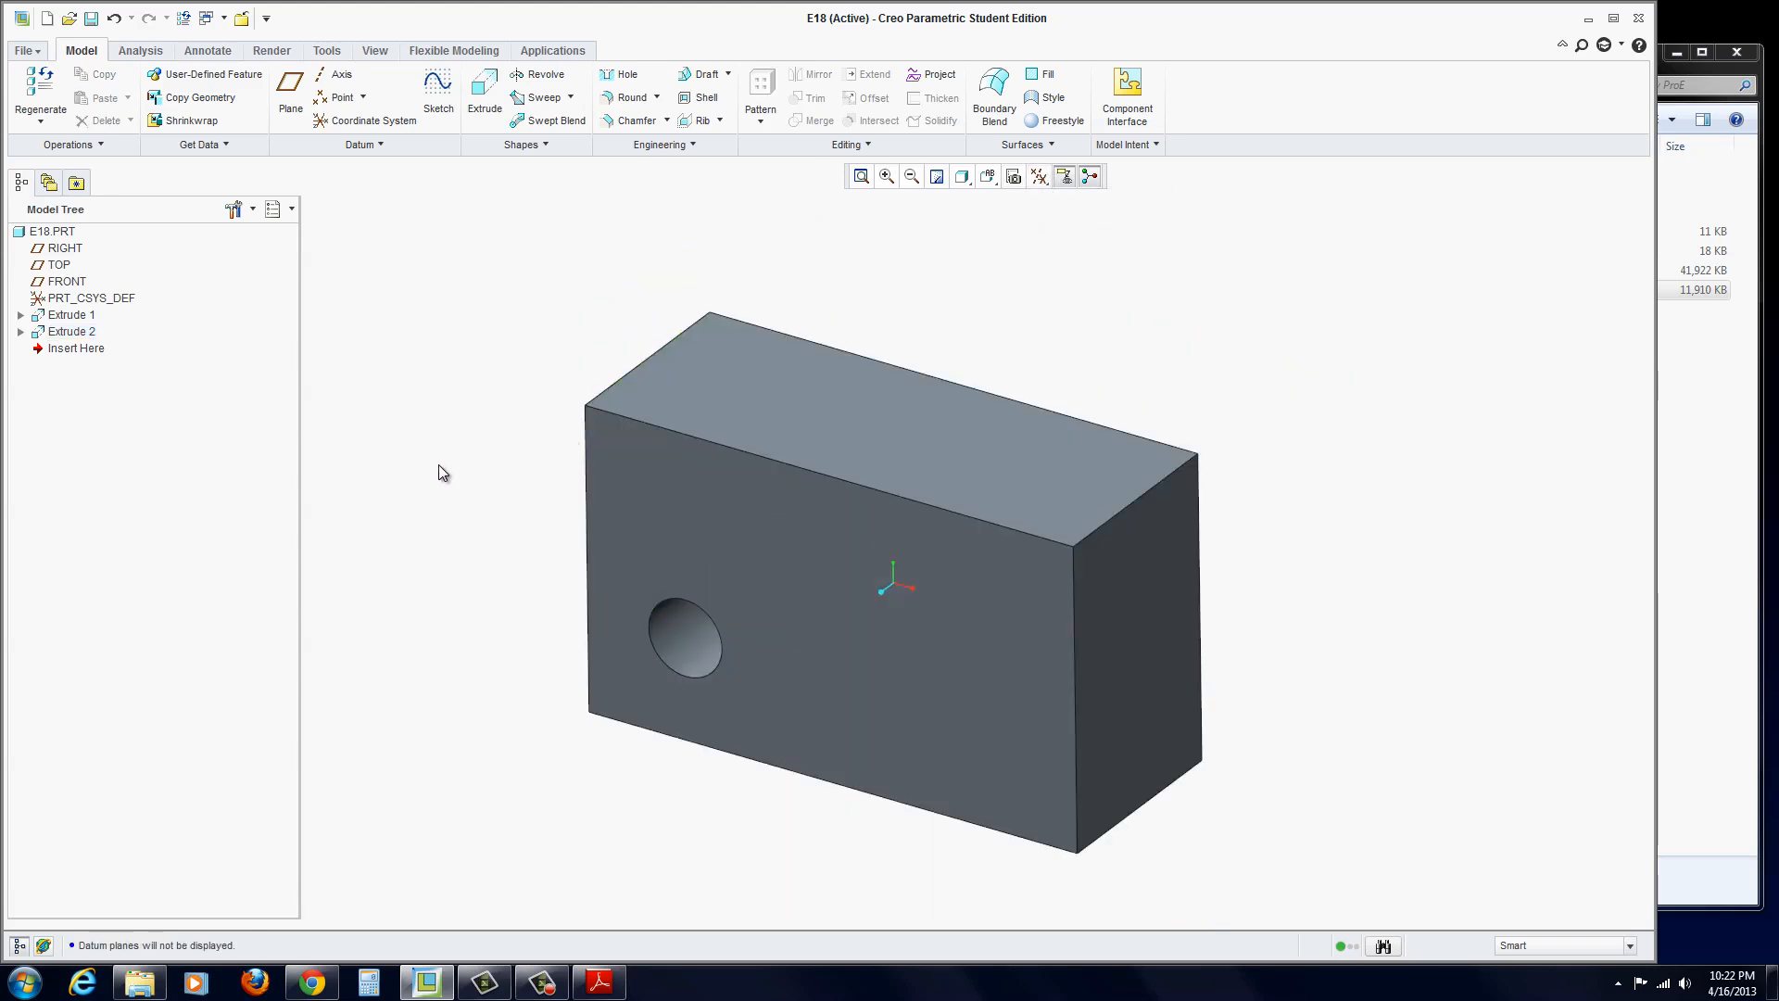
{"action": "mouse_move", "coordinate": [481, 378]}
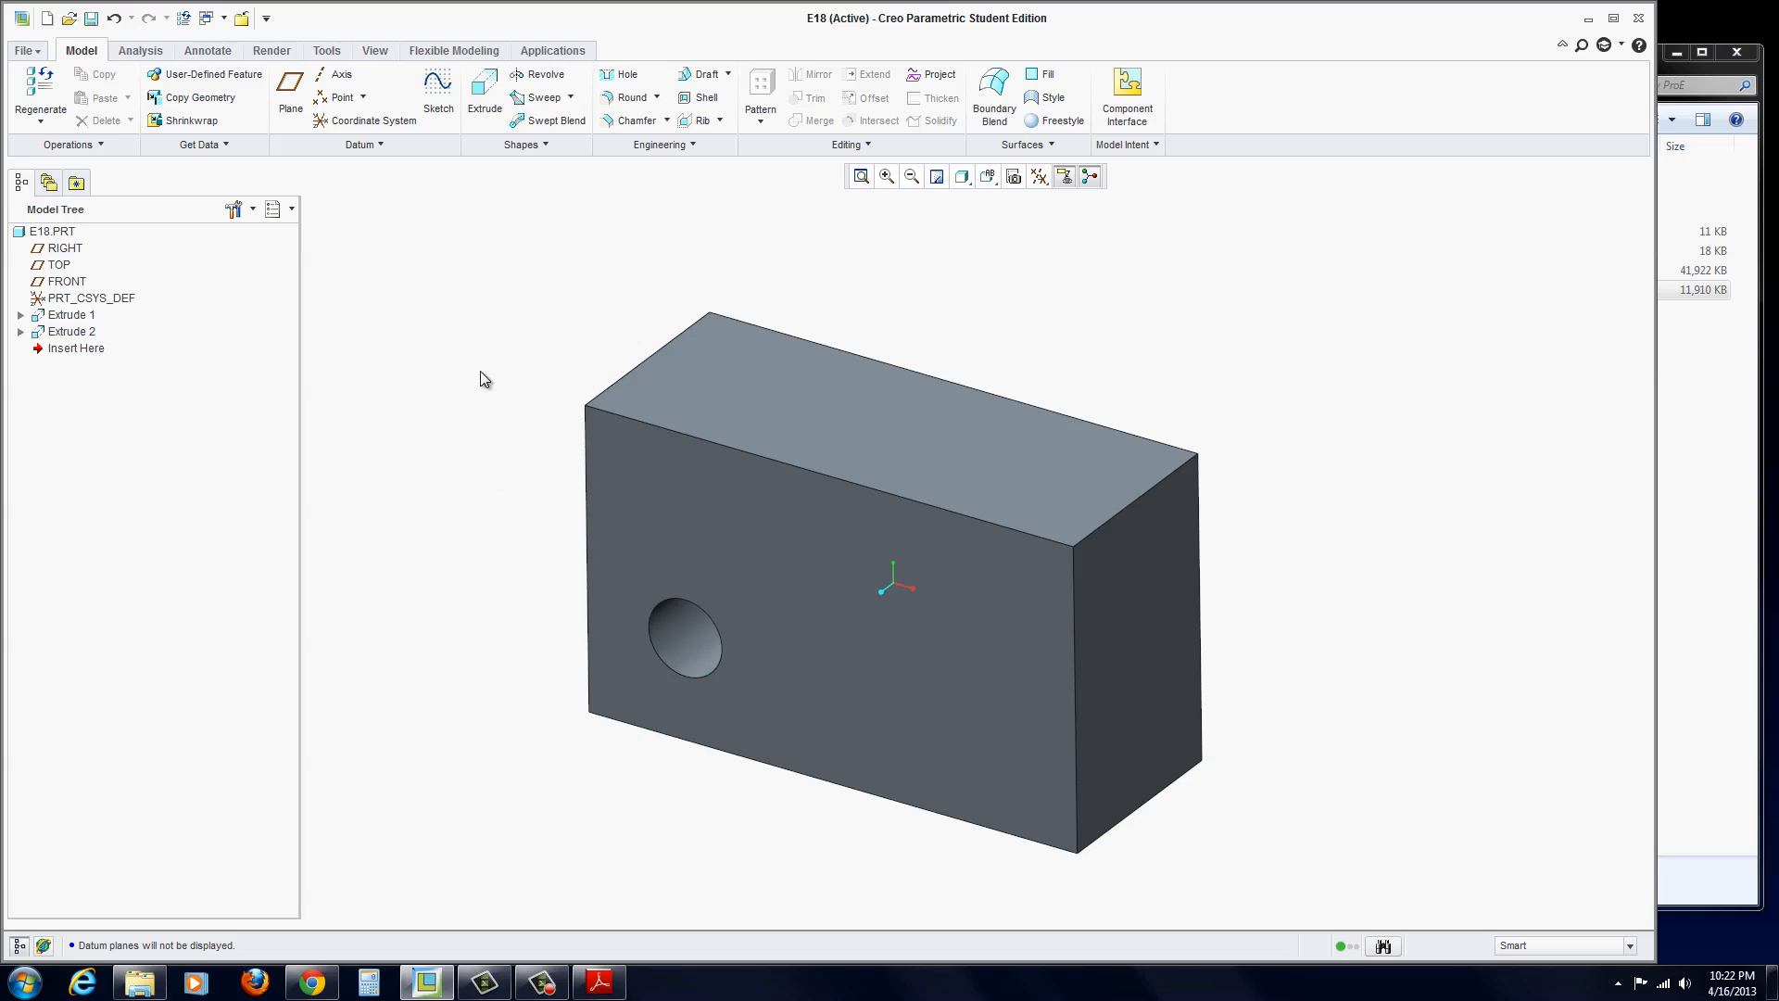
{"action": "mouse_move", "coordinate": [405, 51]}
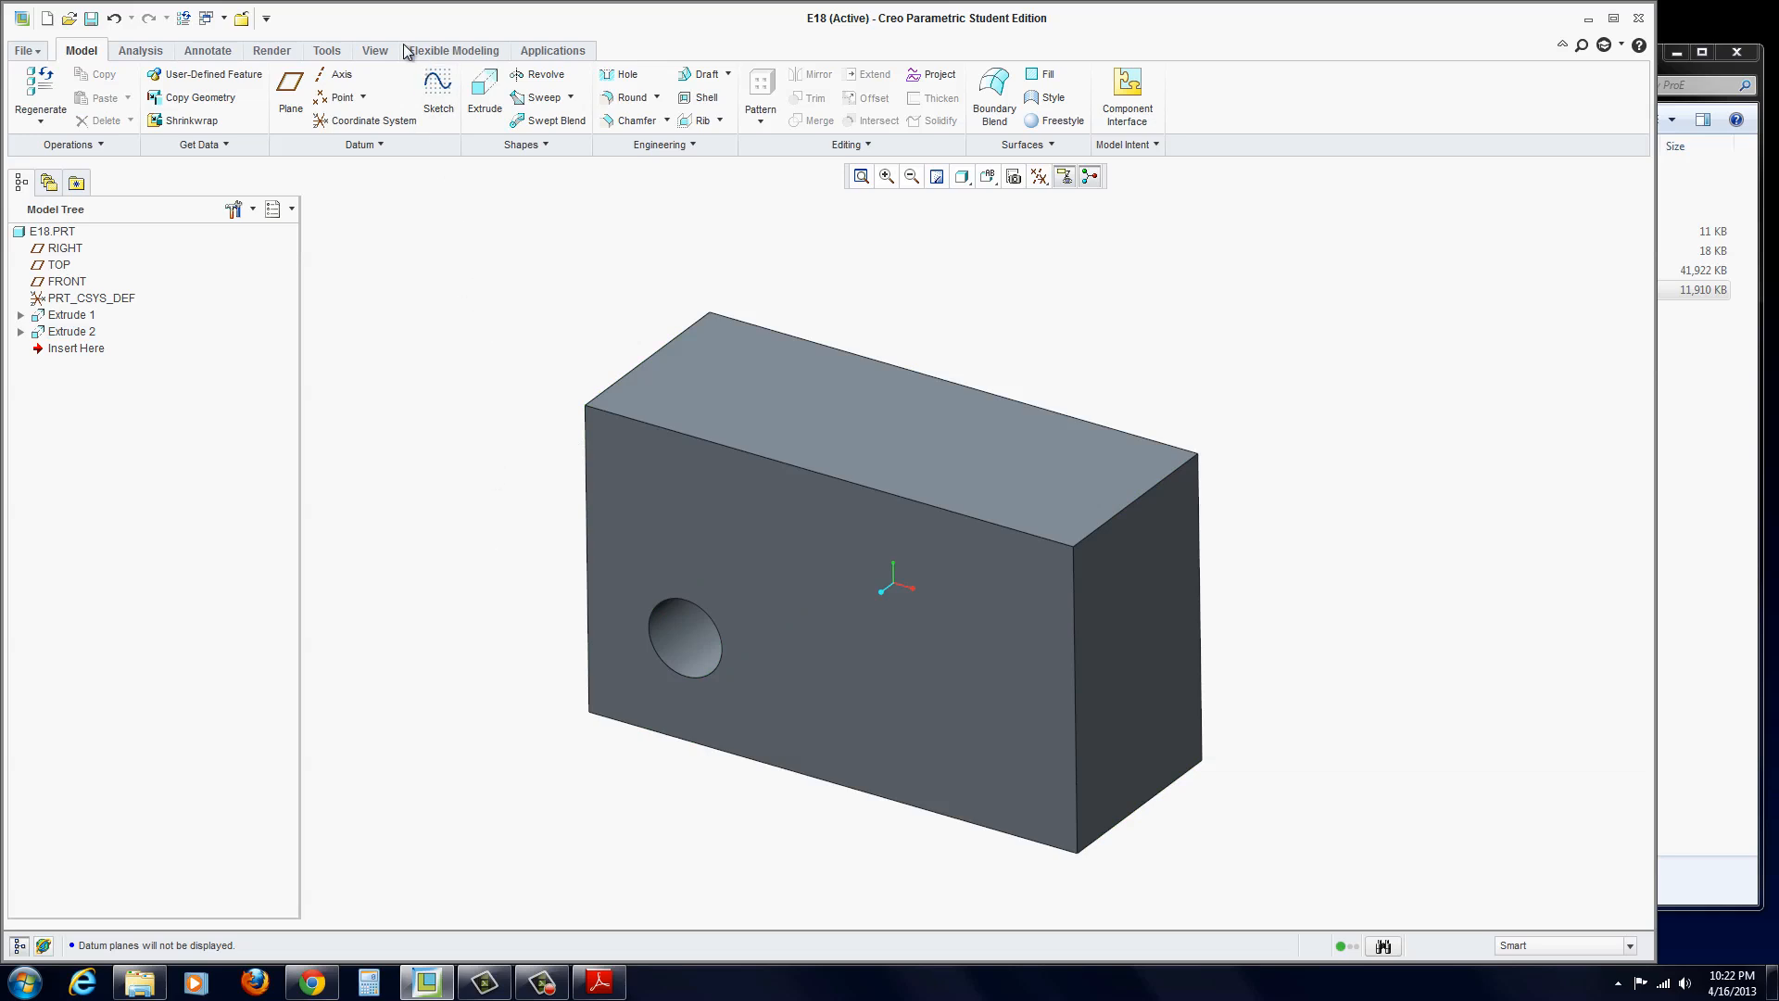
{"action": "left_click", "coordinate": [327, 50]}
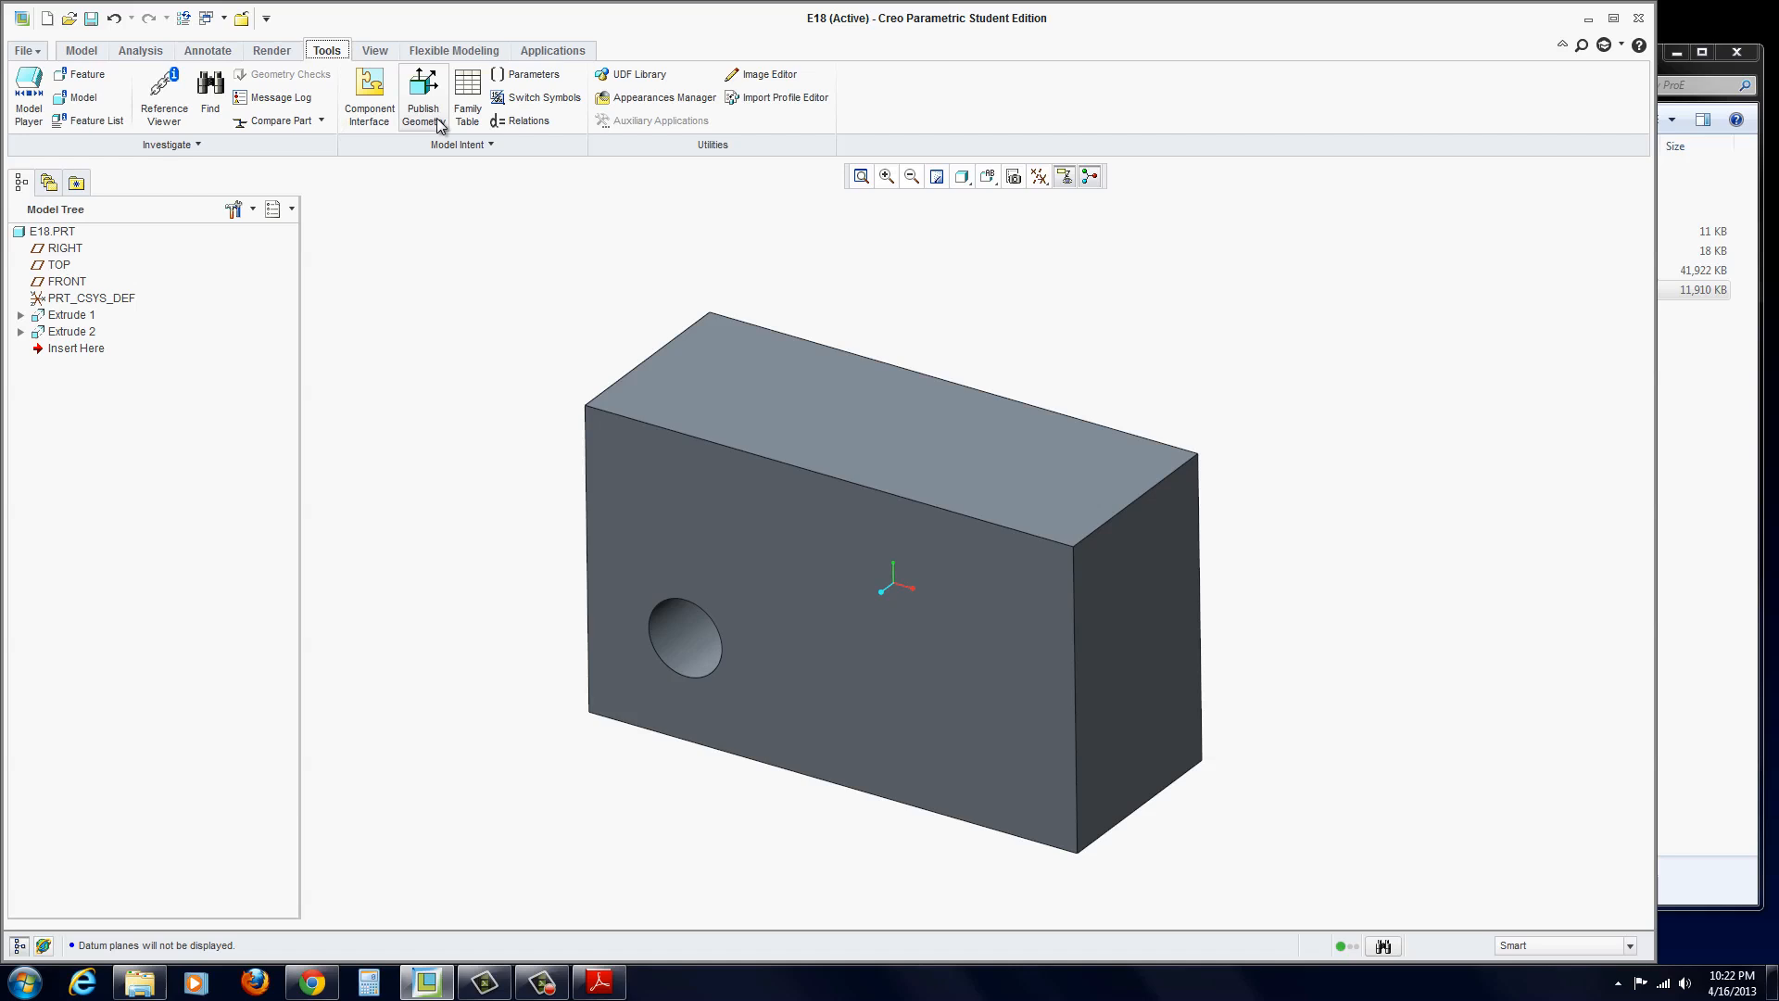
{"action": "mouse_move", "coordinate": [467, 102]}
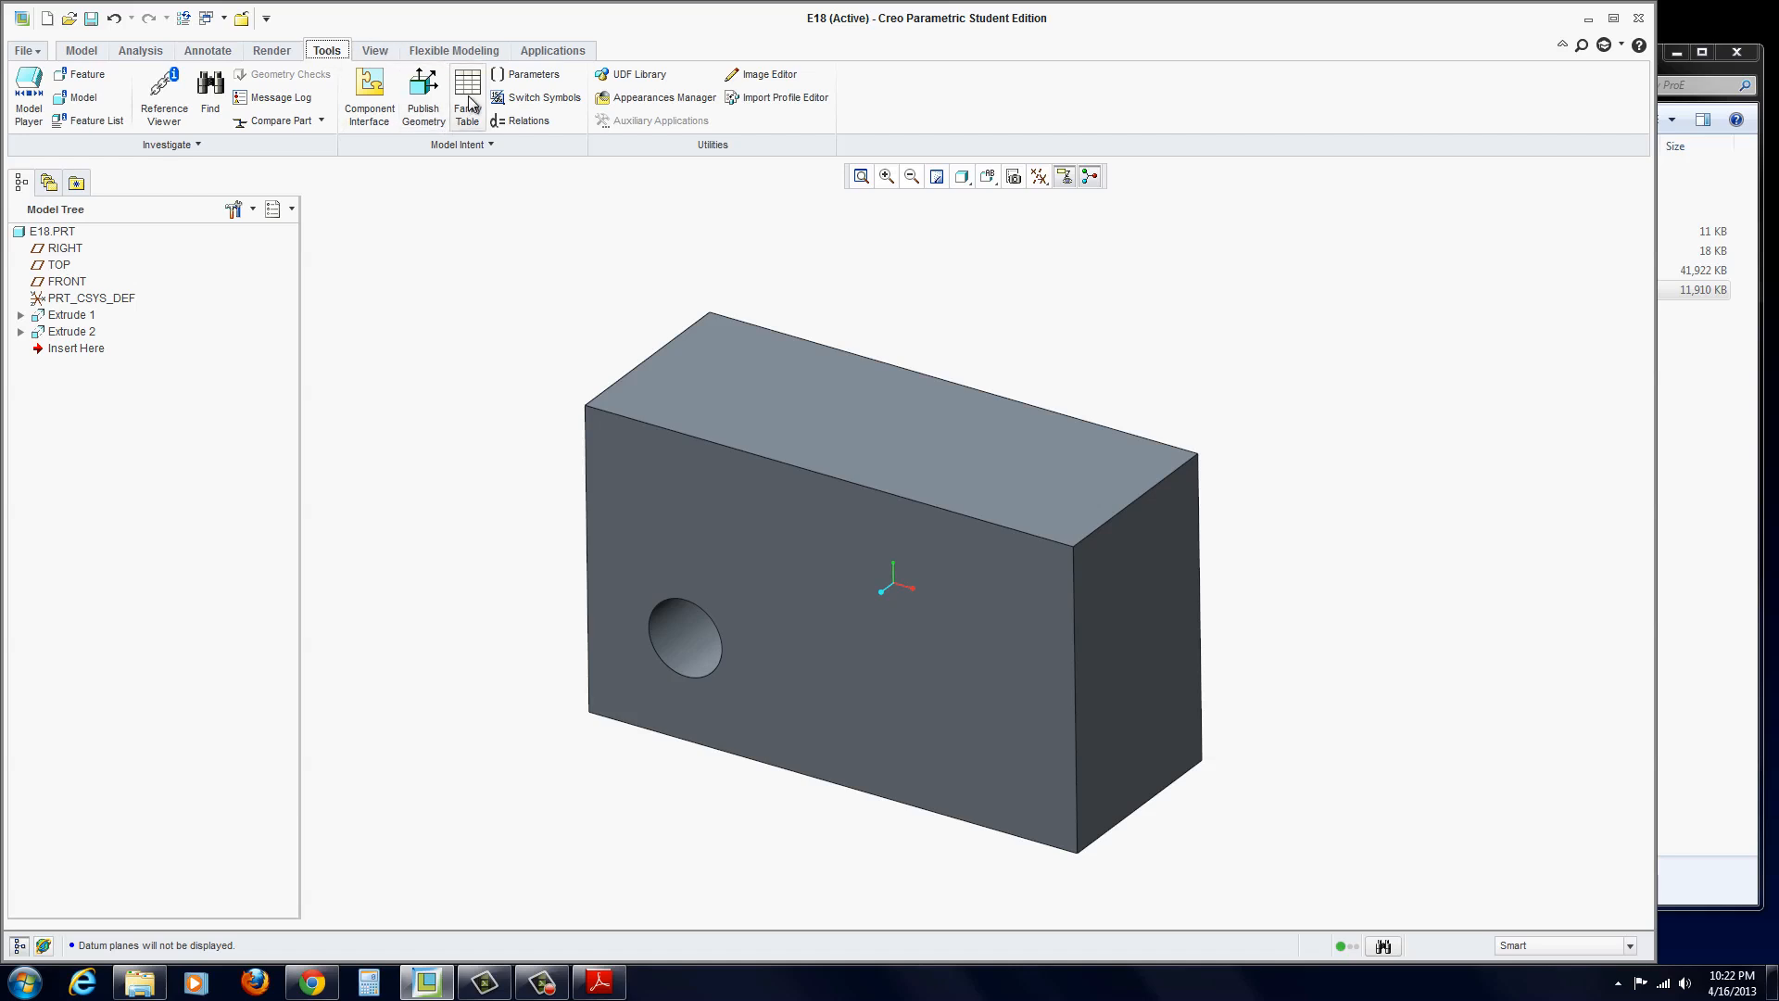
{"action": "left_click", "coordinate": [466, 96]}
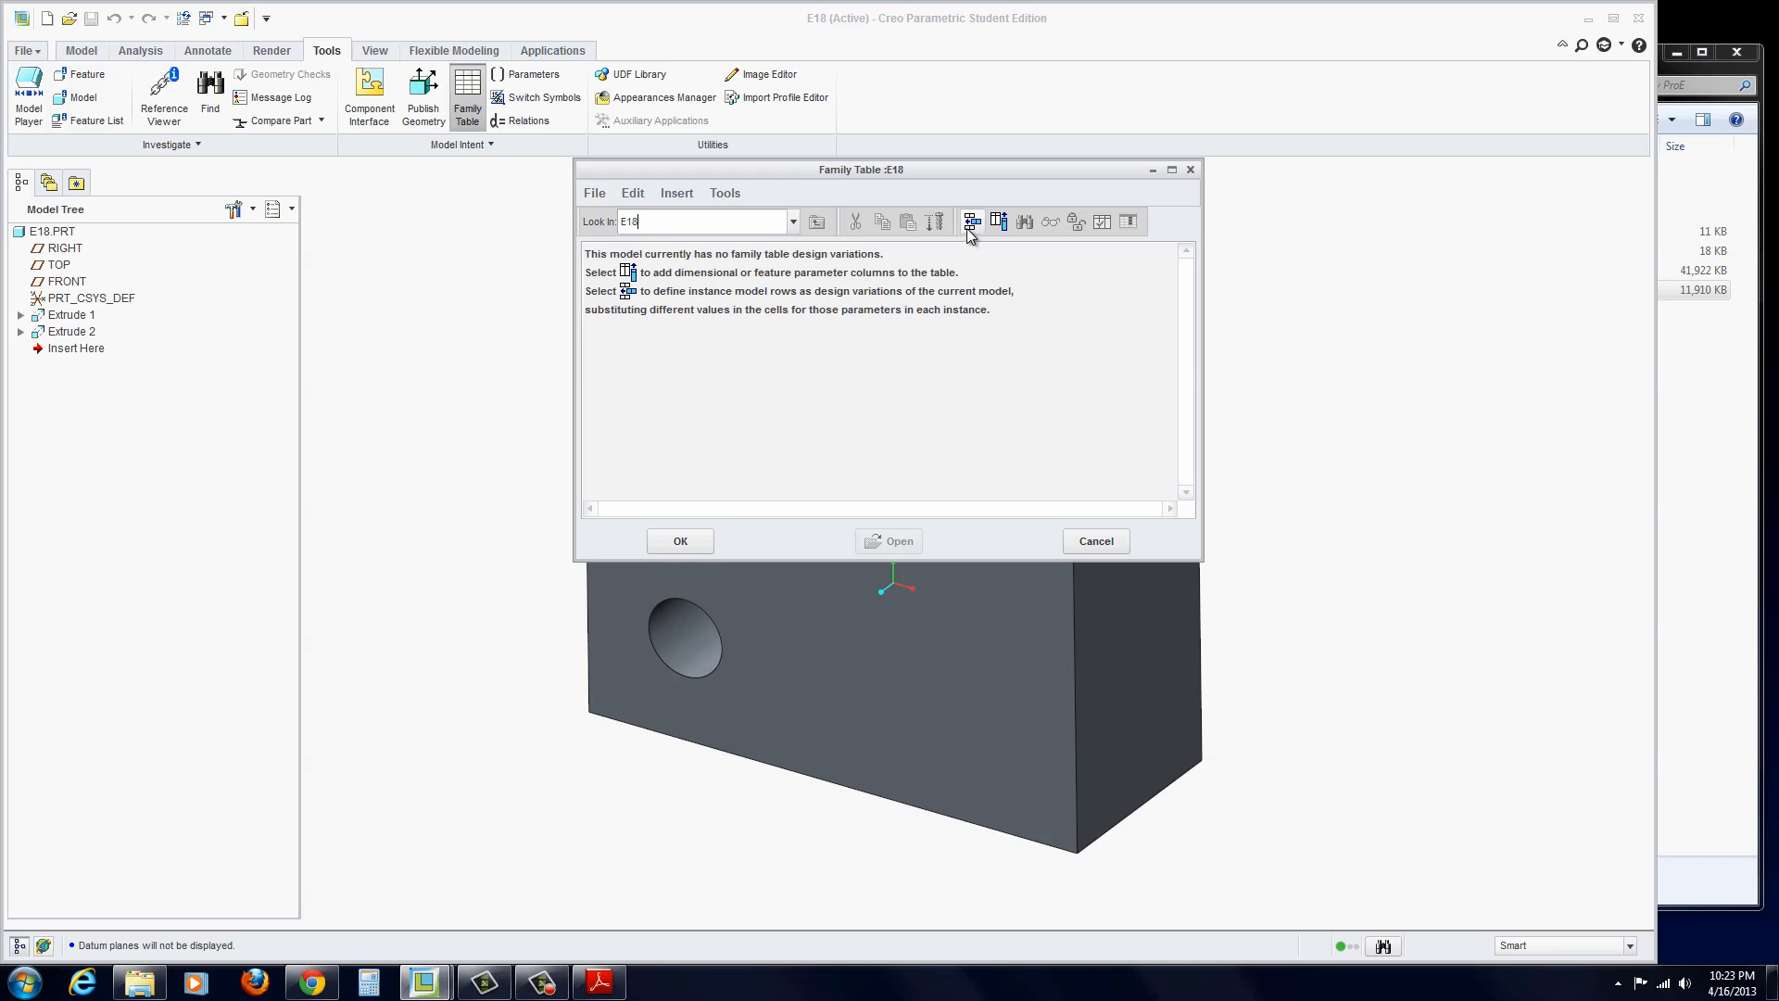
{"action": "mouse_move", "coordinate": [970, 222]}
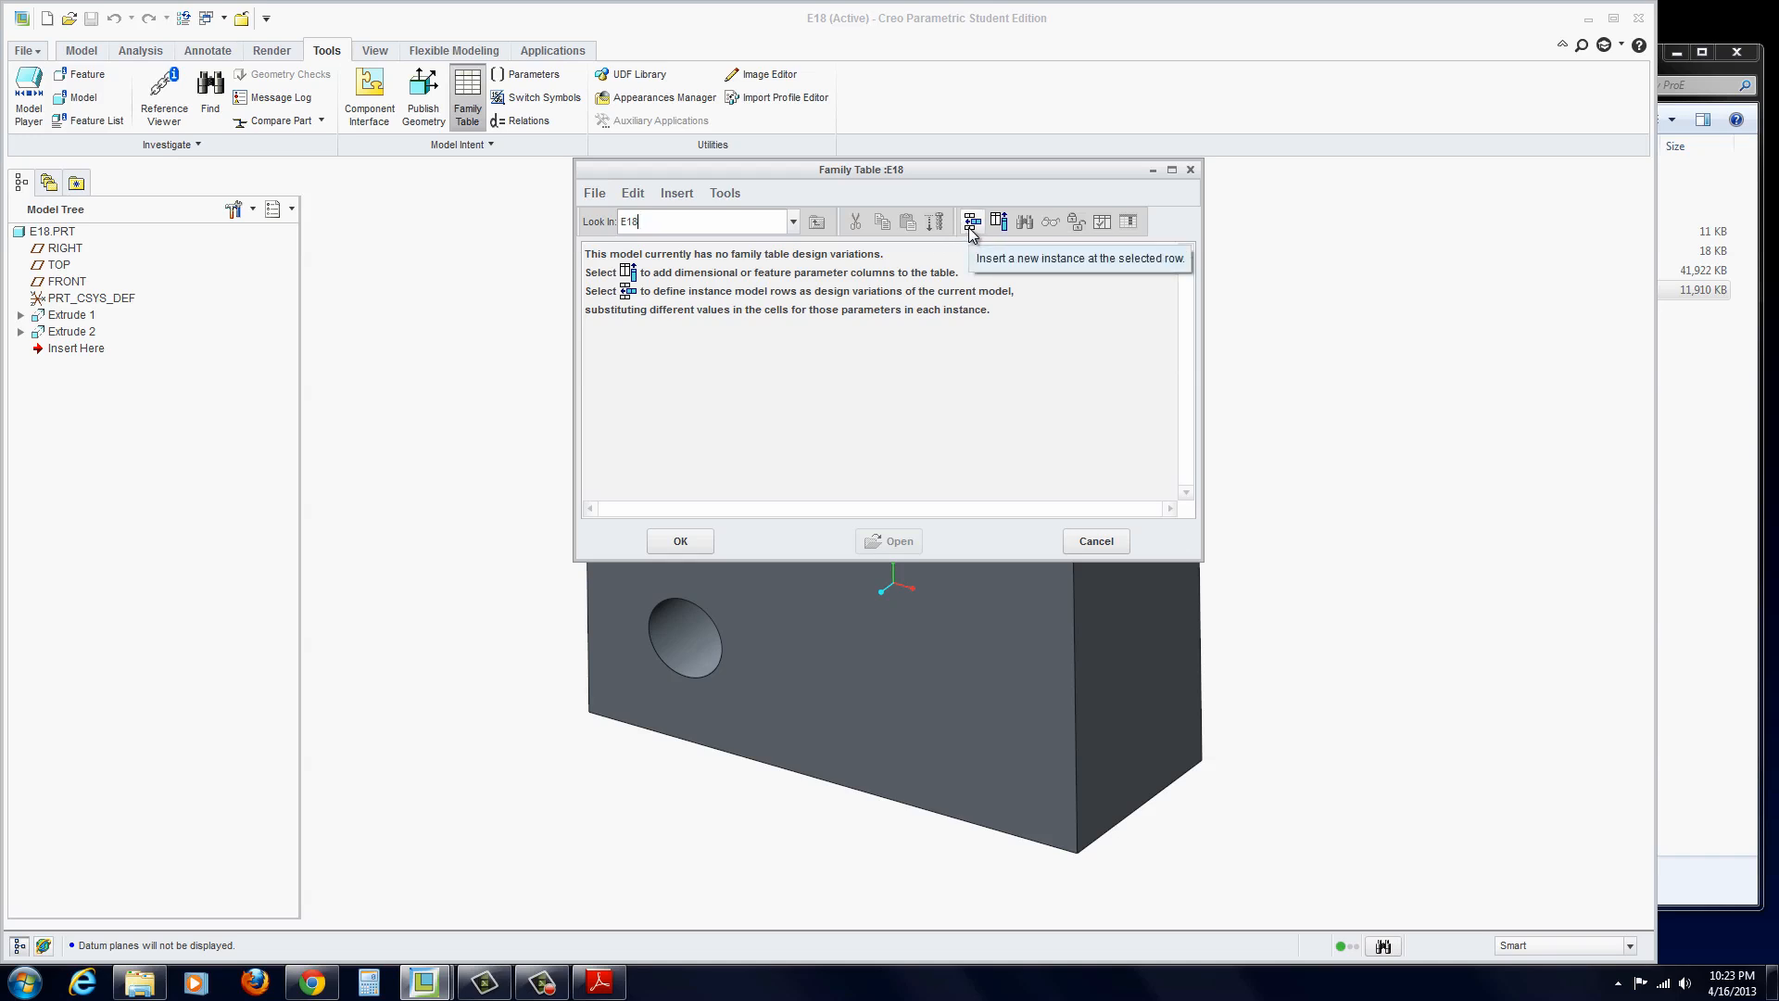
- Insert four instance rows and name the first two E18_SMALL and E18_MED
{"action": "left_click", "coordinate": [971, 221]}
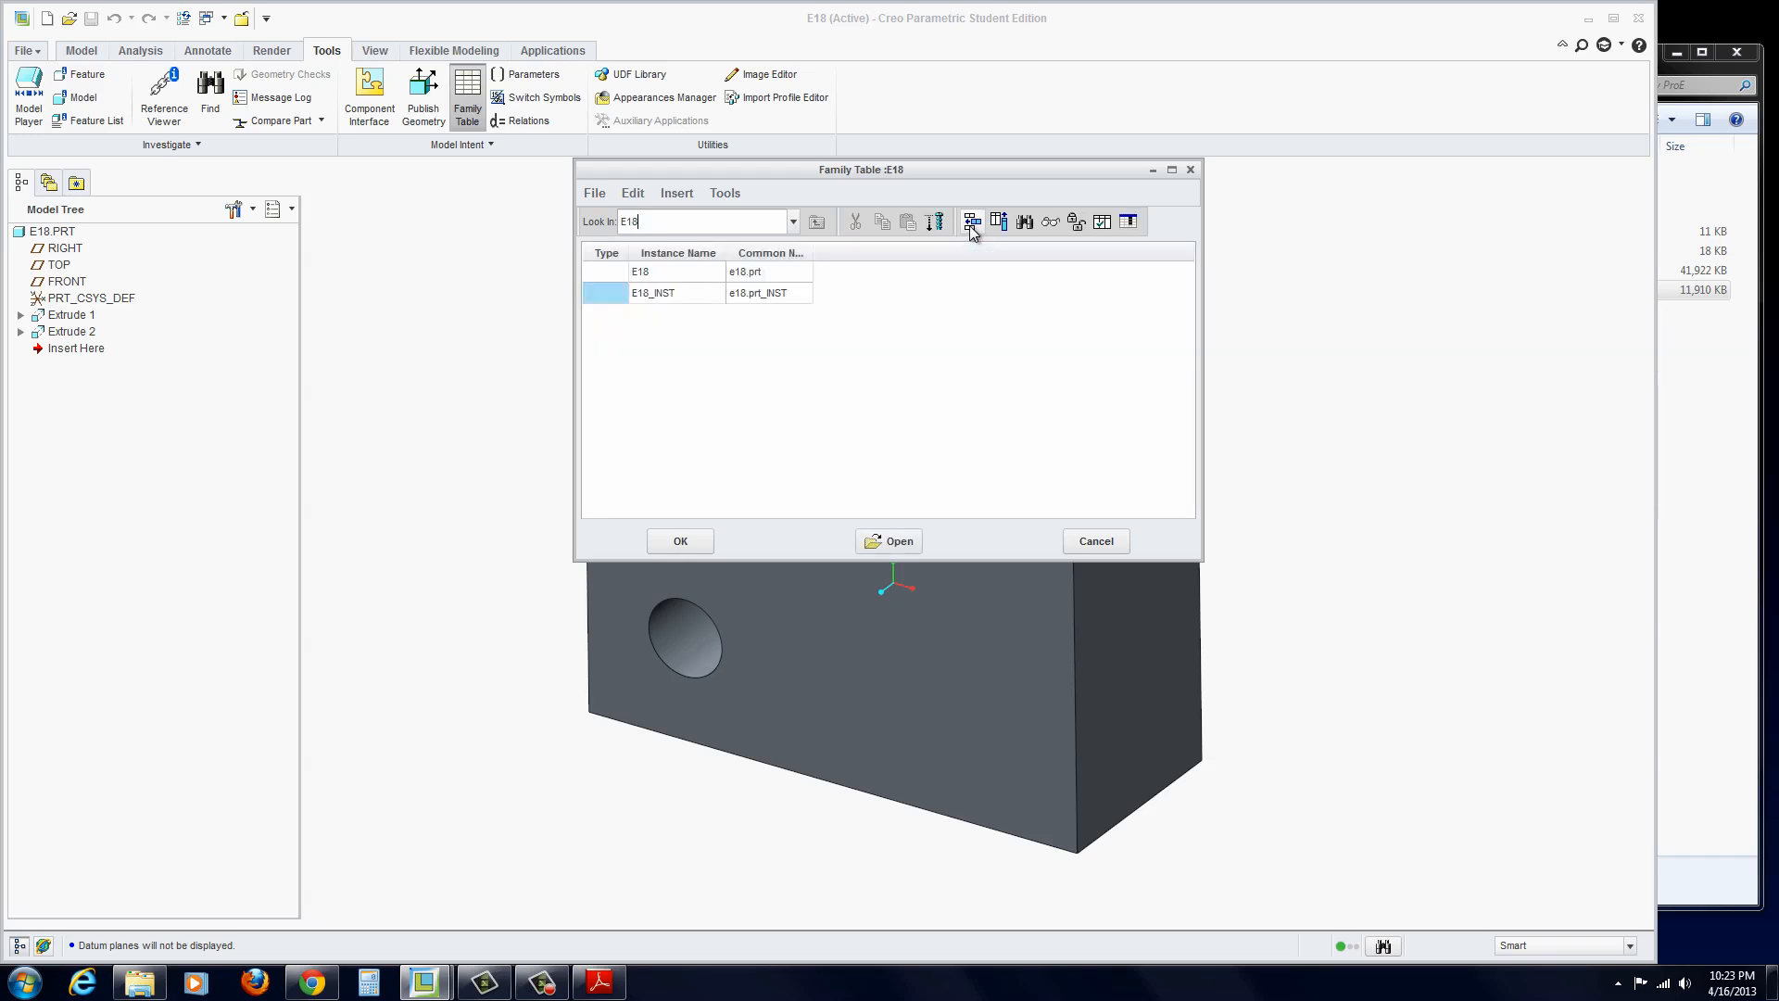
{"action": "left_click", "coordinate": [970, 221]}
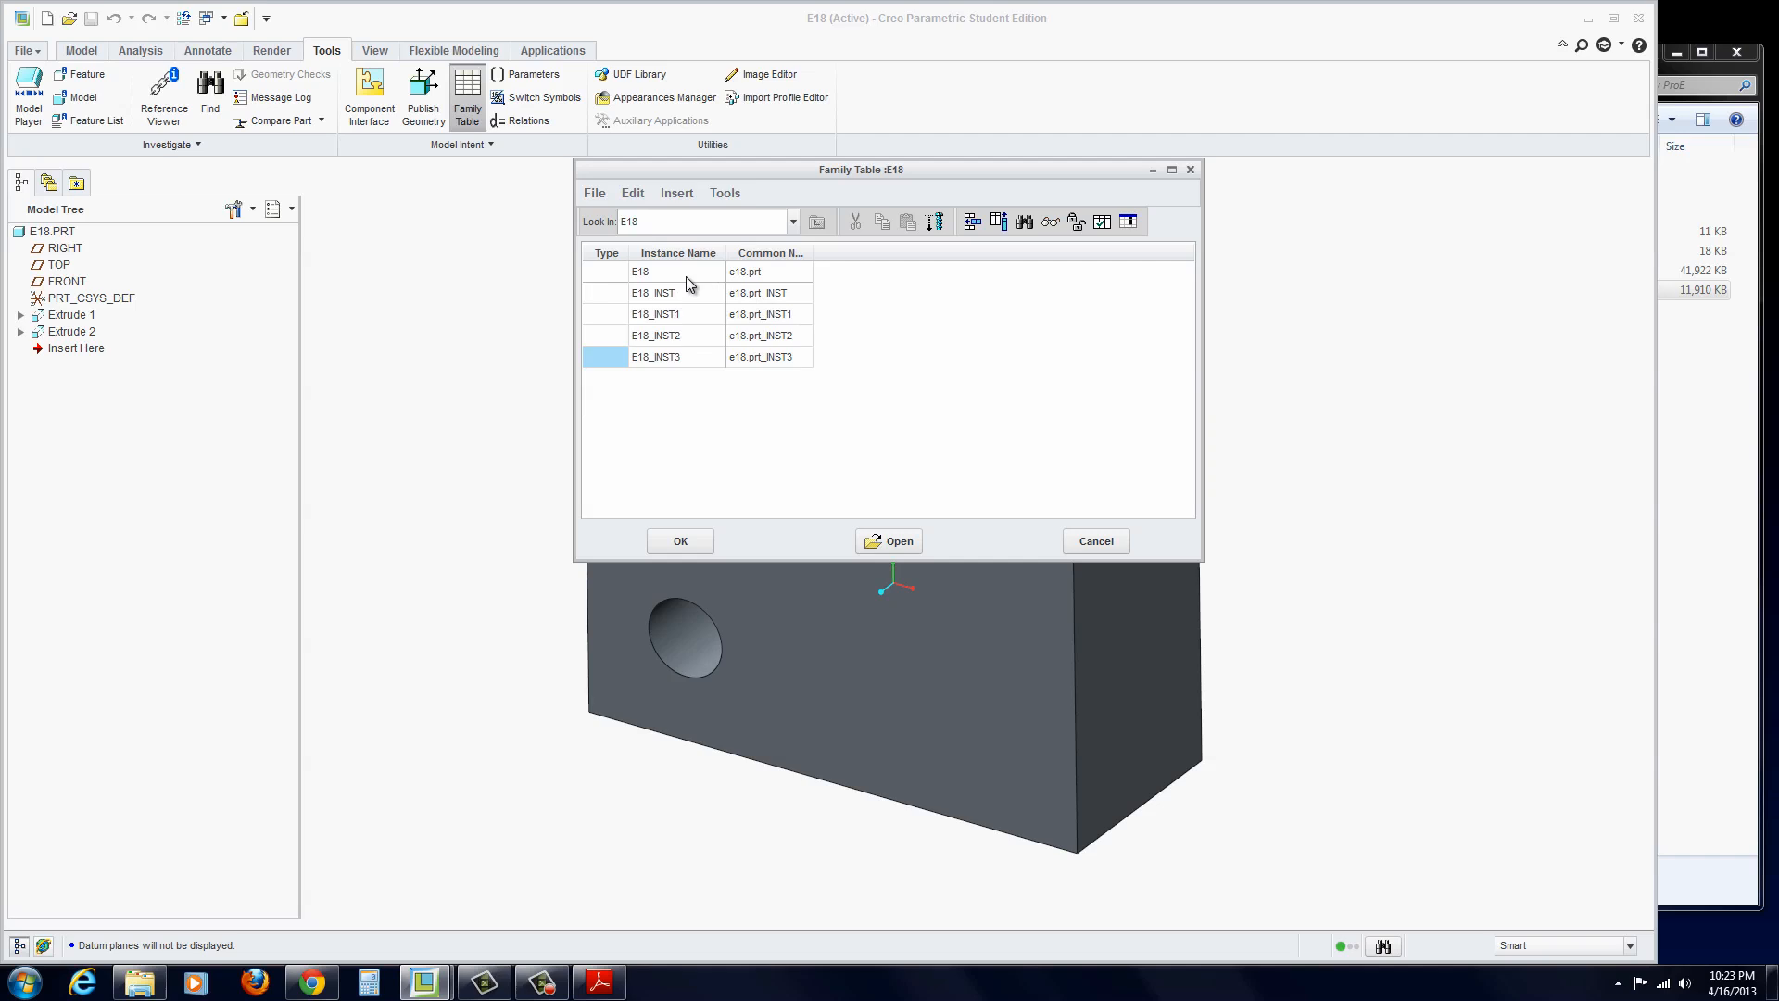
{"action": "double_click", "coordinate": [655, 293]}
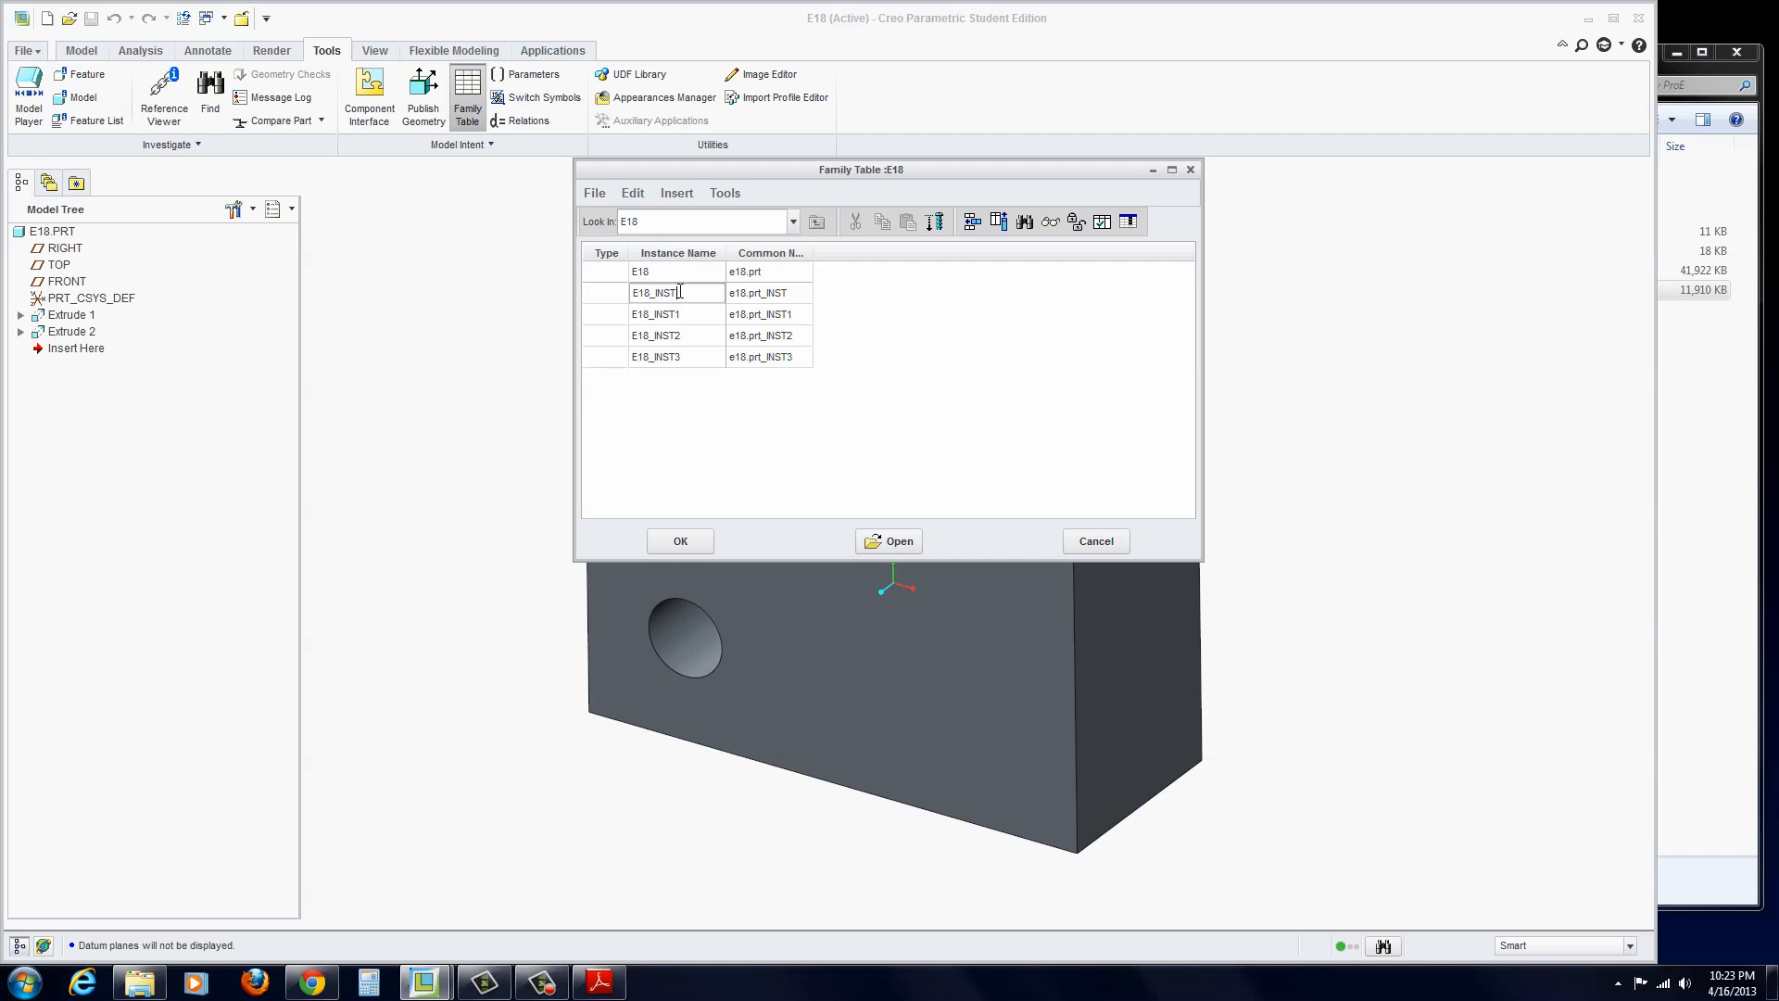
{"action": "double_click", "coordinate": [658, 292]}
{"action": "type", "text": "MALL"}
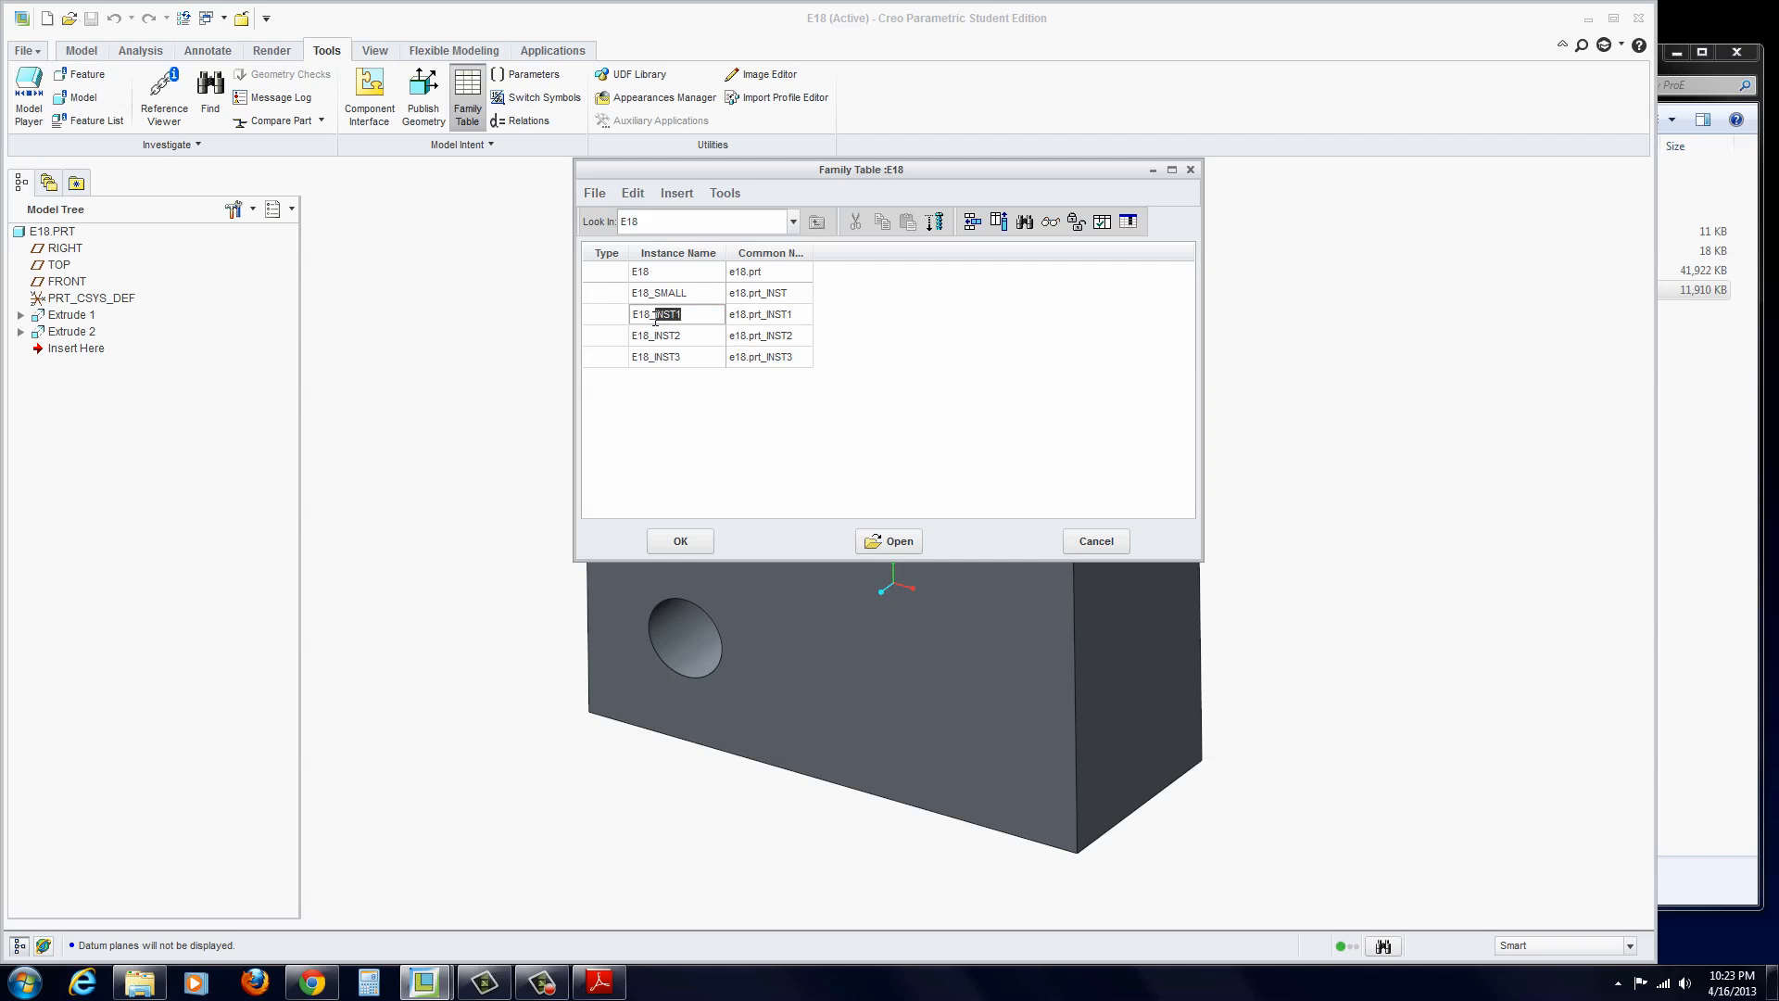
{"action": "type", "text": "E18_MED"}
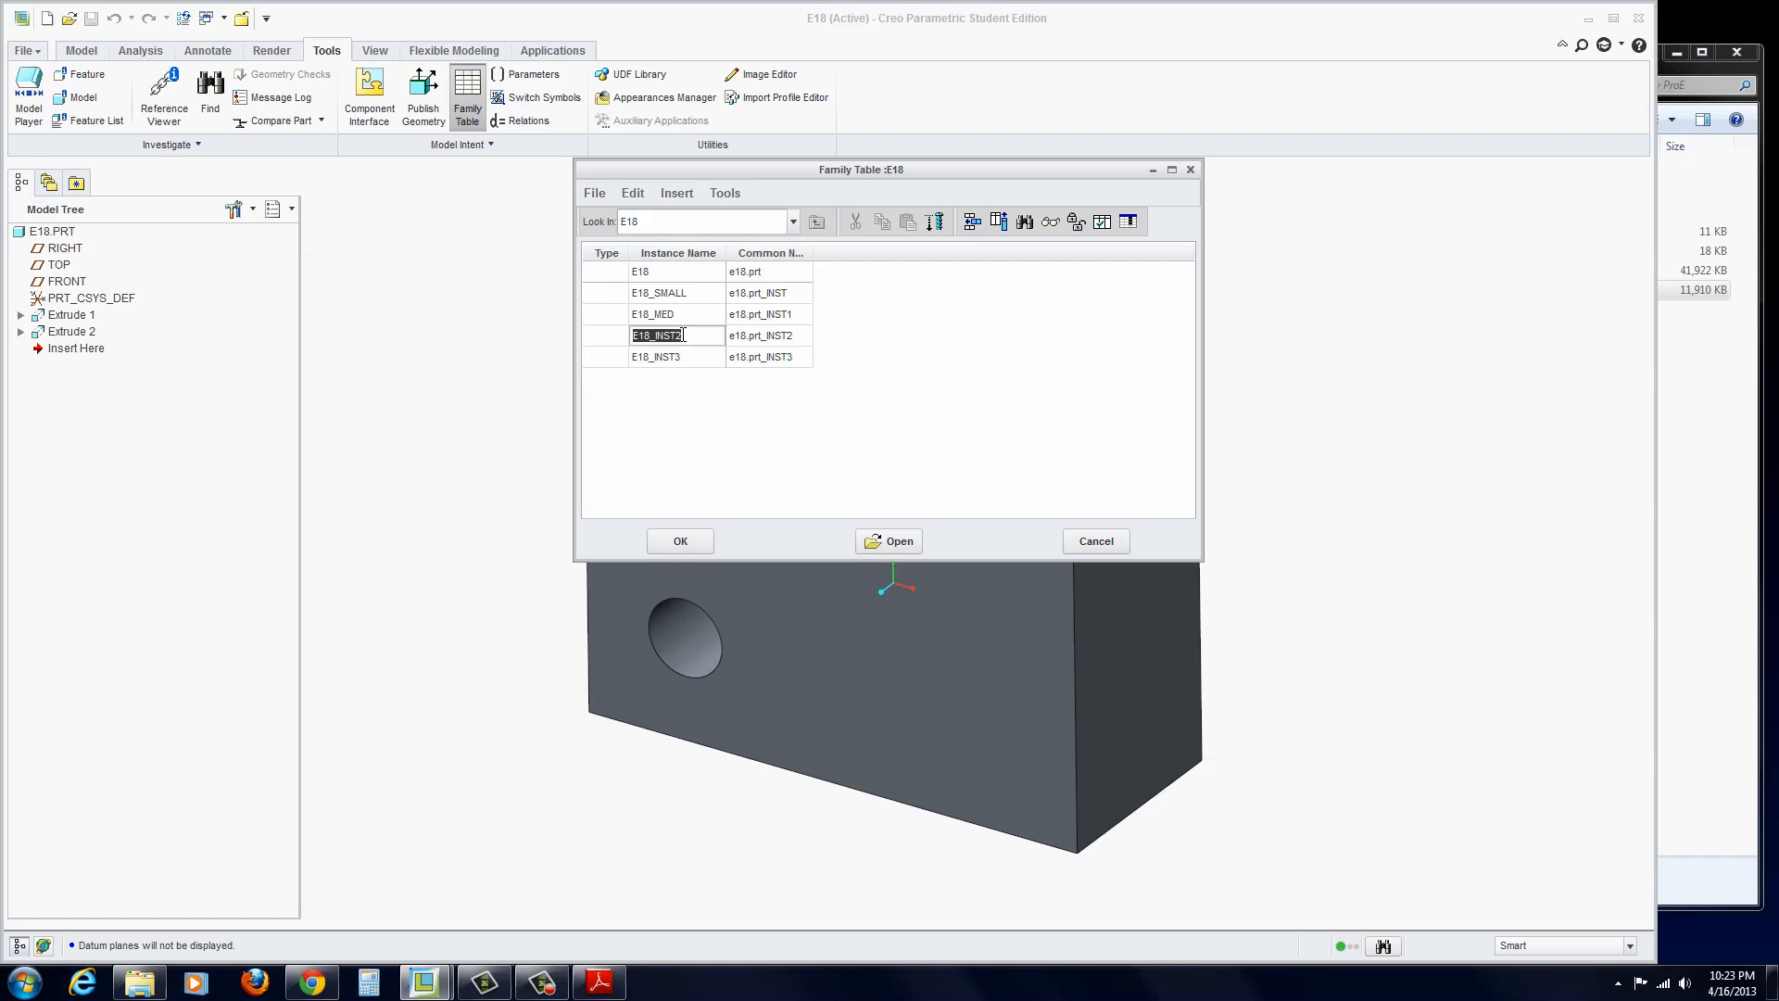
- Name the remaining instances E18_MED_NO_HOLE and E18_LARGE
{"action": "double_click", "coordinate": [656, 335]}
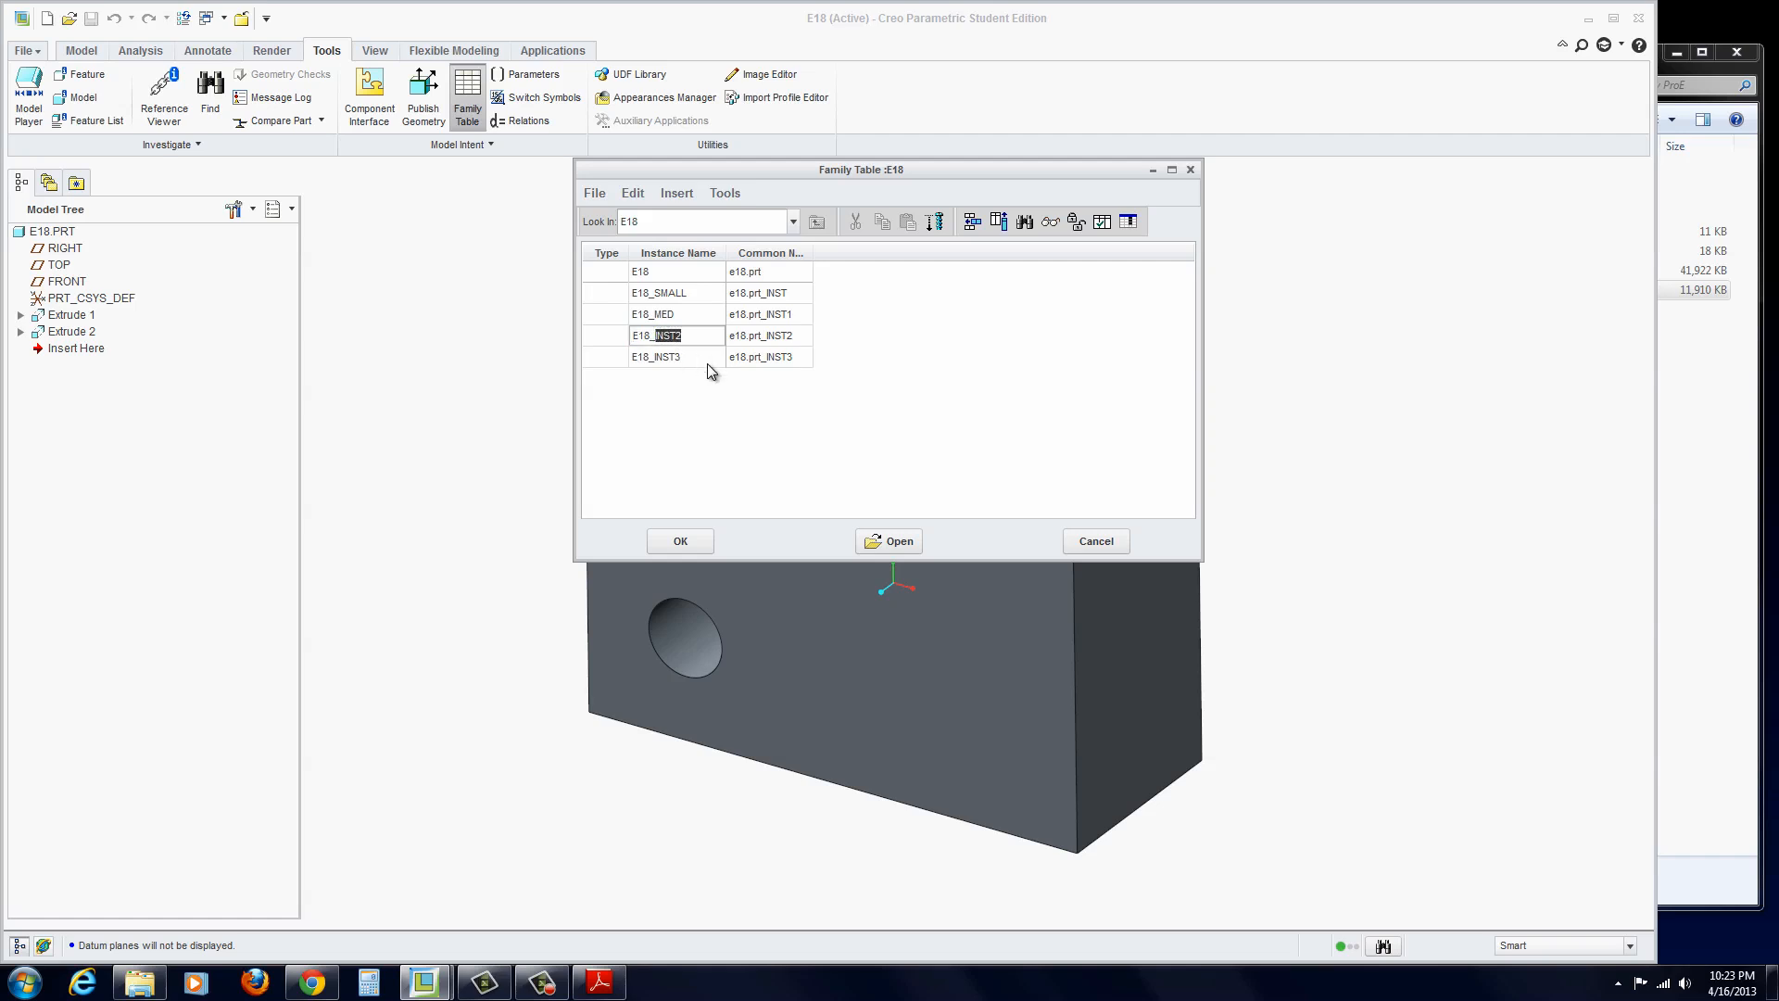
{"action": "type", "text": "E18_MED_"}
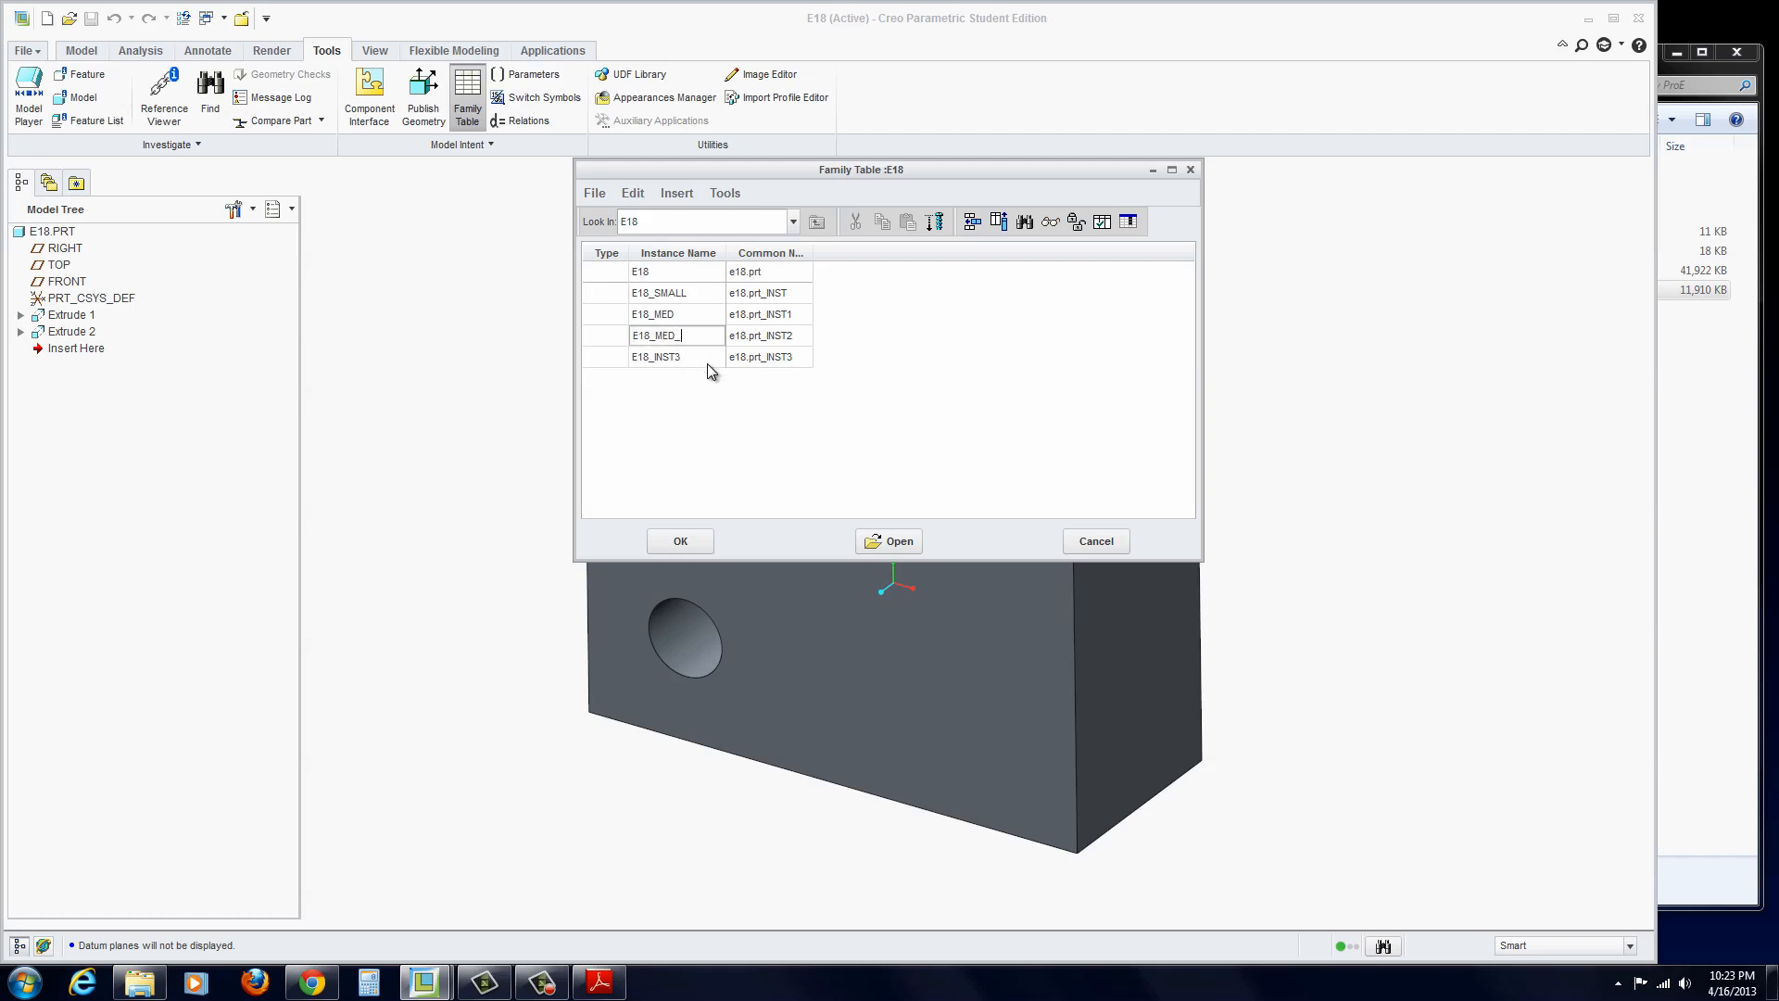
{"action": "type", "text": "NO"}
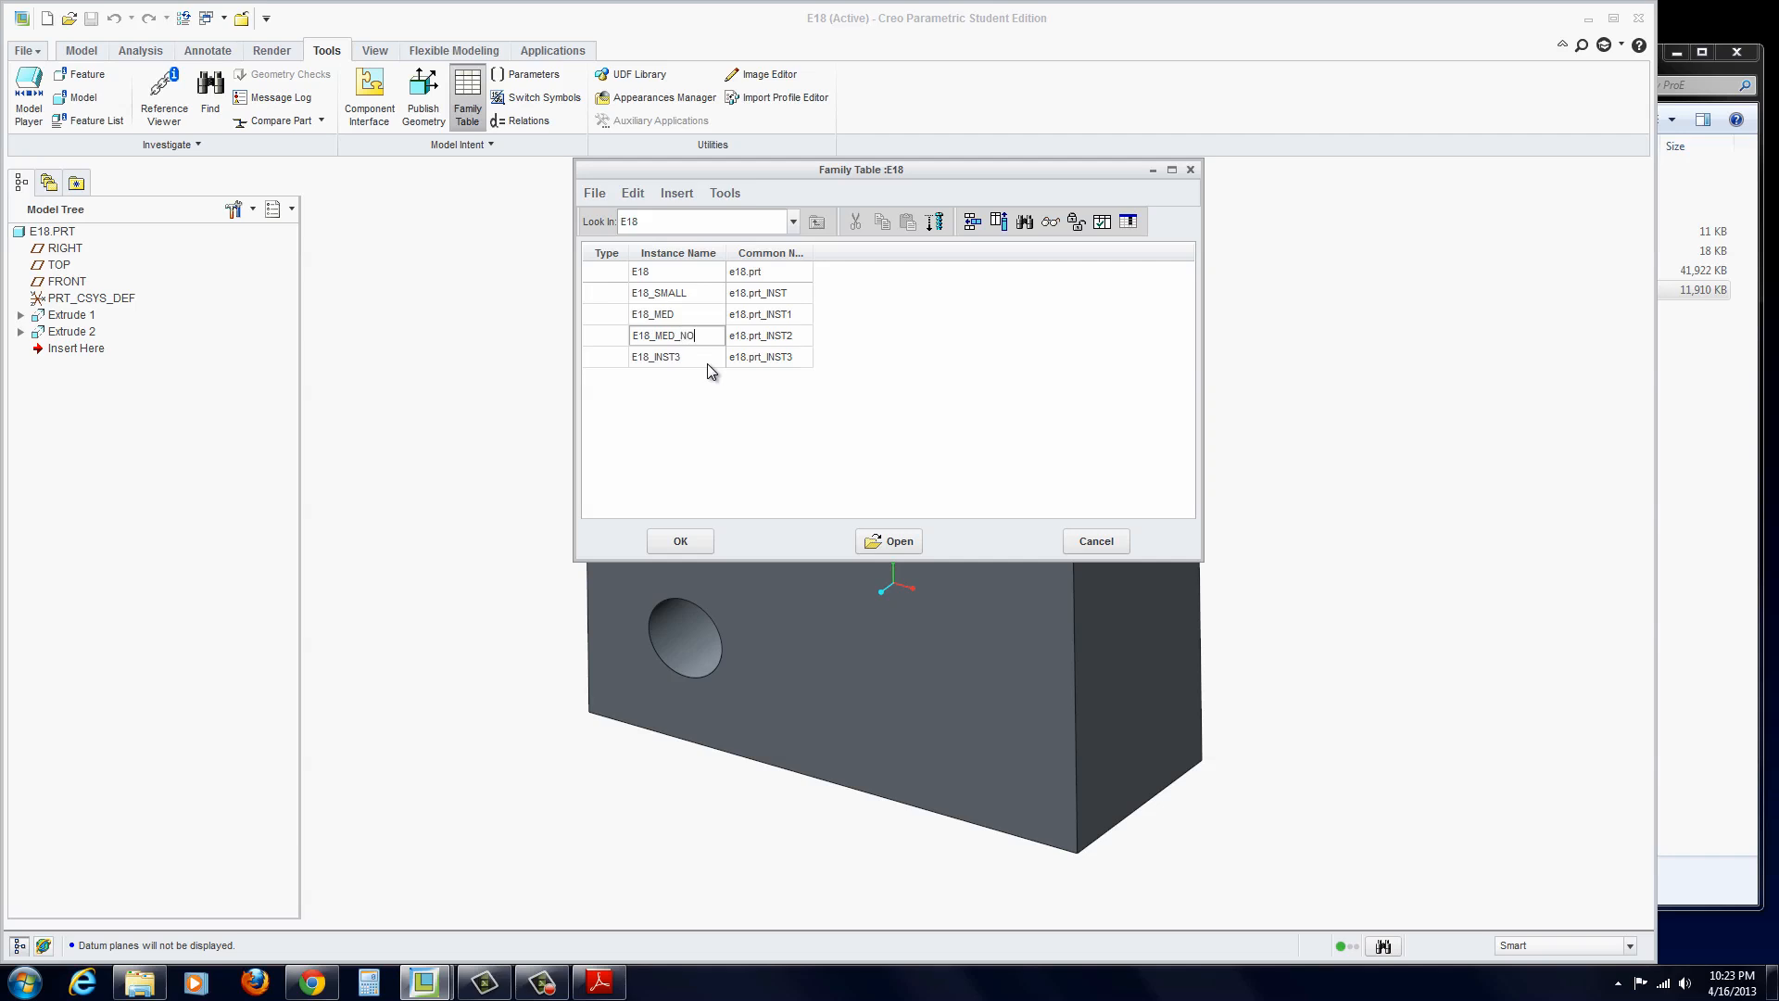
{"action": "type", "text": "_HOLE"}
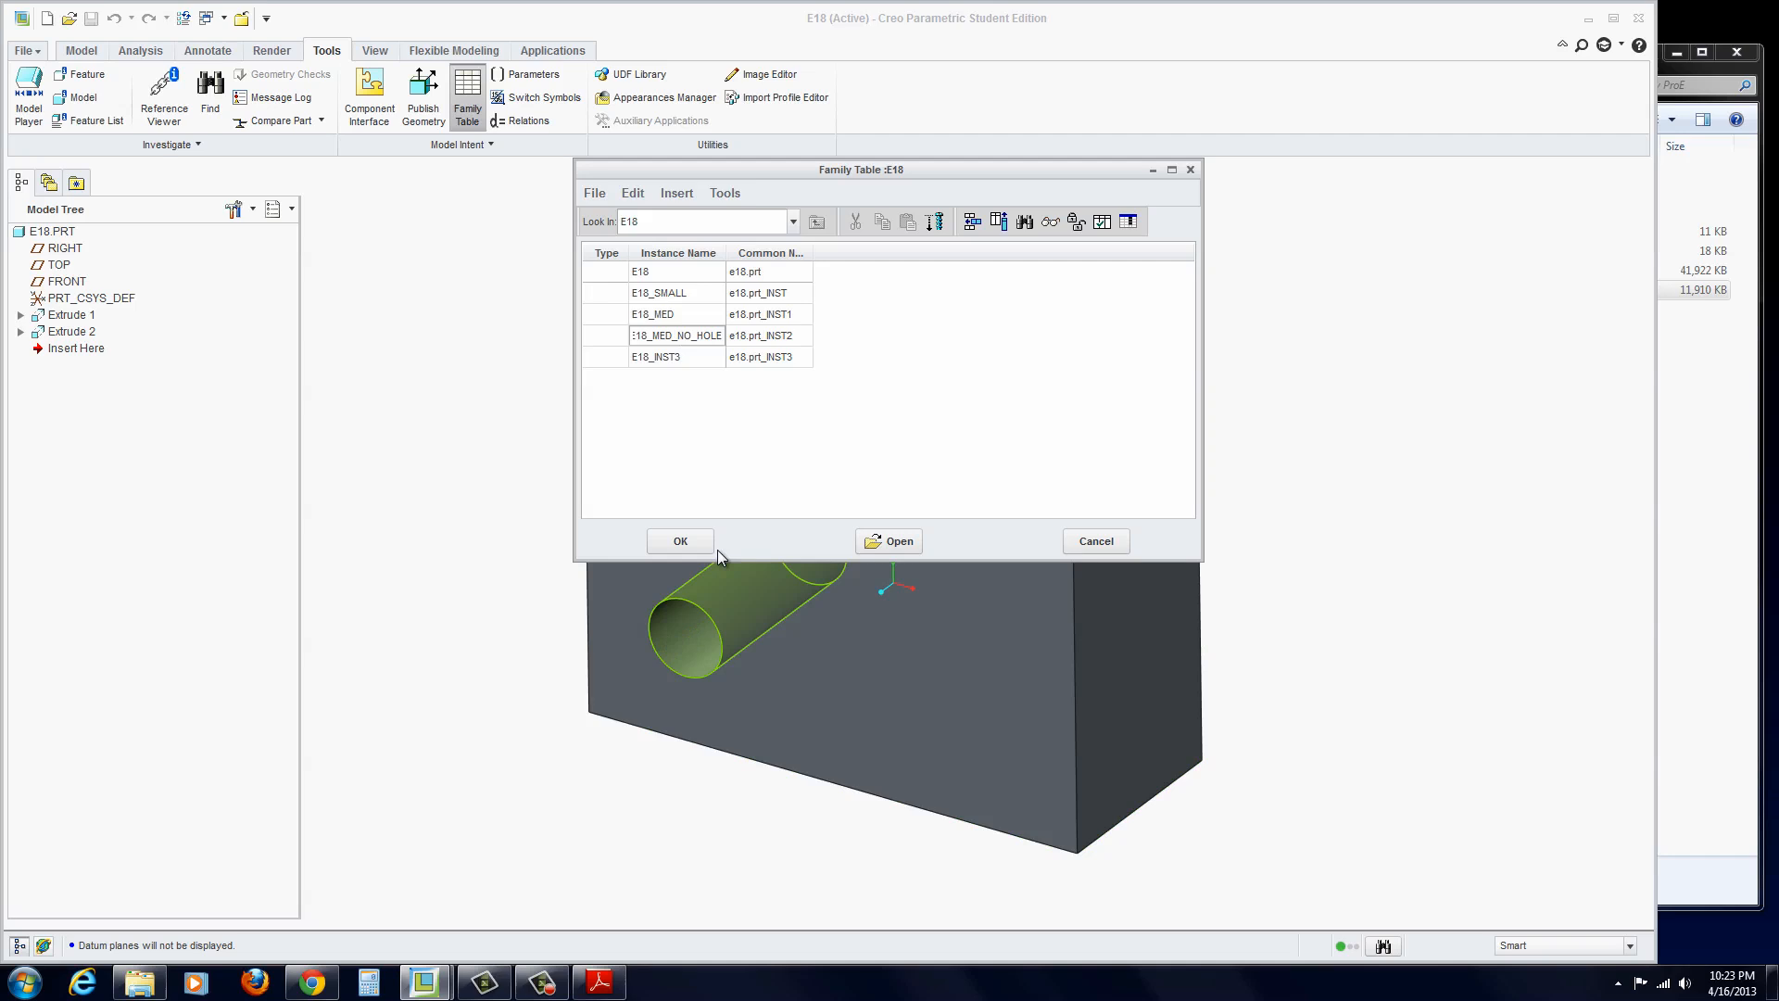
{"action": "left_click", "coordinate": [675, 356]}
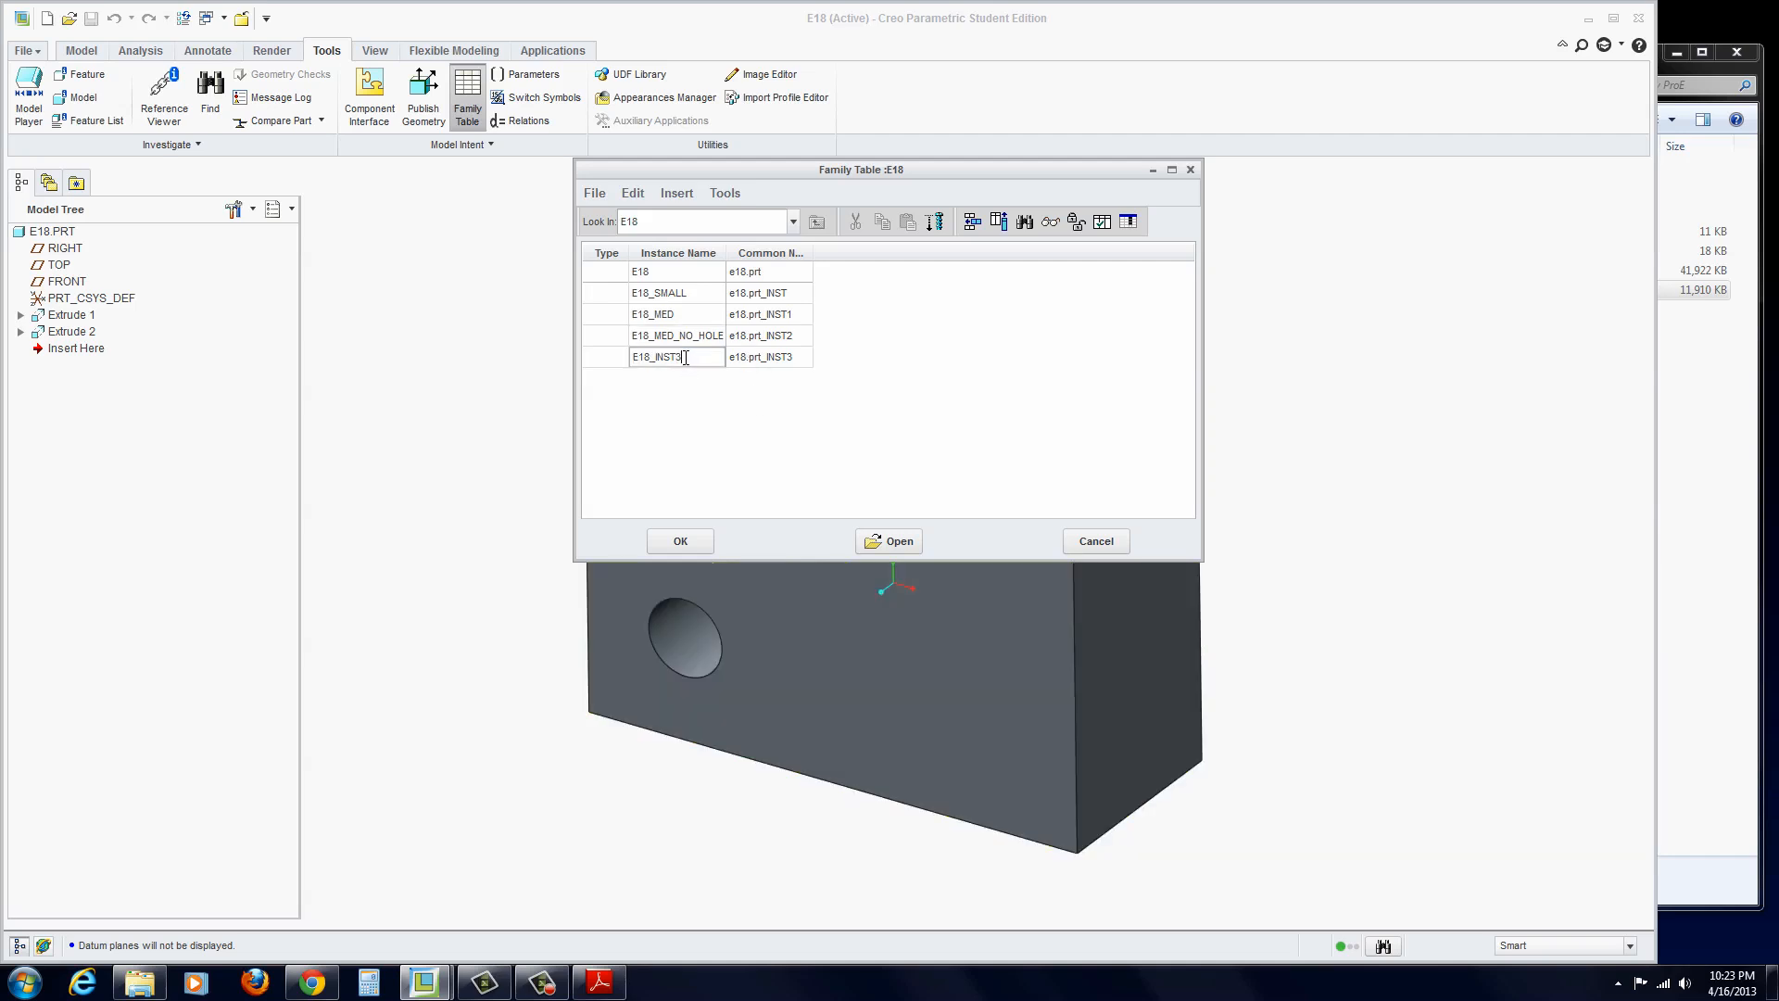
{"action": "double_click", "coordinate": [666, 355]}
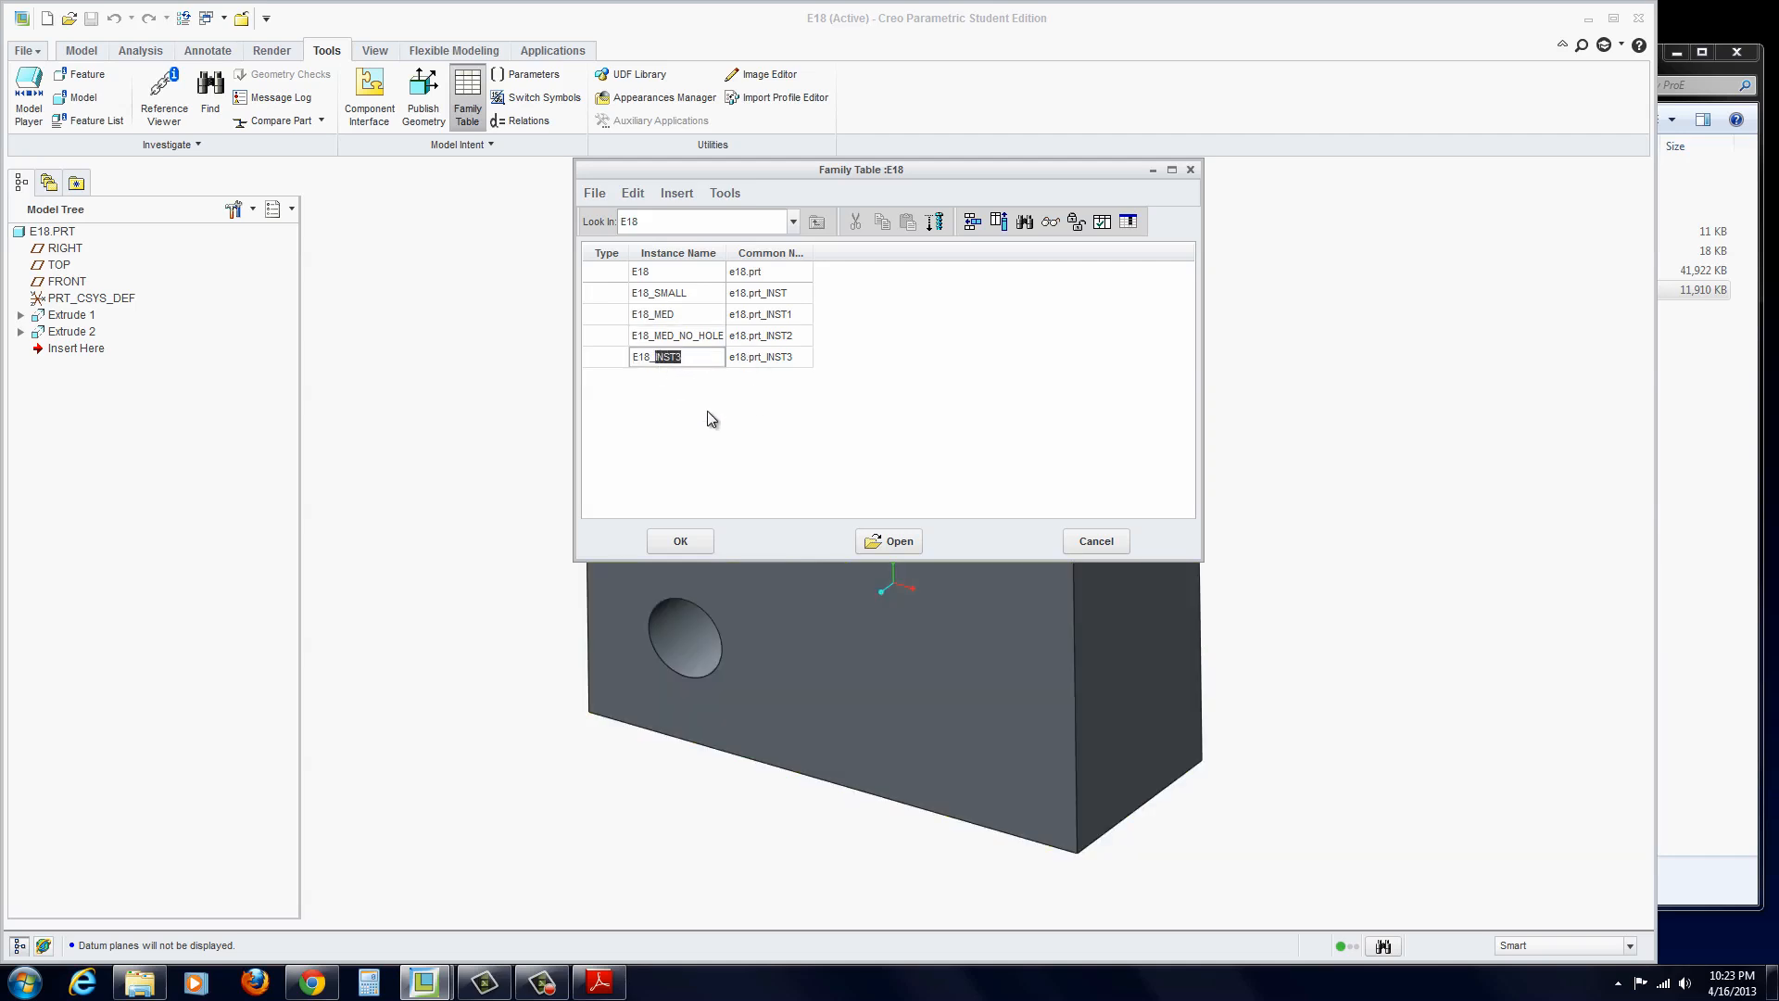
{"action": "type", "text": "E18_LARGE"}
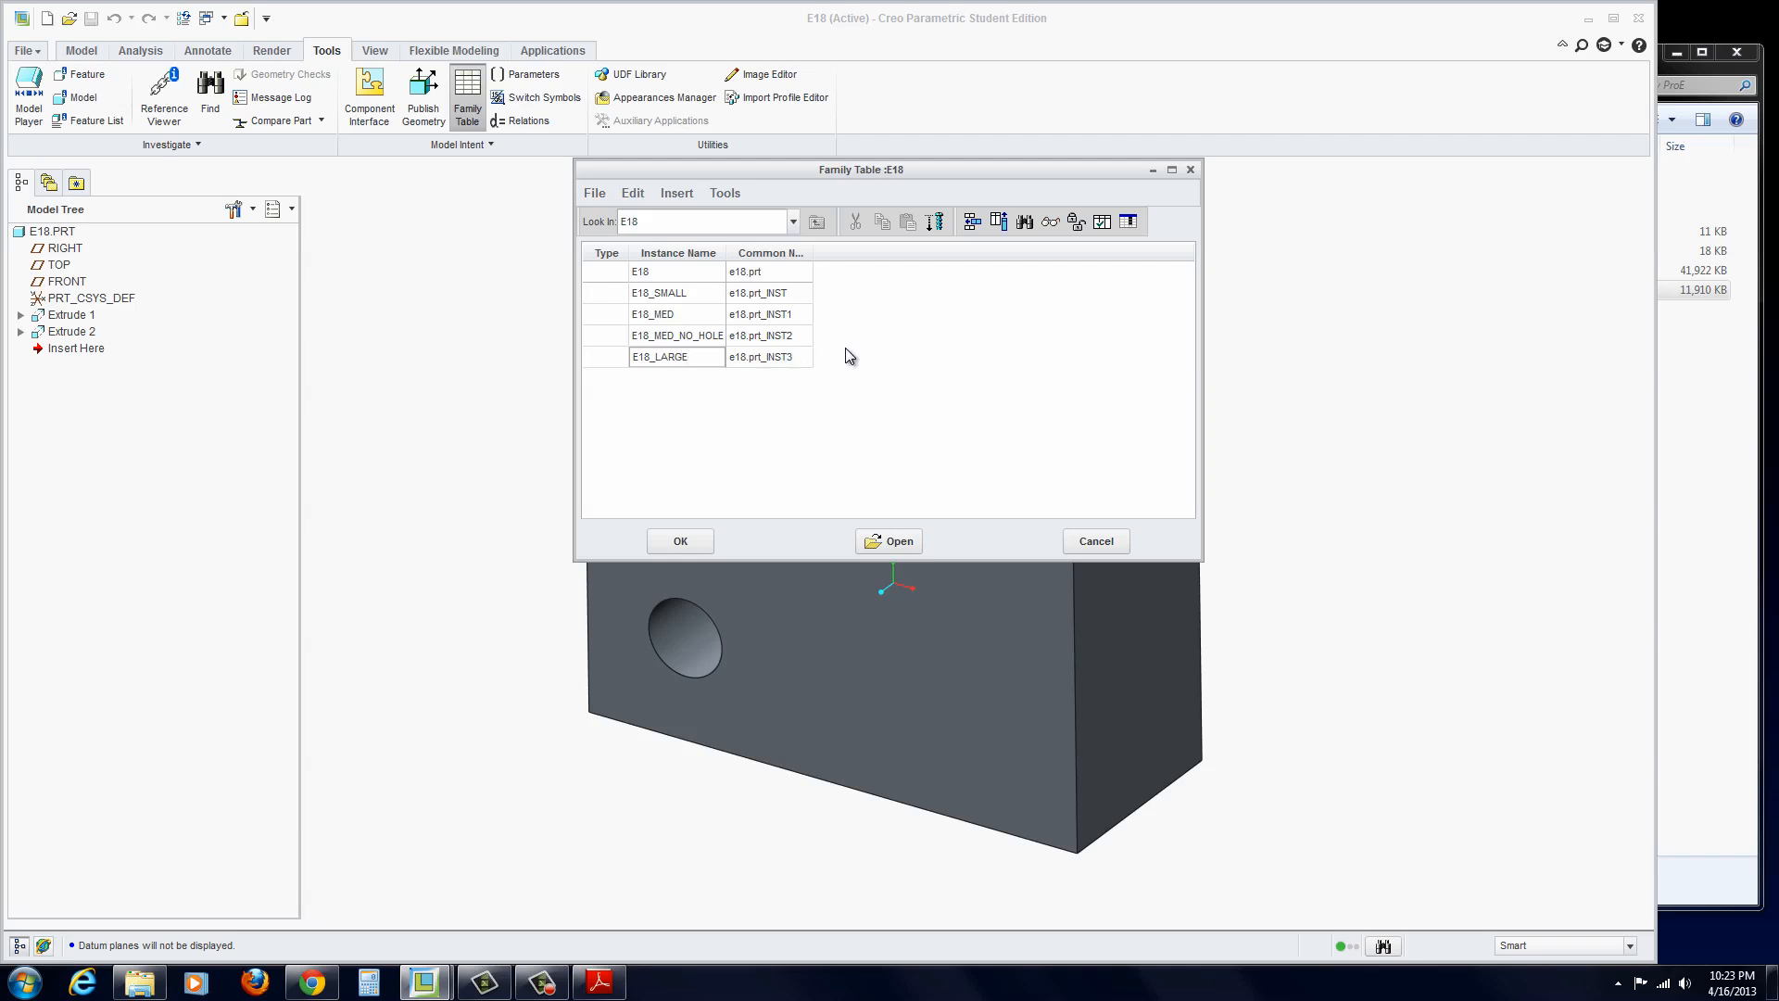
{"action": "mouse_move", "coordinate": [866, 378]}
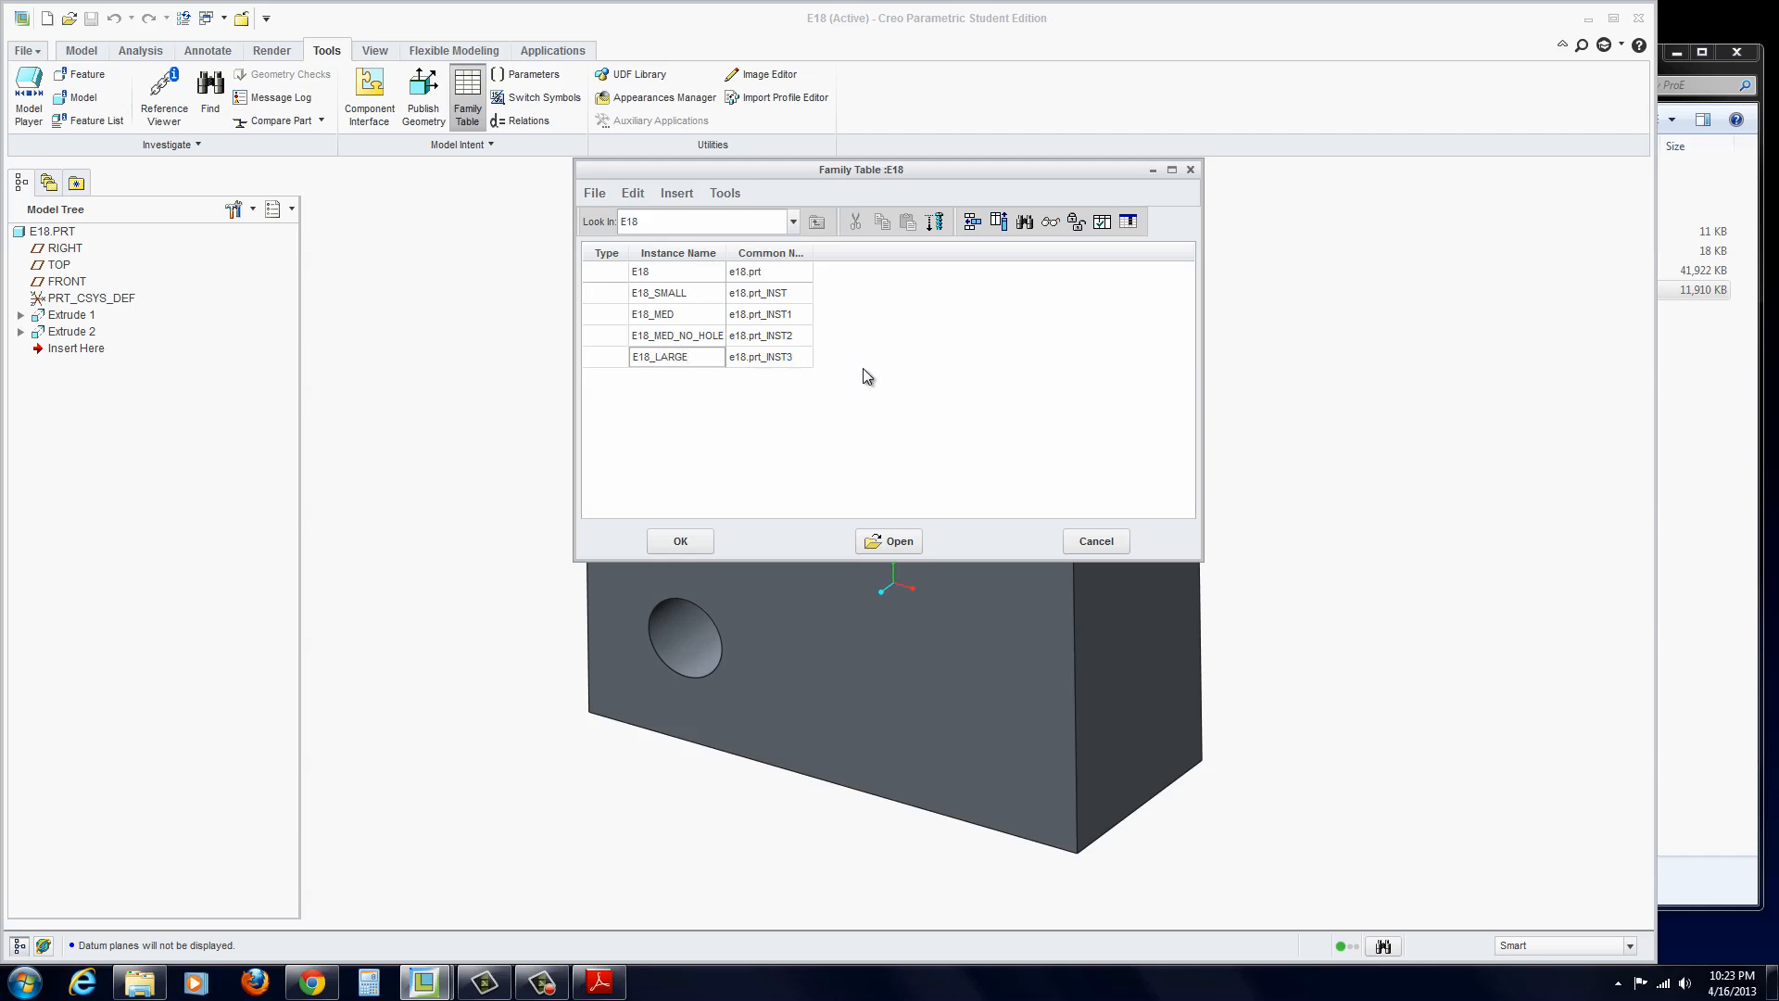
{"action": "mouse_move", "coordinate": [856, 352]}
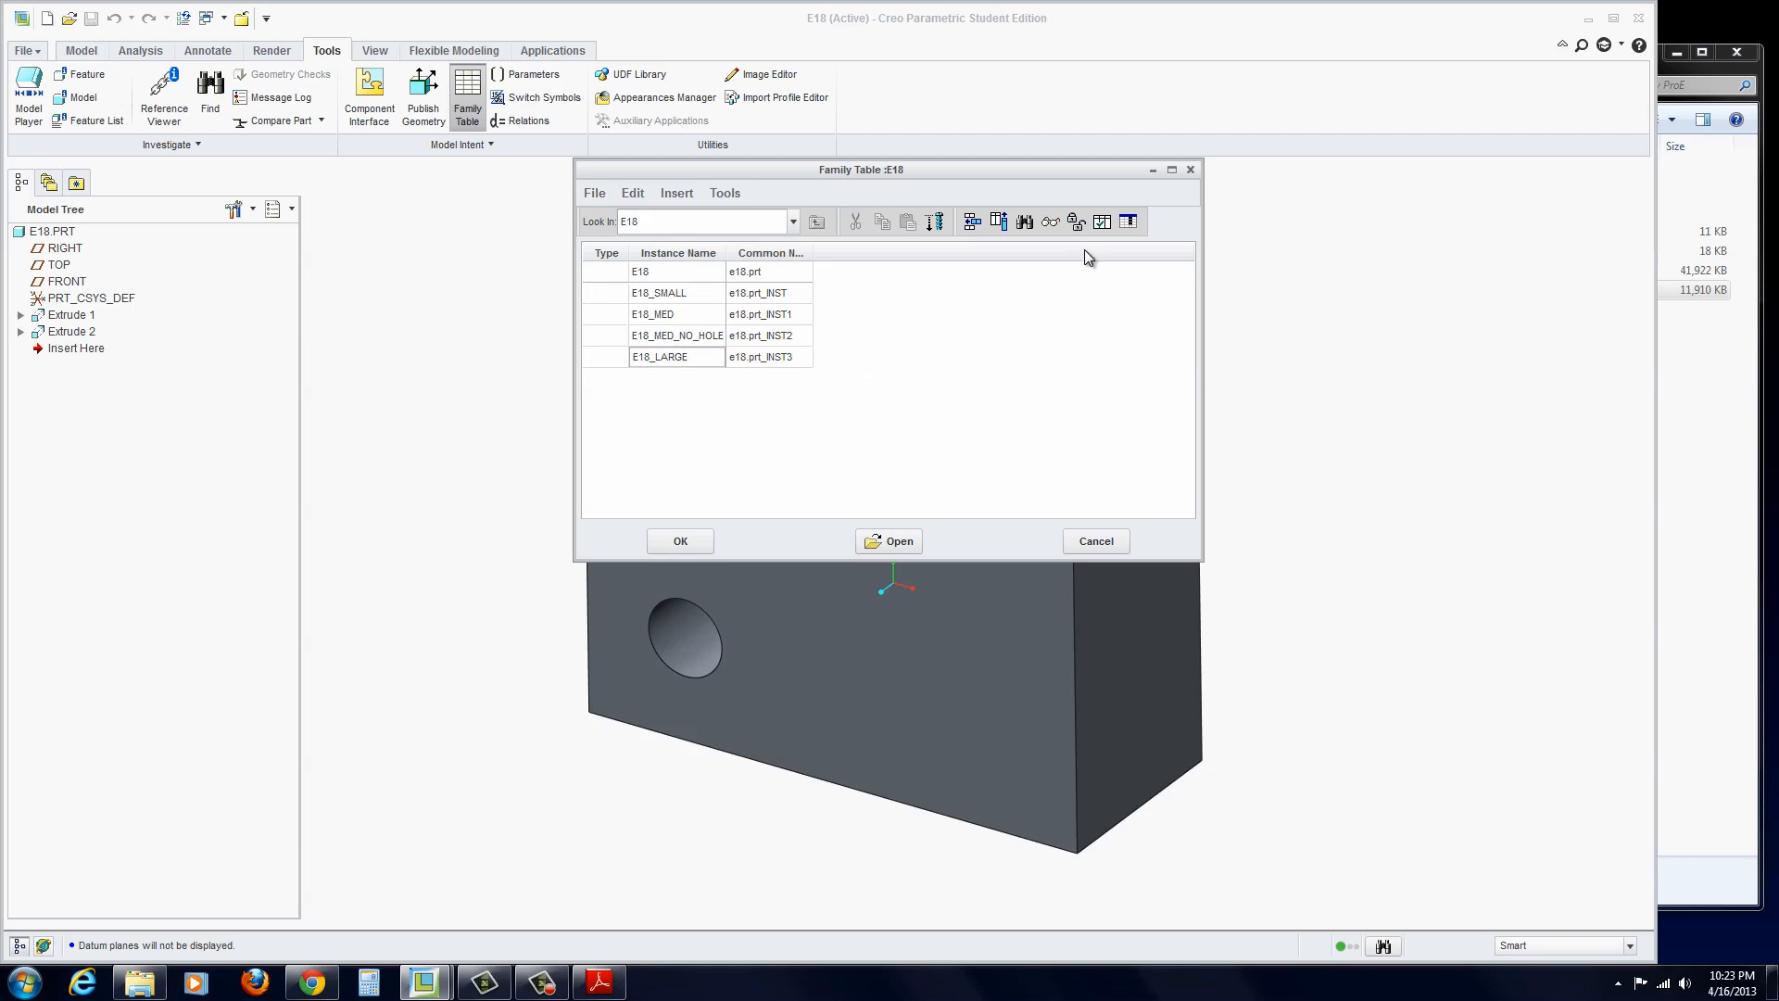
{"action": "mouse_move", "coordinate": [1098, 244]}
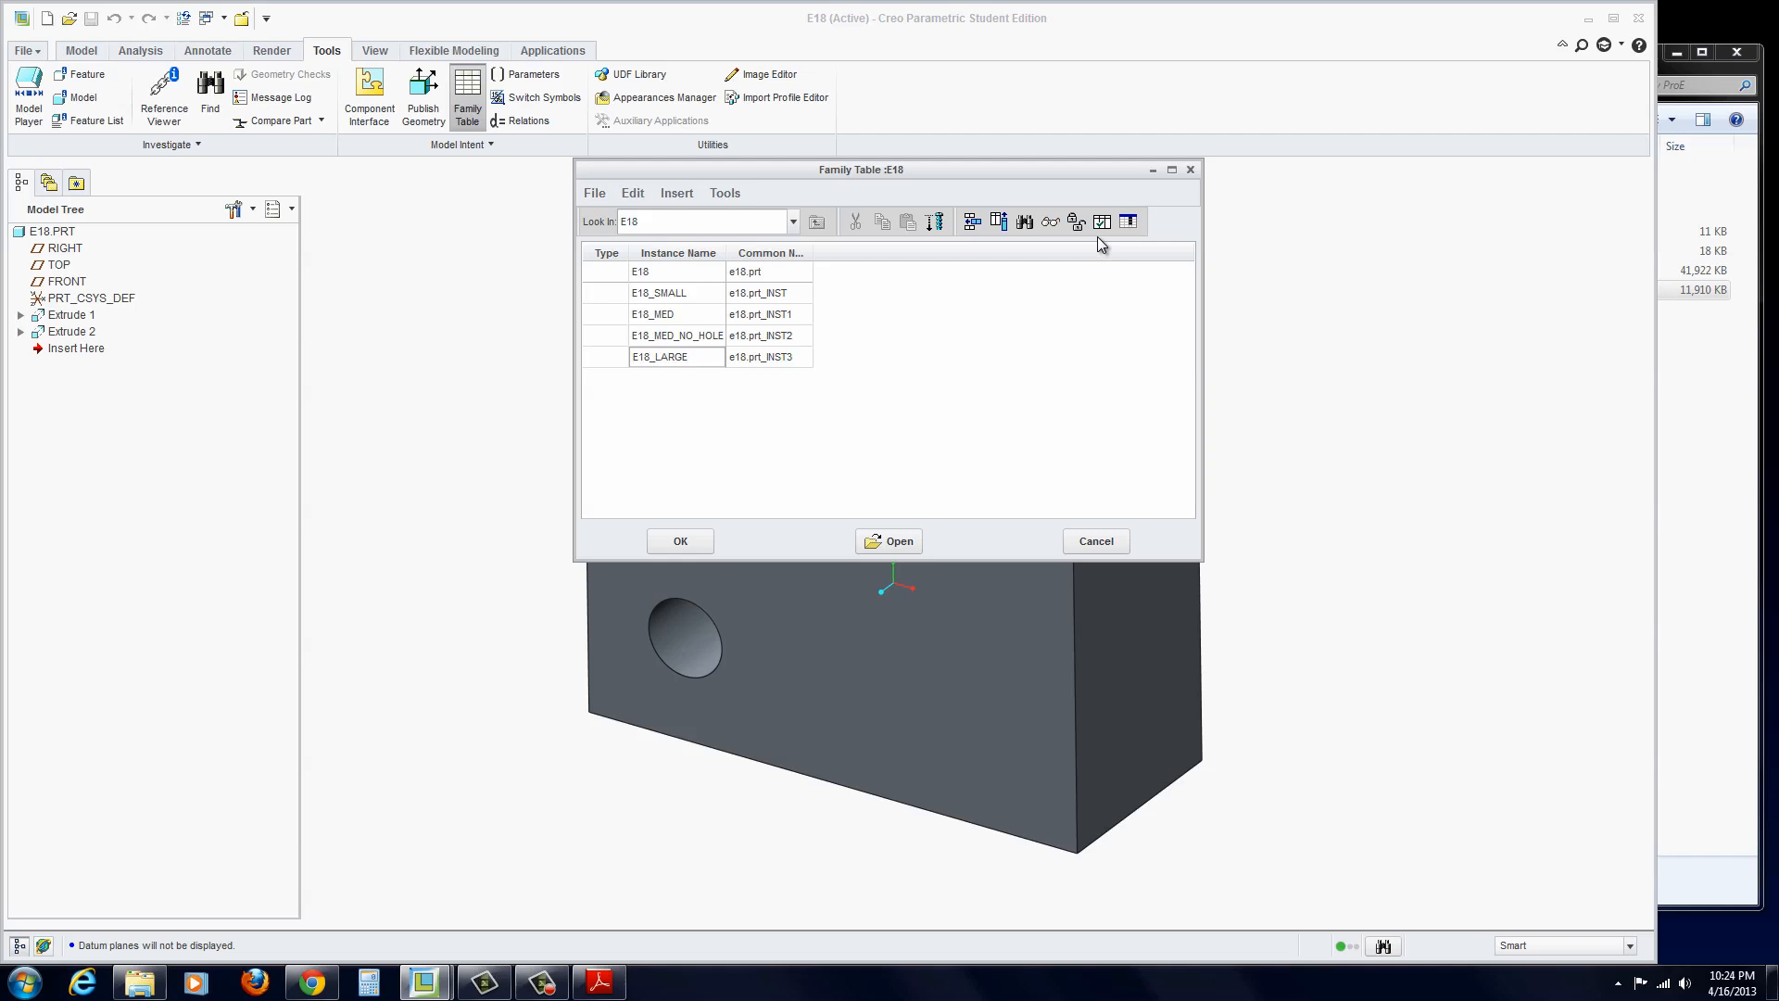
{"action": "mouse_move", "coordinate": [1127, 222]}
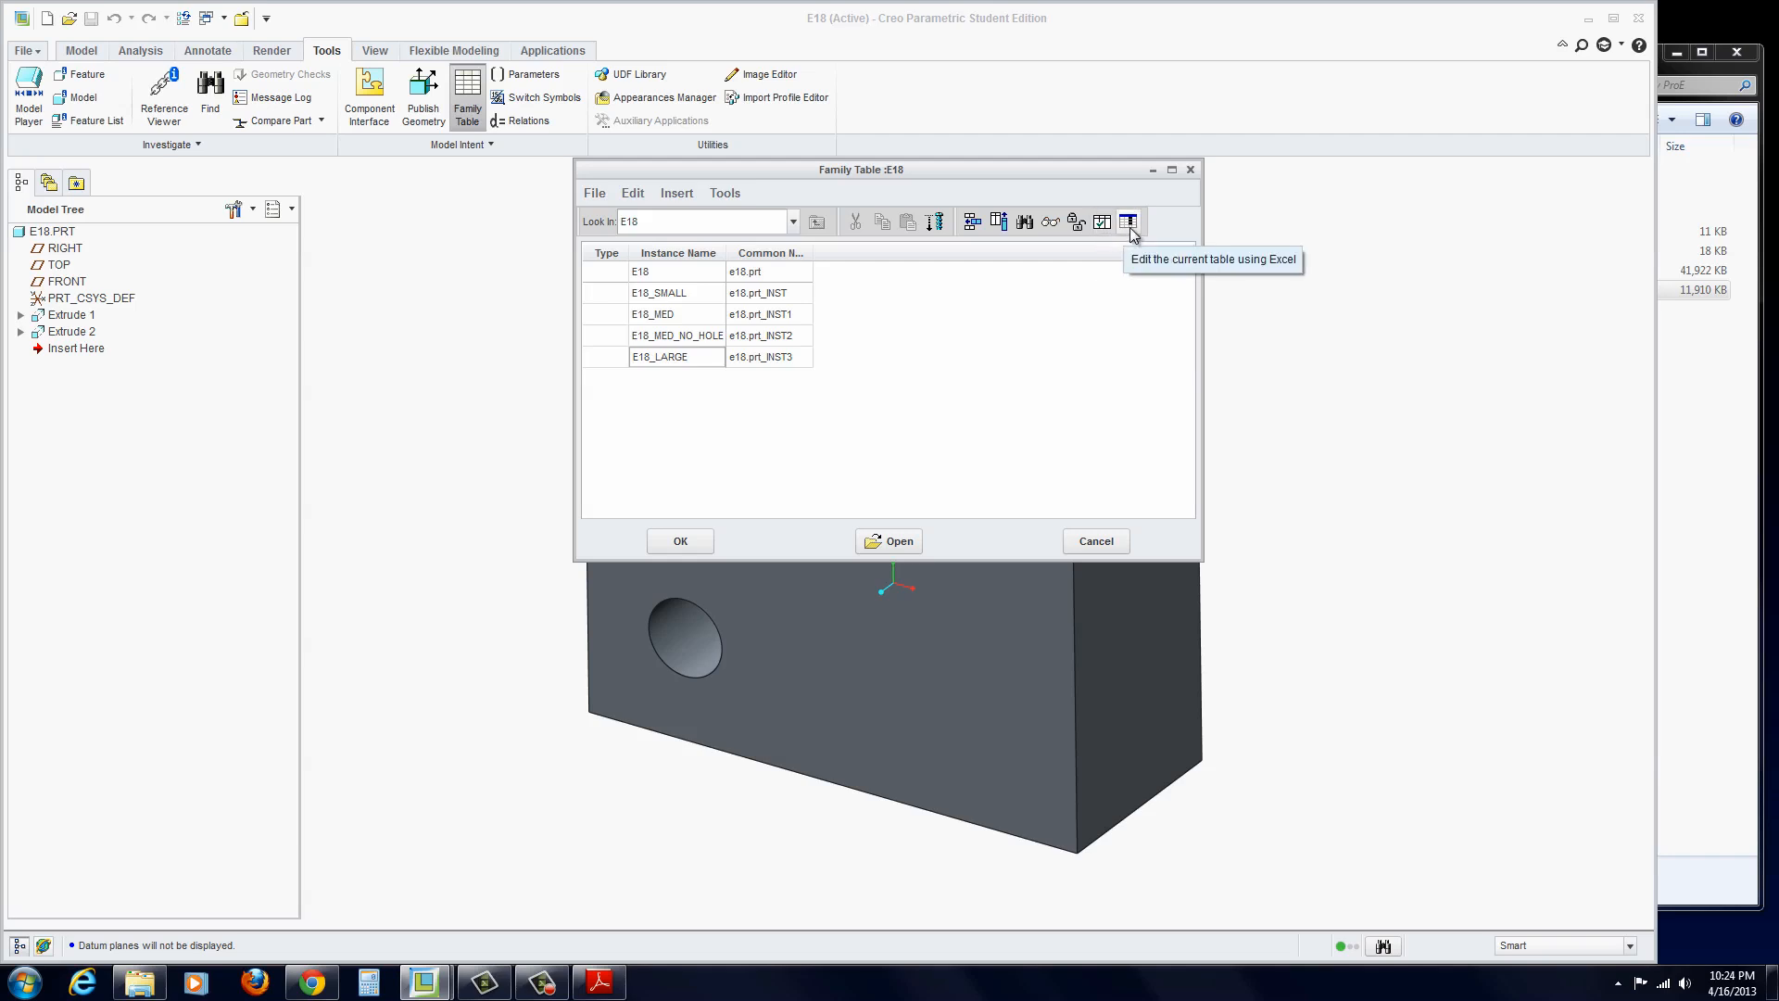
{"action": "mouse_move", "coordinate": [999, 222]}
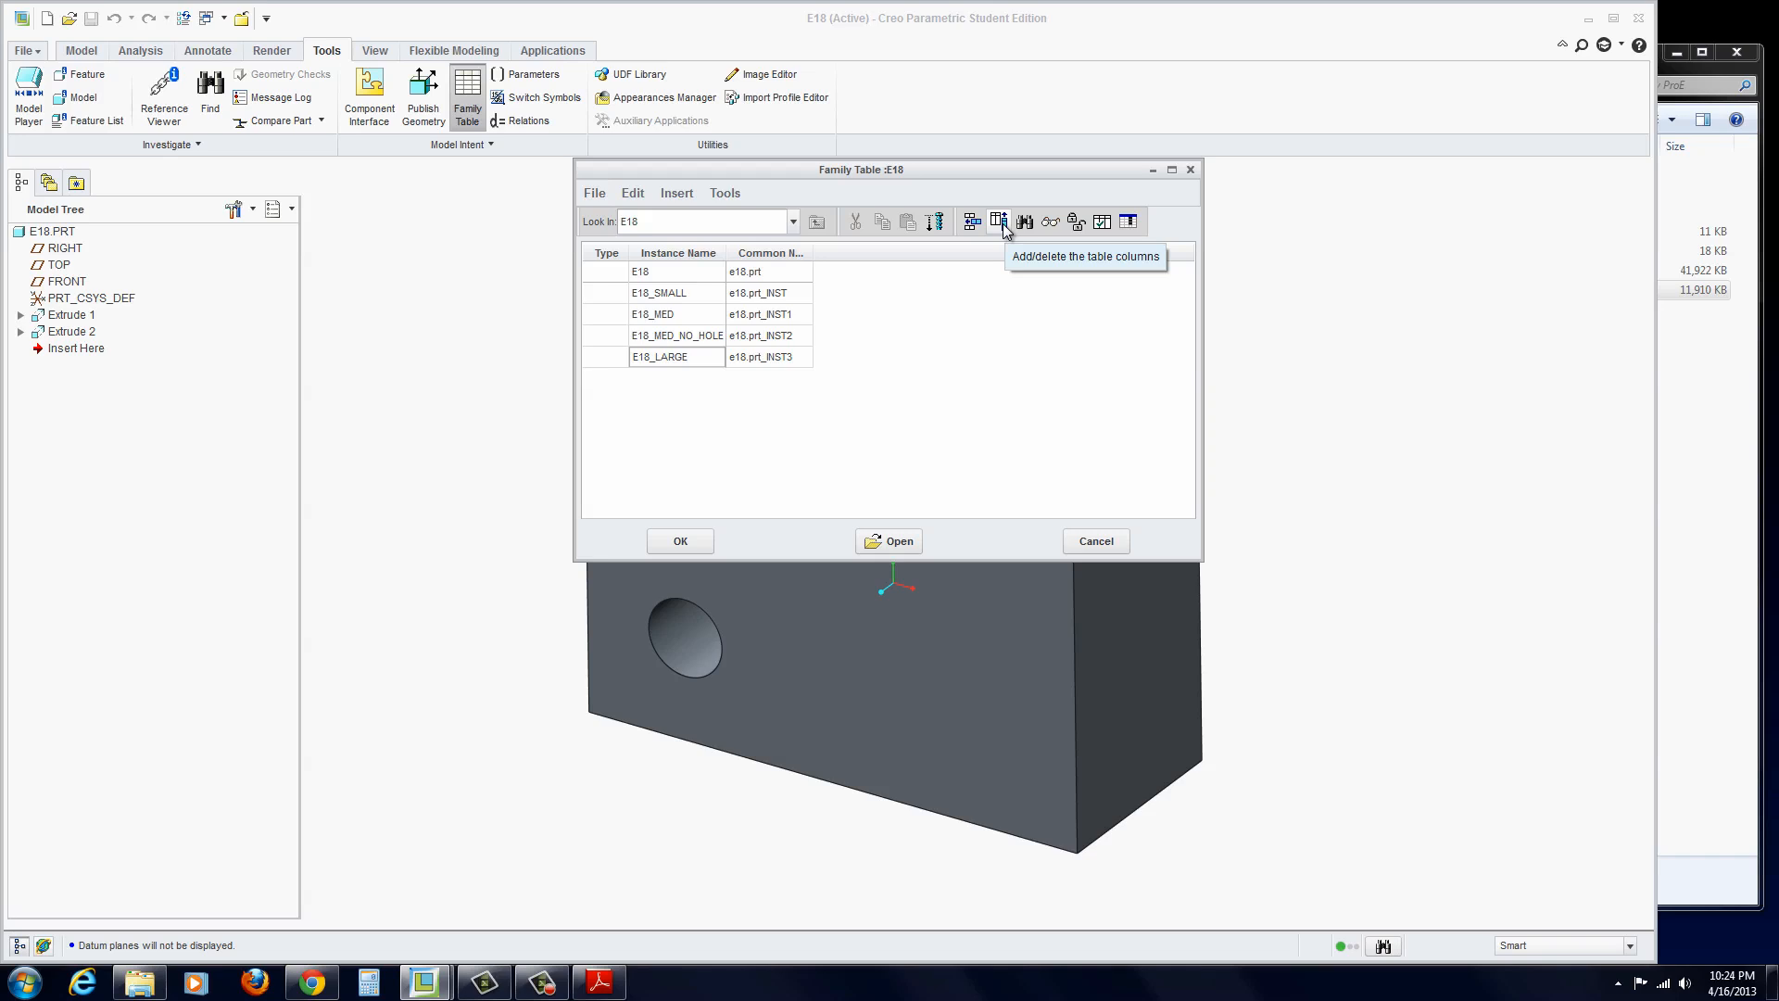
- Bring up the Family Items window for adding columns to the E18 table
{"action": "left_click", "coordinate": [1000, 221]}
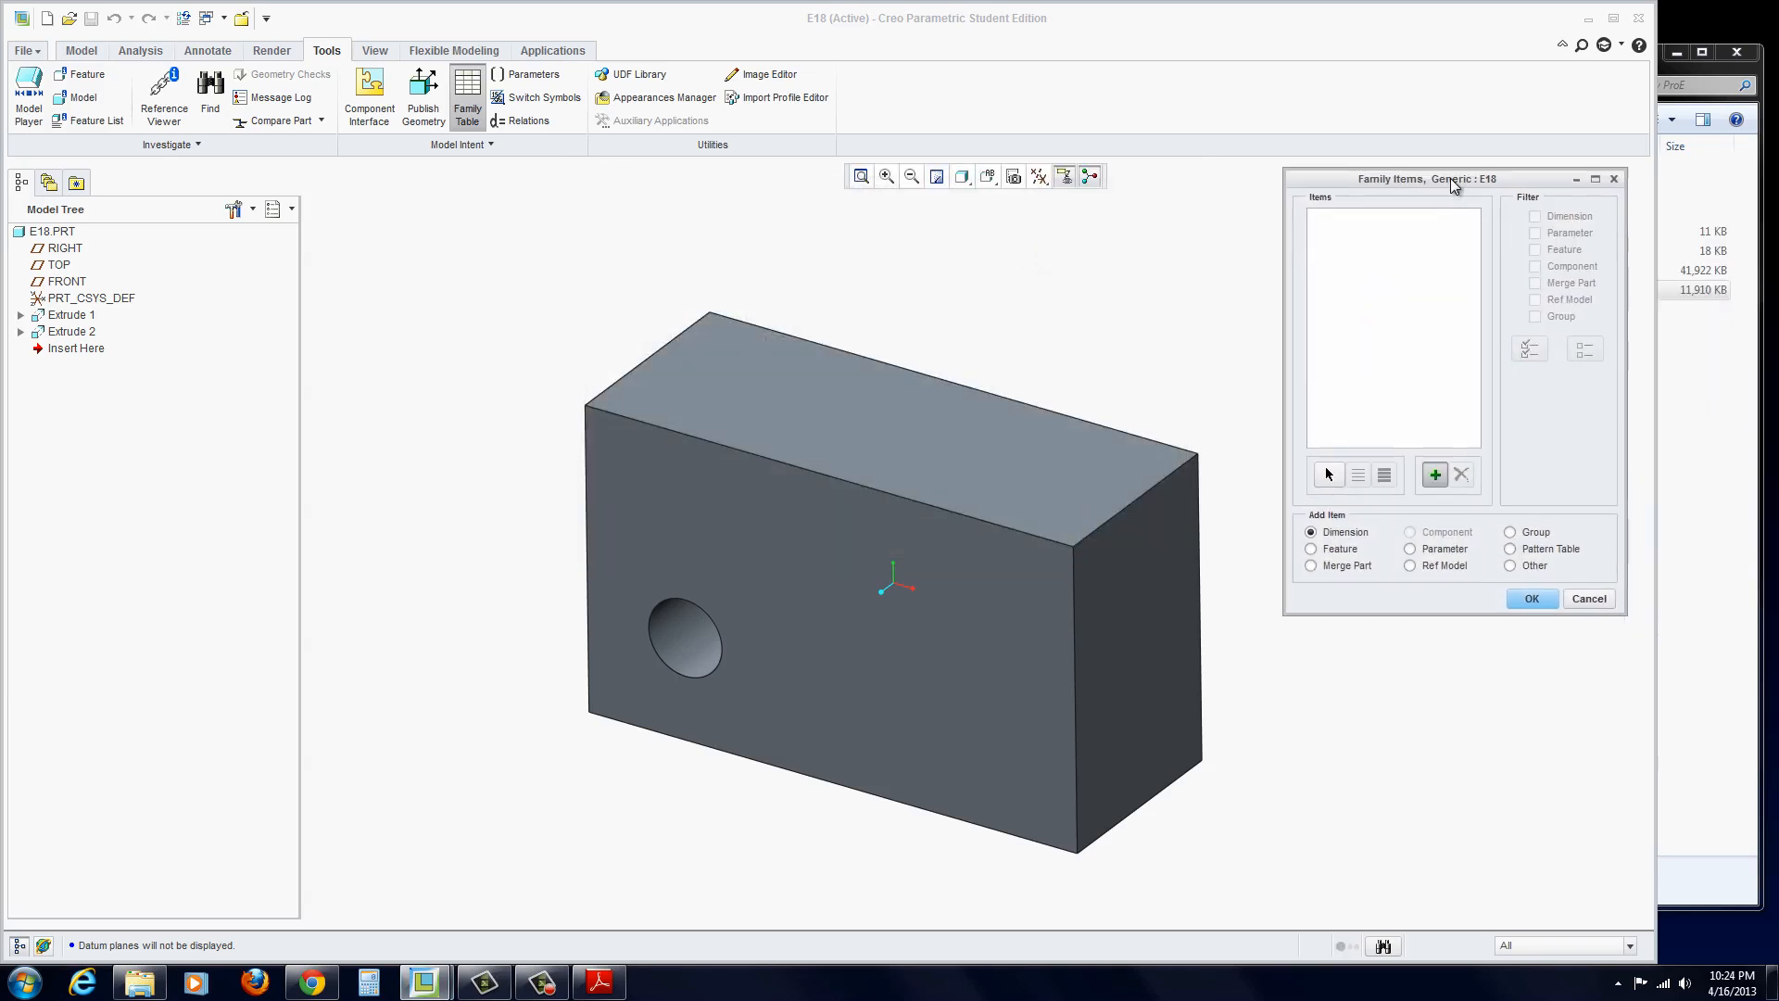
- Add the 5.00 length and 3.00 height dimensions (d2, d1) as family items
{"action": "left_click_drag", "start_coordinate": [1426, 178], "coordinate": [1415, 202]}
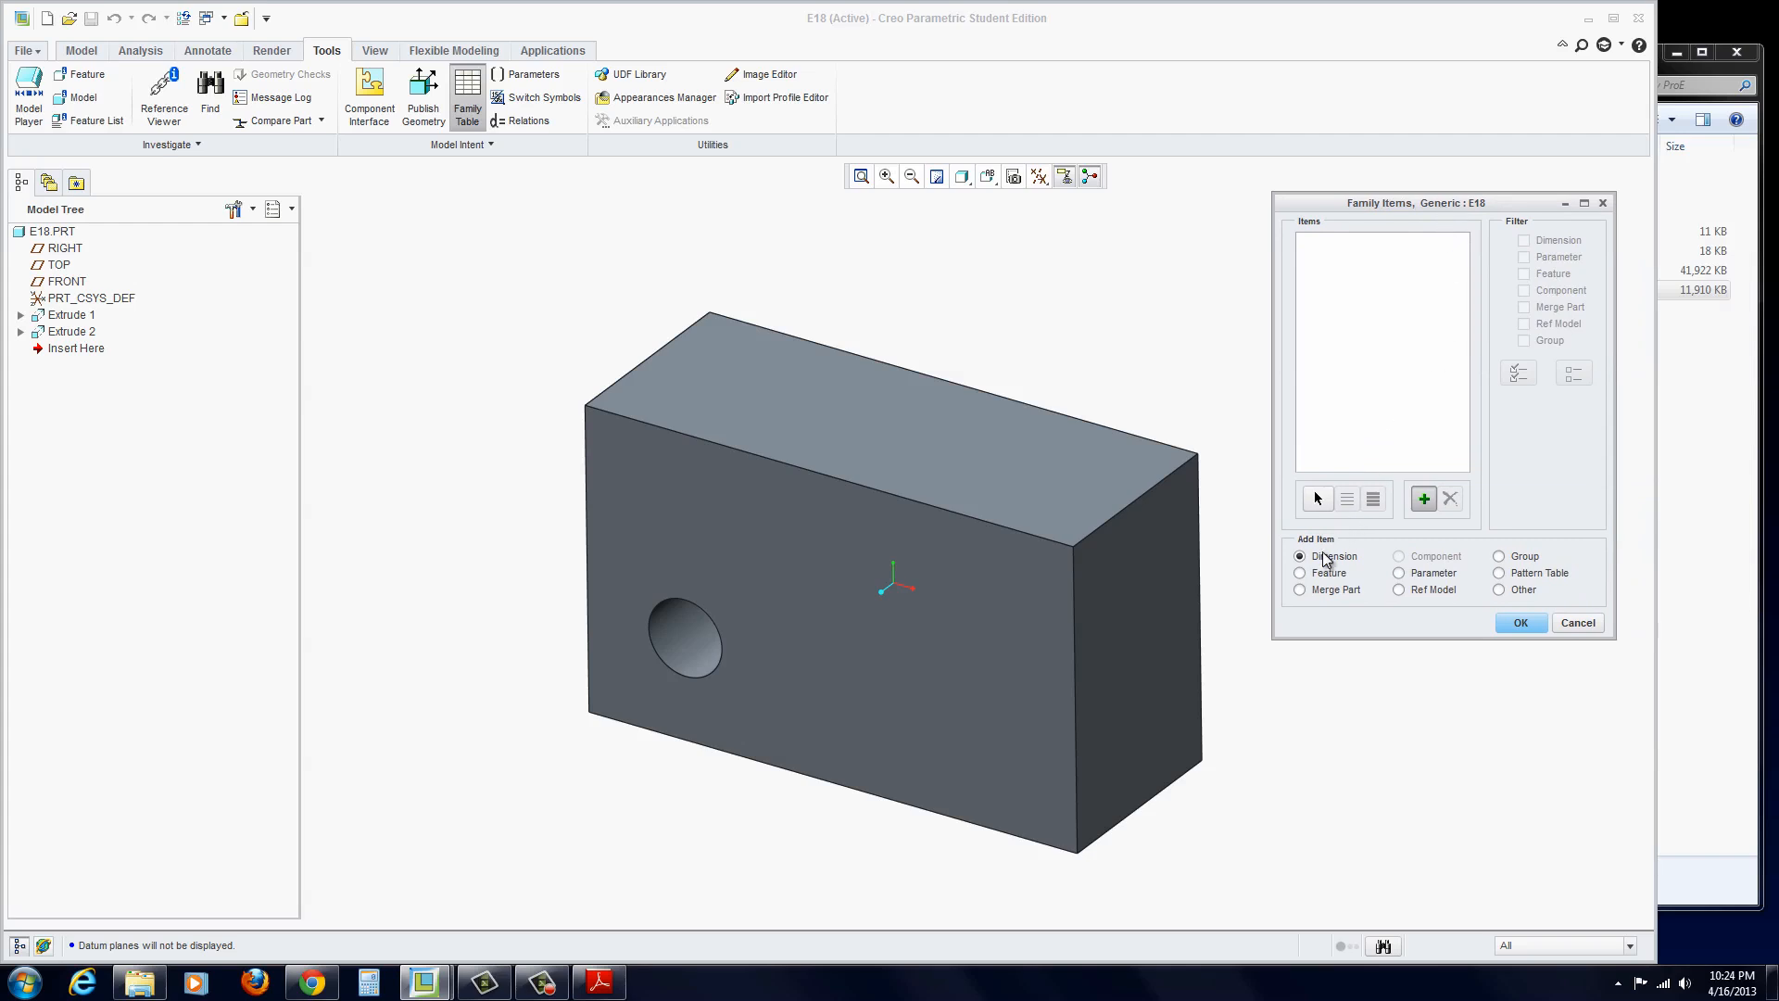
{"action": "mouse_move", "coordinate": [1325, 586]}
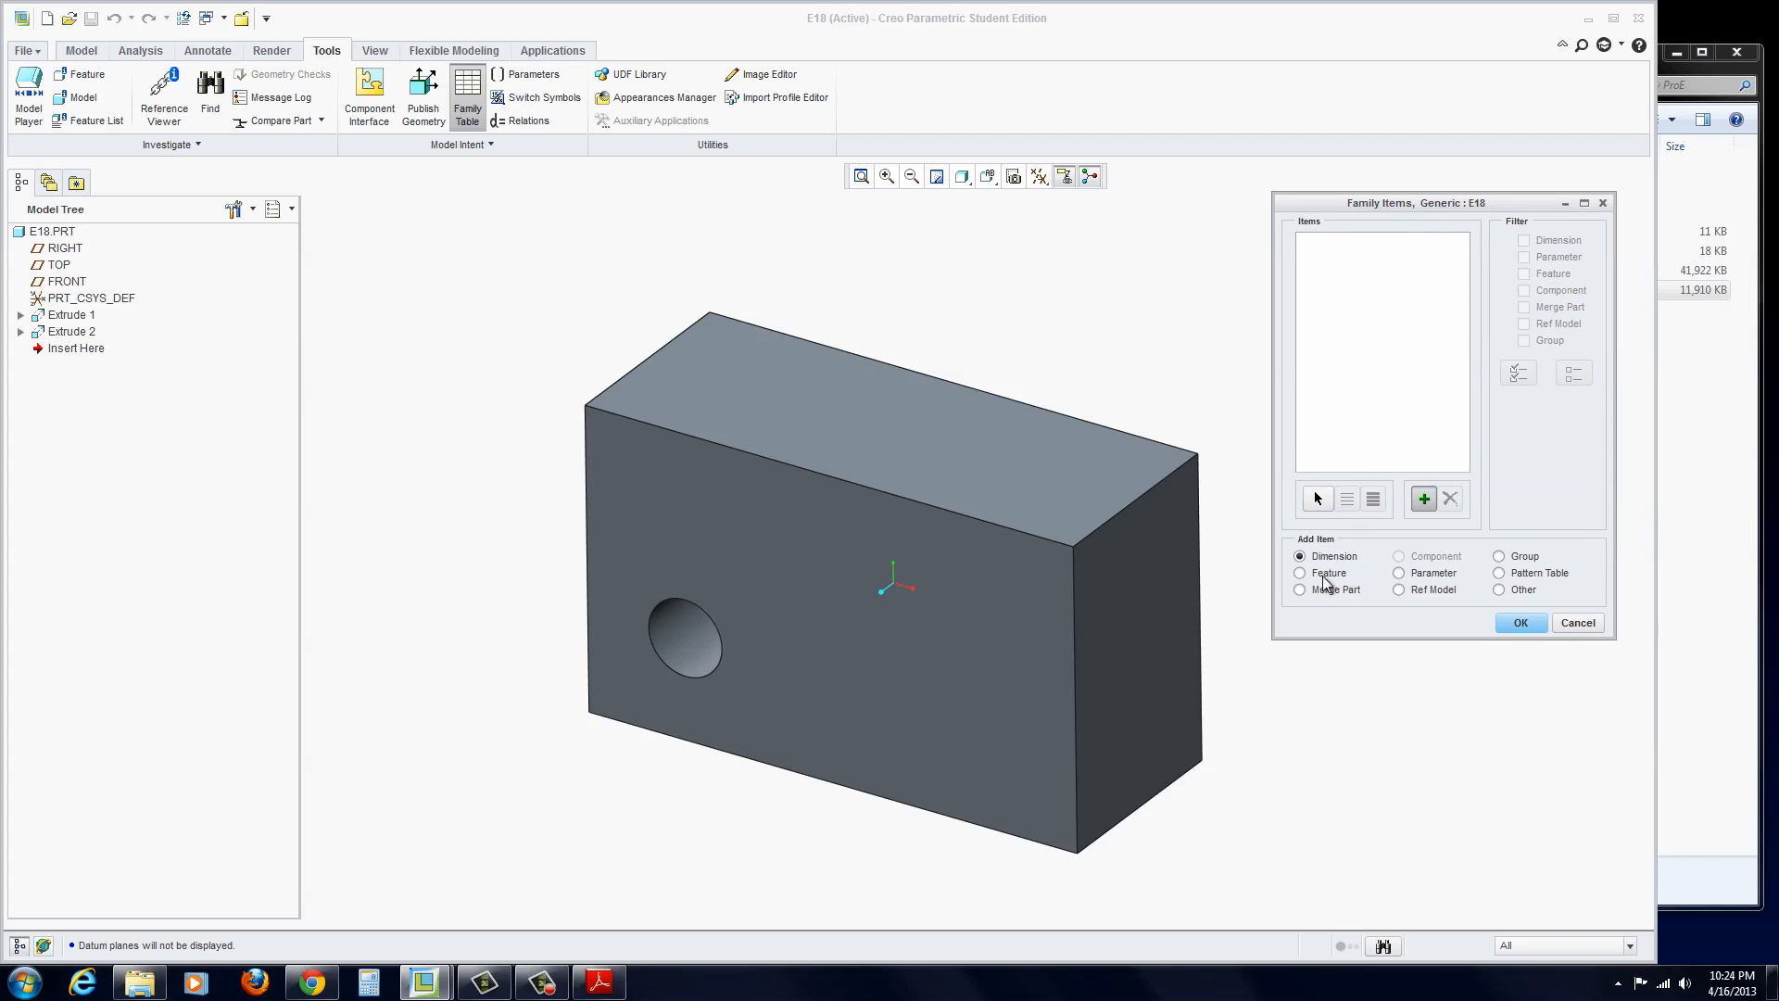
{"action": "mouse_move", "coordinate": [1369, 595]}
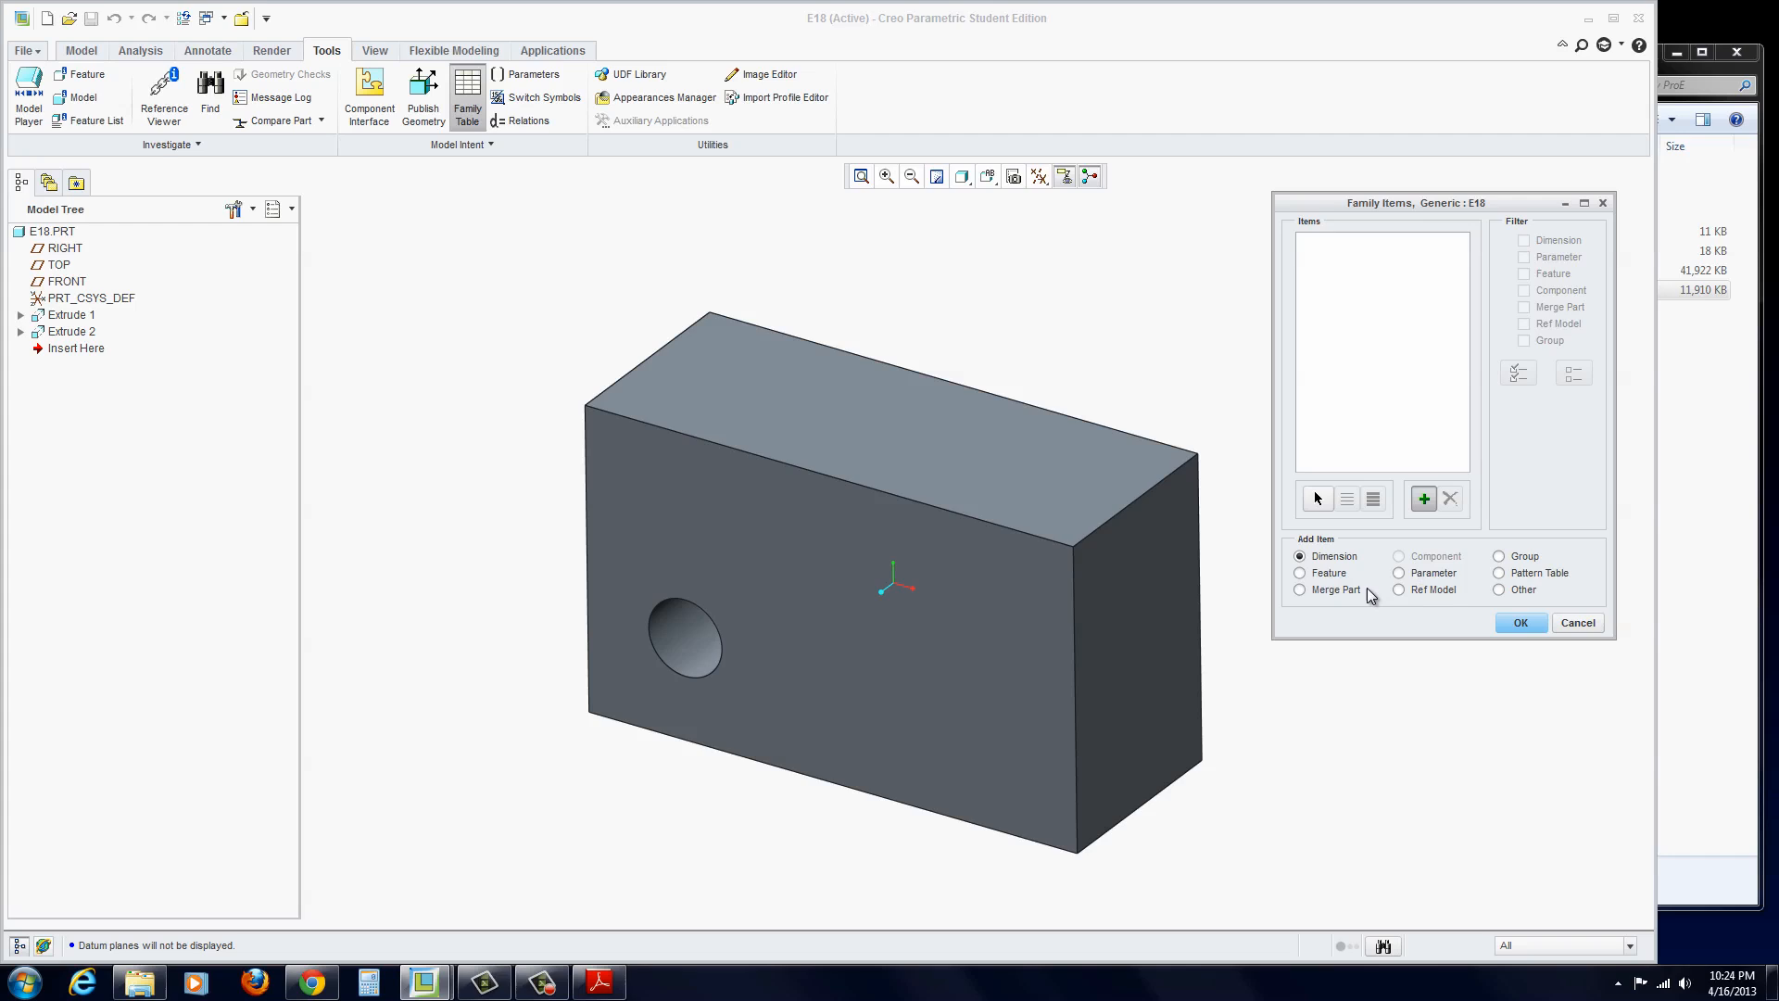
{"action": "mouse_move", "coordinate": [1355, 568]}
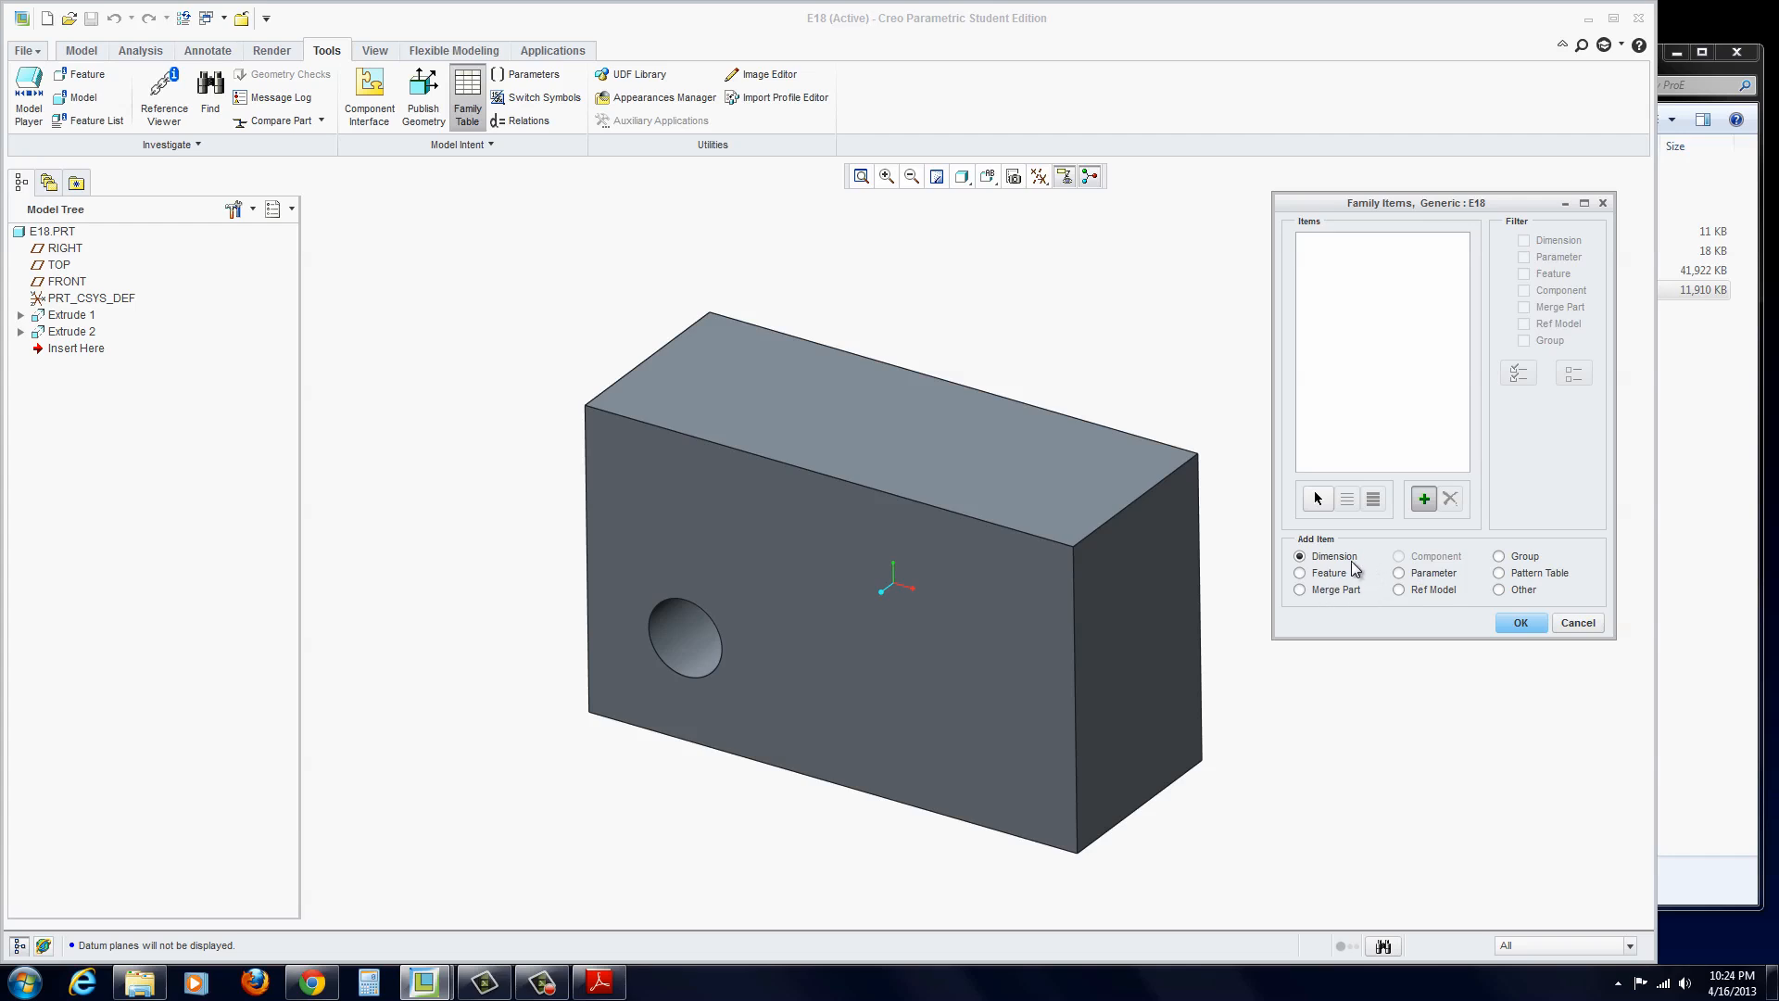
{"action": "mouse_move", "coordinate": [1131, 596]}
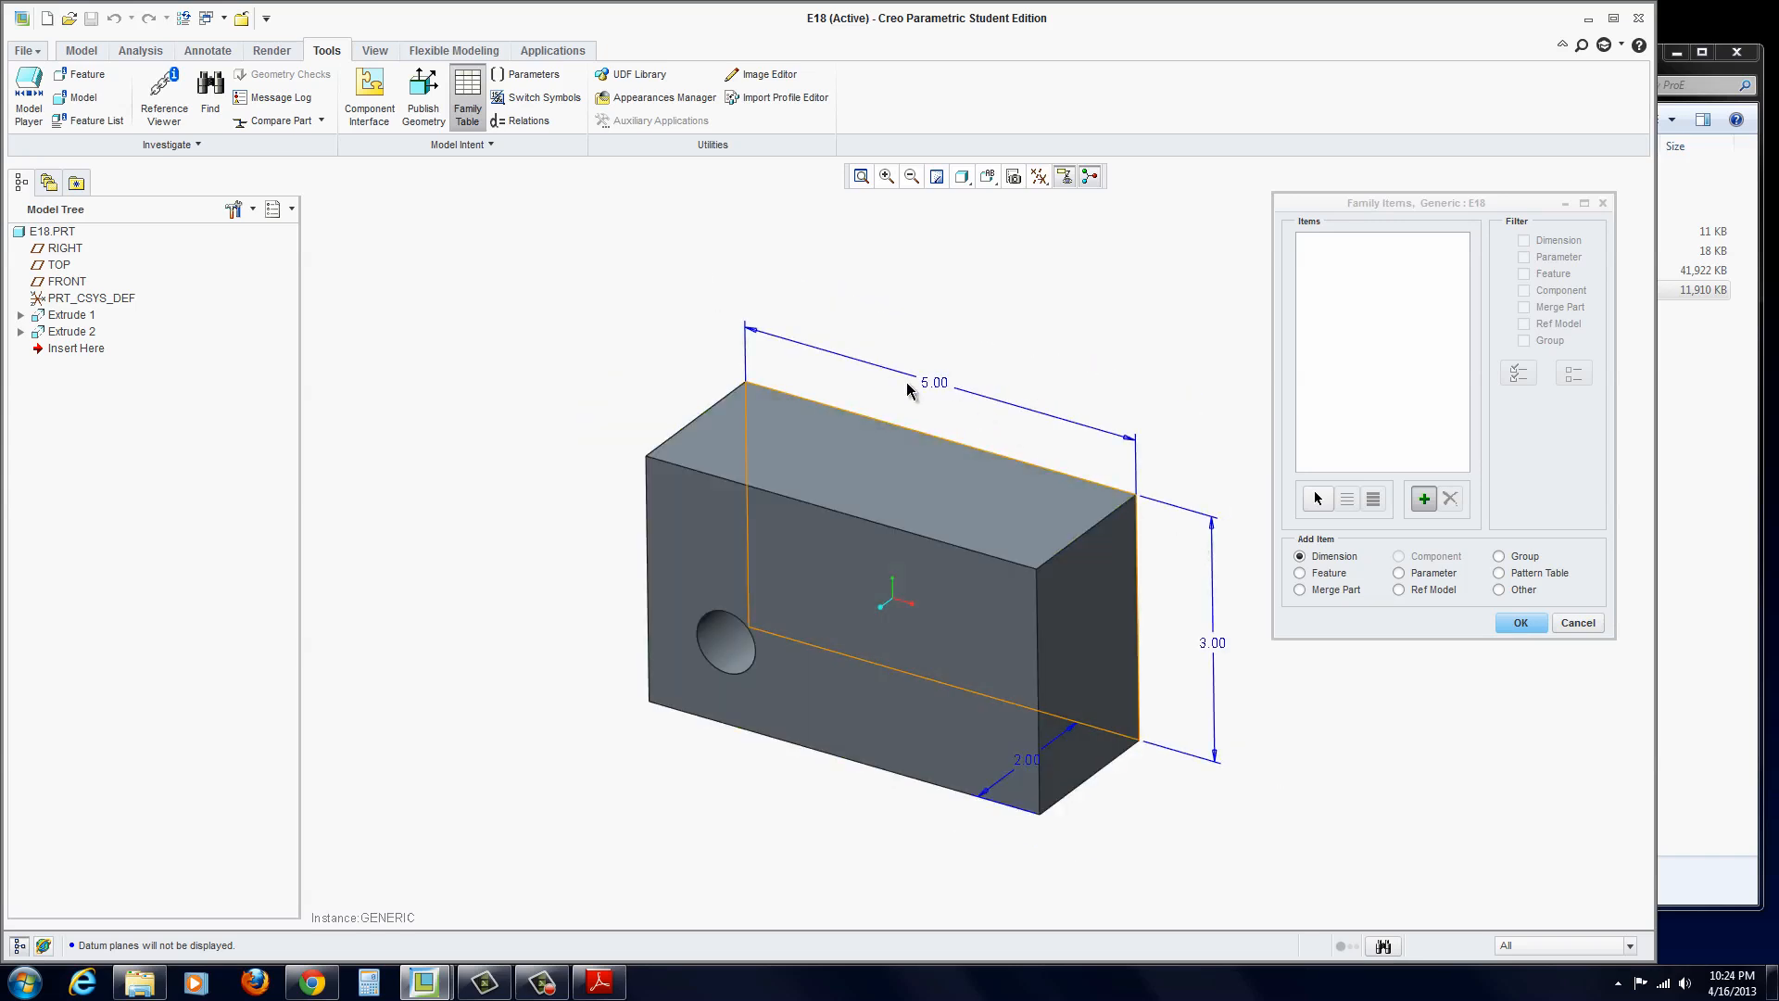
{"action": "left_click", "coordinate": [933, 383]}
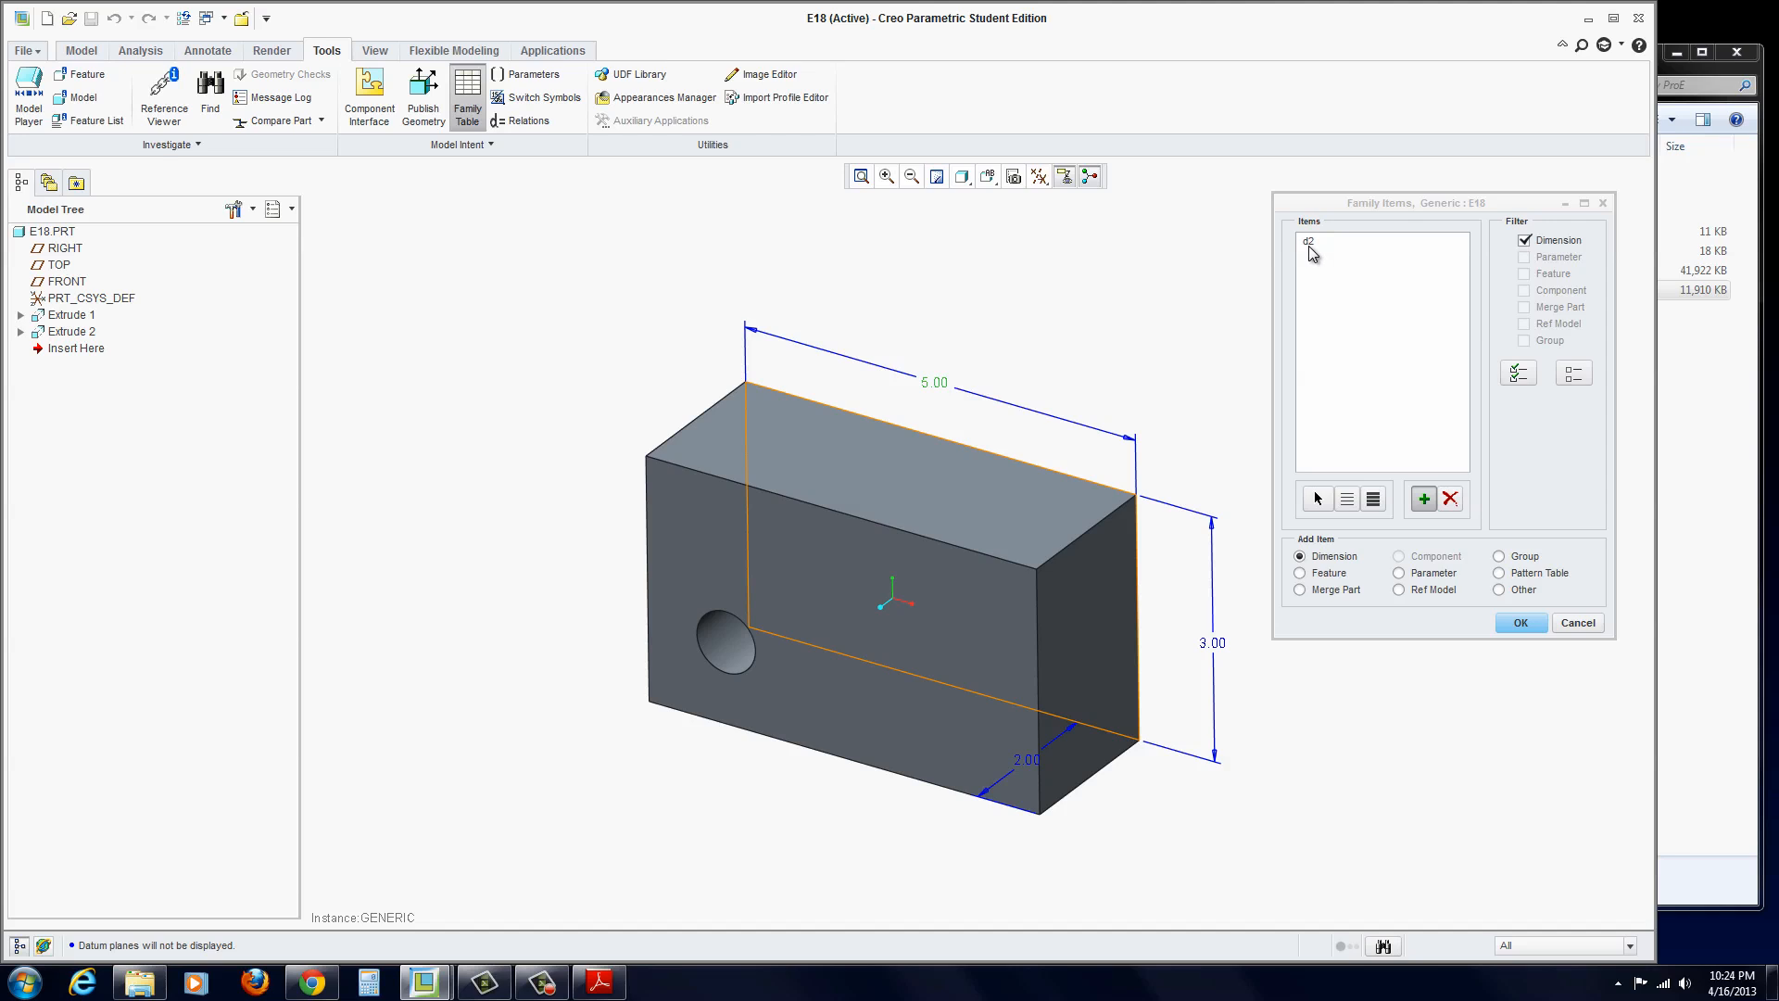
{"action": "mouse_move", "coordinate": [1223, 406]}
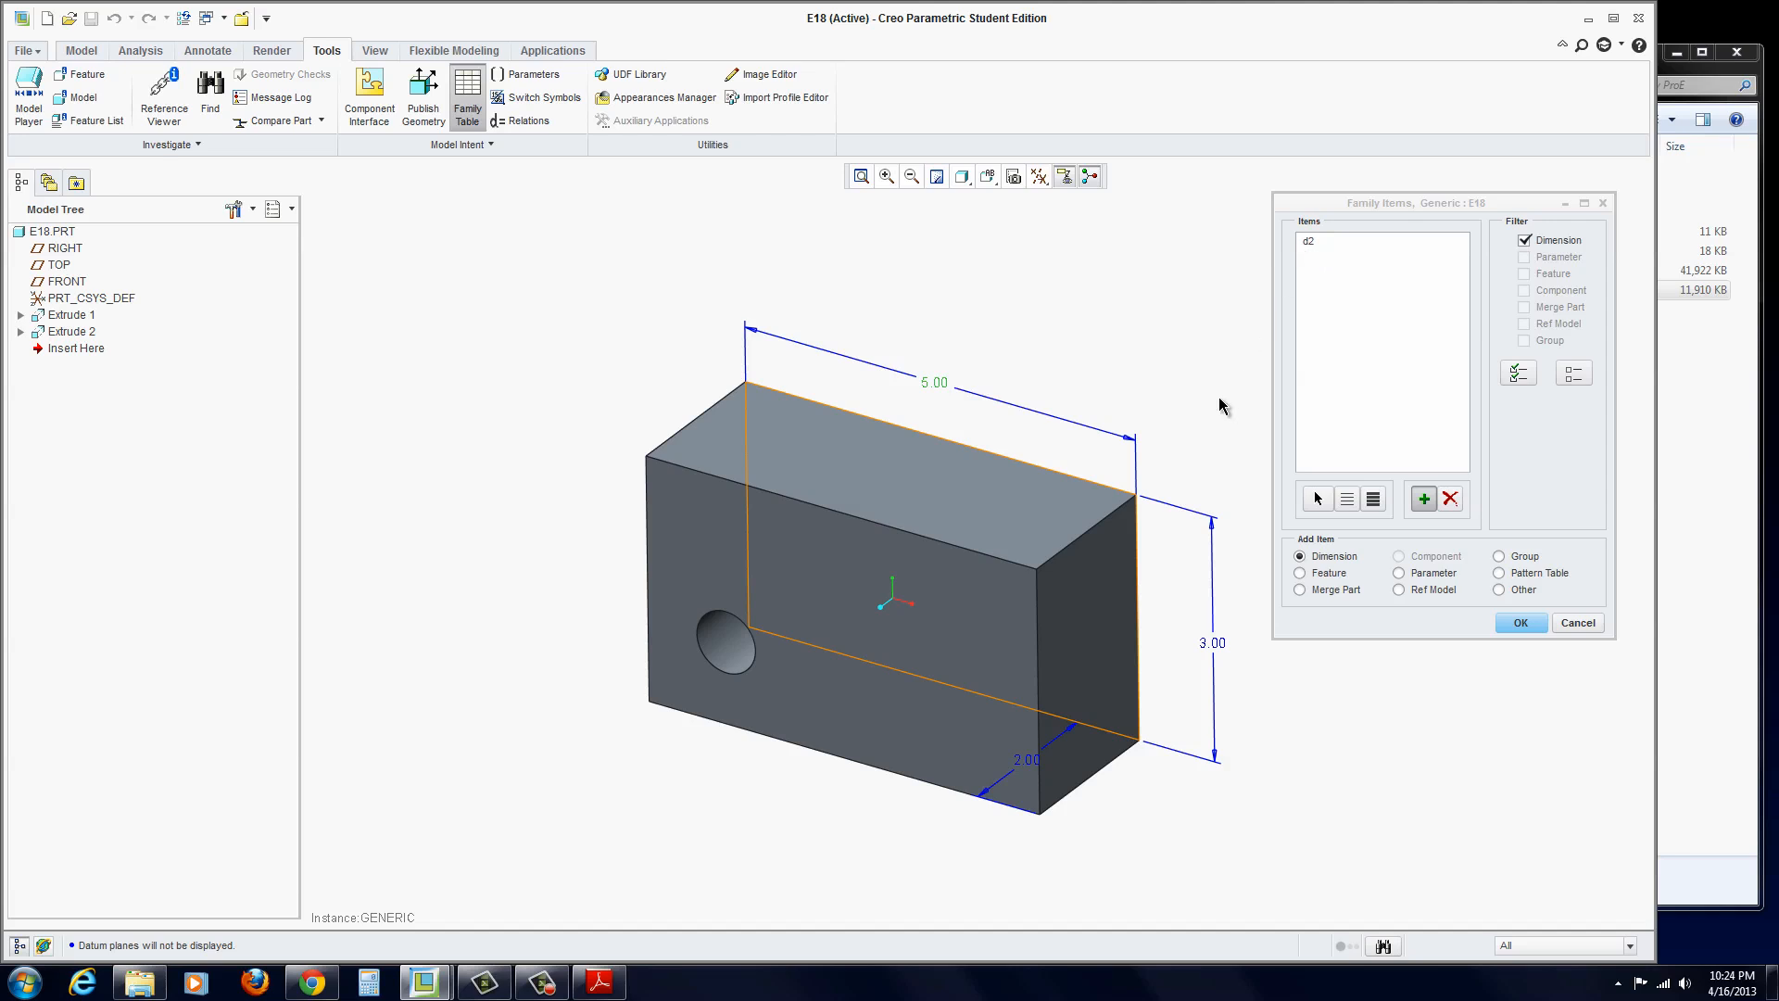
{"action": "left_click", "coordinate": [1212, 642]}
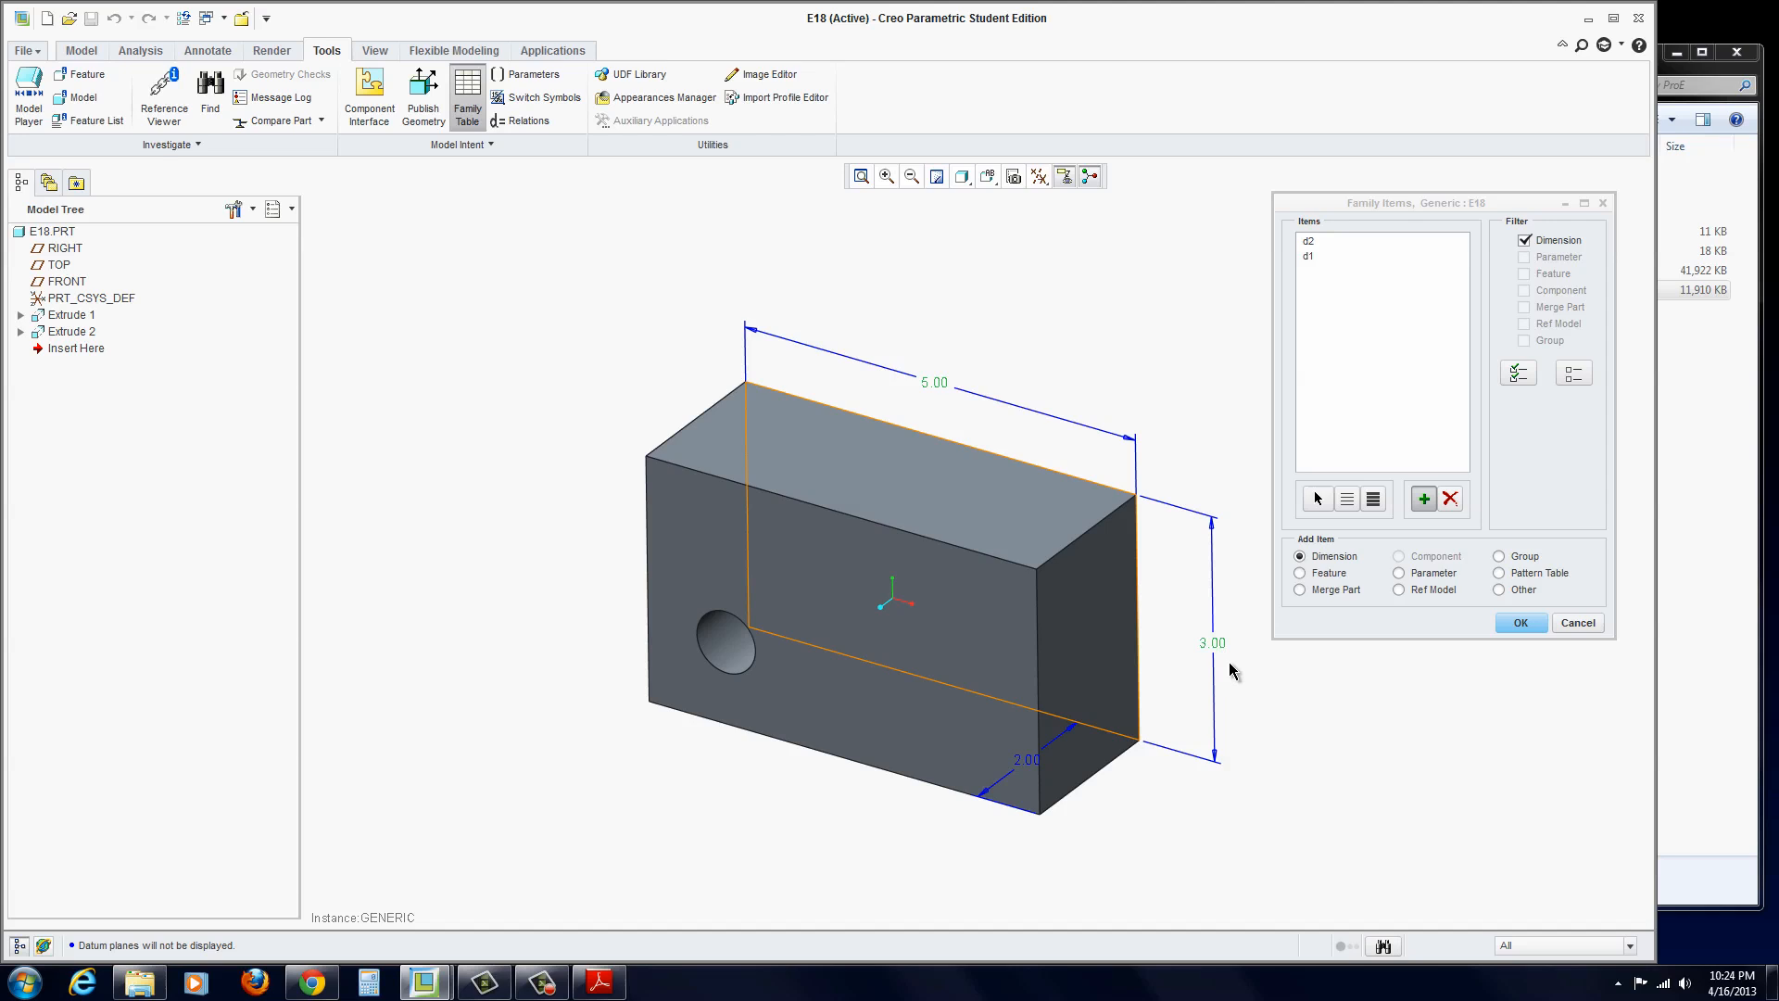
{"action": "mouse_move", "coordinate": [1064, 729]}
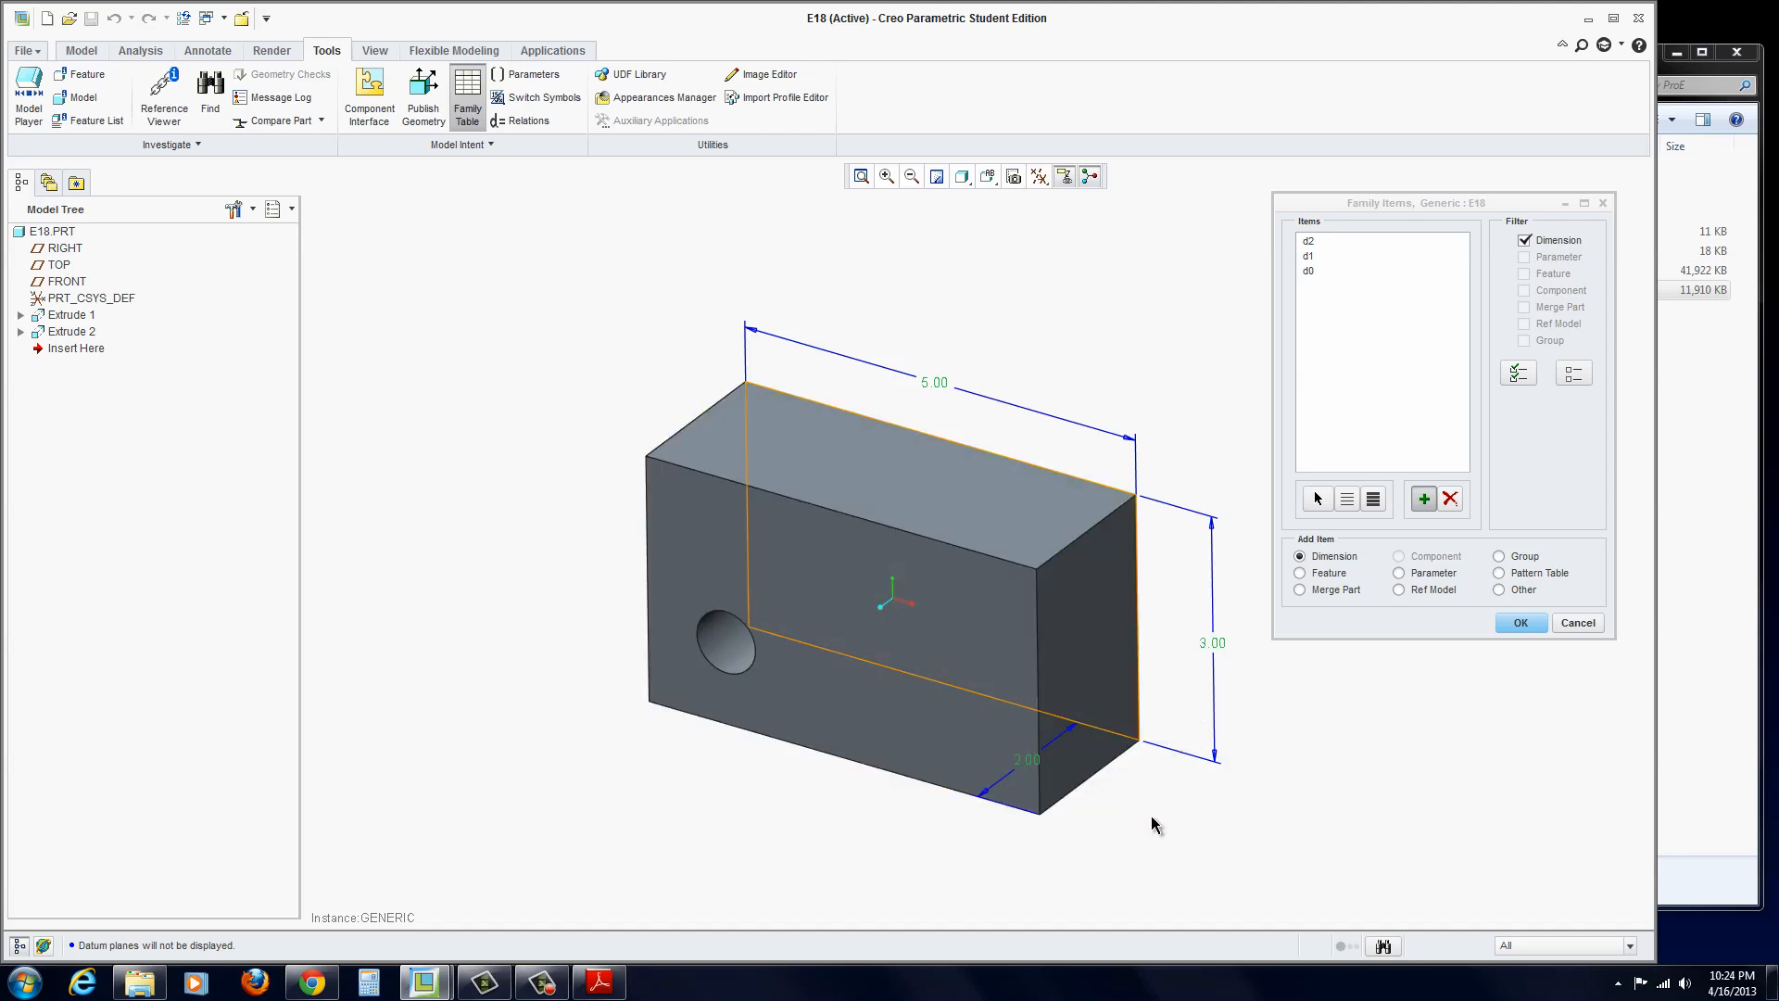
{"action": "mouse_move", "coordinate": [1313, 666]}
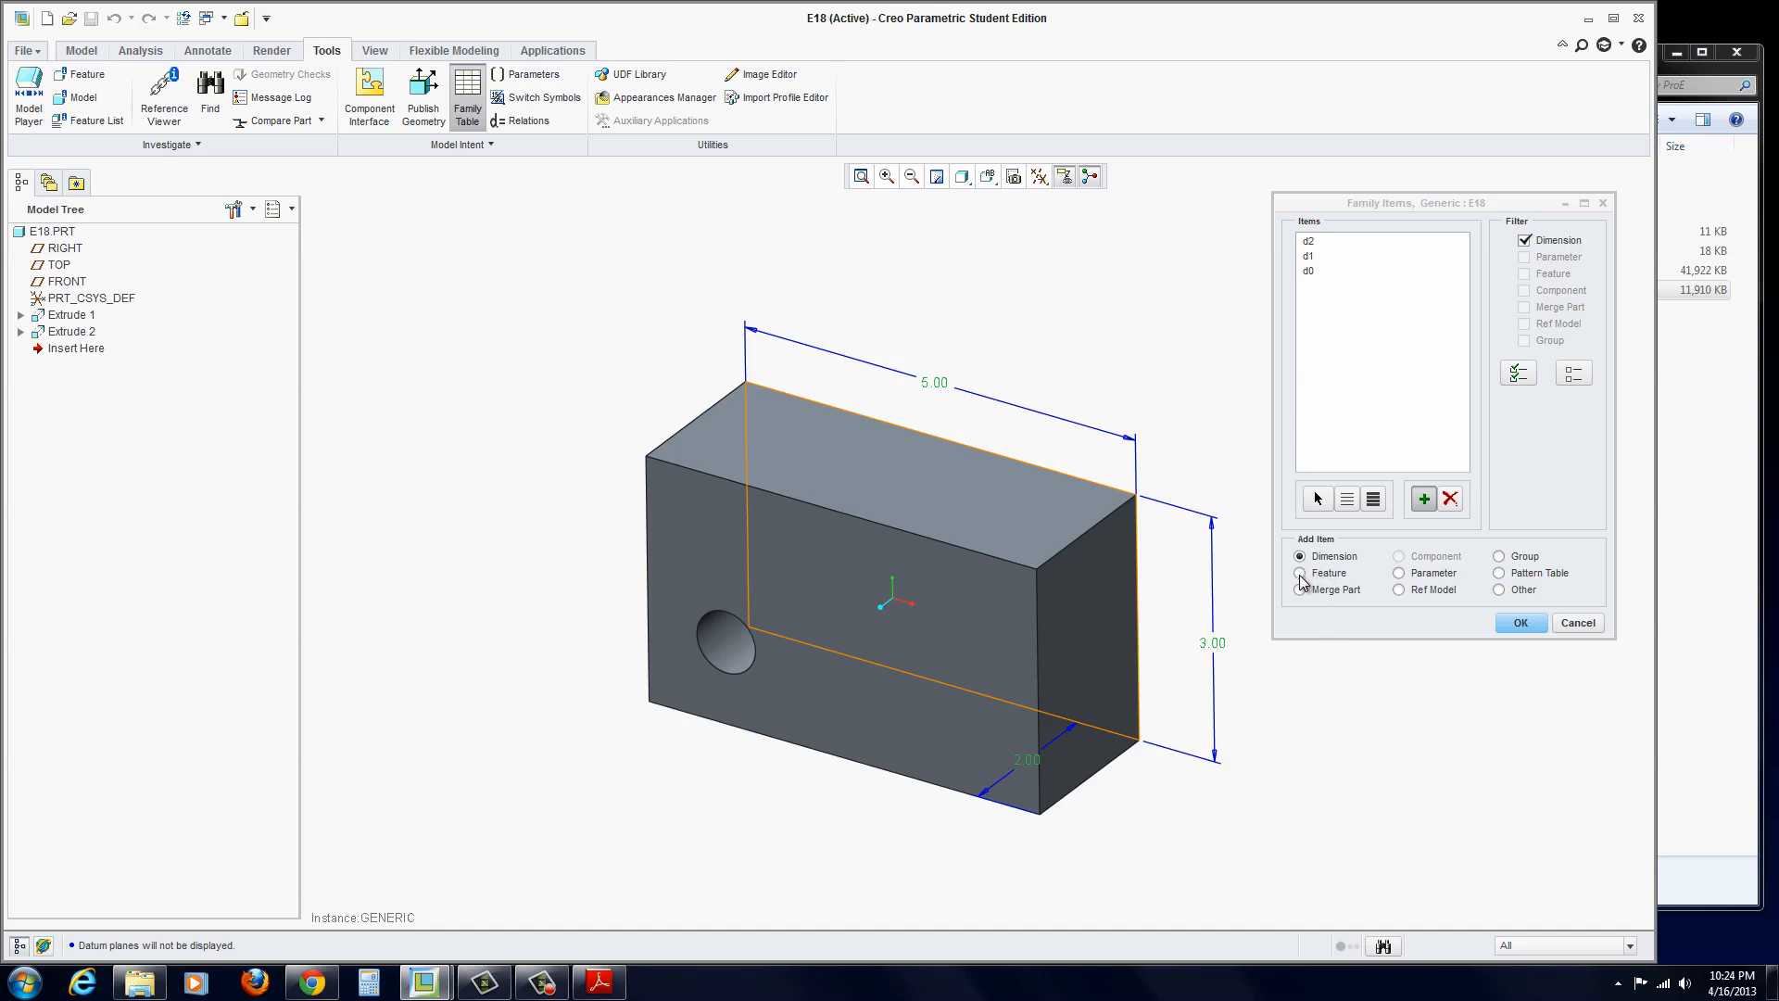
- Add the hole feature F67 as a family item and return to the family table
{"action": "left_click", "coordinate": [1300, 573]}
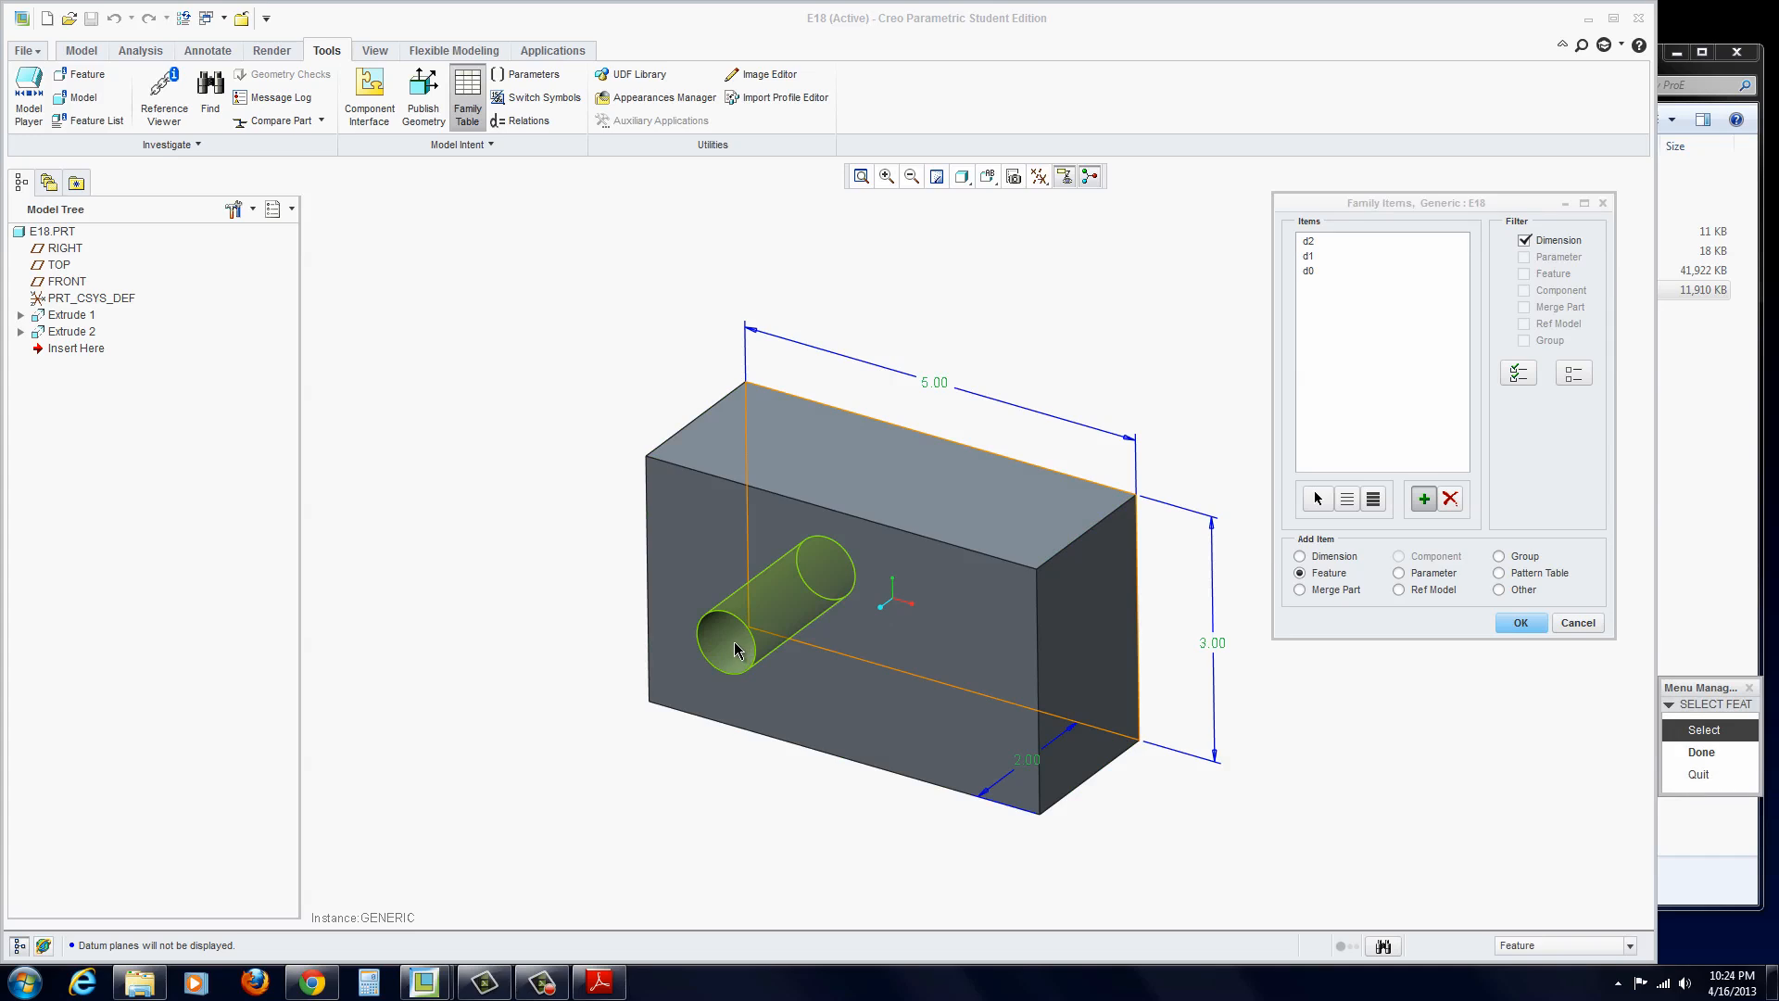
{"action": "left_click", "coordinate": [735, 648]}
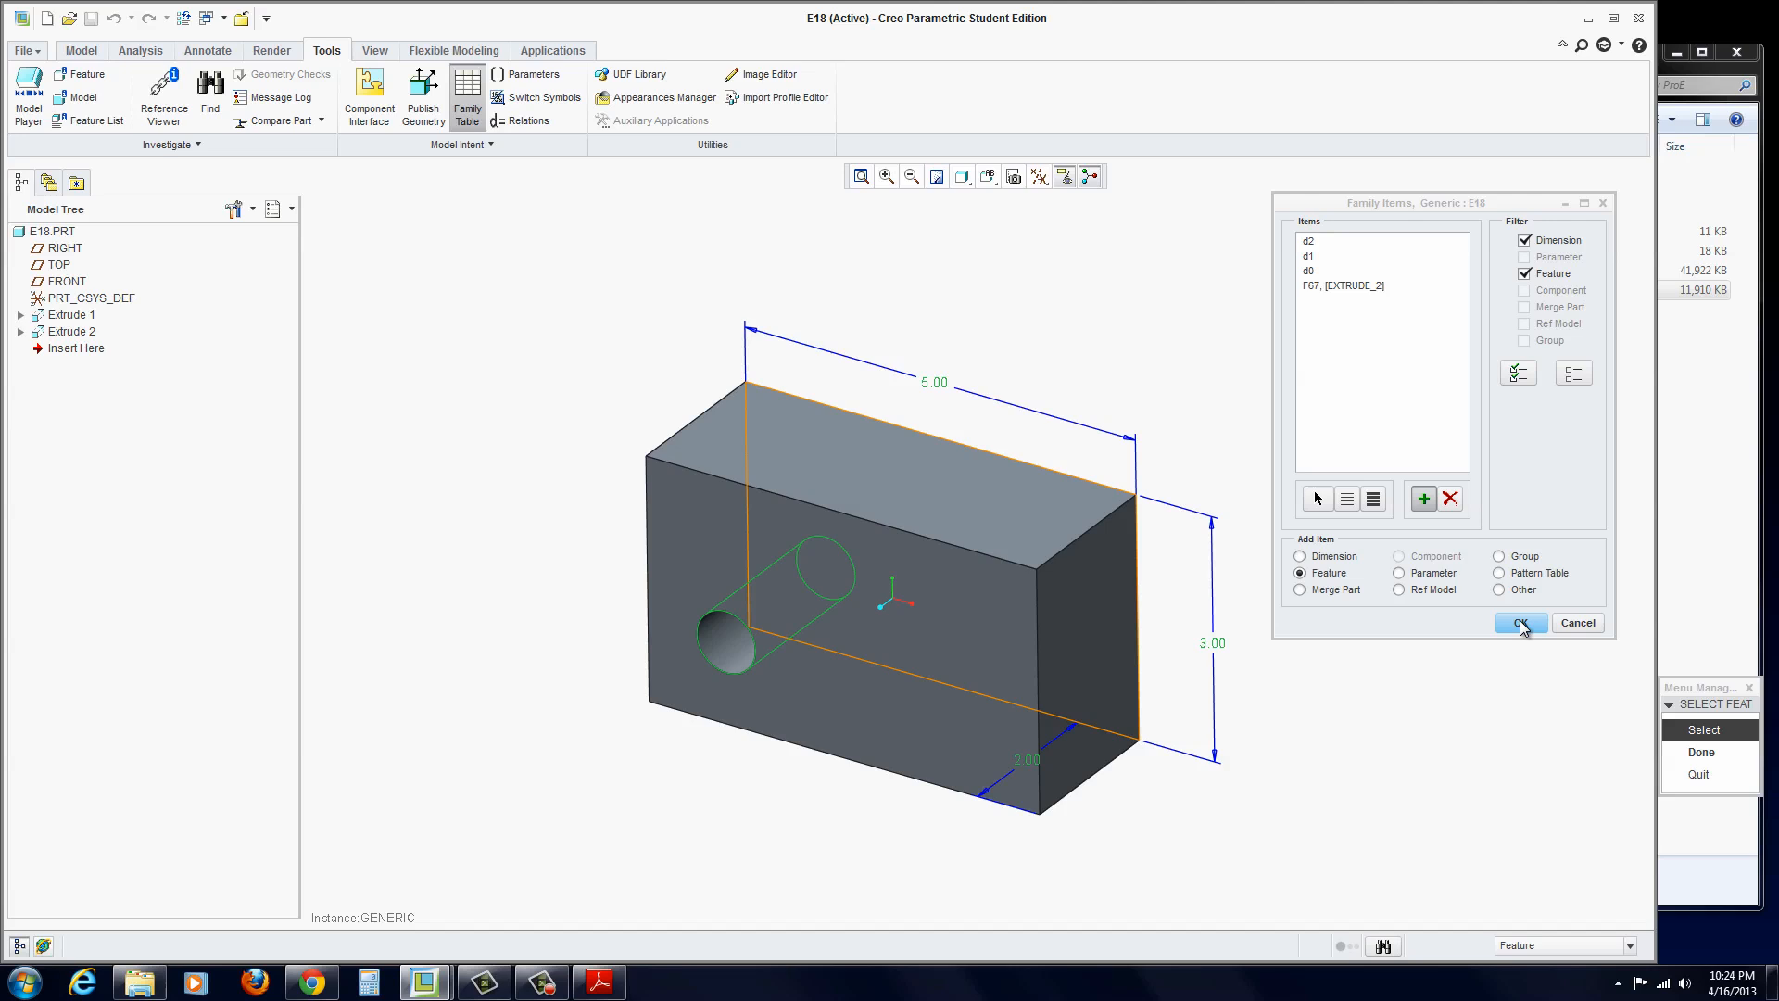
{"action": "mouse_move", "coordinate": [1520, 624]}
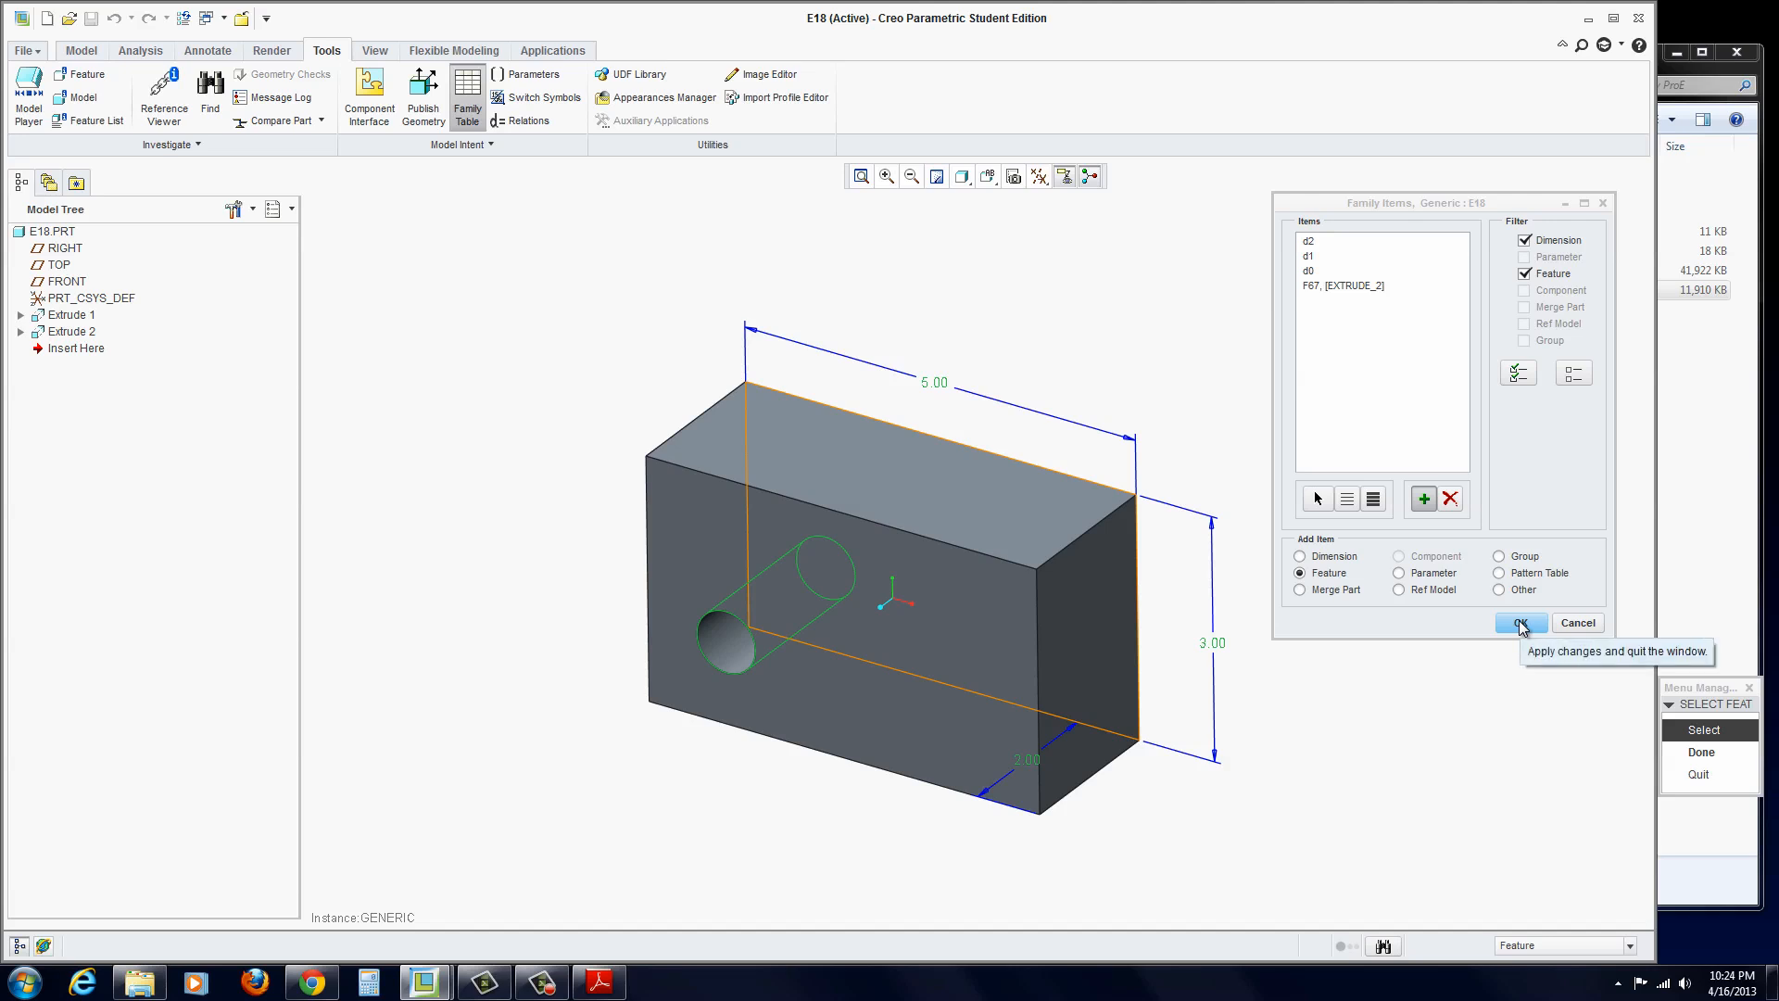
{"action": "left_click", "coordinate": [1520, 622]}
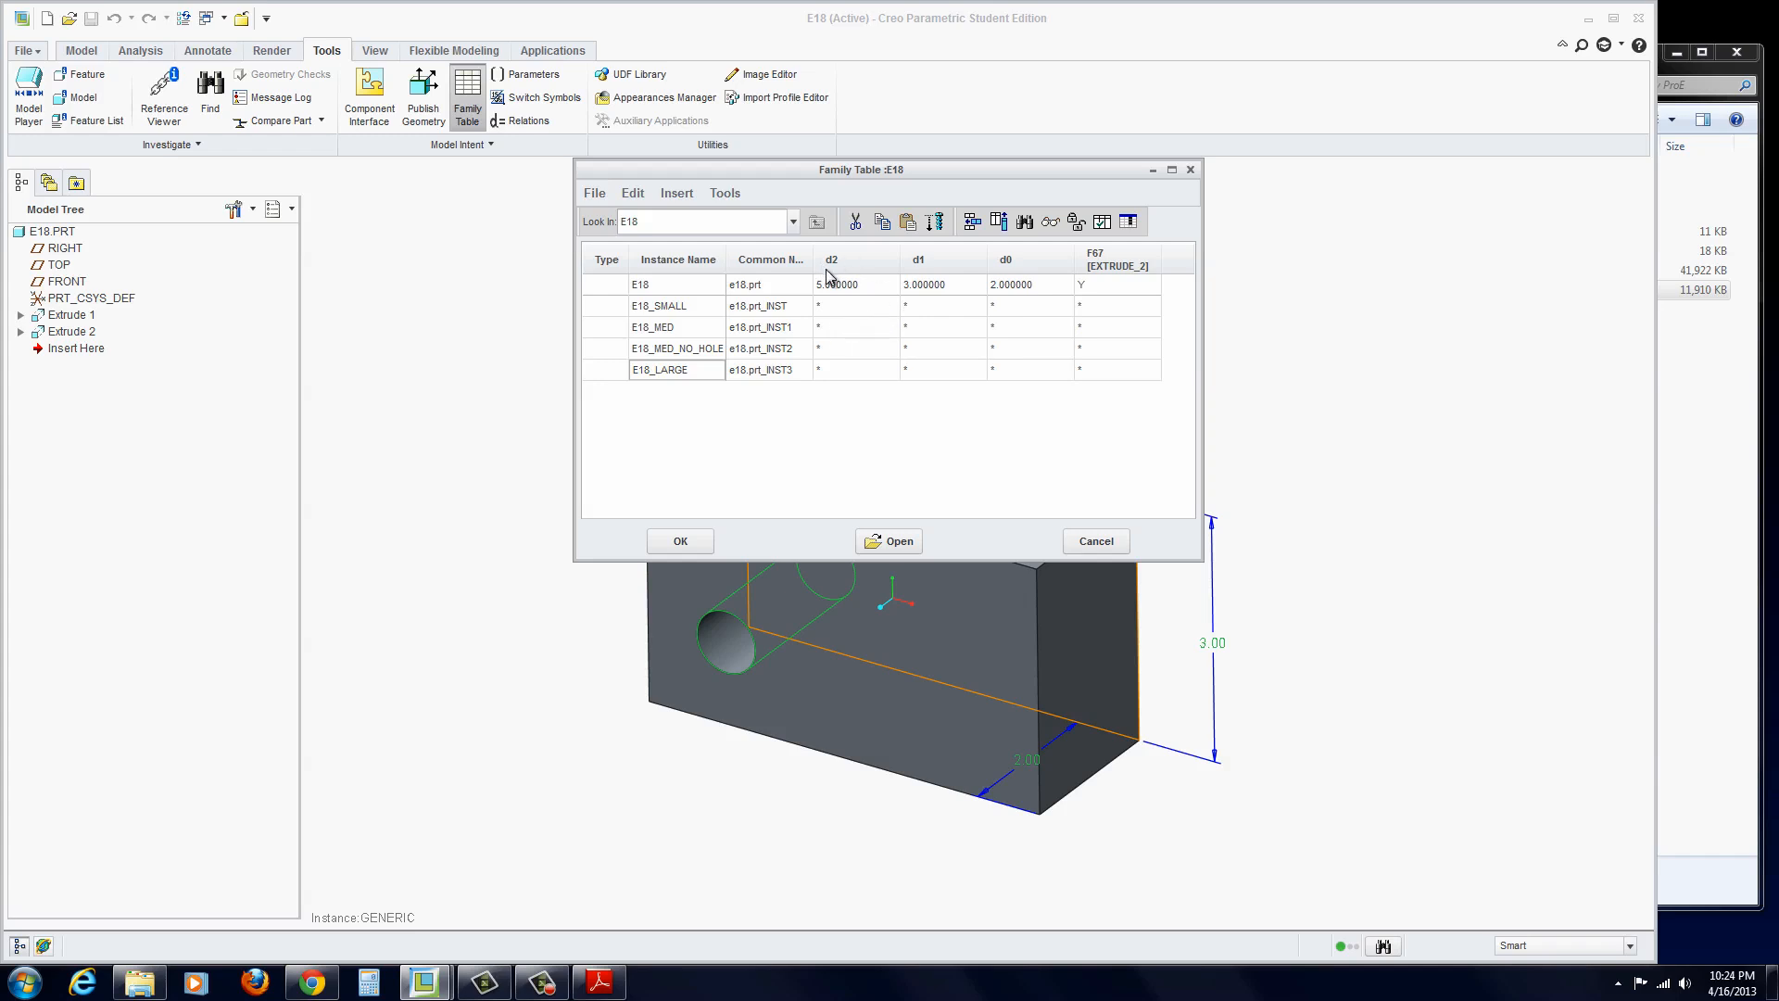
{"action": "mouse_move", "coordinate": [1112, 293]}
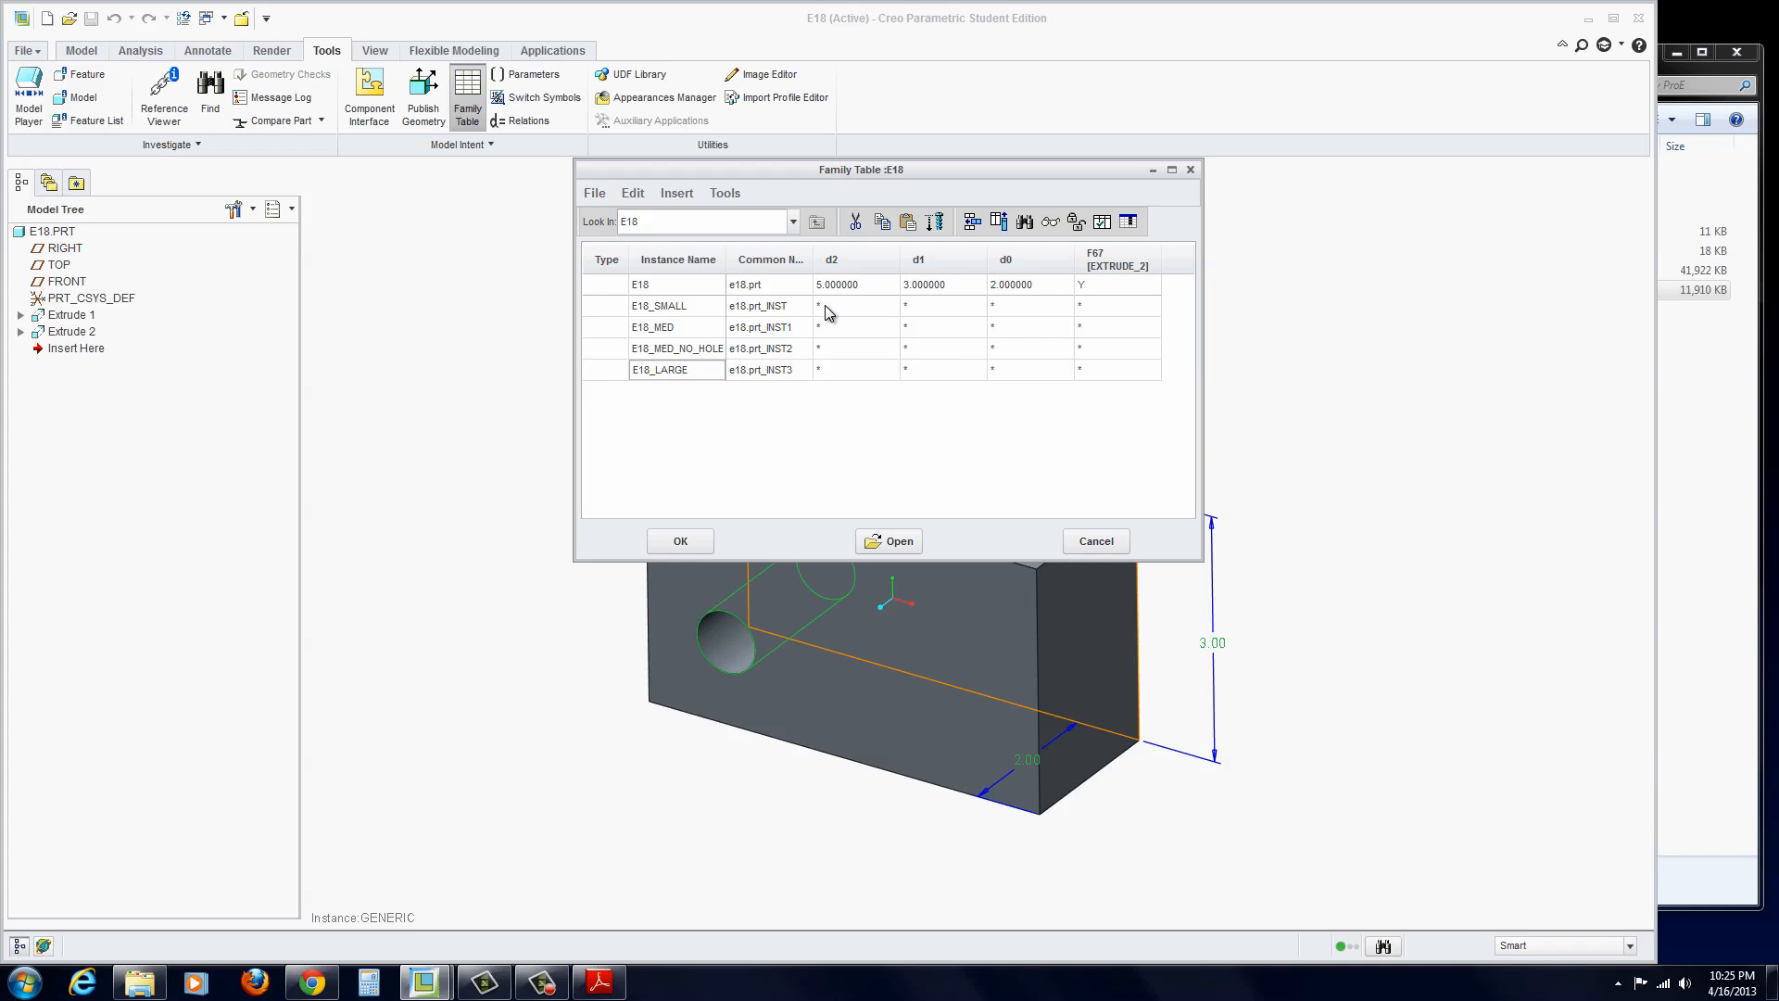
- Give E18_SMALL values 3/2/1 and keep its hole (Y)
{"action": "left_click", "coordinate": [850, 304]}
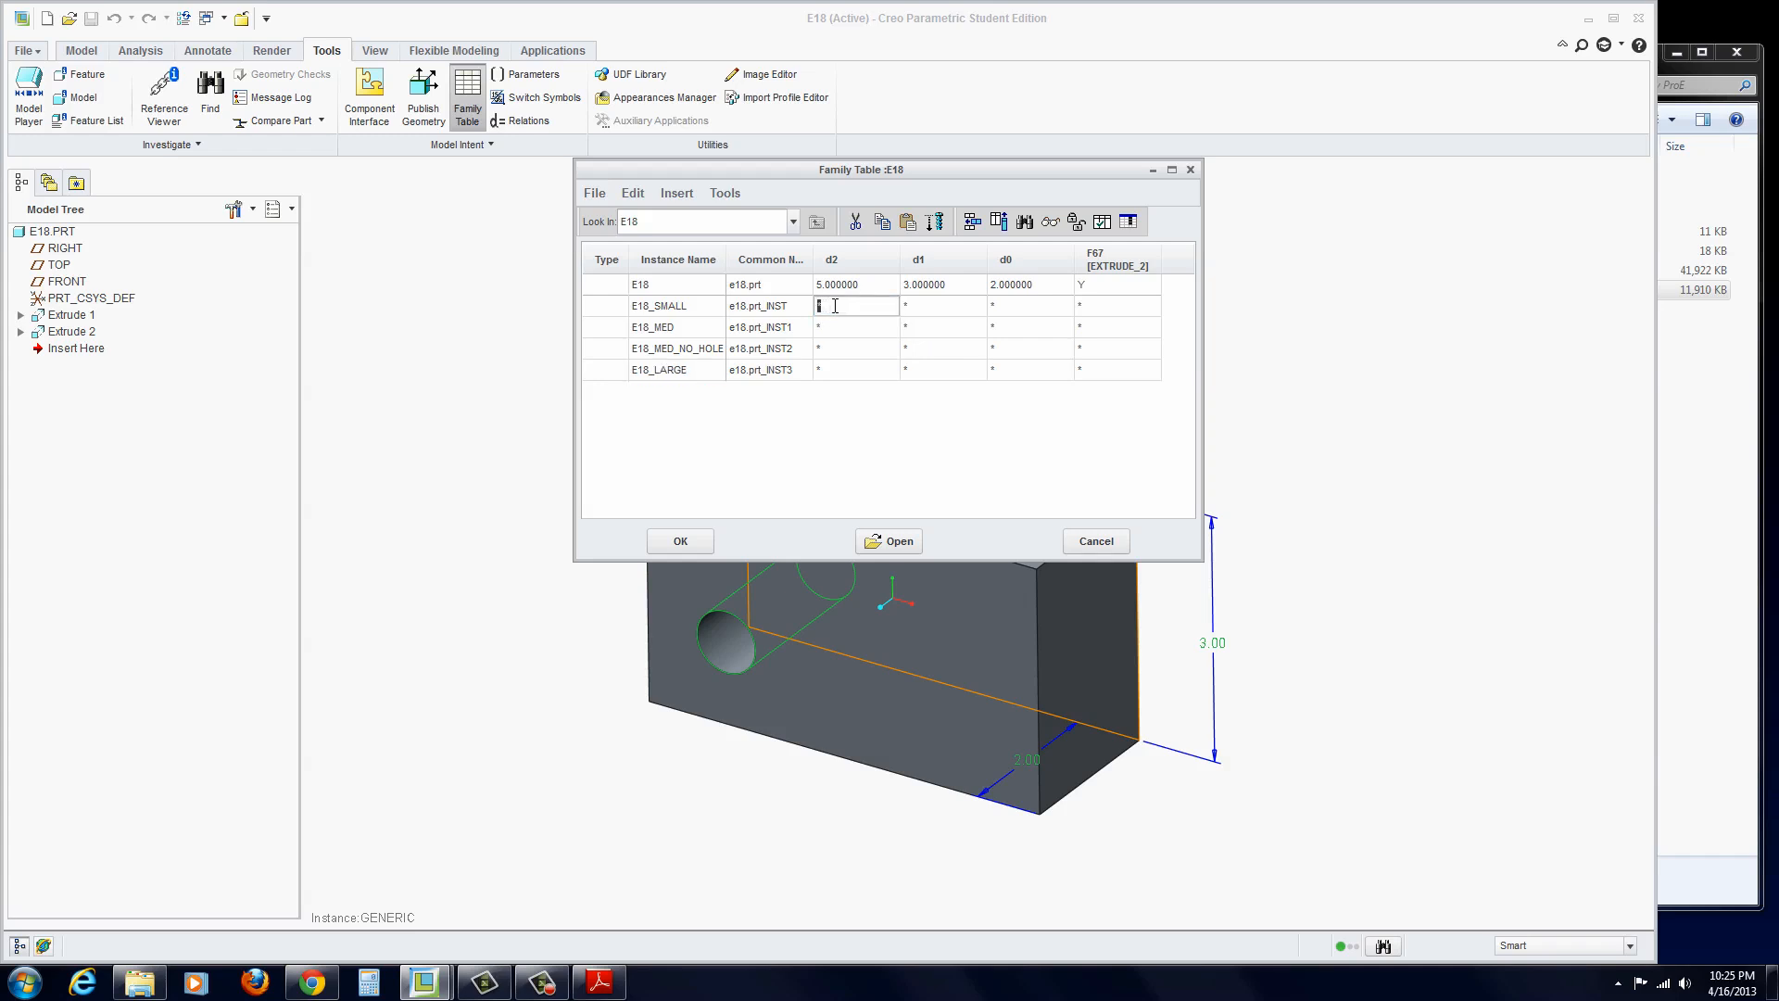
{"action": "type", "text": "3"}
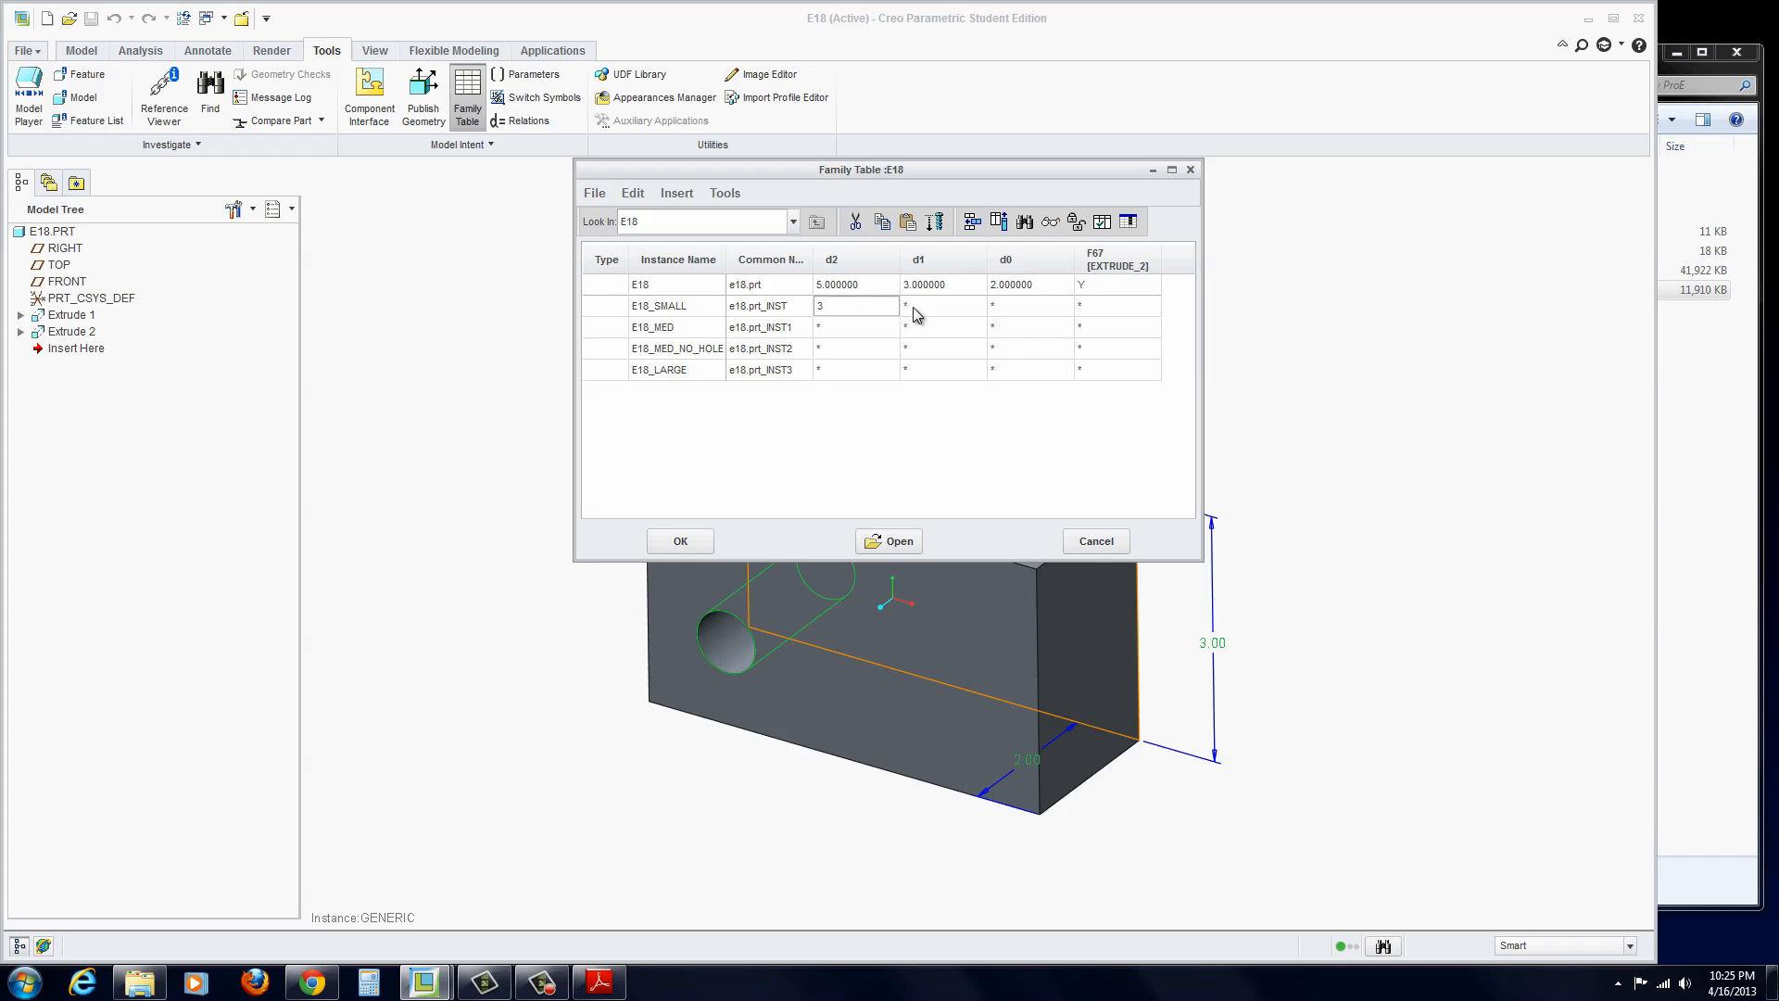
{"action": "left_click", "coordinate": [941, 305]}
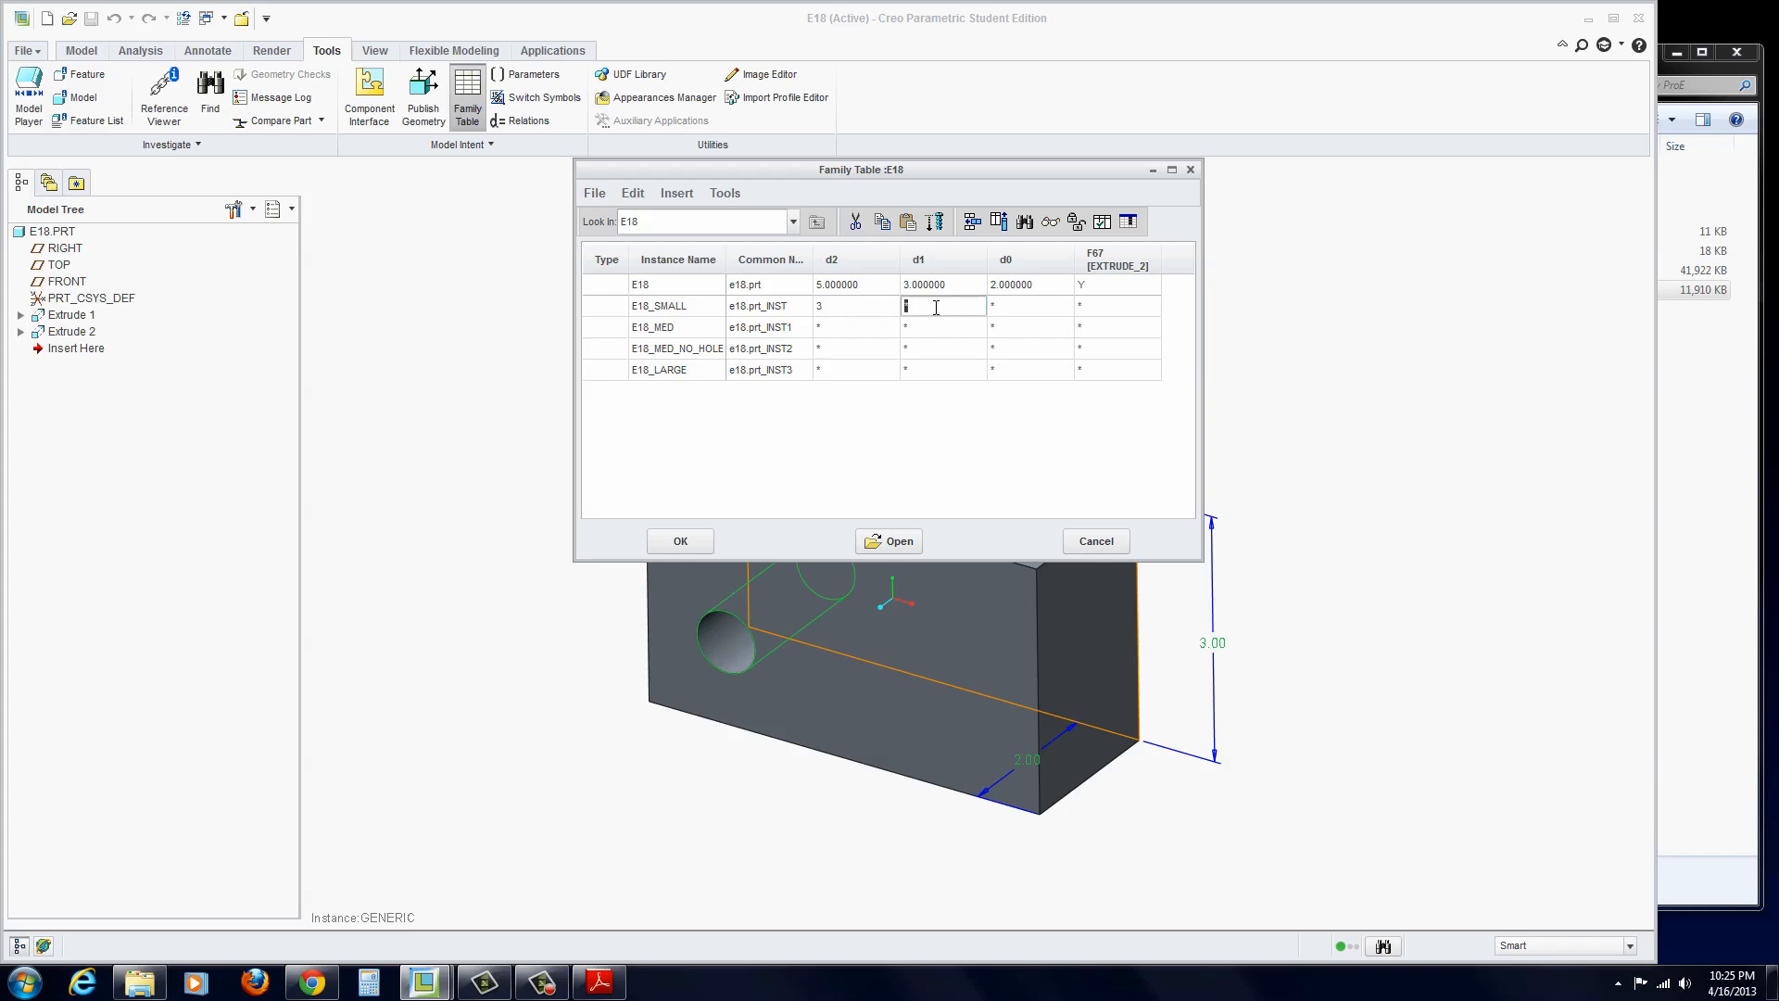
{"action": "type", "text": "2"}
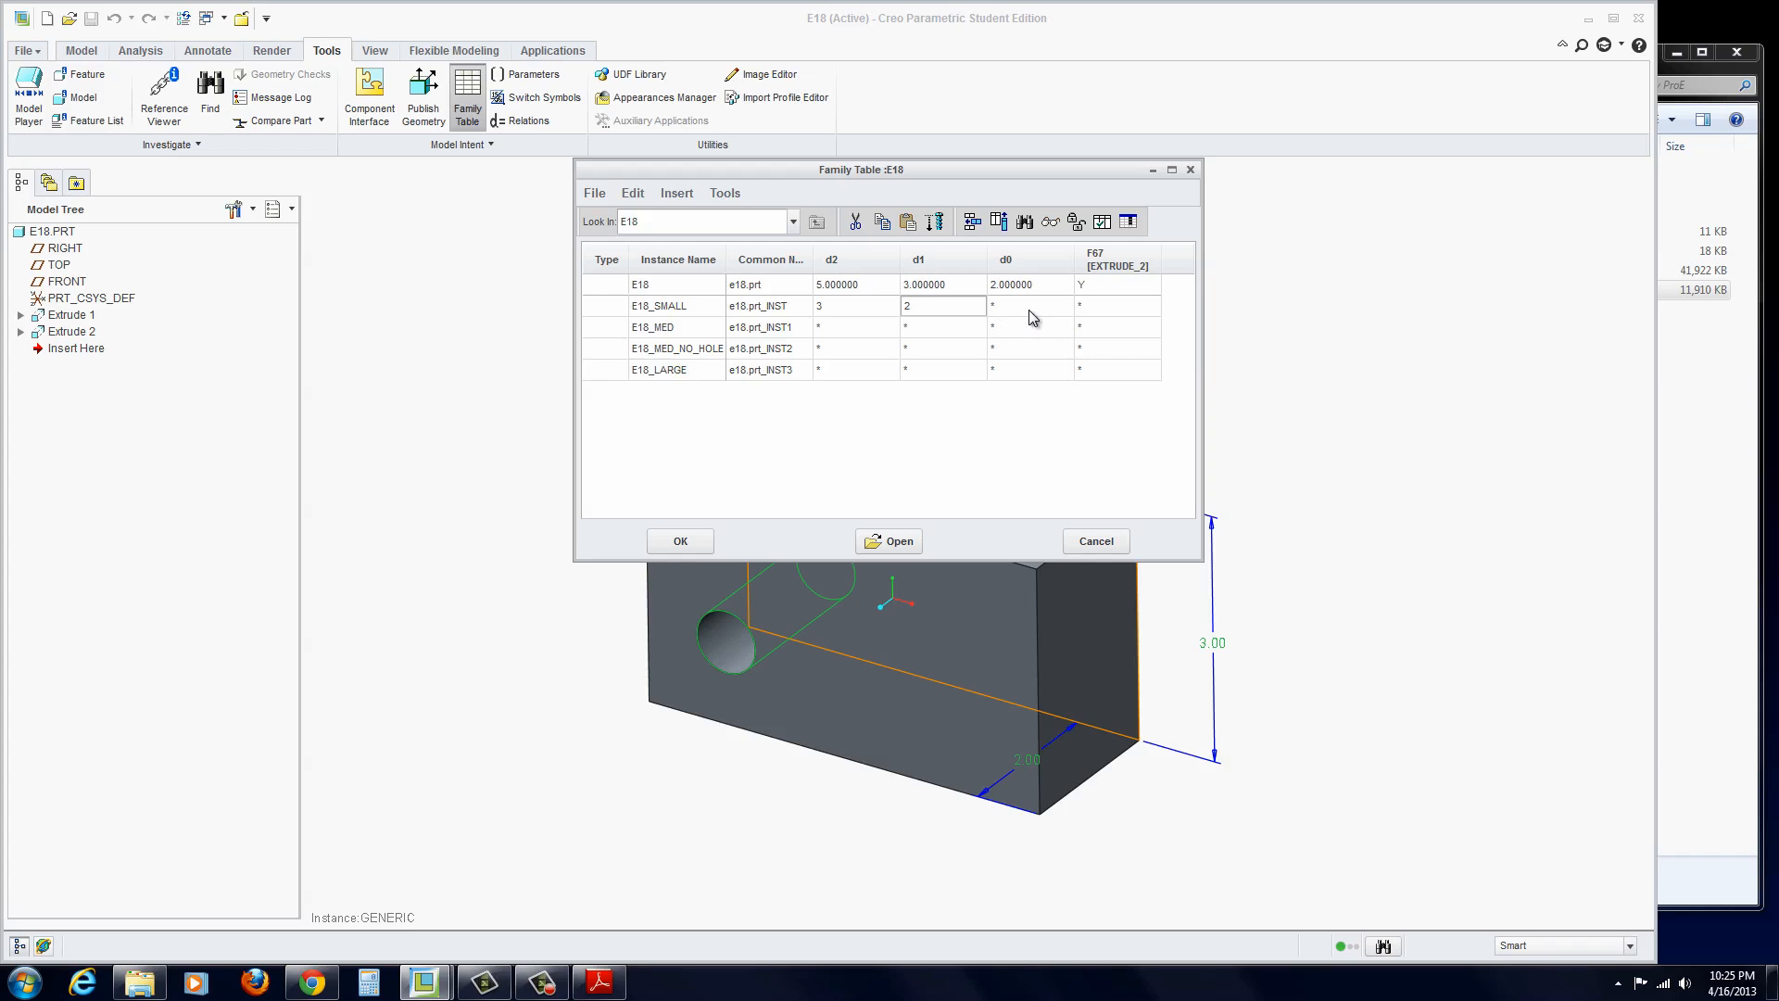
{"action": "left_click", "coordinate": [1028, 305]}
{"action": "type", "text": "1"}
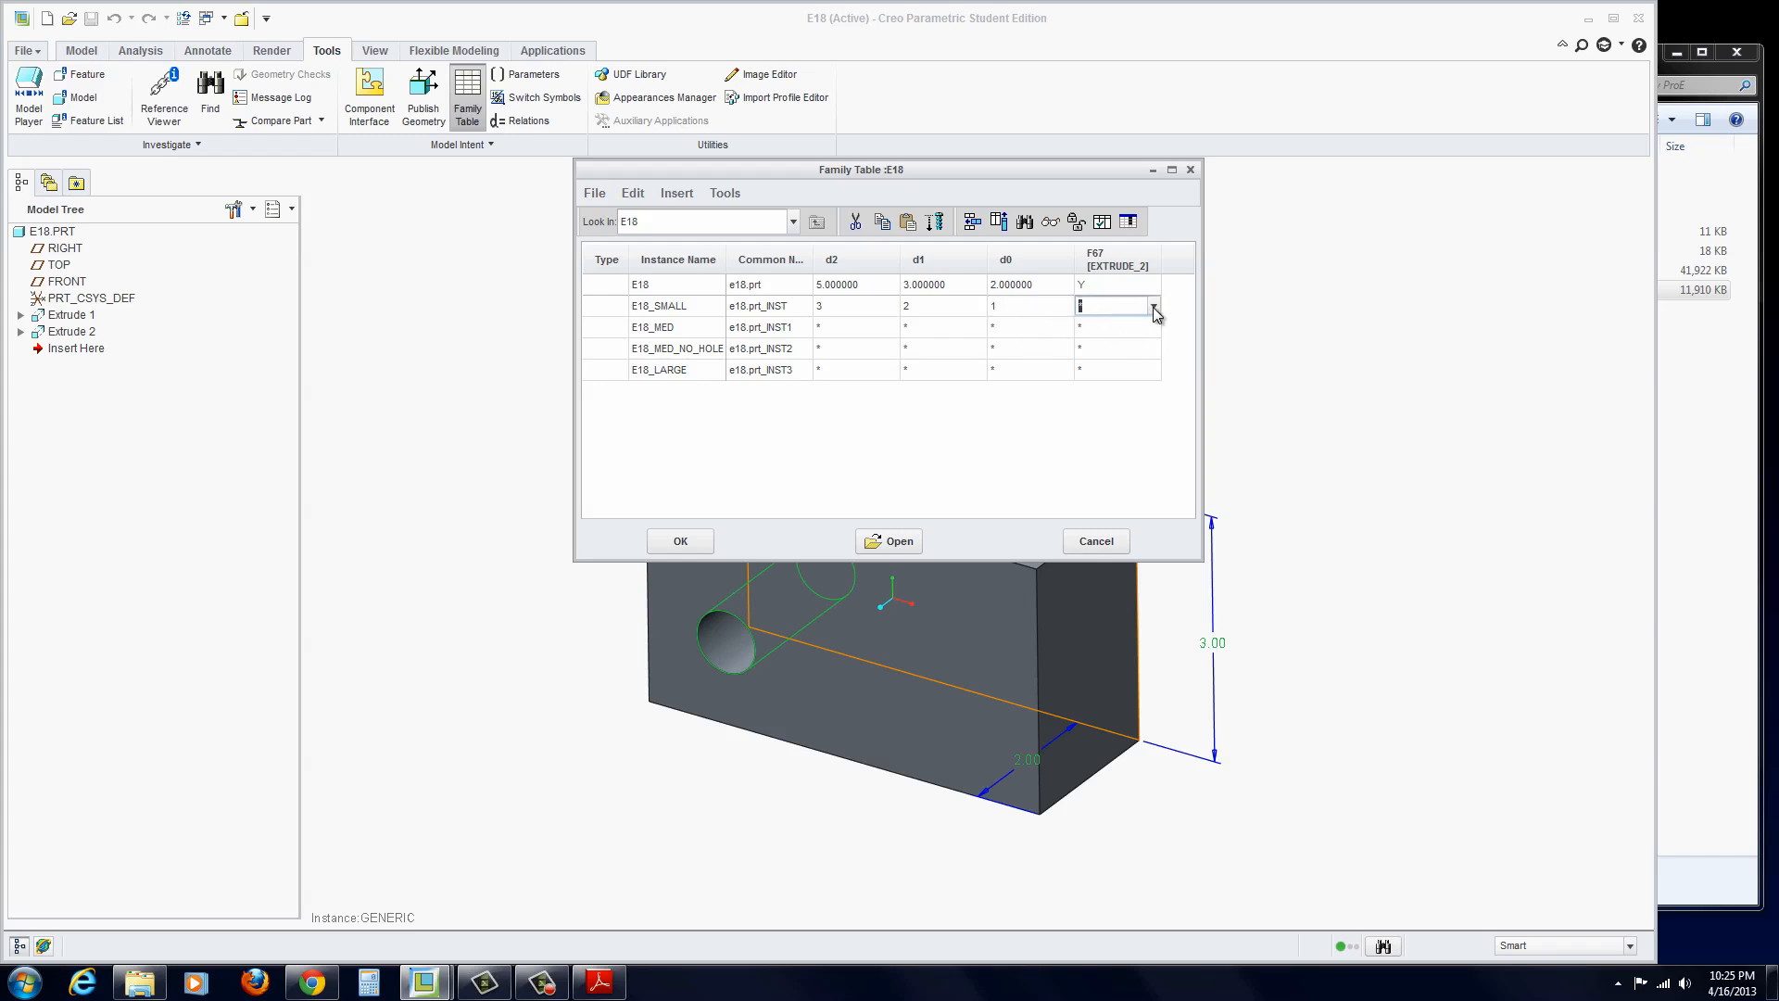
{"action": "left_click", "coordinate": [1153, 307]}
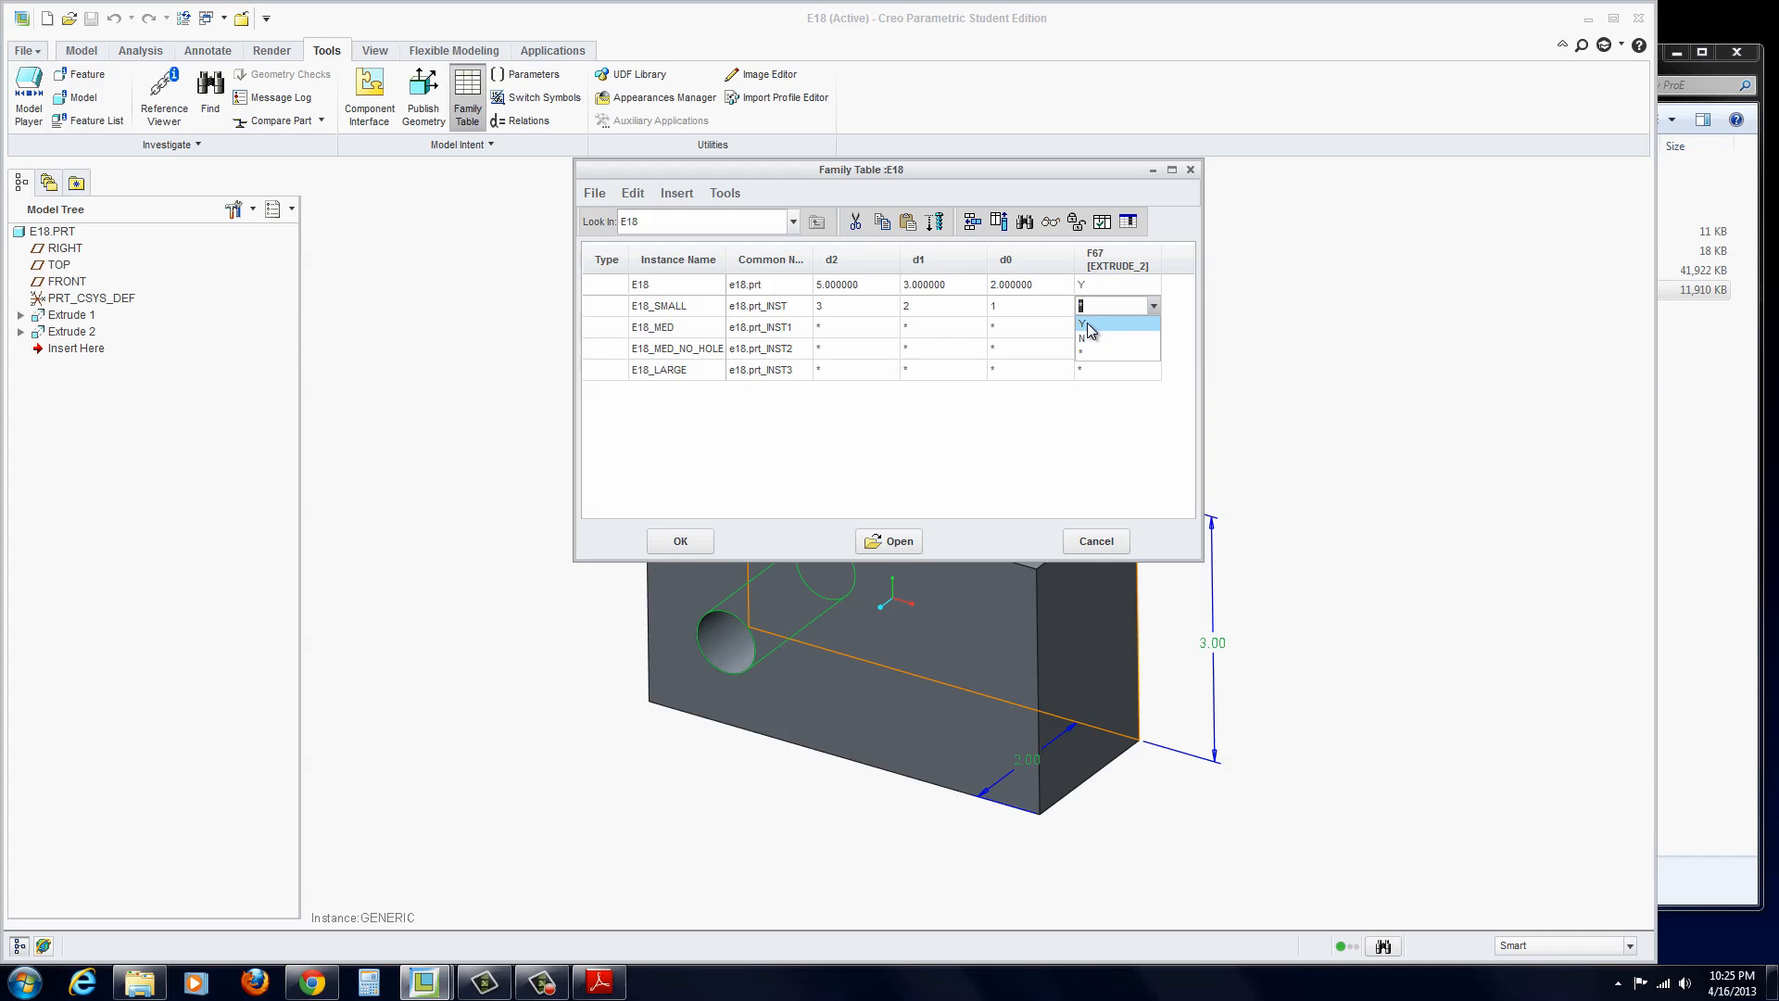
{"action": "left_click", "coordinate": [1090, 327]}
{"action": "type", "text": "2"}
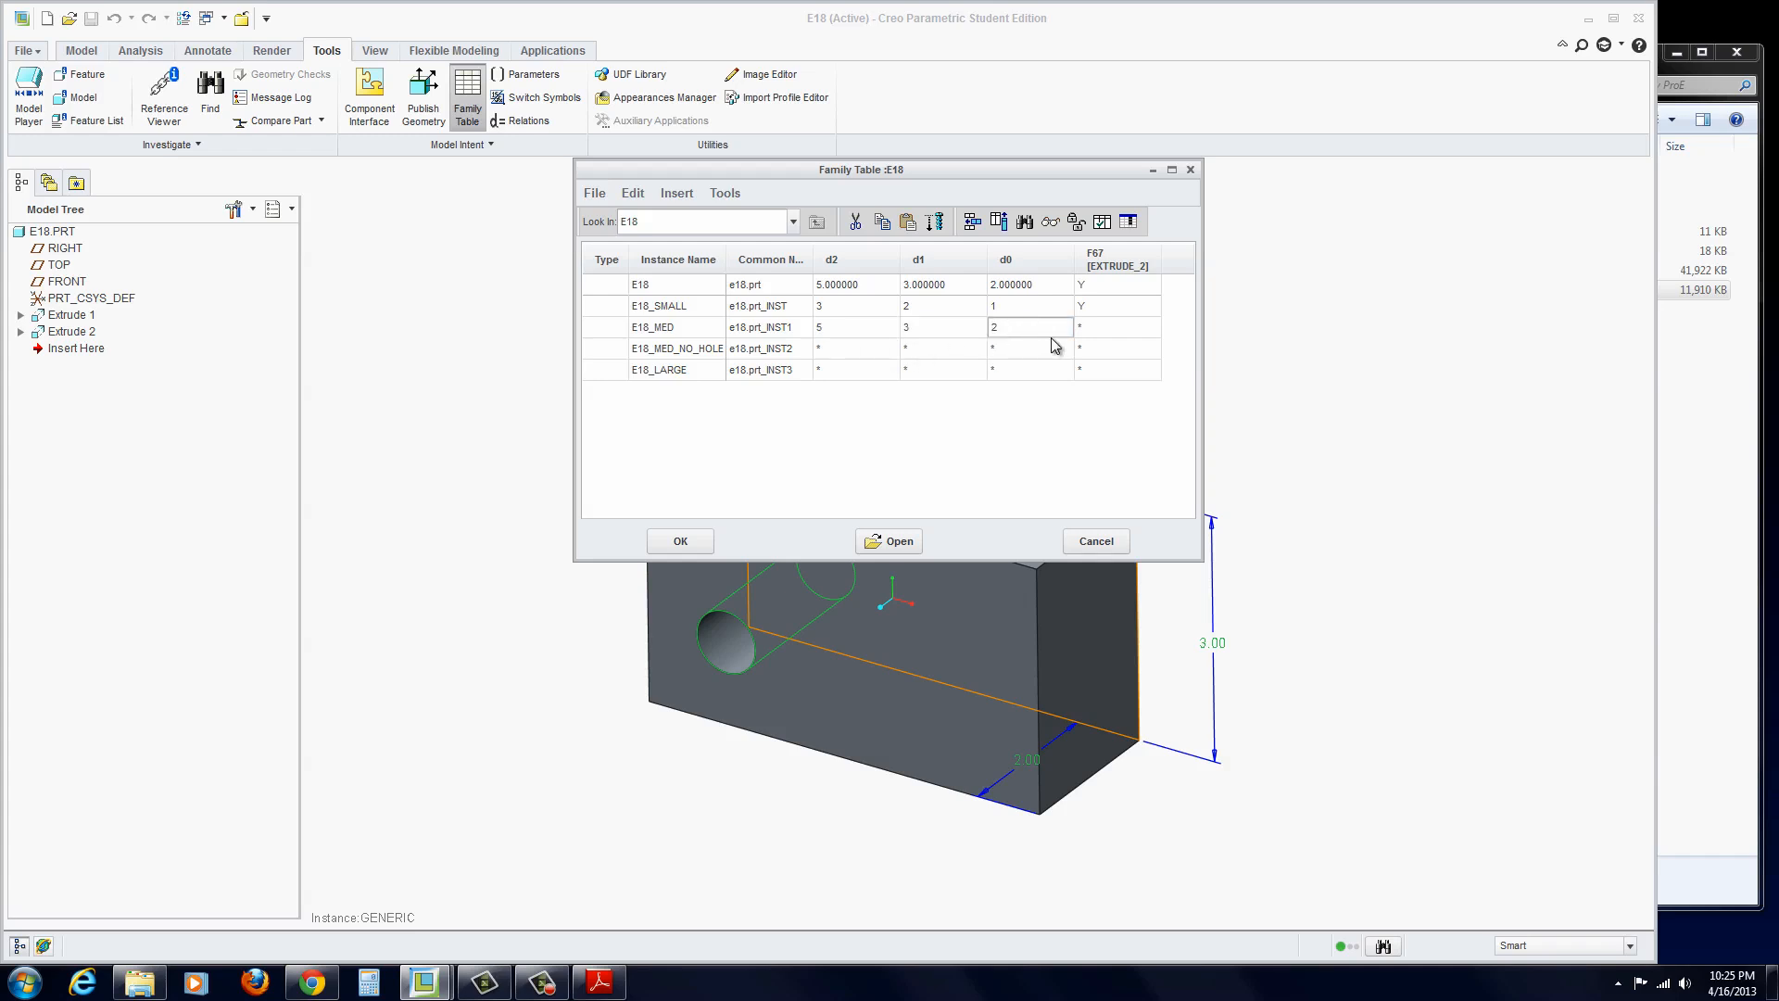
- Fill E18_MED and E18_MED_NO_HOLE as 5/3/2 with N for the no-hole row, and E18_LARGE 7/4/3 with Y
{"action": "left_click", "coordinate": [1153, 327]}
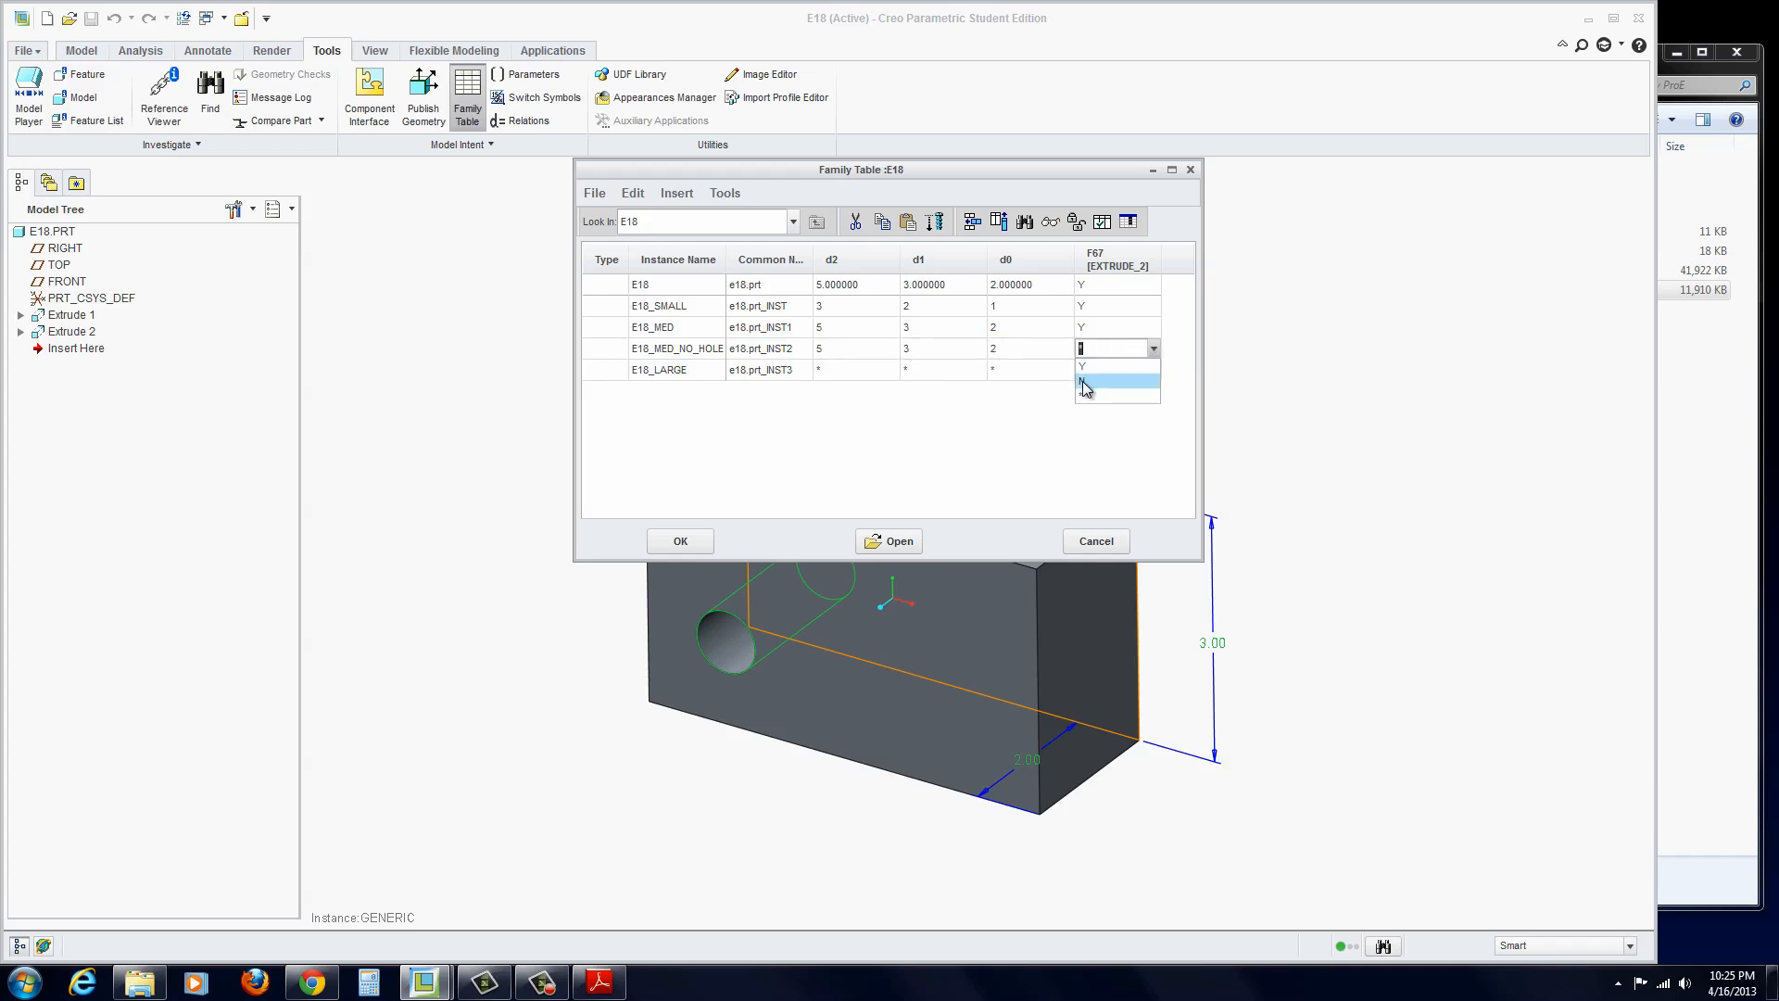
{"action": "left_click", "coordinate": [1117, 386]}
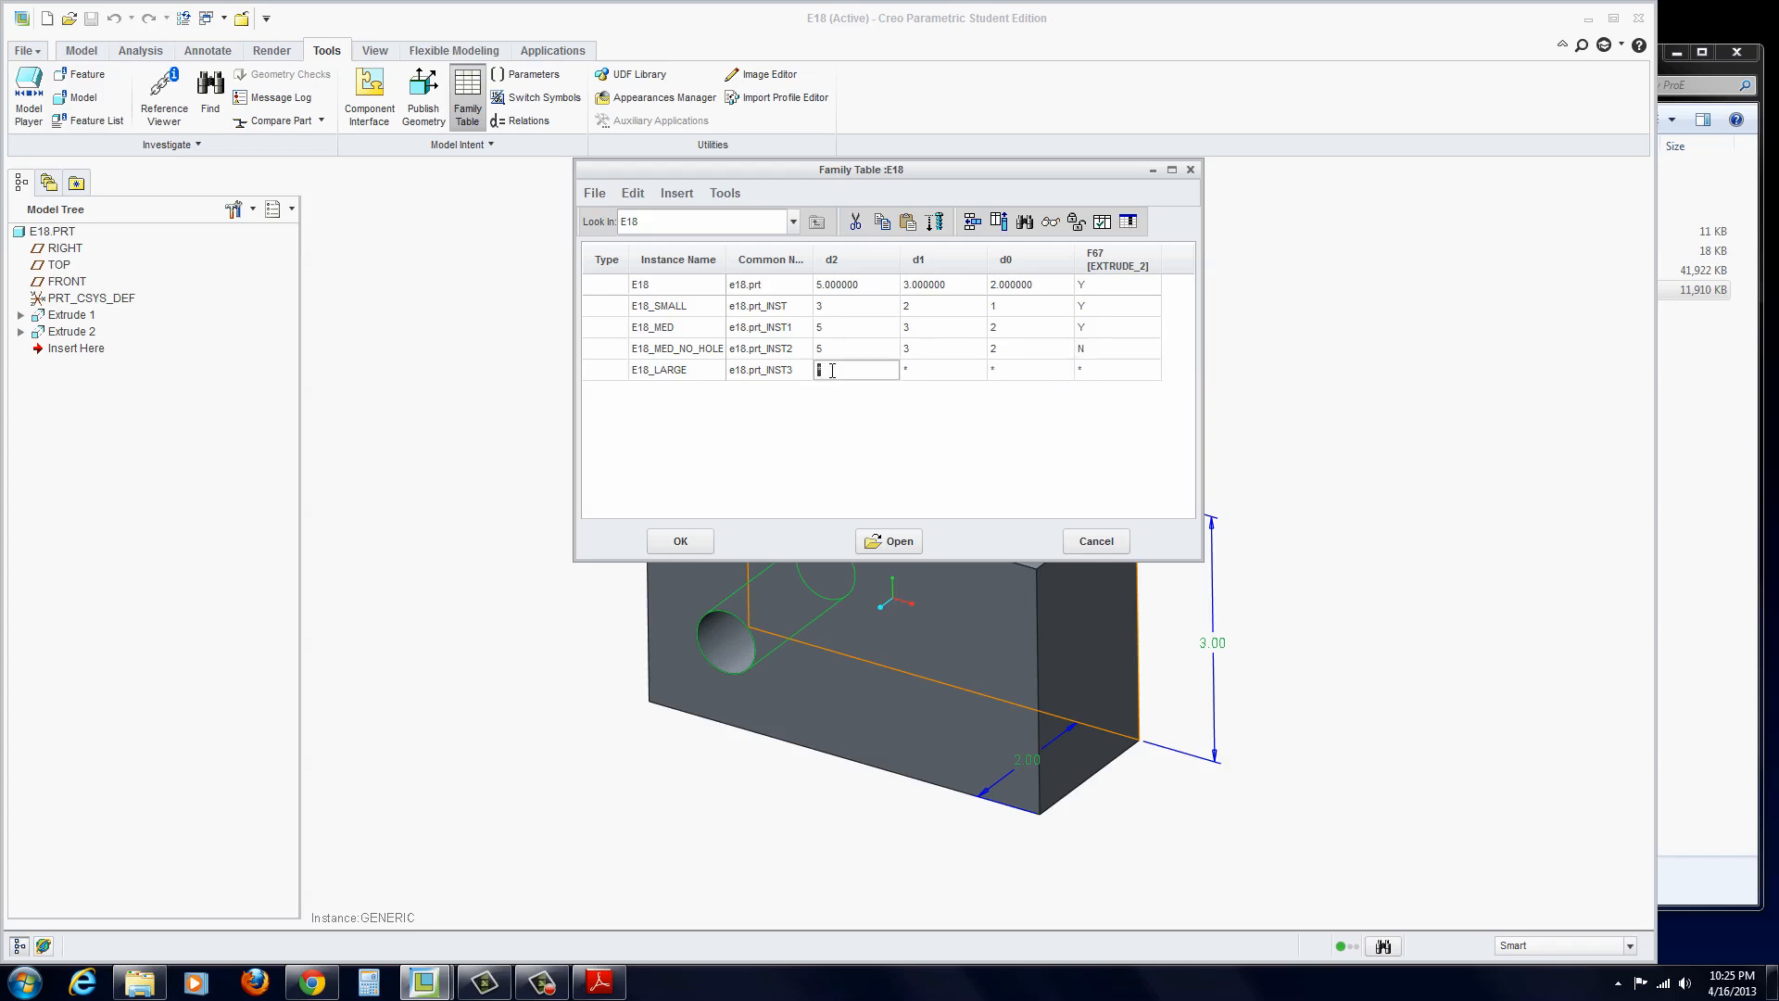
{"action": "left_click", "coordinate": [941, 369]}
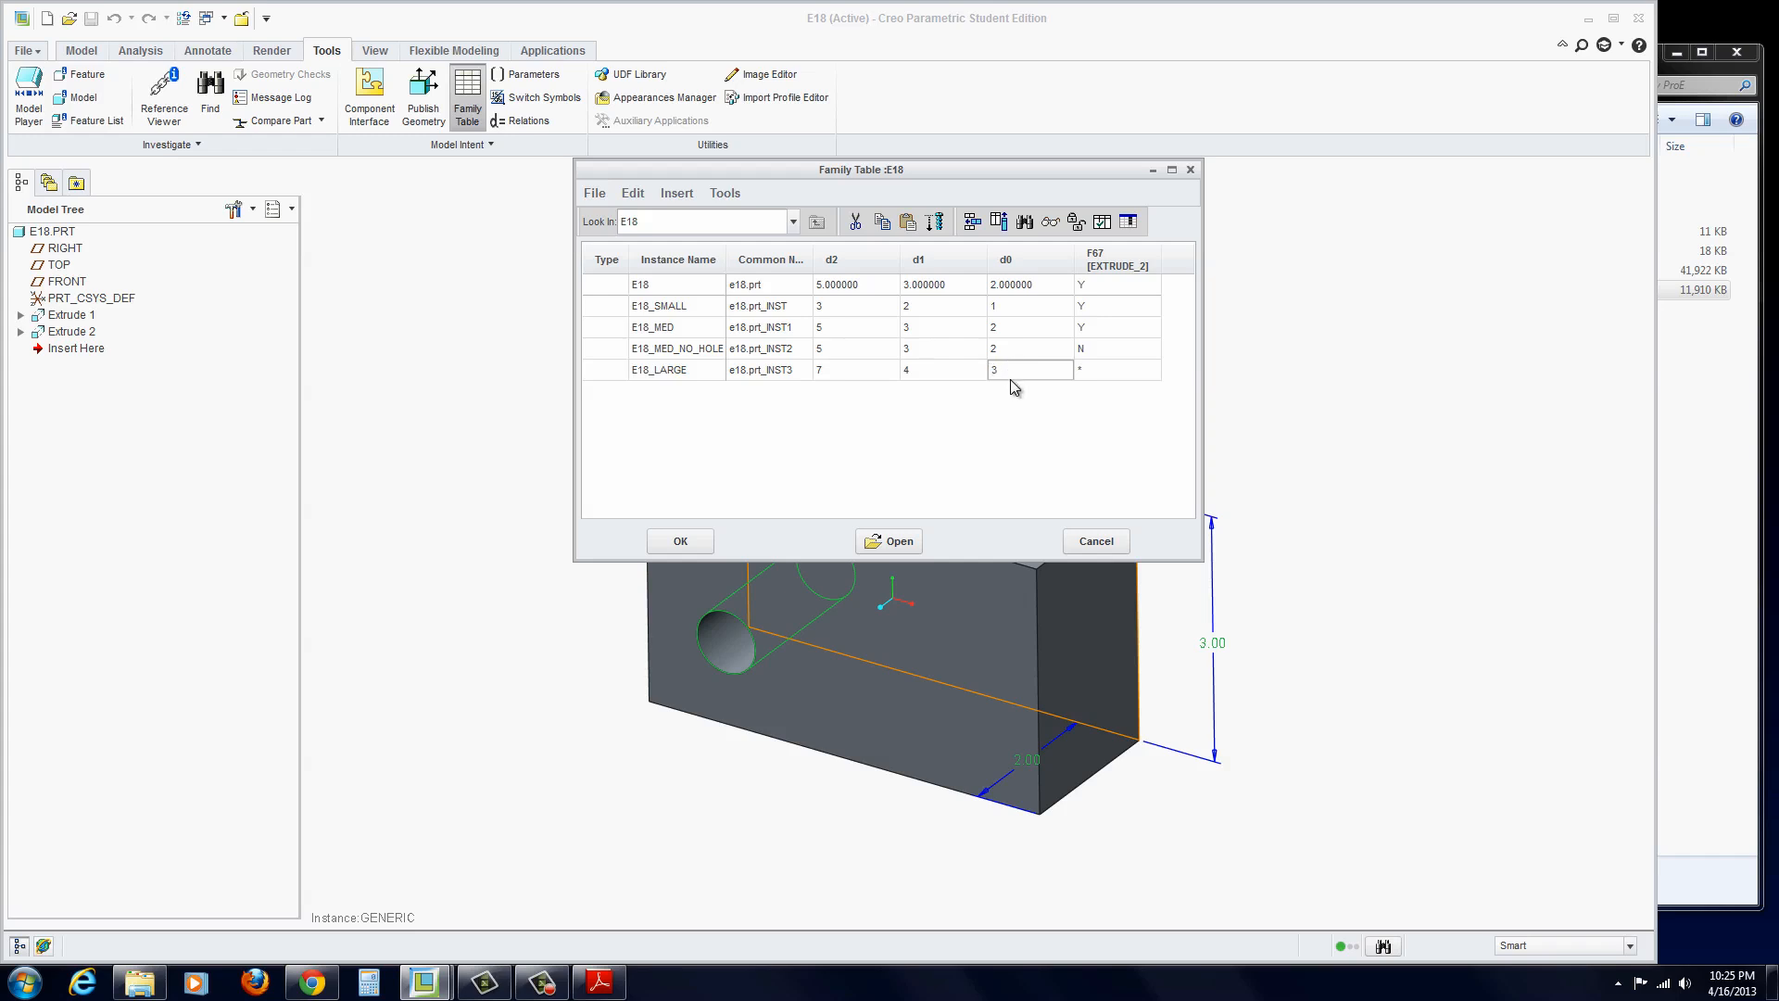
{"action": "left_click", "coordinate": [1116, 369]}
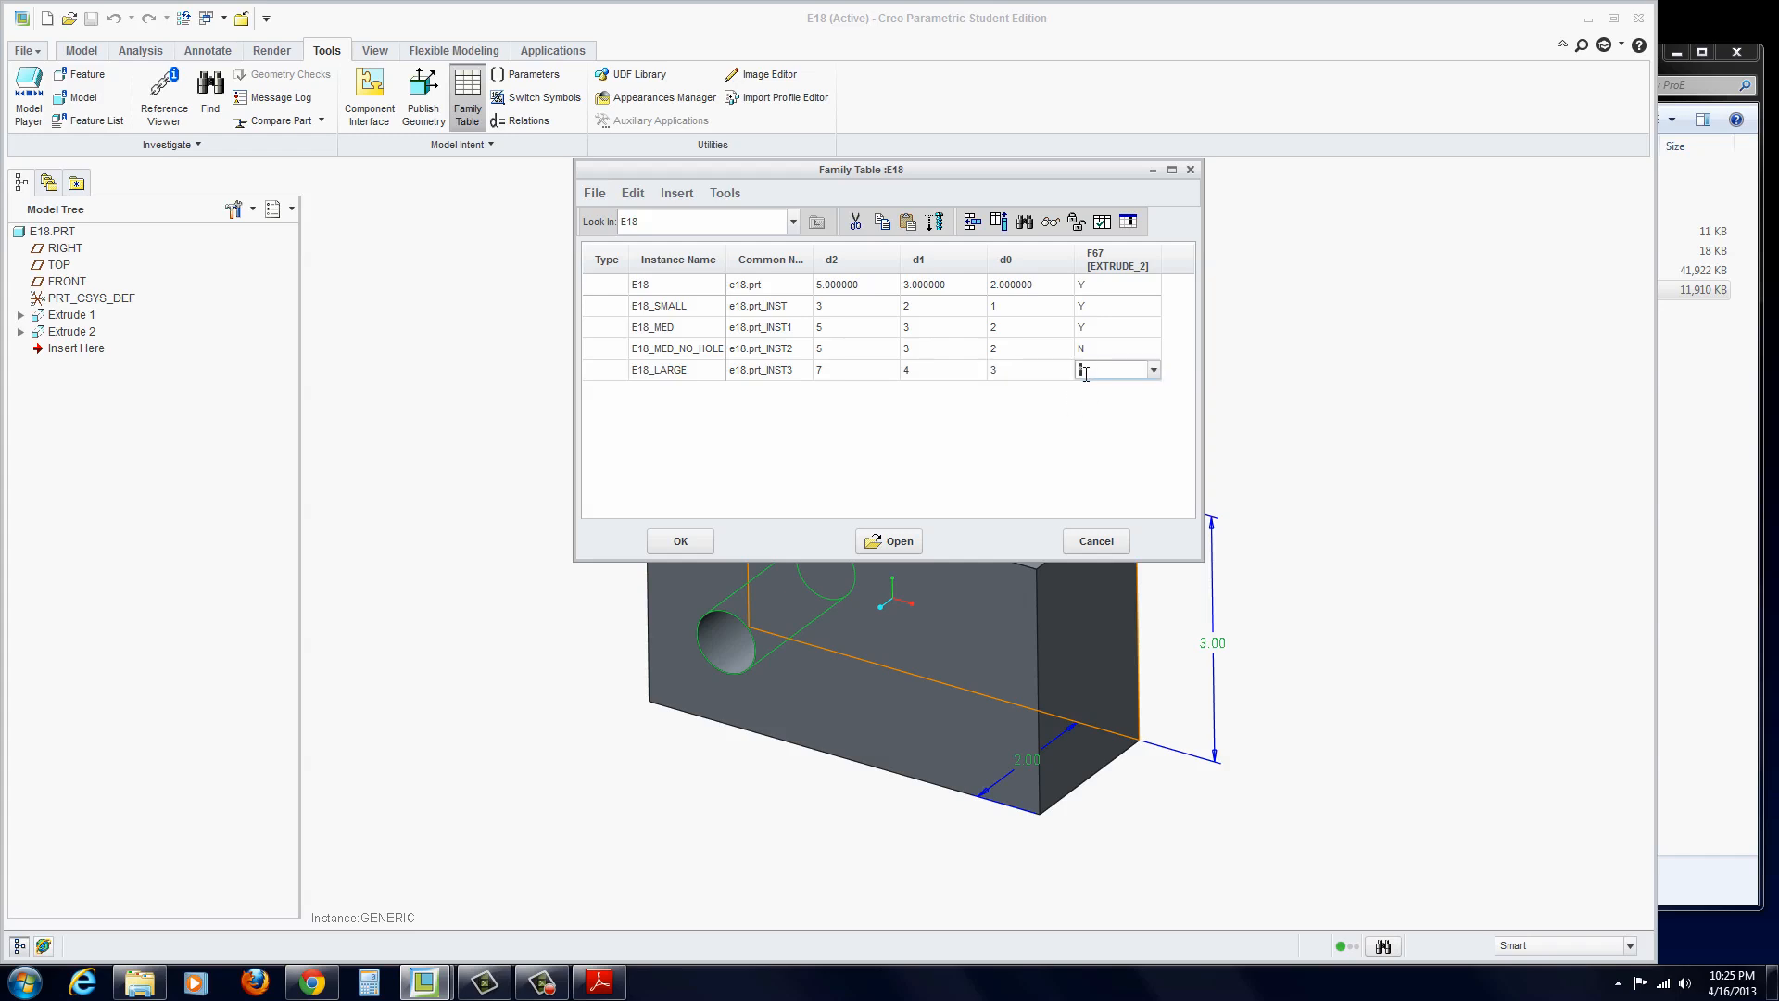
{"action": "left_click", "coordinate": [1151, 368]}
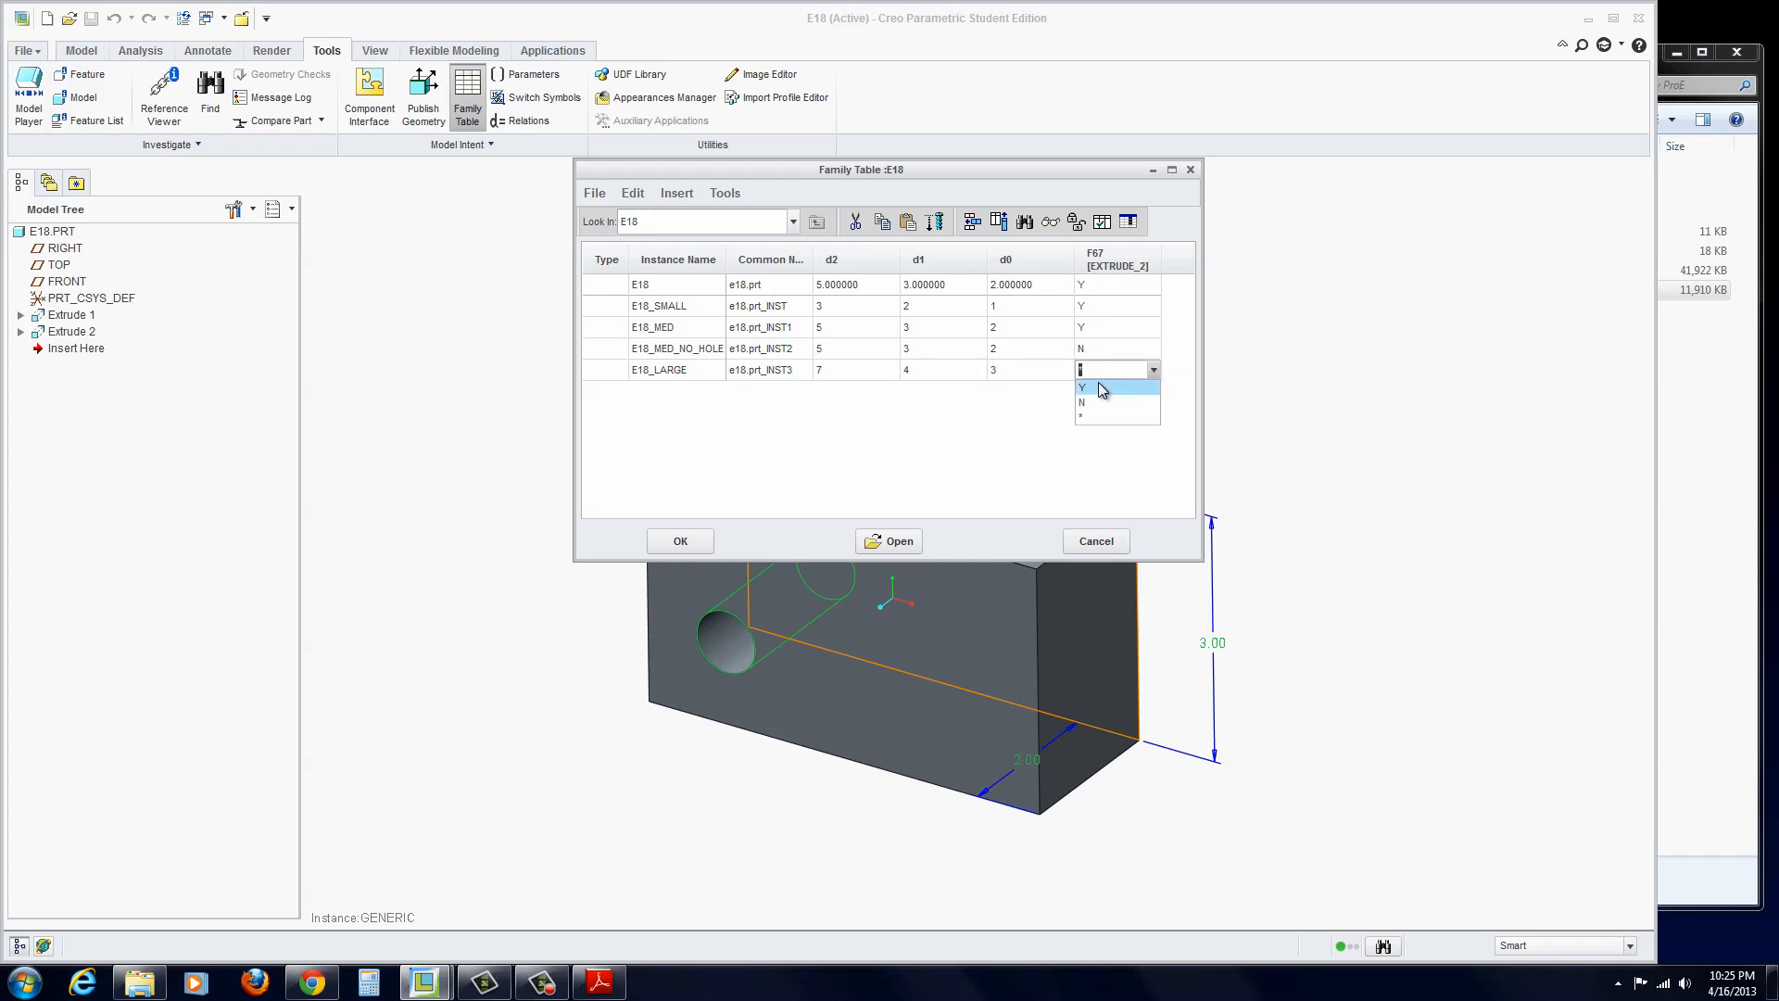
{"action": "left_click", "coordinate": [1081, 388]}
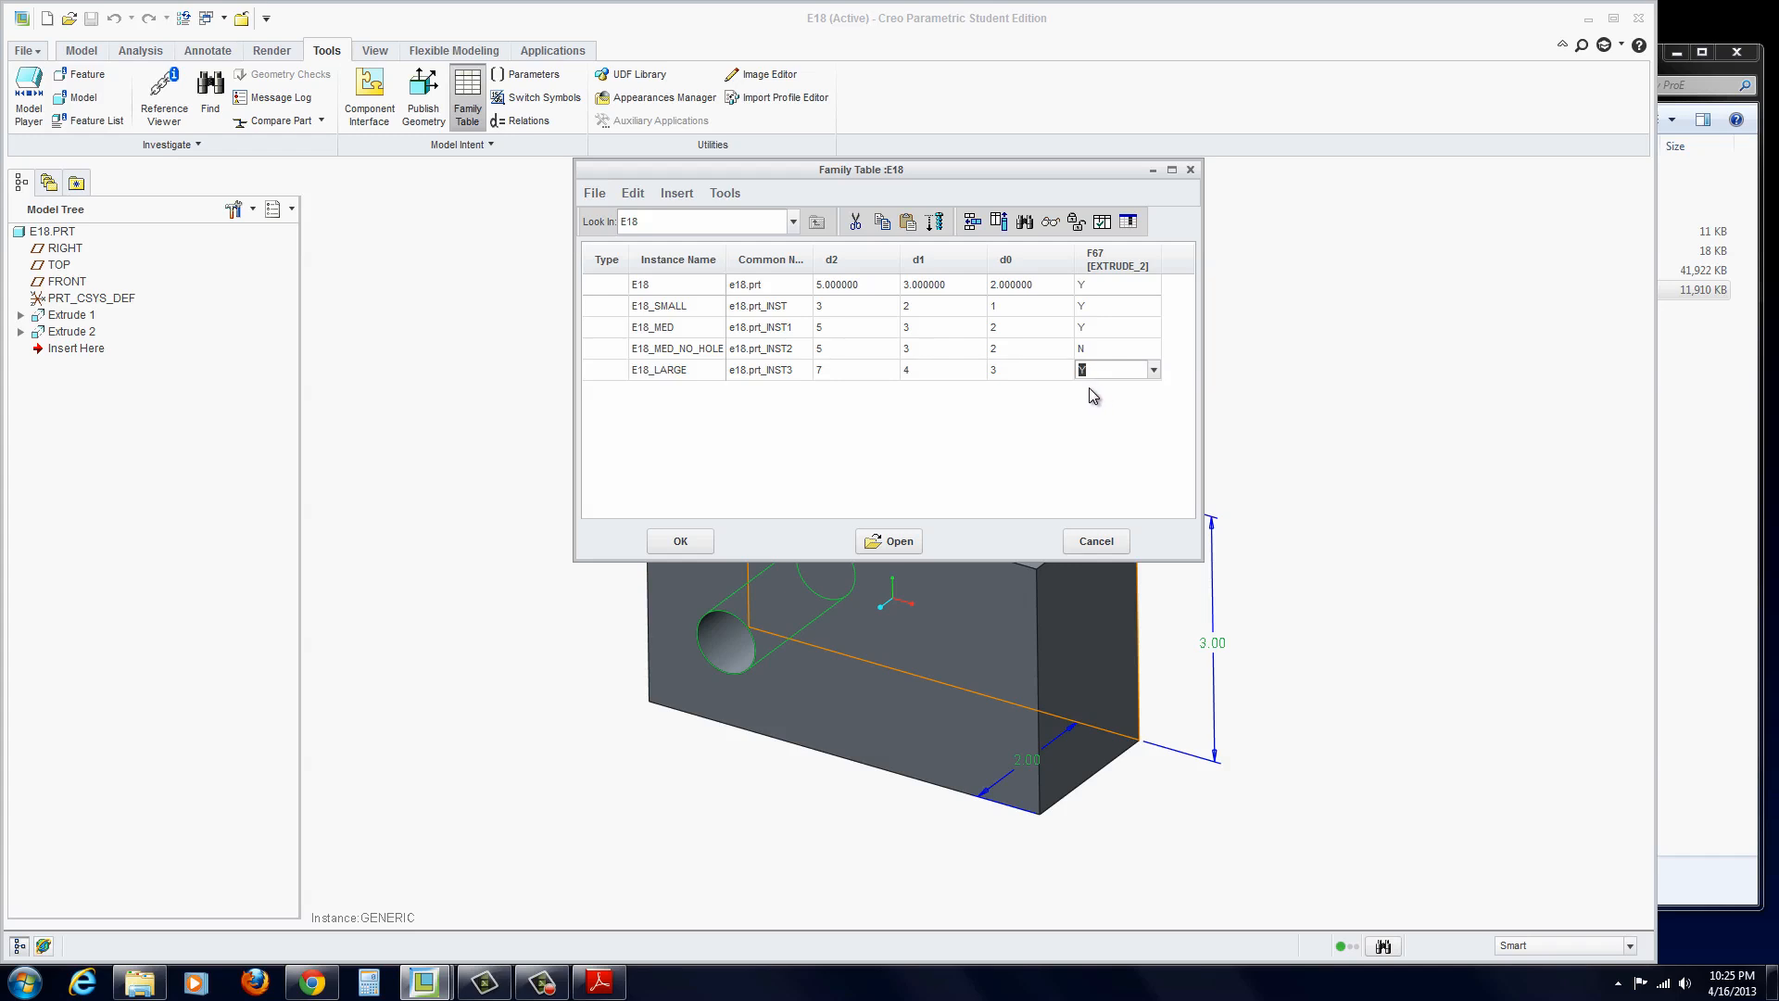
{"action": "mouse_move", "coordinate": [1102, 222]}
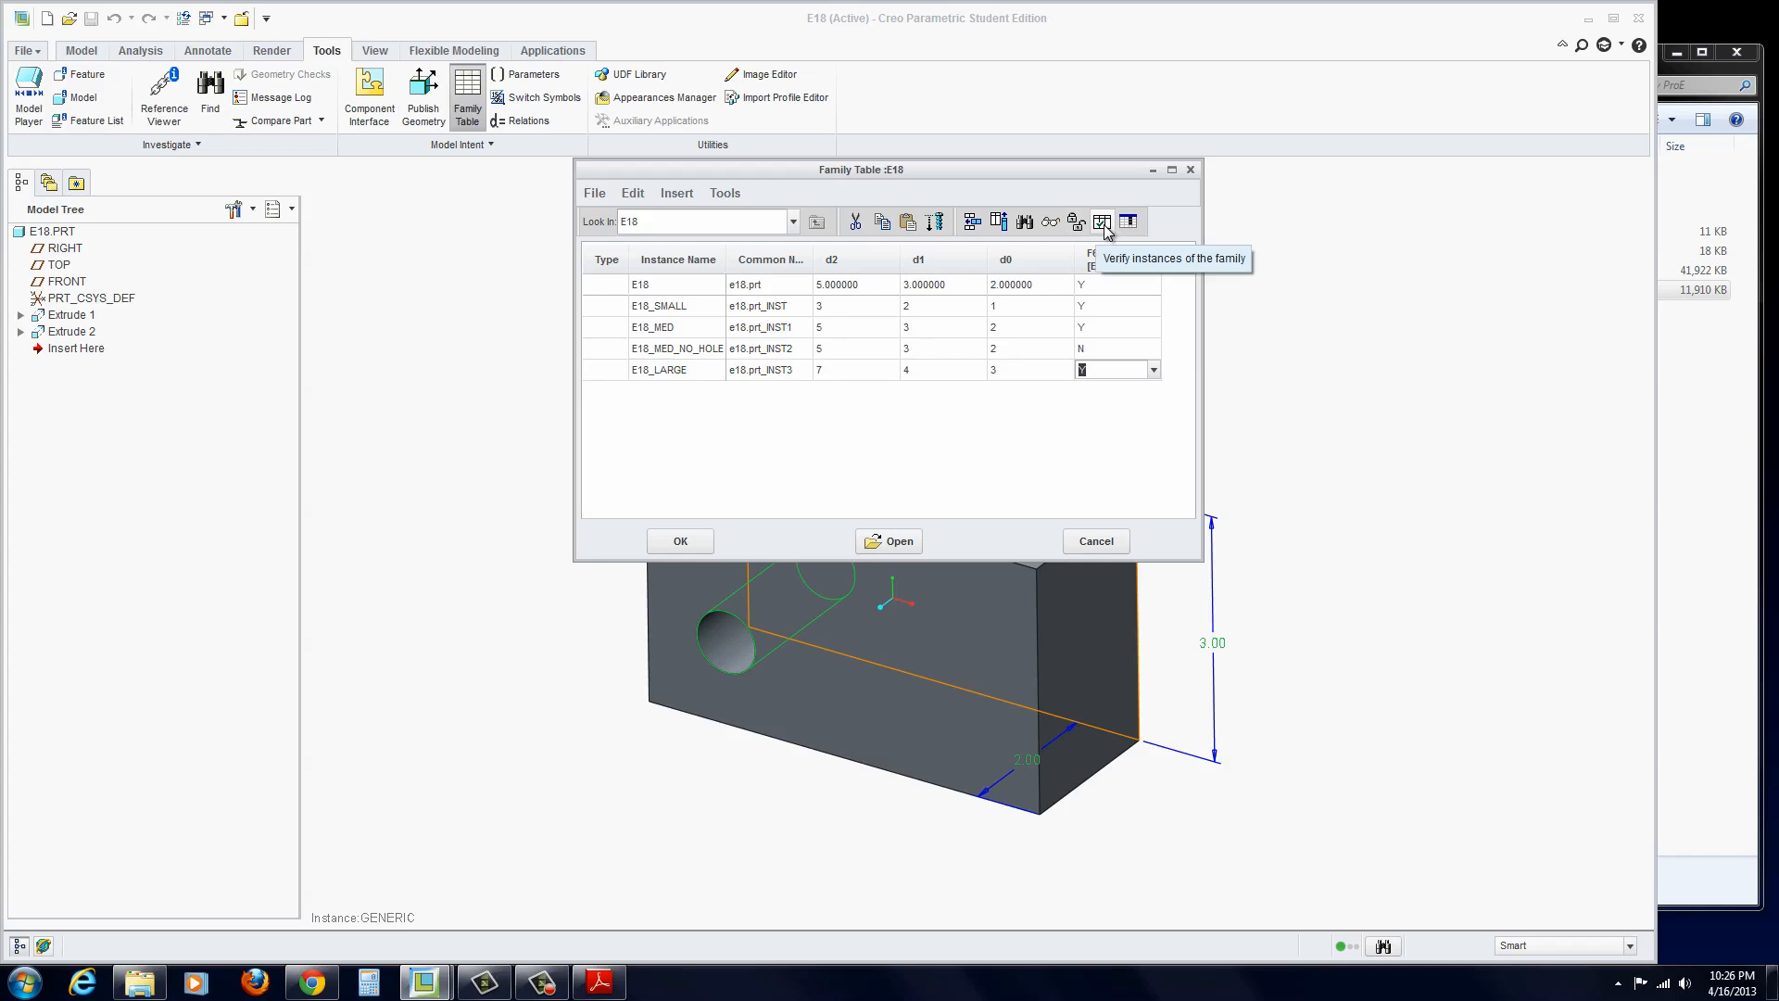
- Verify all four E18 instances report Success and close the verification results
{"action": "left_click", "coordinate": [1100, 221]}
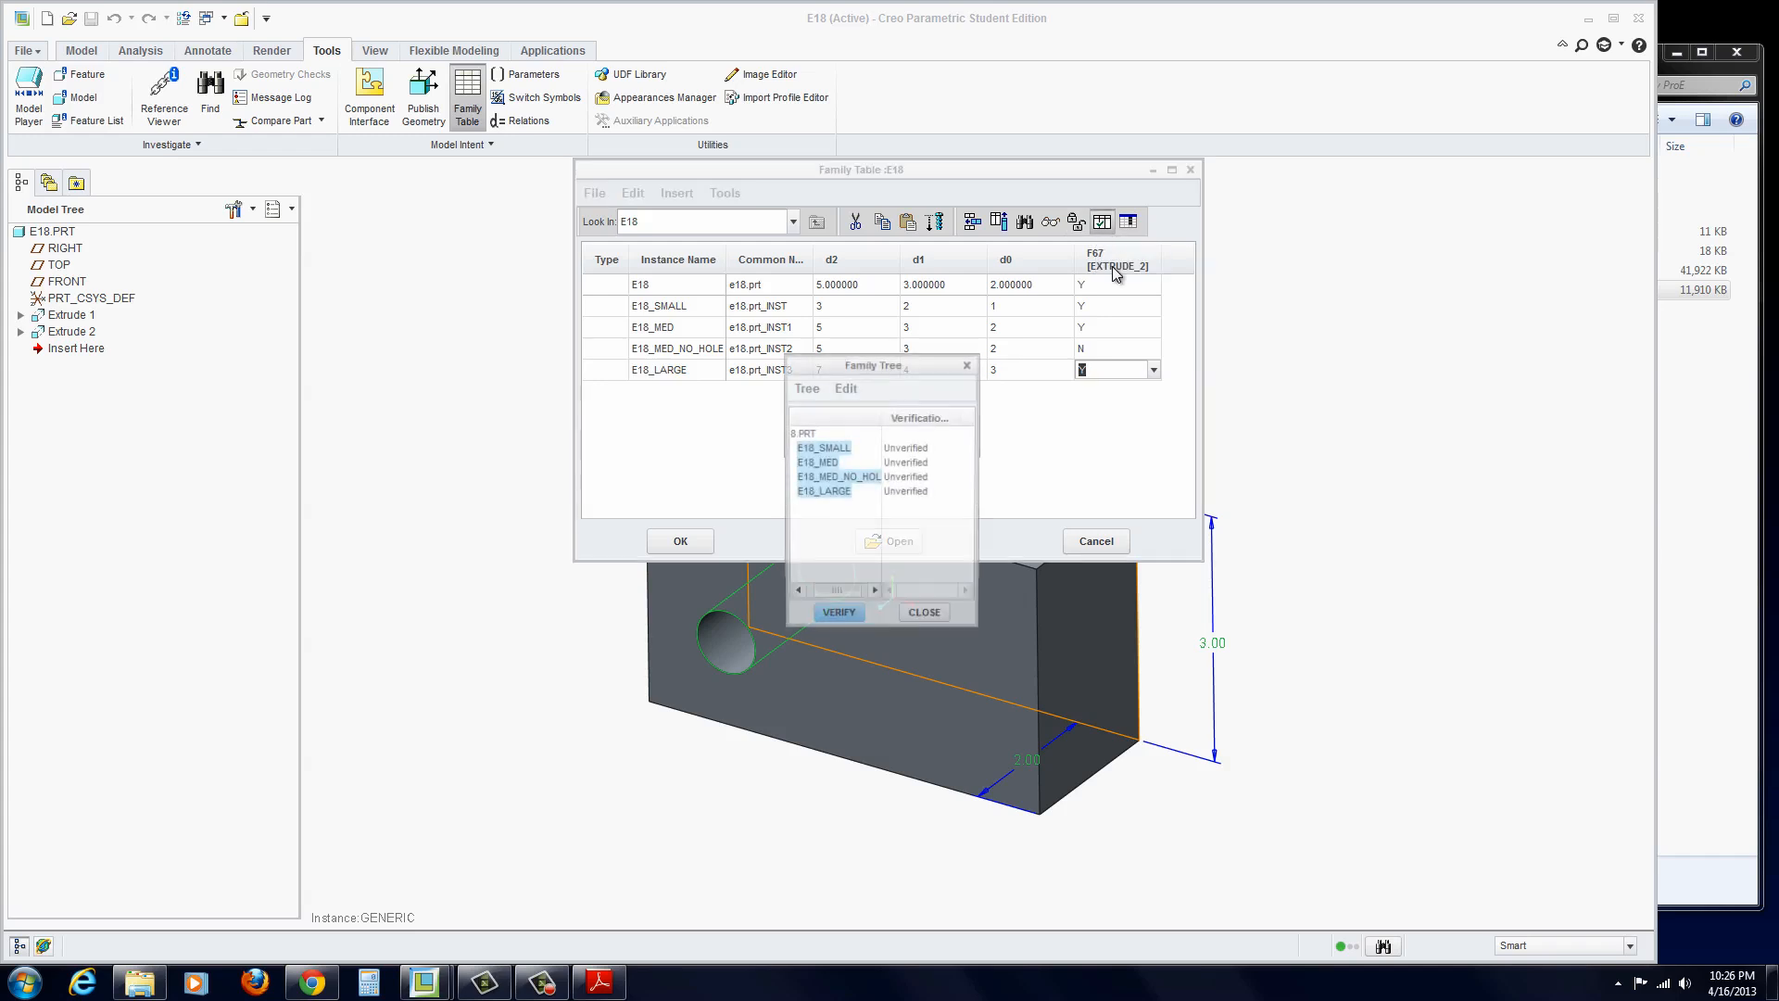
{"action": "mouse_move", "coordinate": [837, 618]}
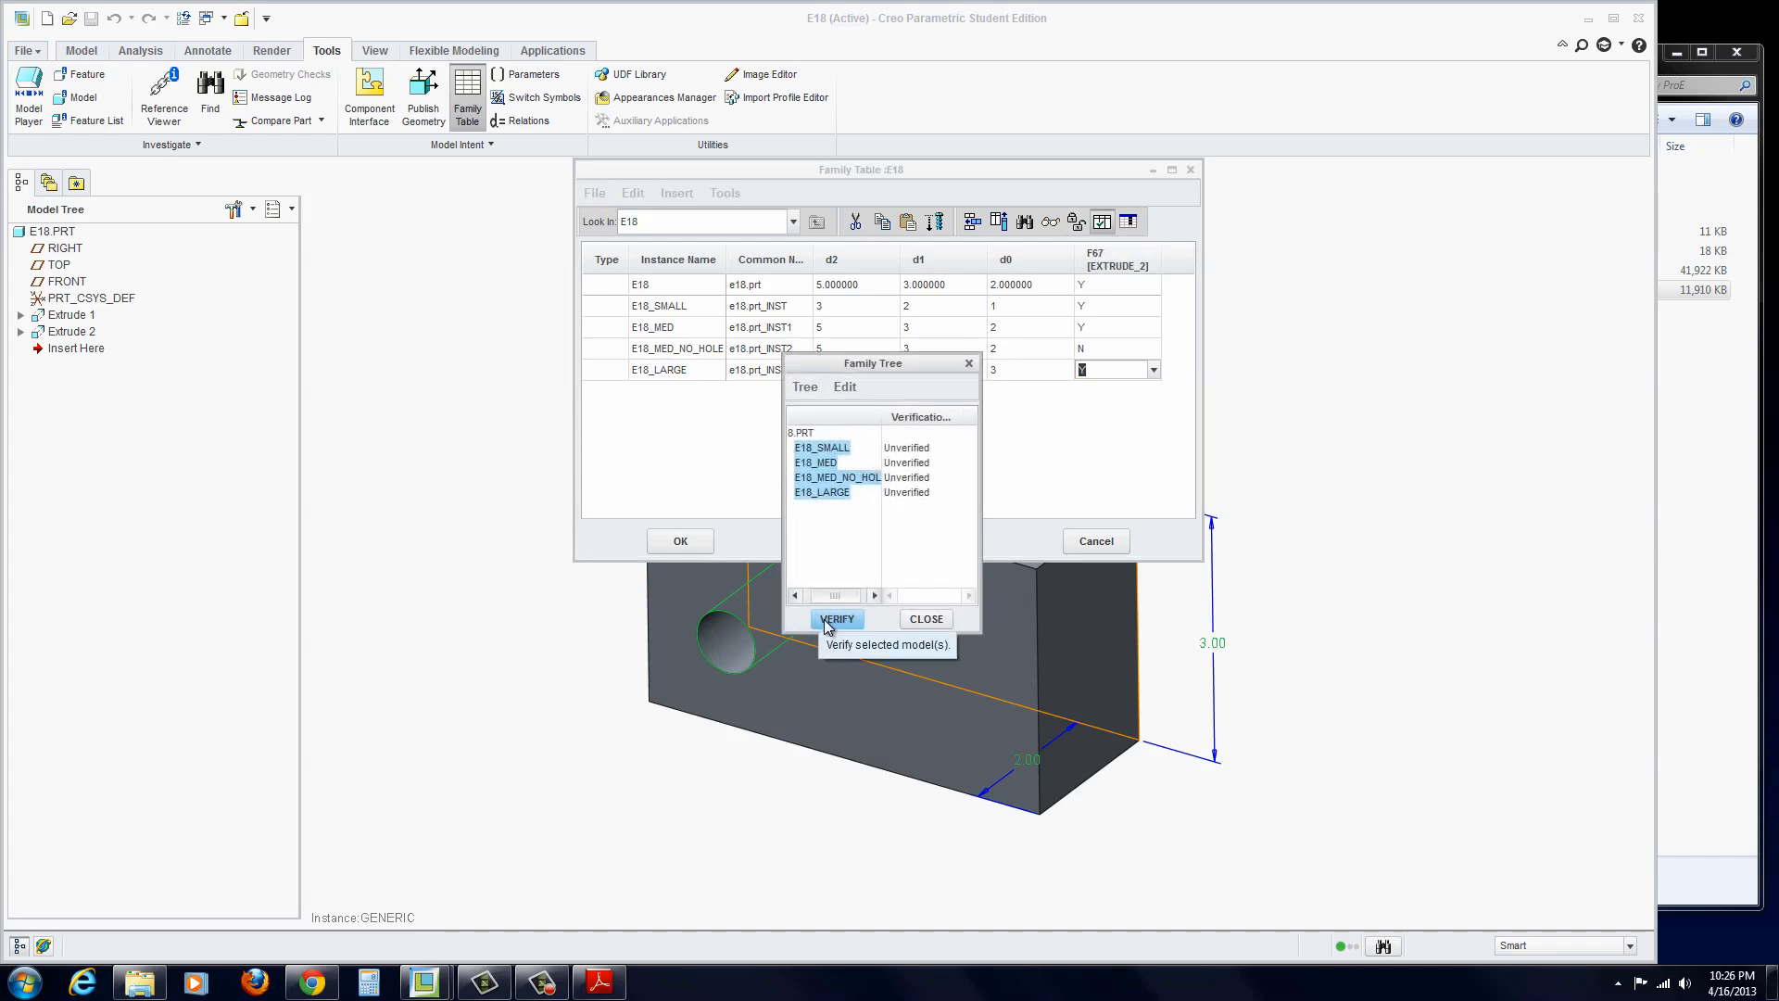
{"action": "mouse_move", "coordinate": [835, 632]}
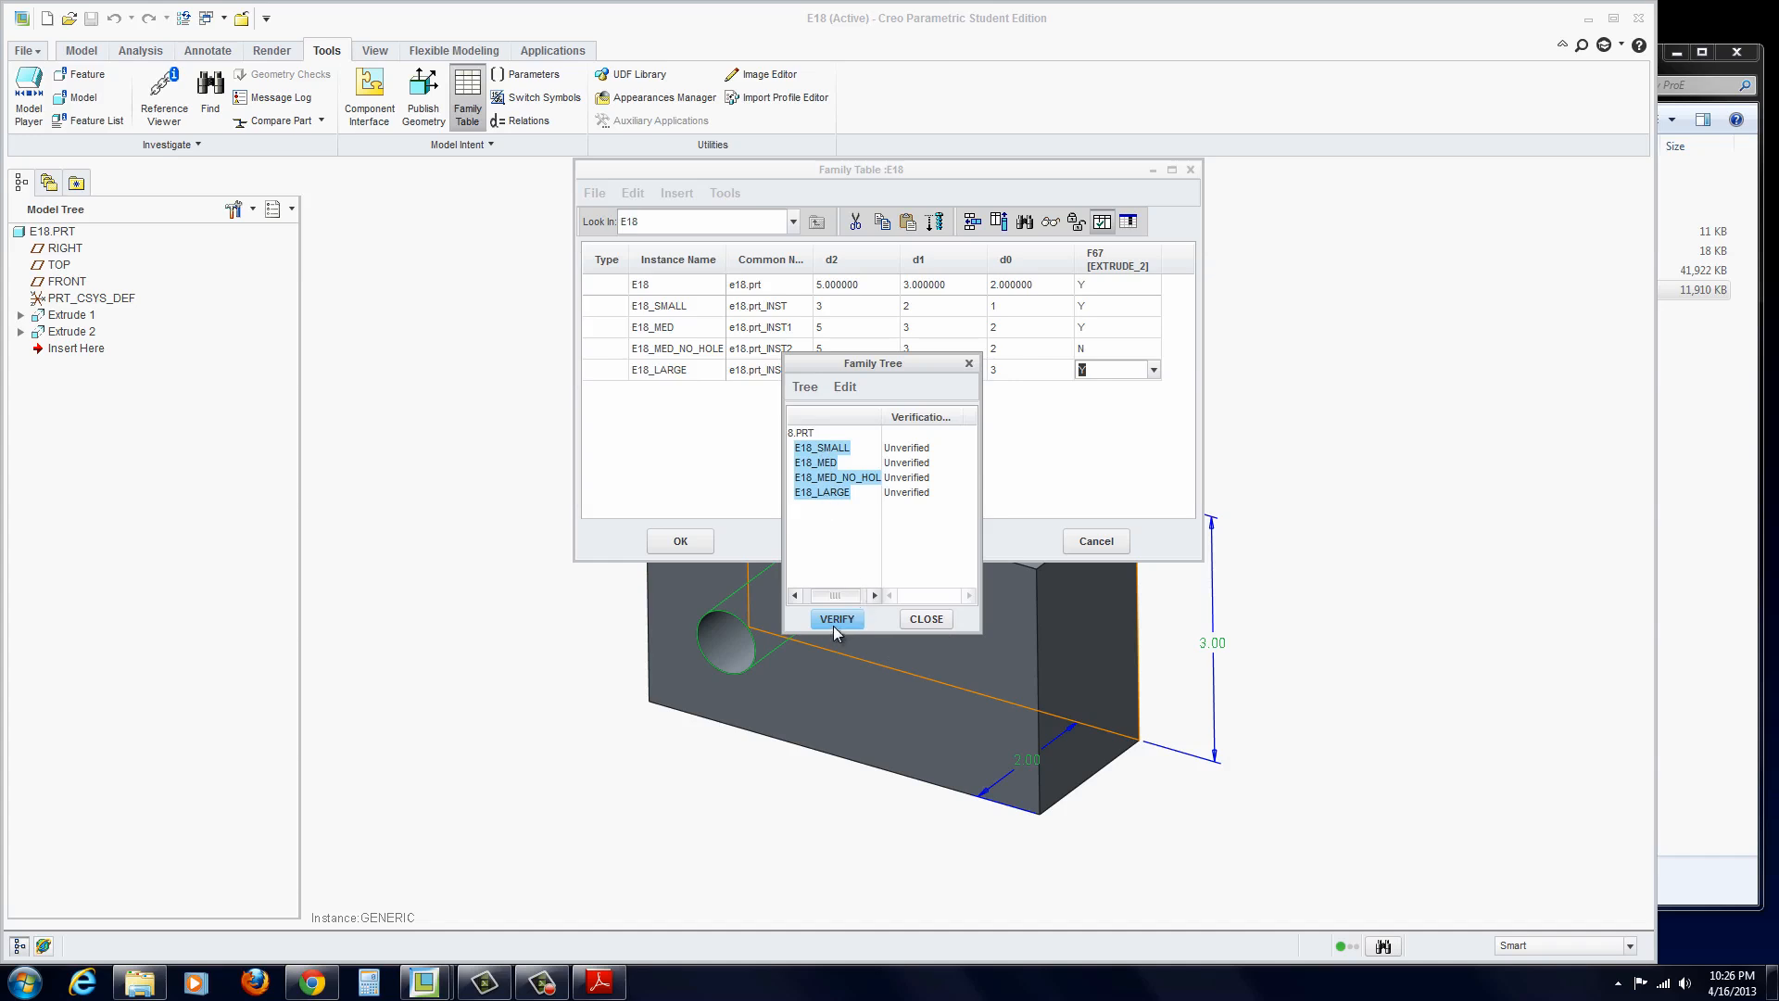
{"action": "left_click", "coordinate": [835, 618]}
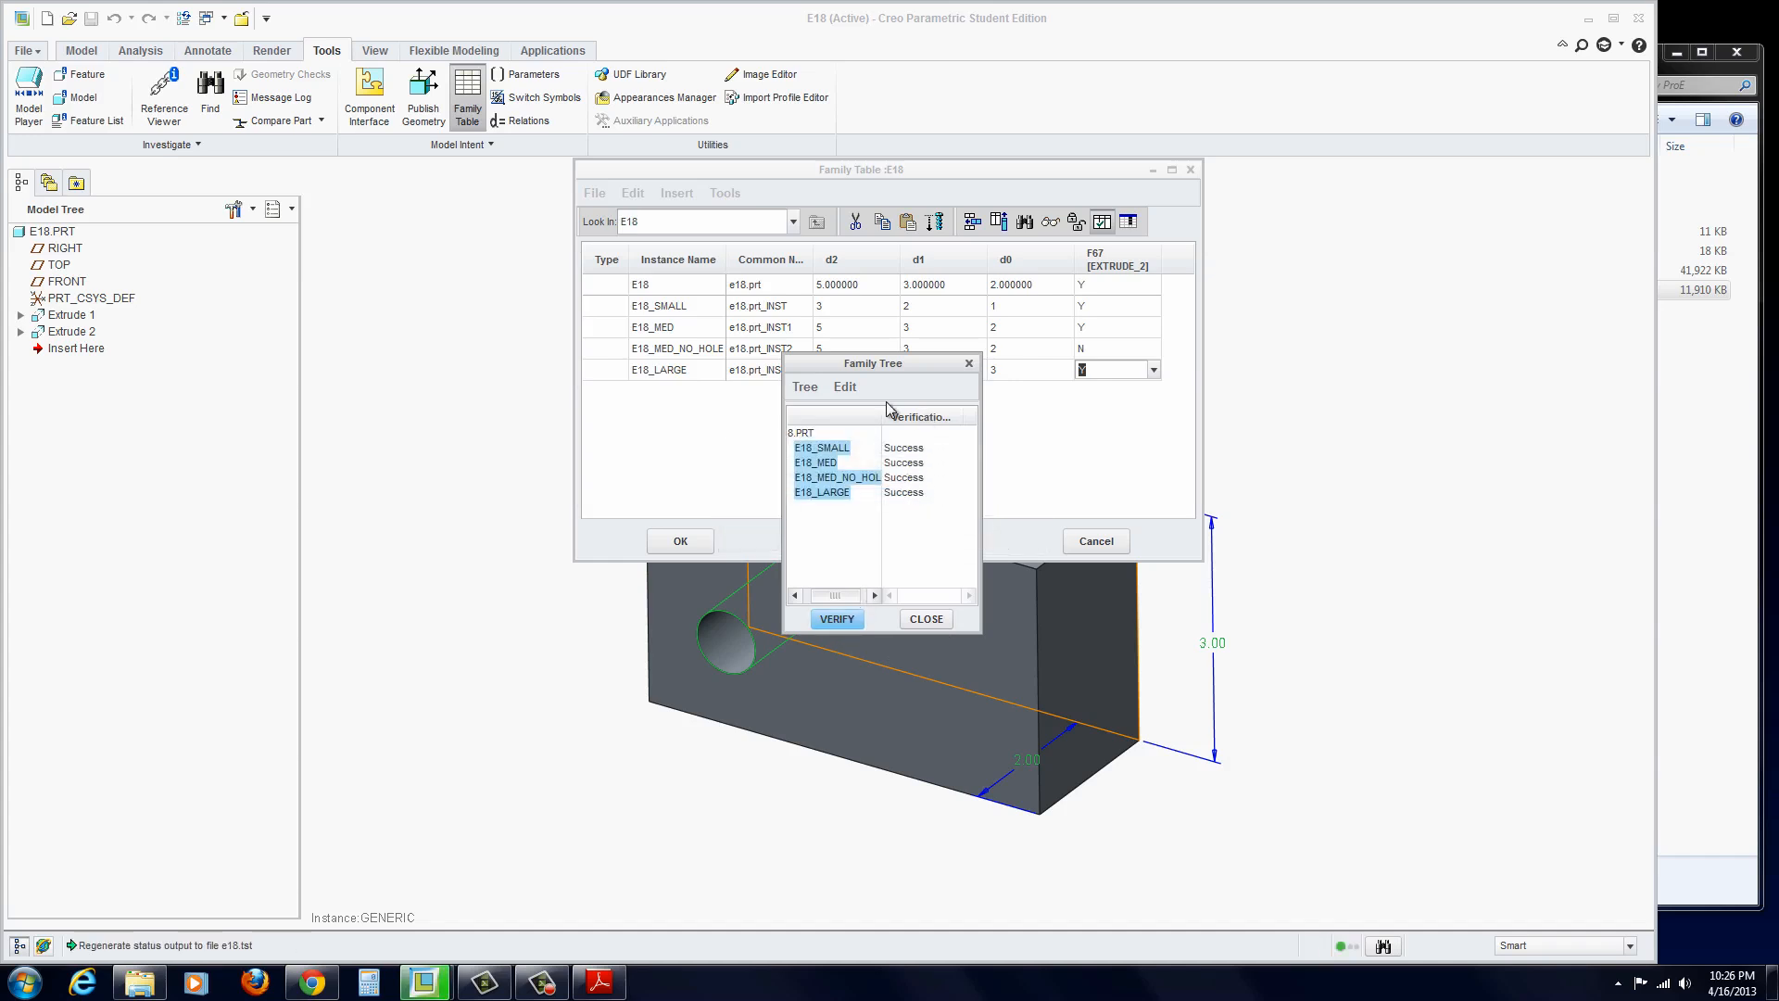
{"action": "mouse_move", "coordinate": [984, 350]}
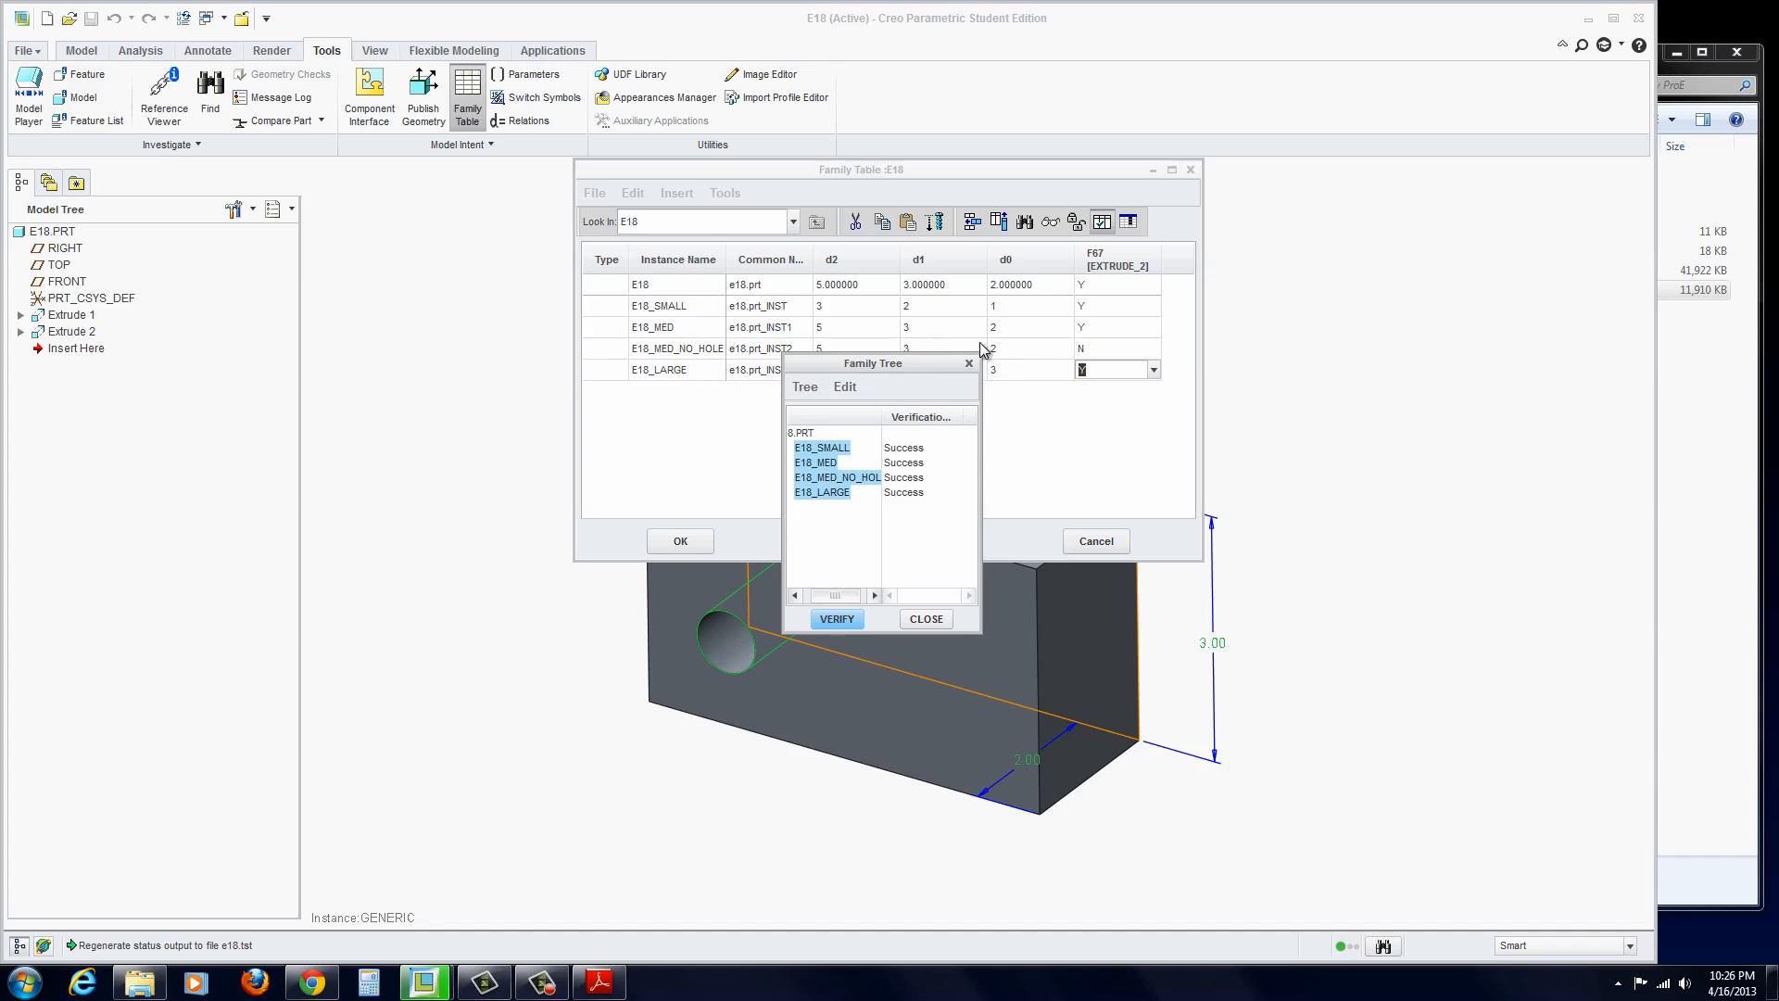
{"action": "mouse_move", "coordinate": [987, 352]}
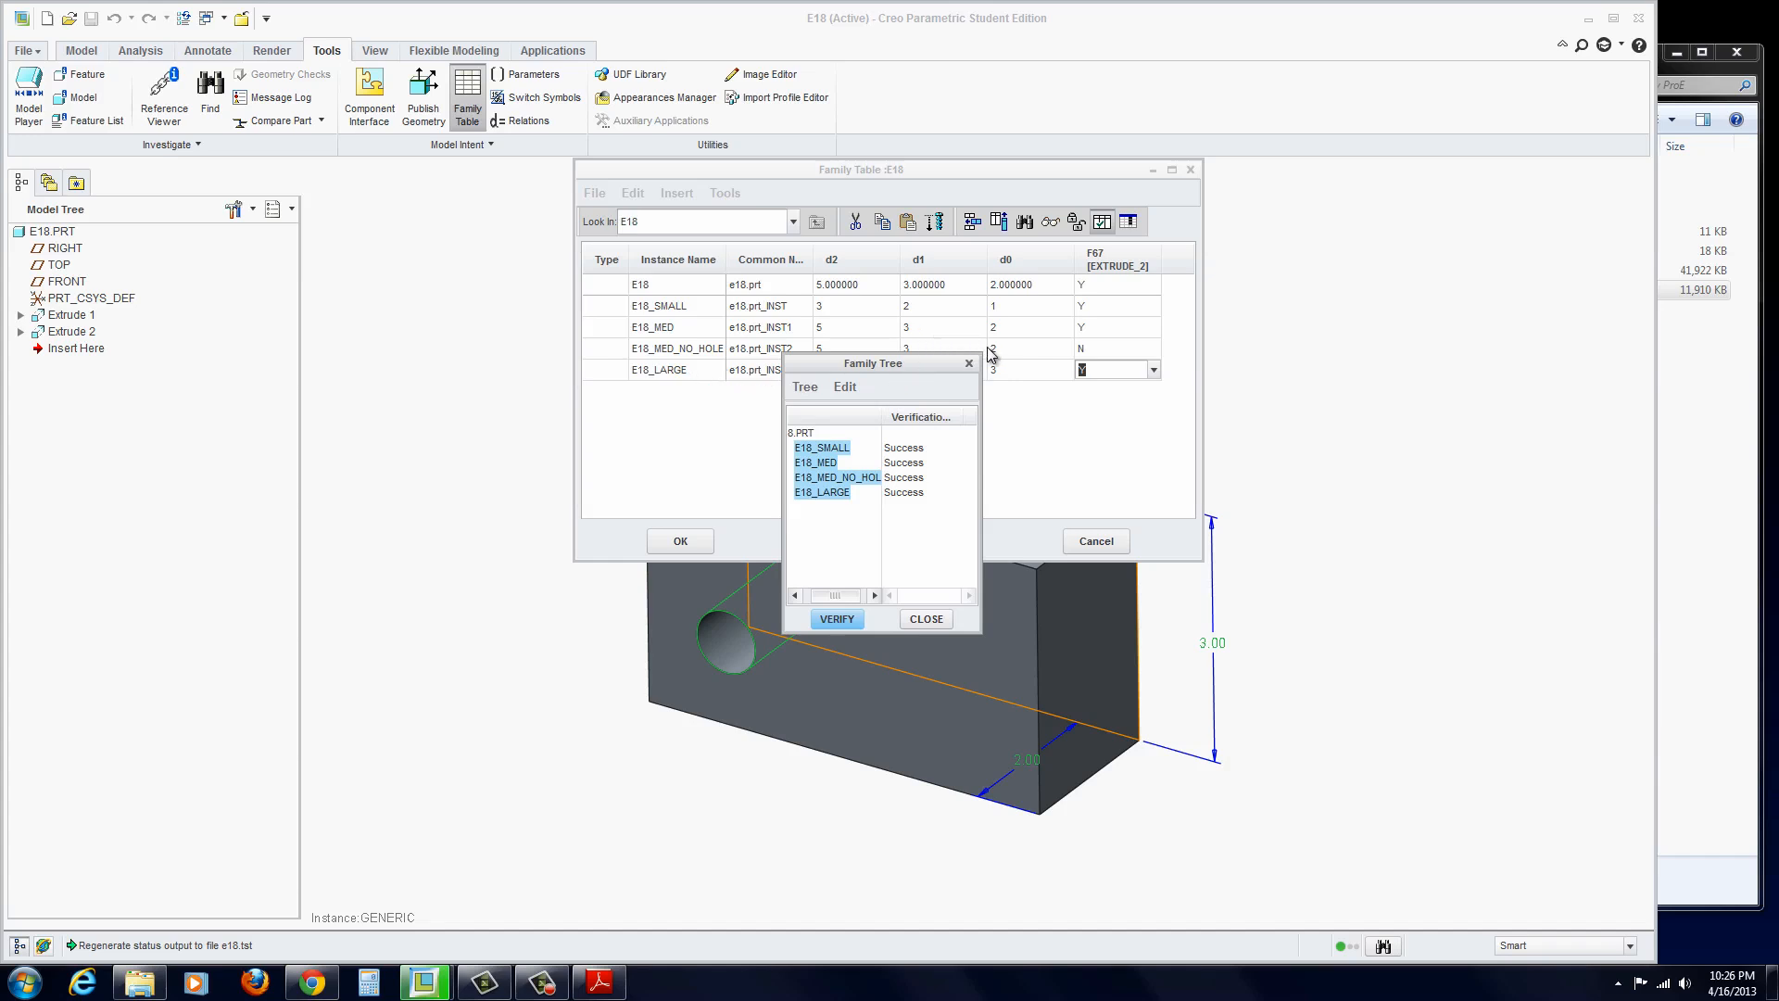
{"action": "mouse_move", "coordinate": [926, 618]}
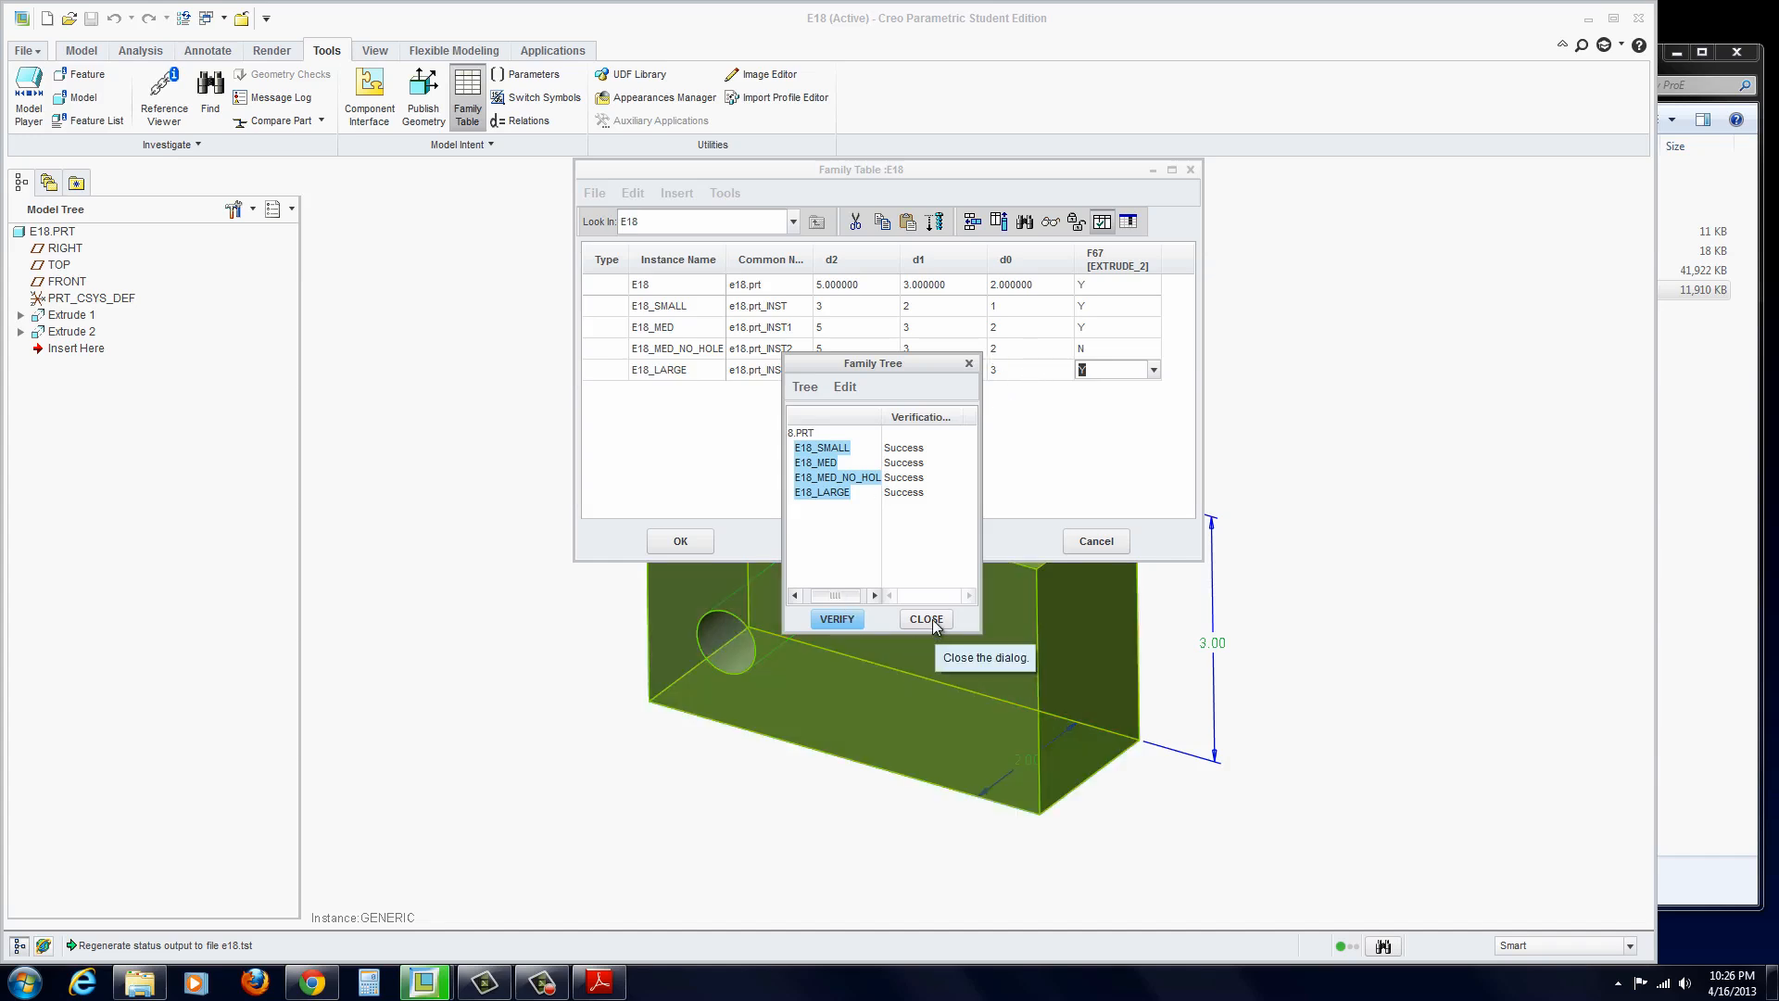
{"action": "left_click", "coordinate": [925, 618]}
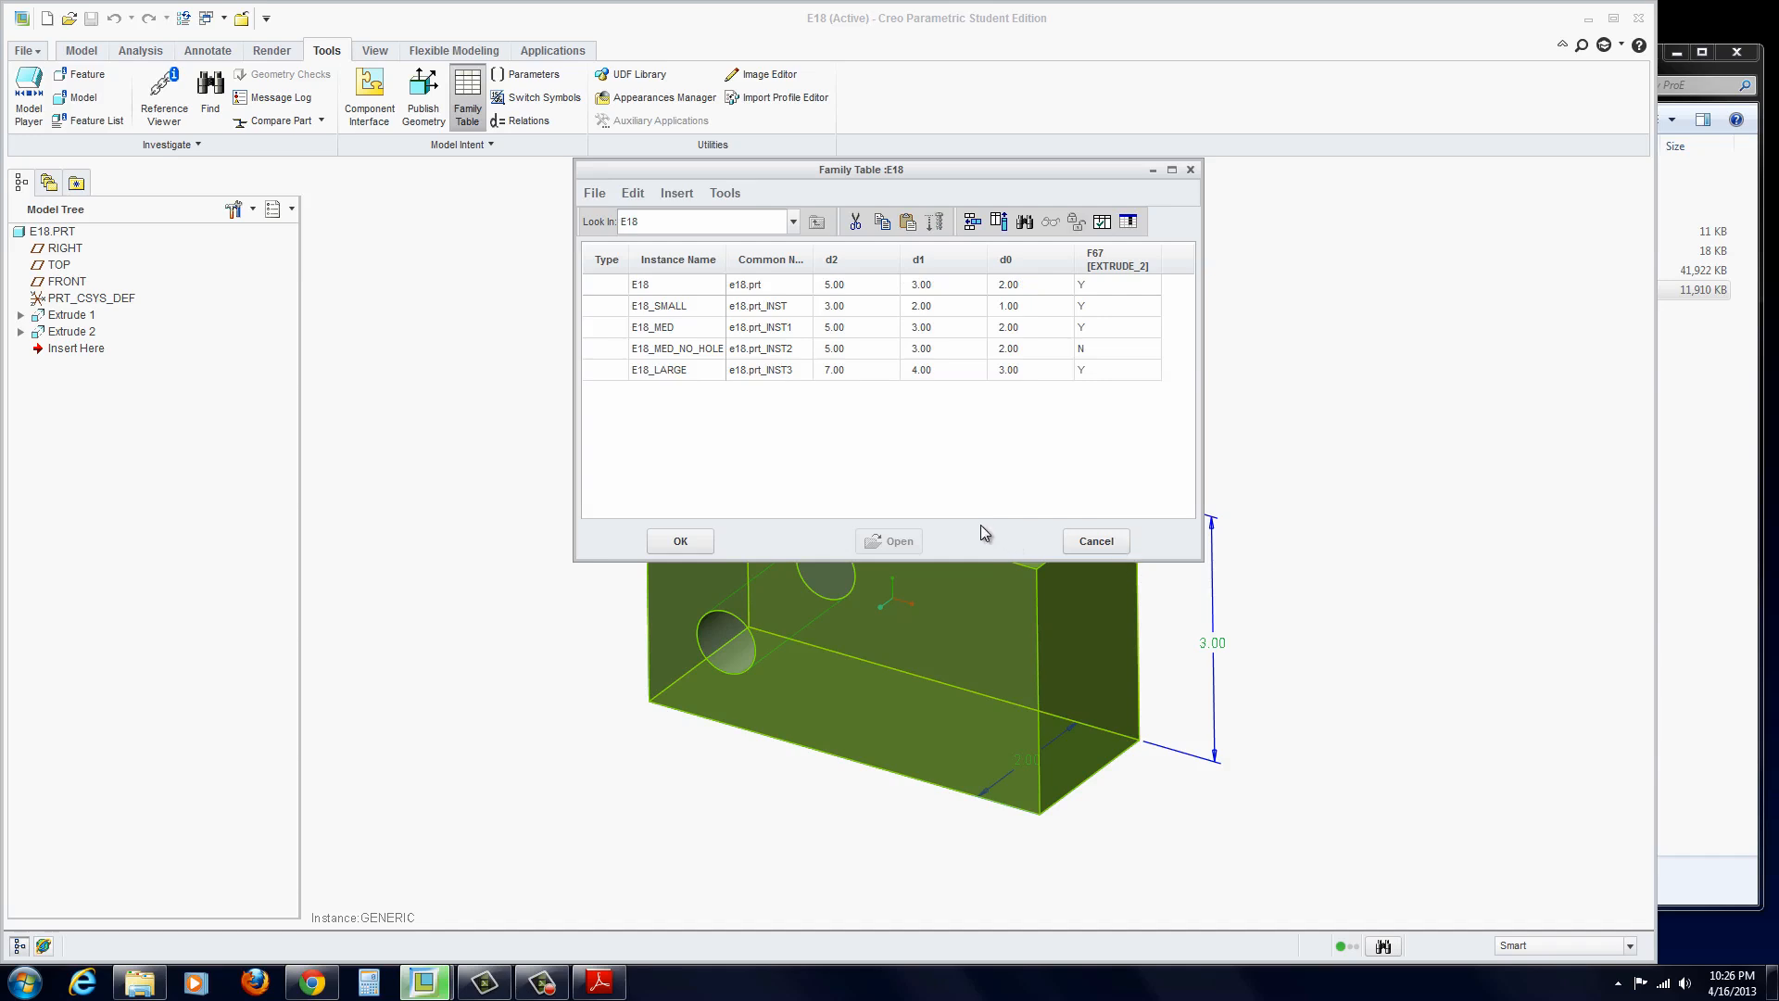
- Accept the family table and open the E18_LARGE instance of e18.prt from session
{"action": "left_click", "coordinate": [678, 540]}
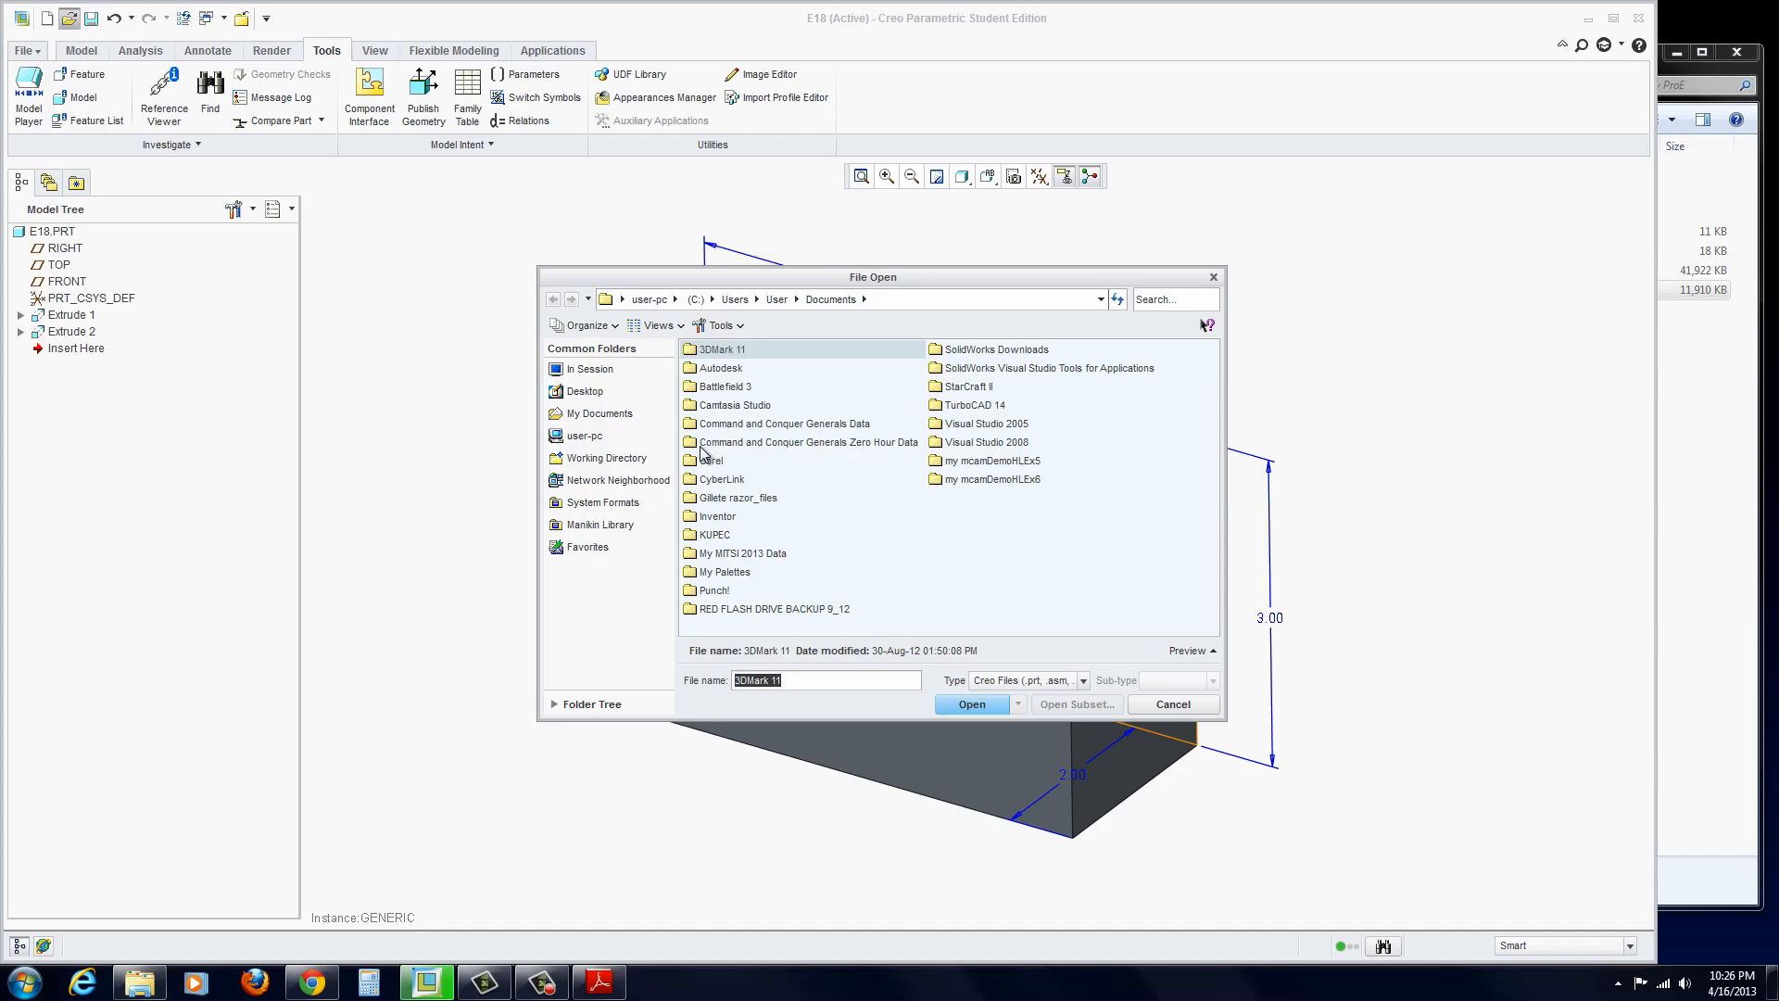
{"action": "left_click", "coordinate": [591, 369]}
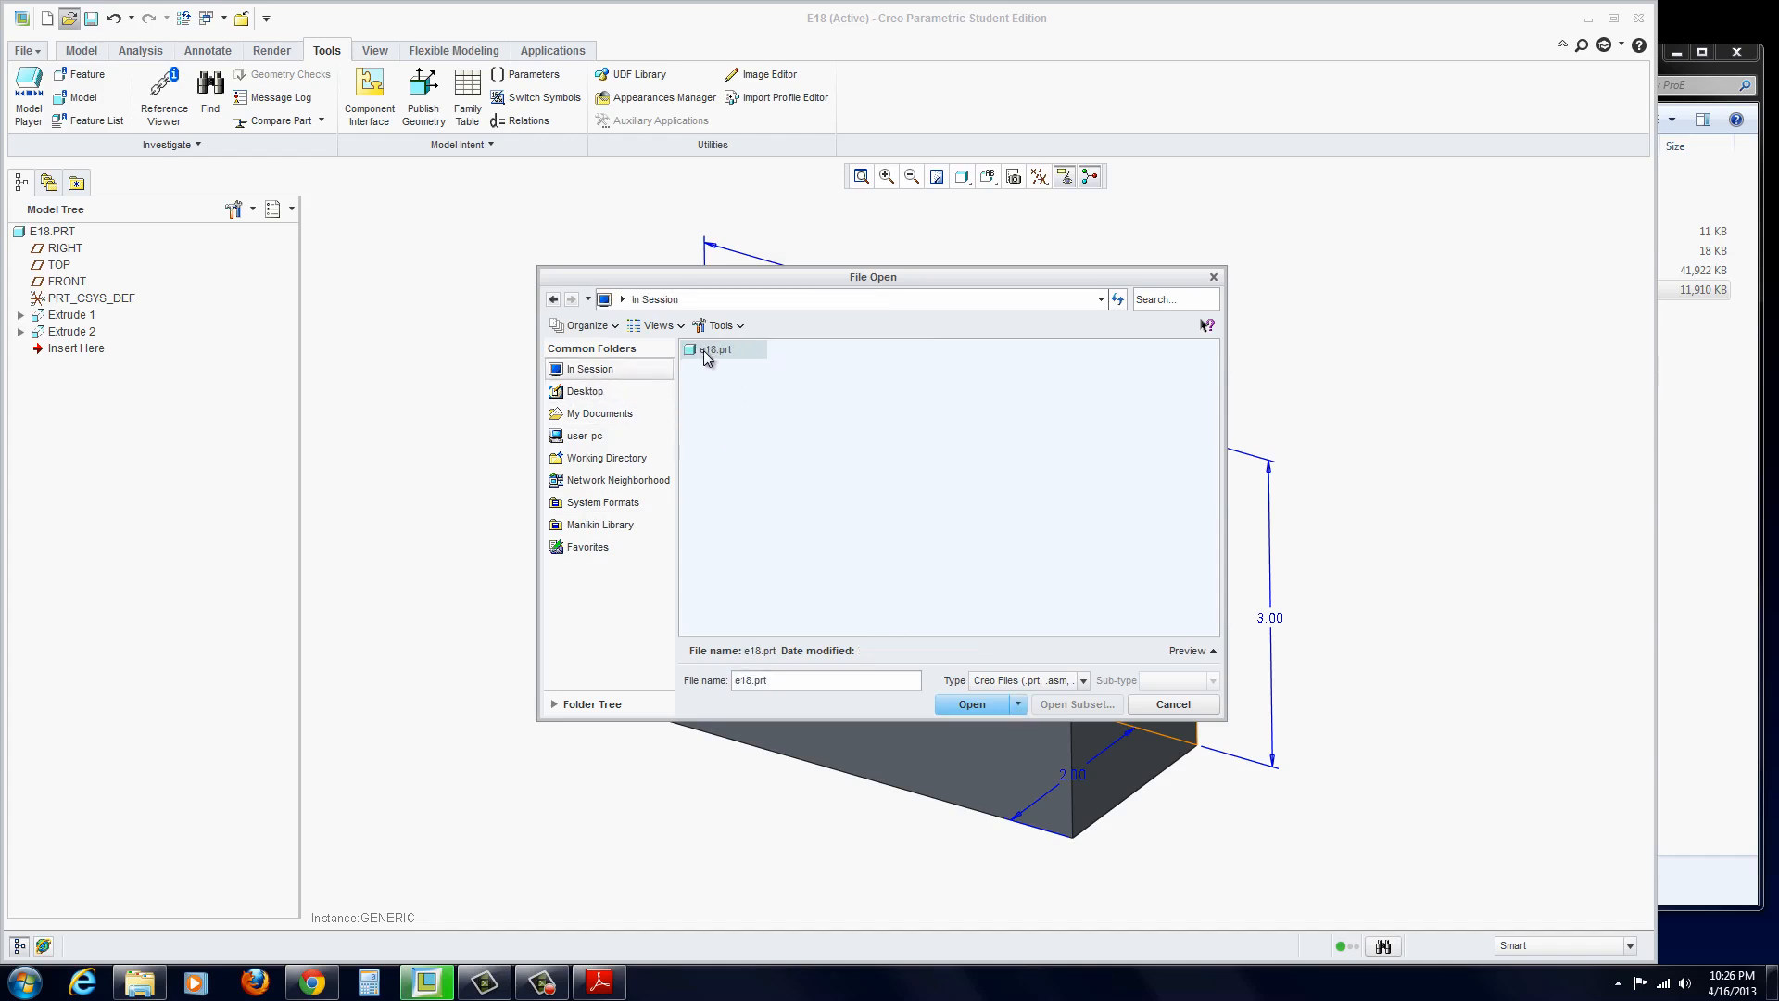
{"action": "left_click", "coordinate": [970, 702]}
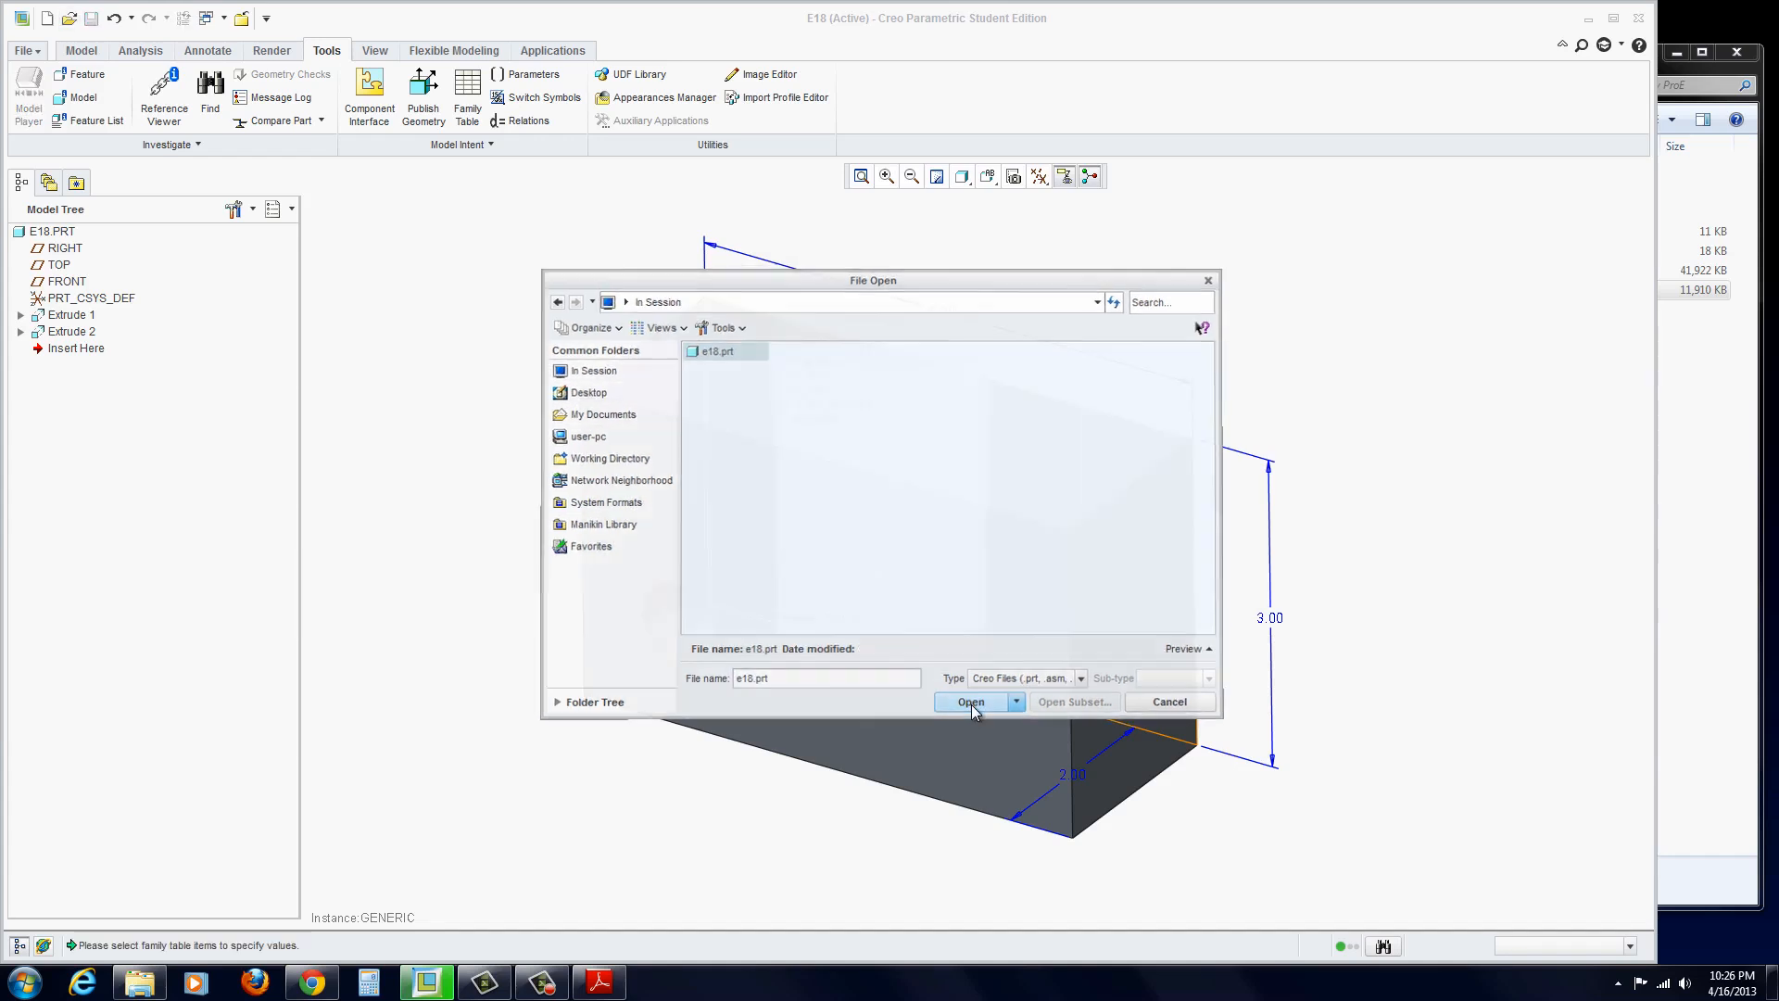
{"action": "left_click", "coordinate": [970, 701]}
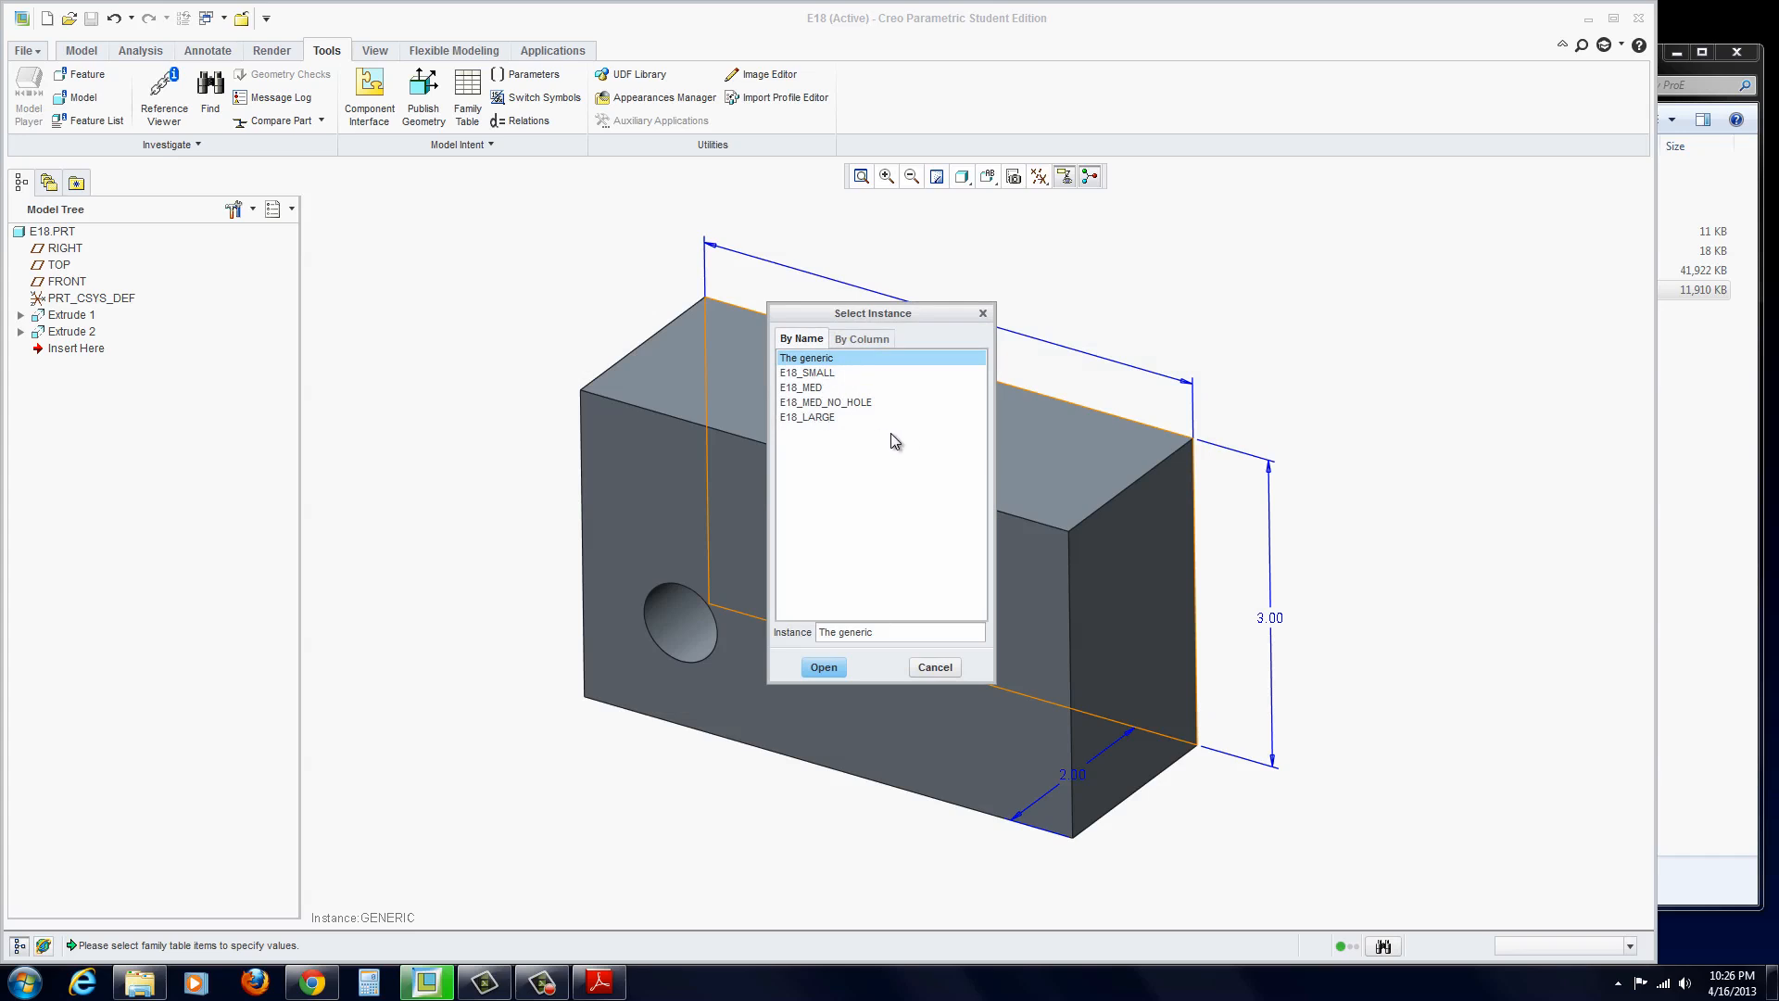
{"action": "mouse_move", "coordinate": [800, 423]}
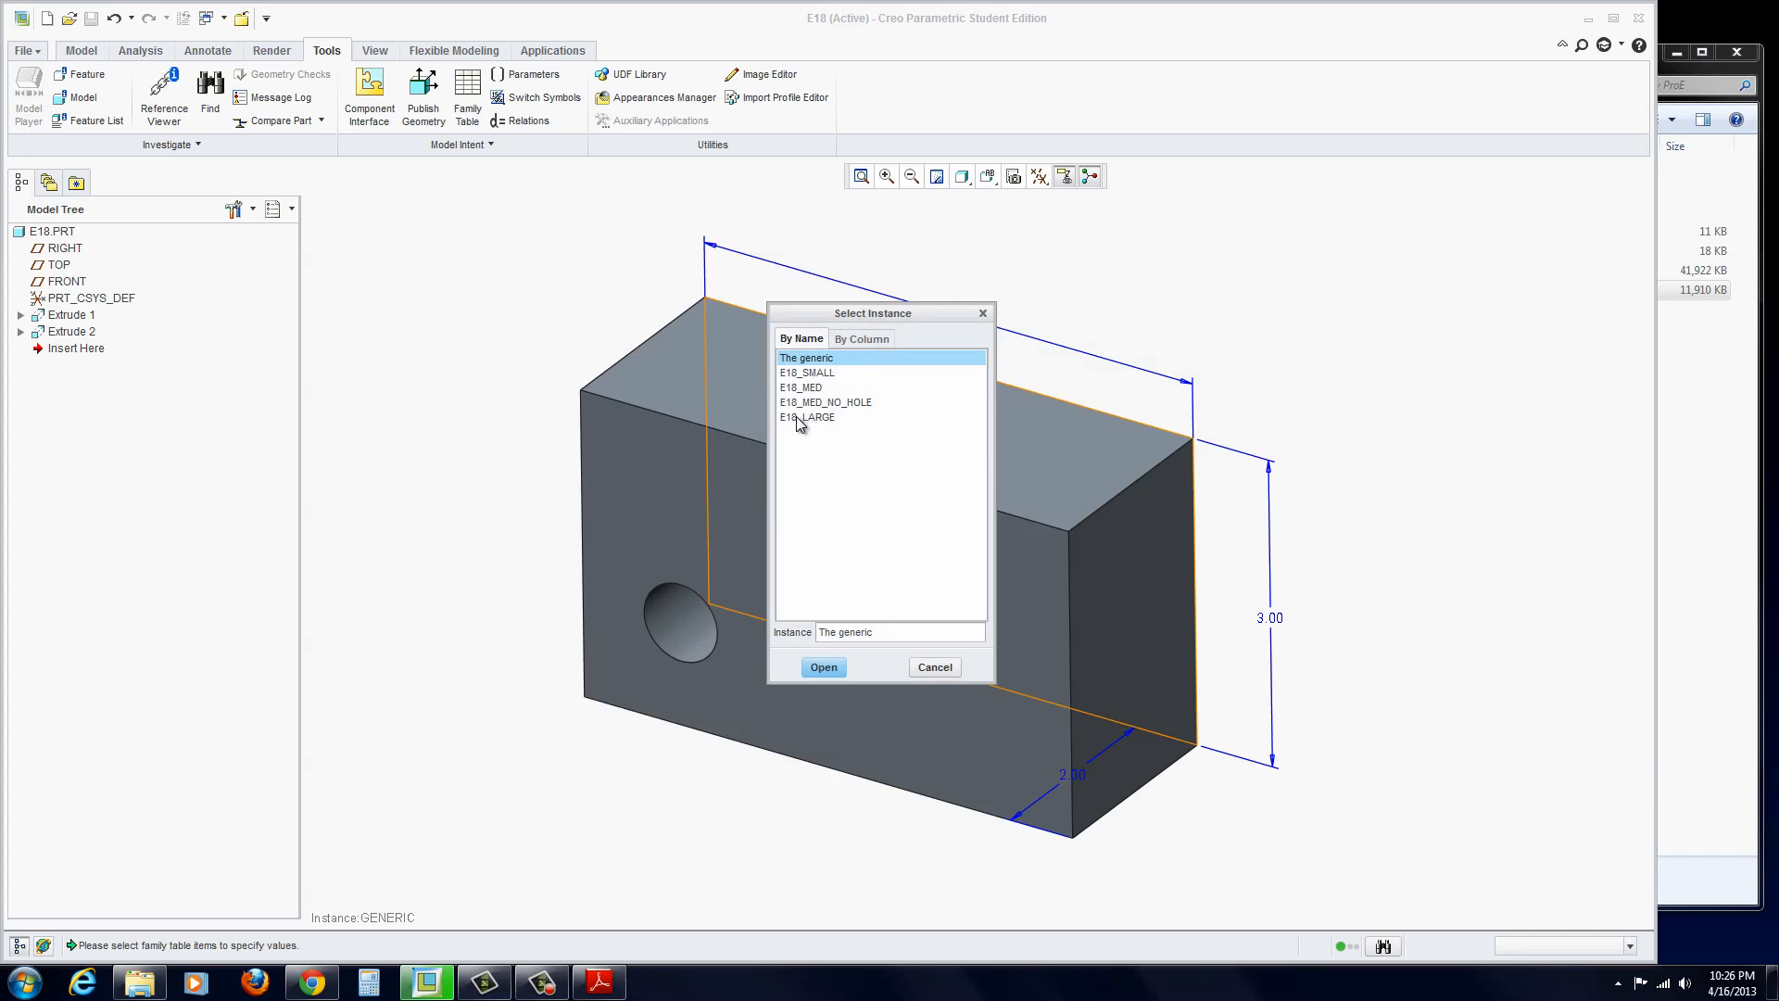
{"action": "left_click", "coordinate": [807, 416]}
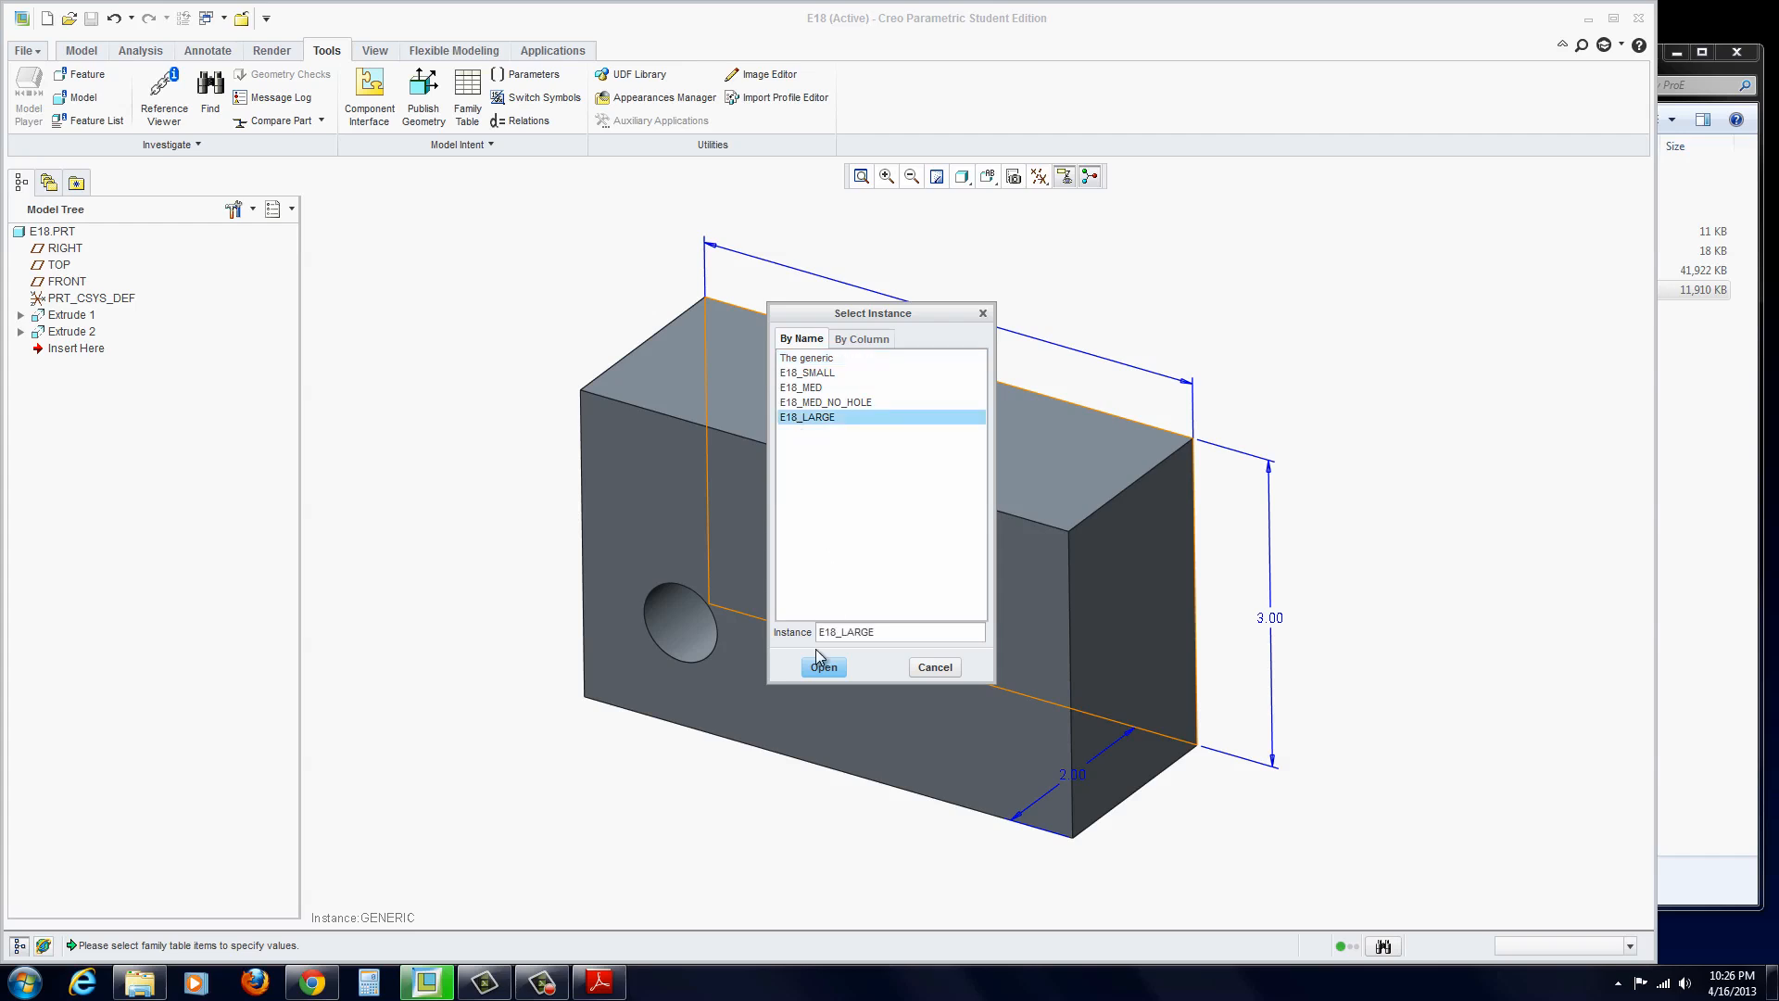
{"action": "left_click", "coordinate": [822, 666]}
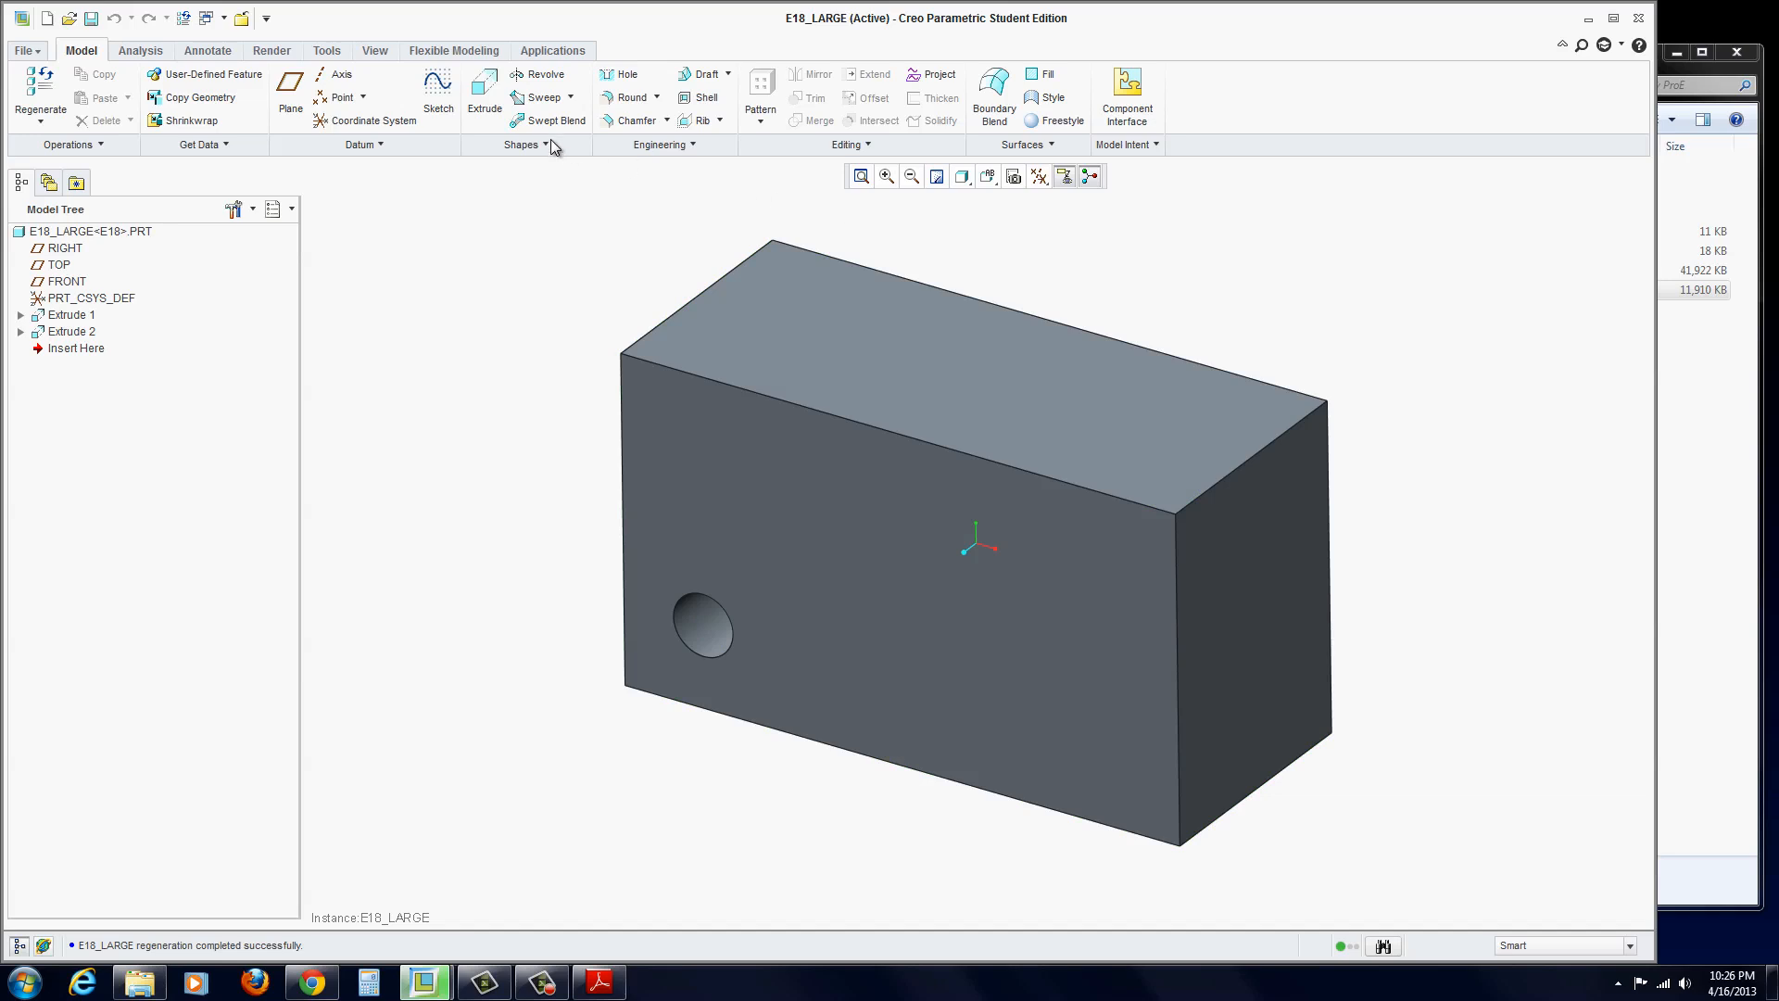
- Select the block to show its 7/4/3 dimensions, then clear the selection
{"action": "left_click", "coordinate": [70, 314]}
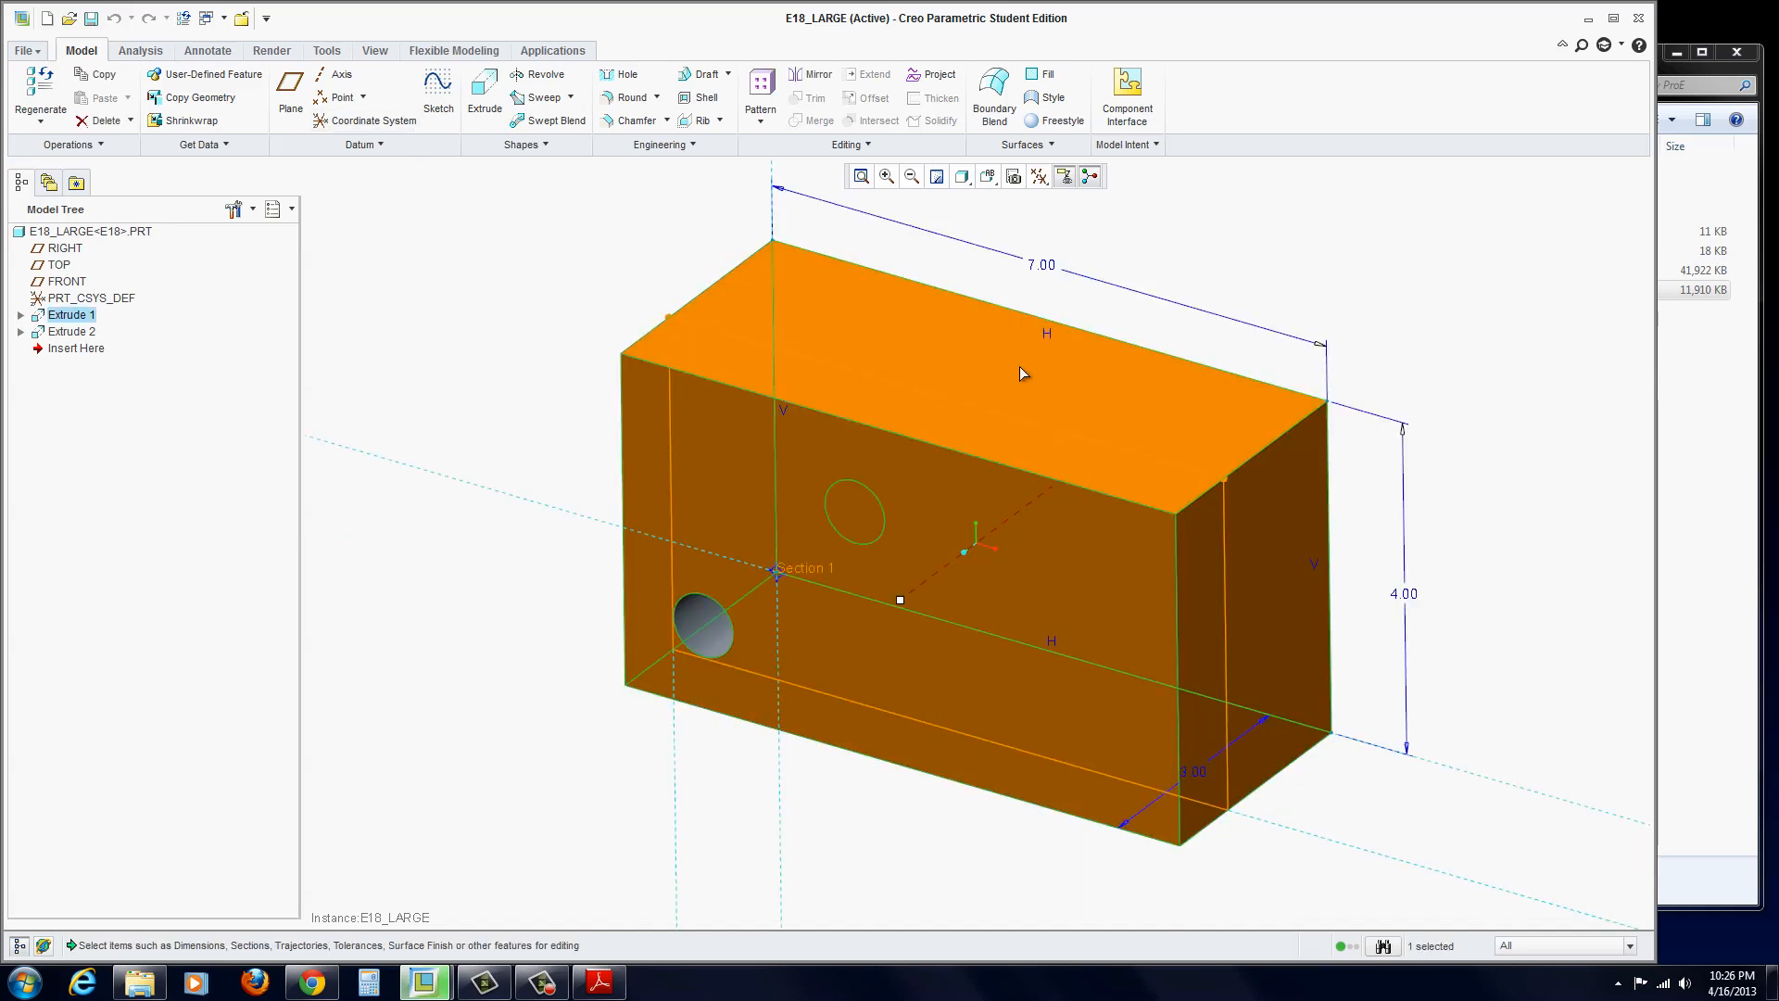
{"action": "left_click", "coordinate": [1353, 325]}
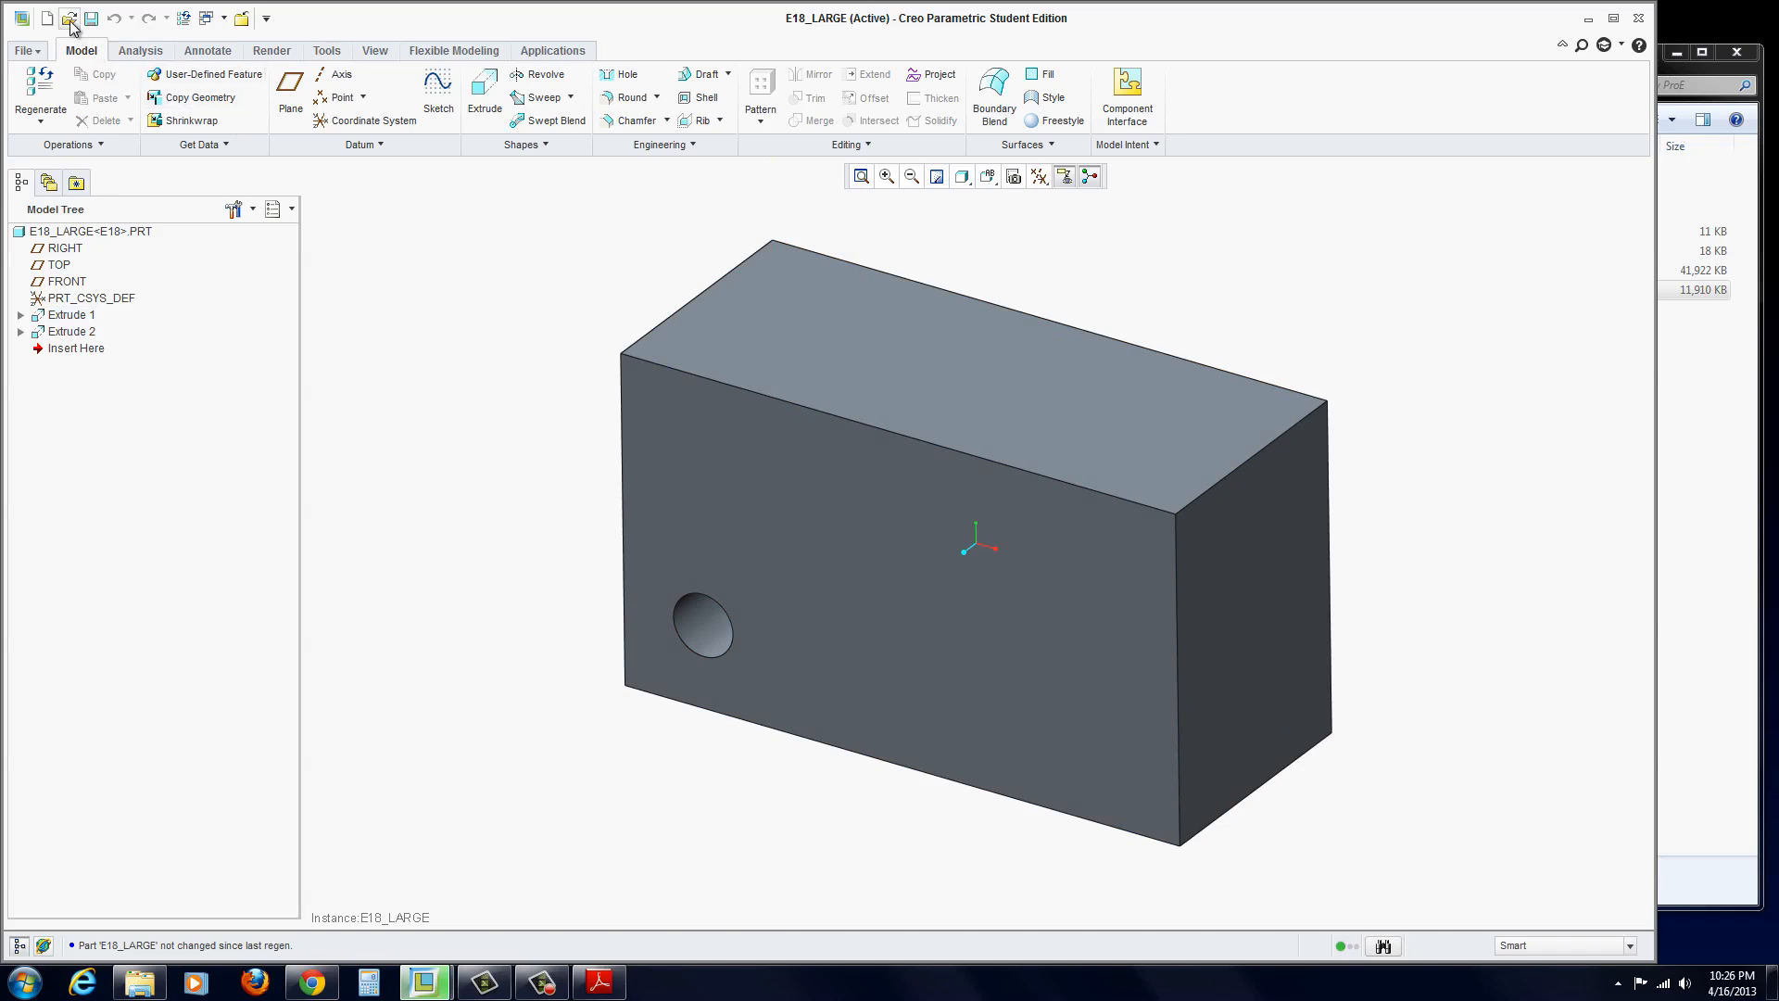
- Open the E18_SMALL instance of e18.prt from session and start another open
{"action": "left_click", "coordinate": [70, 19]}
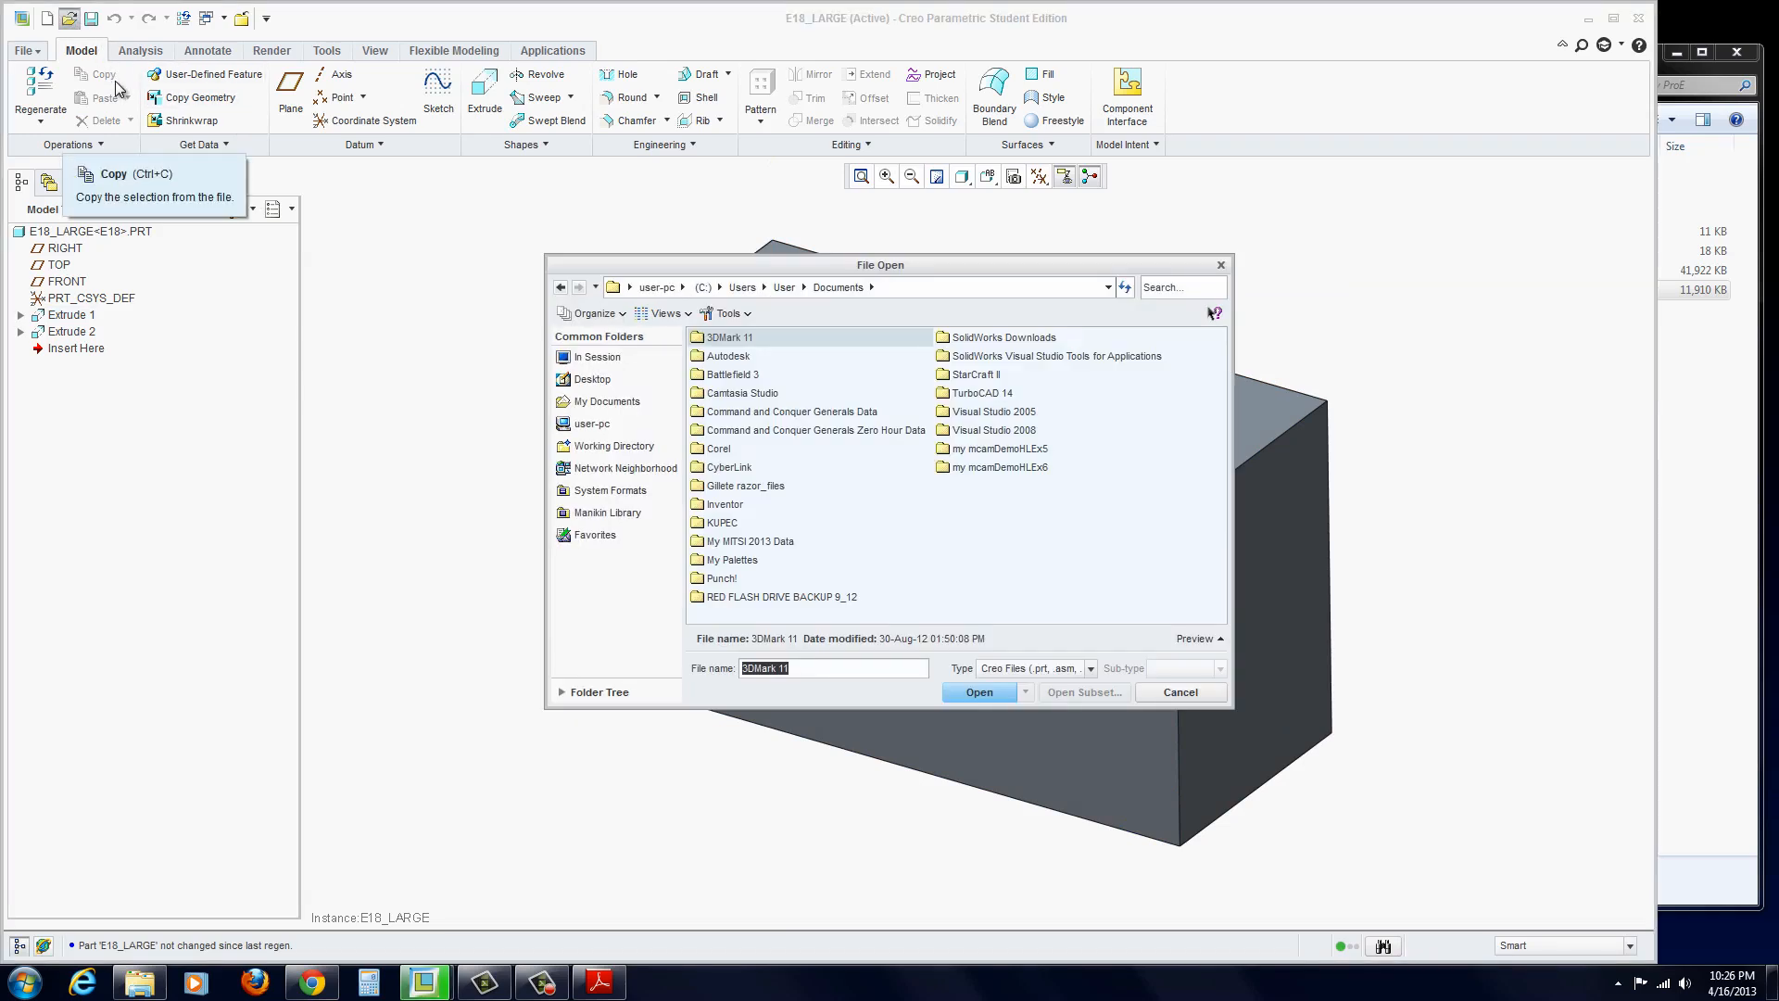
{"action": "left_click", "coordinate": [597, 356]}
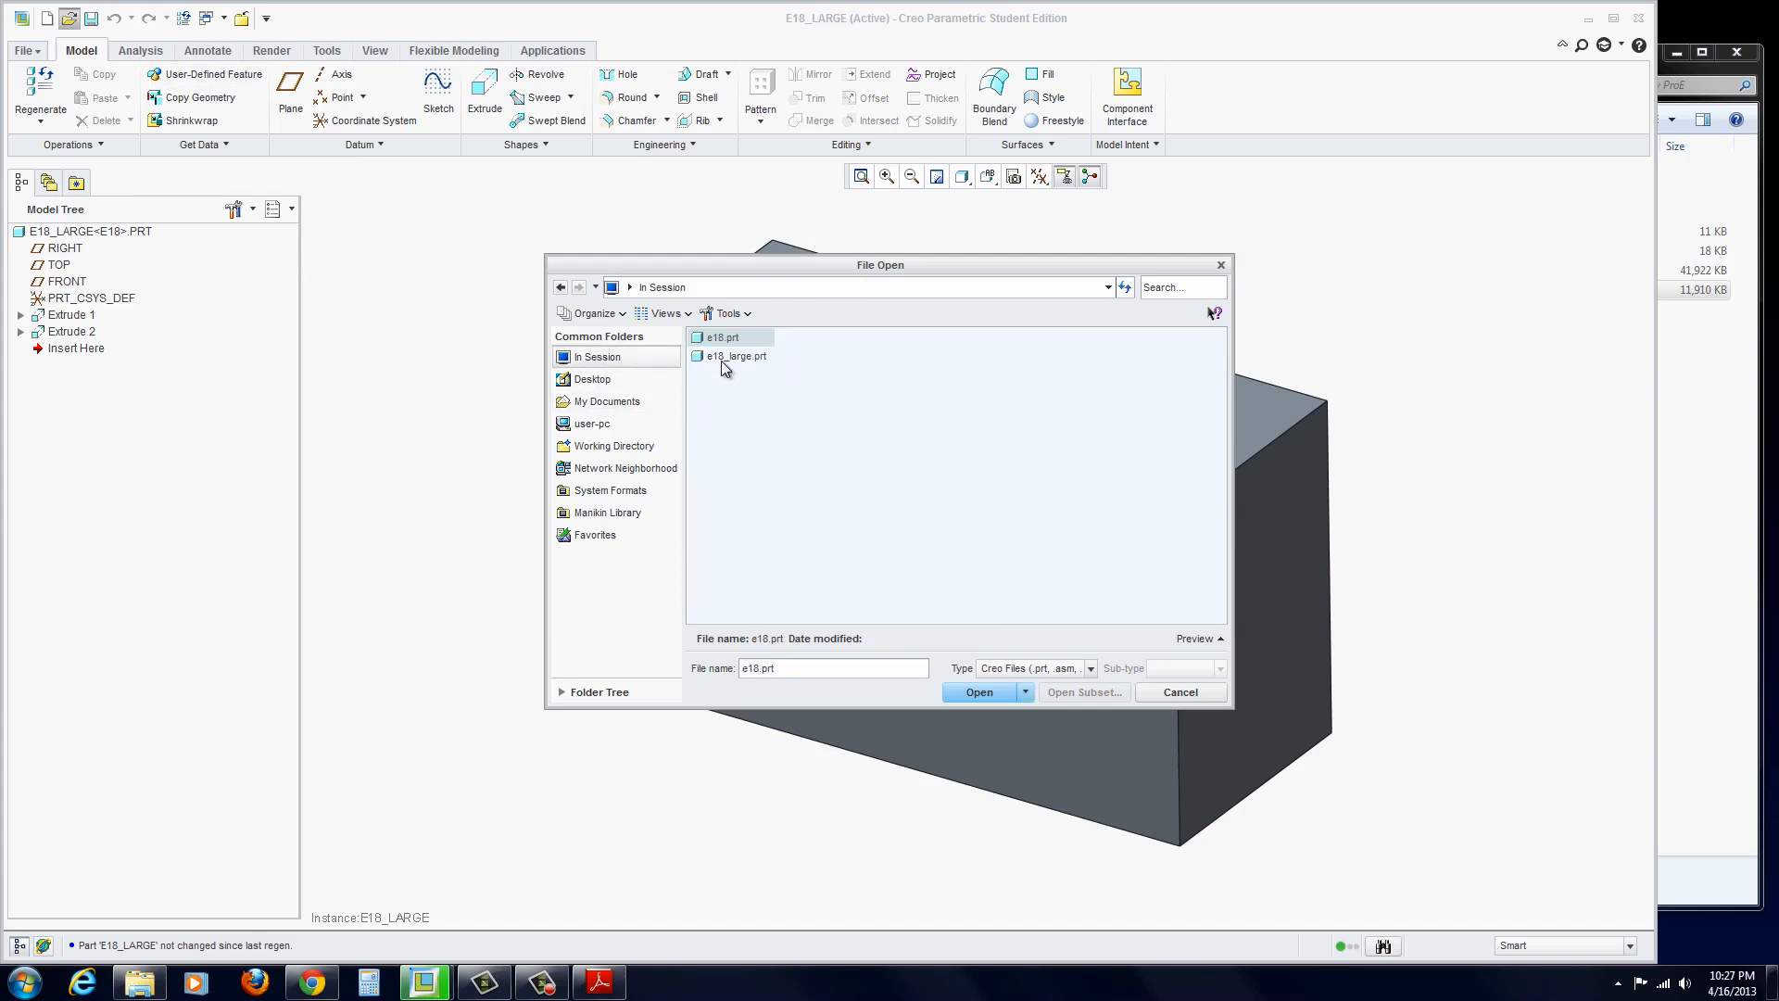
{"action": "left_click", "coordinate": [978, 692]}
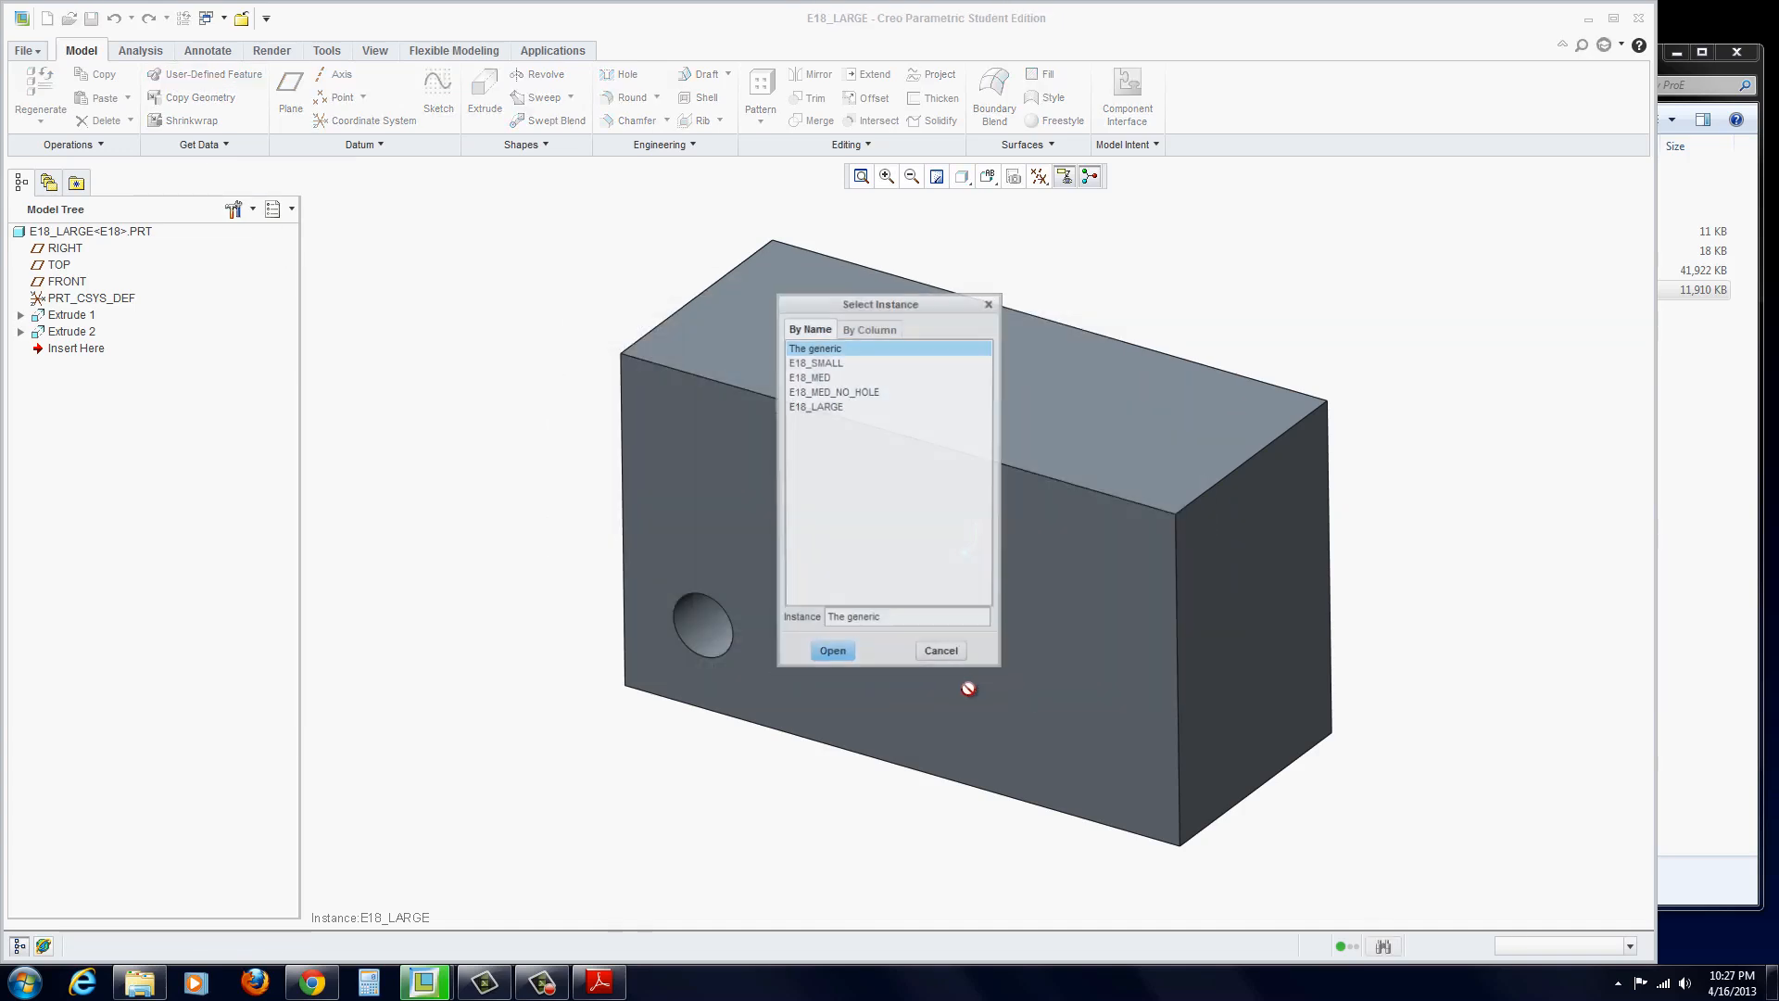
{"action": "left_click", "coordinate": [814, 360]}
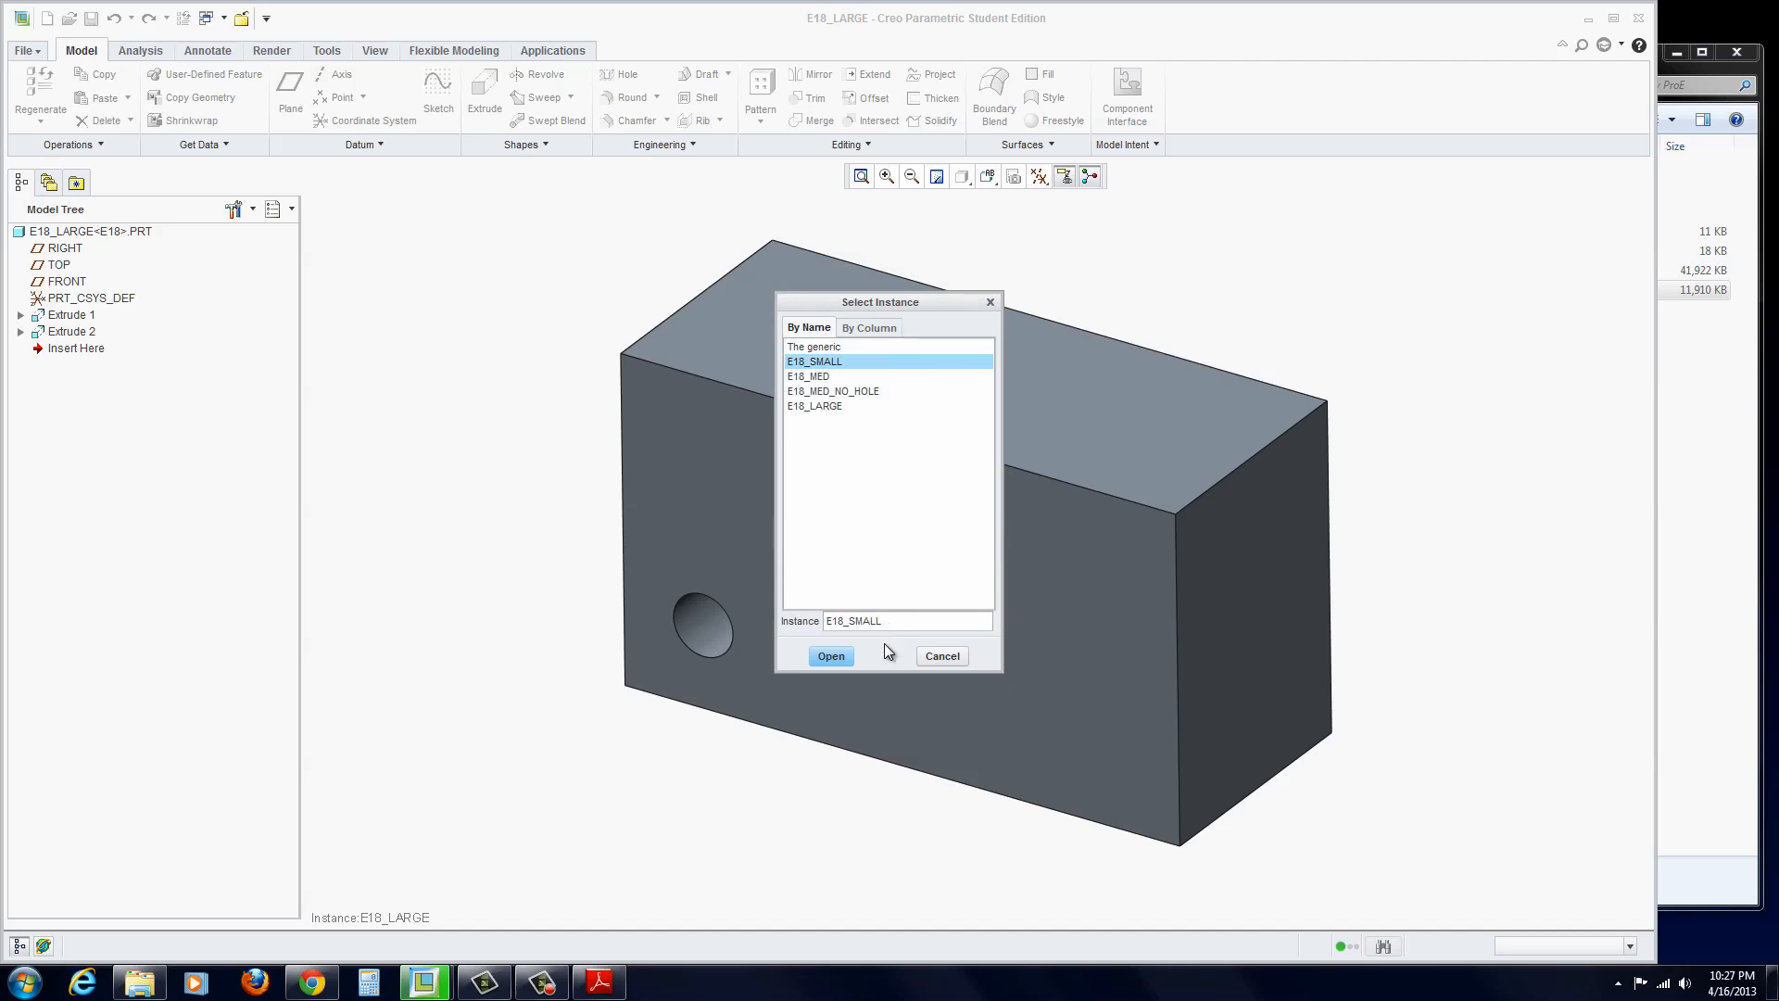
{"action": "left_click", "coordinate": [830, 656]}
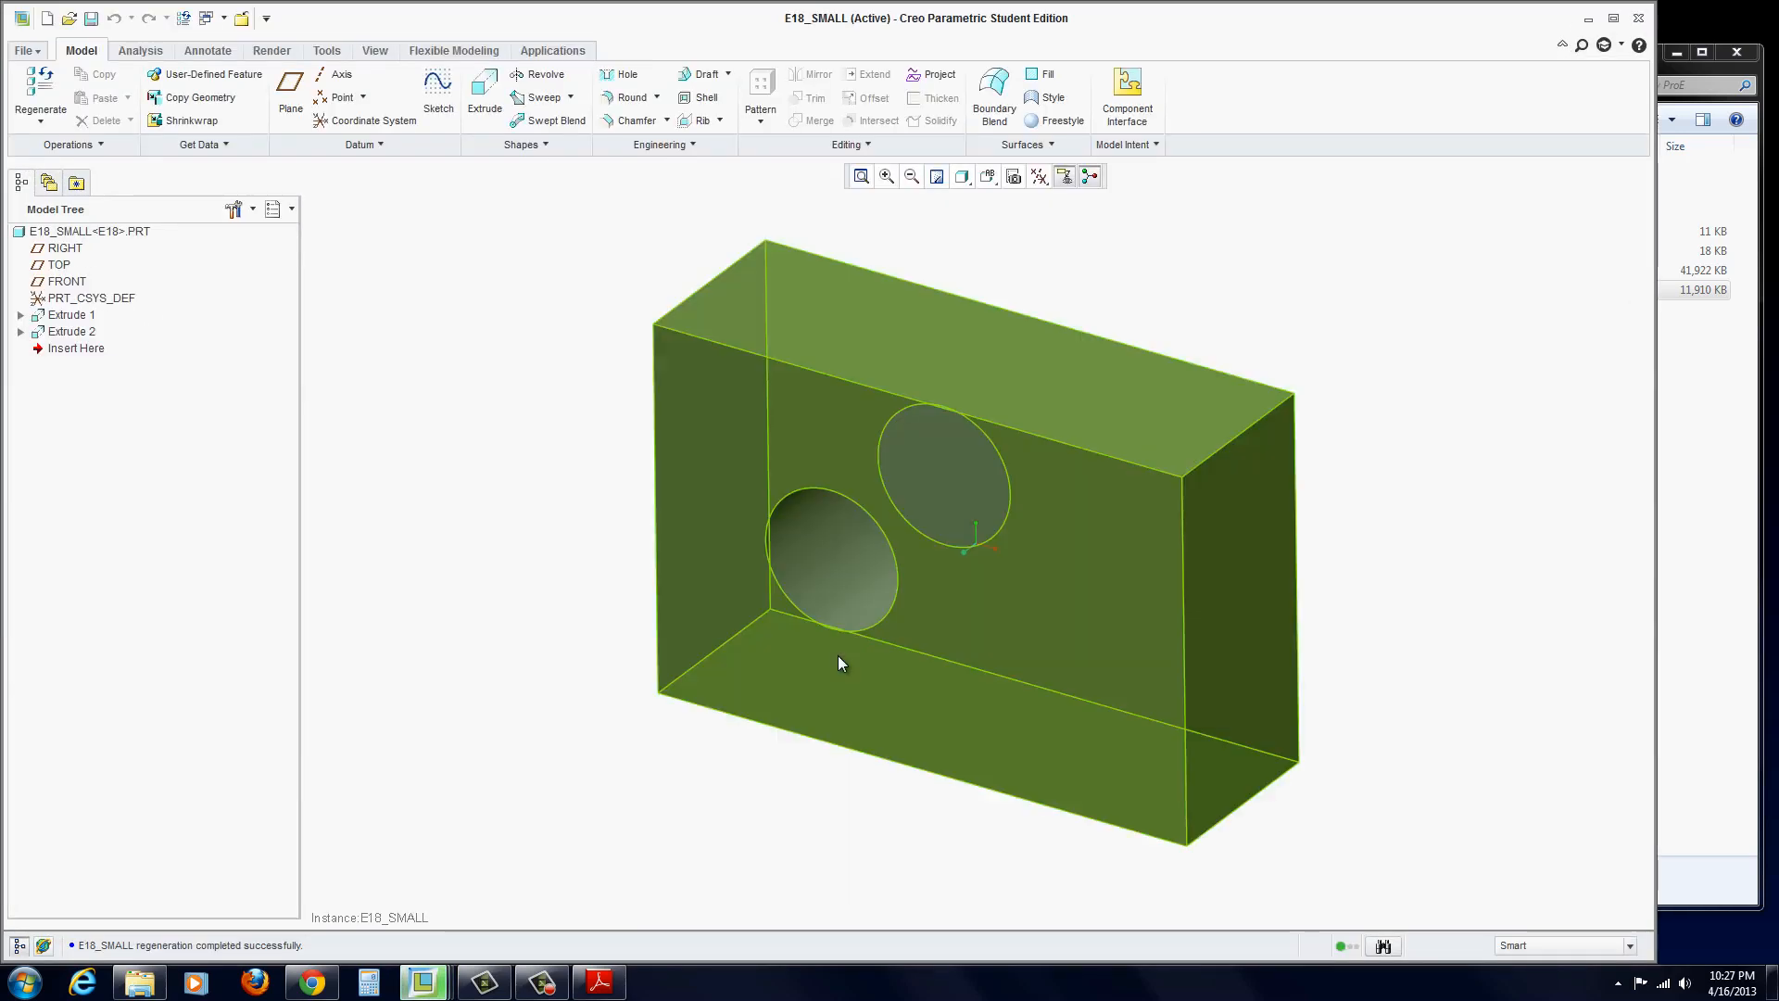
{"action": "left_click", "coordinate": [72, 314]}
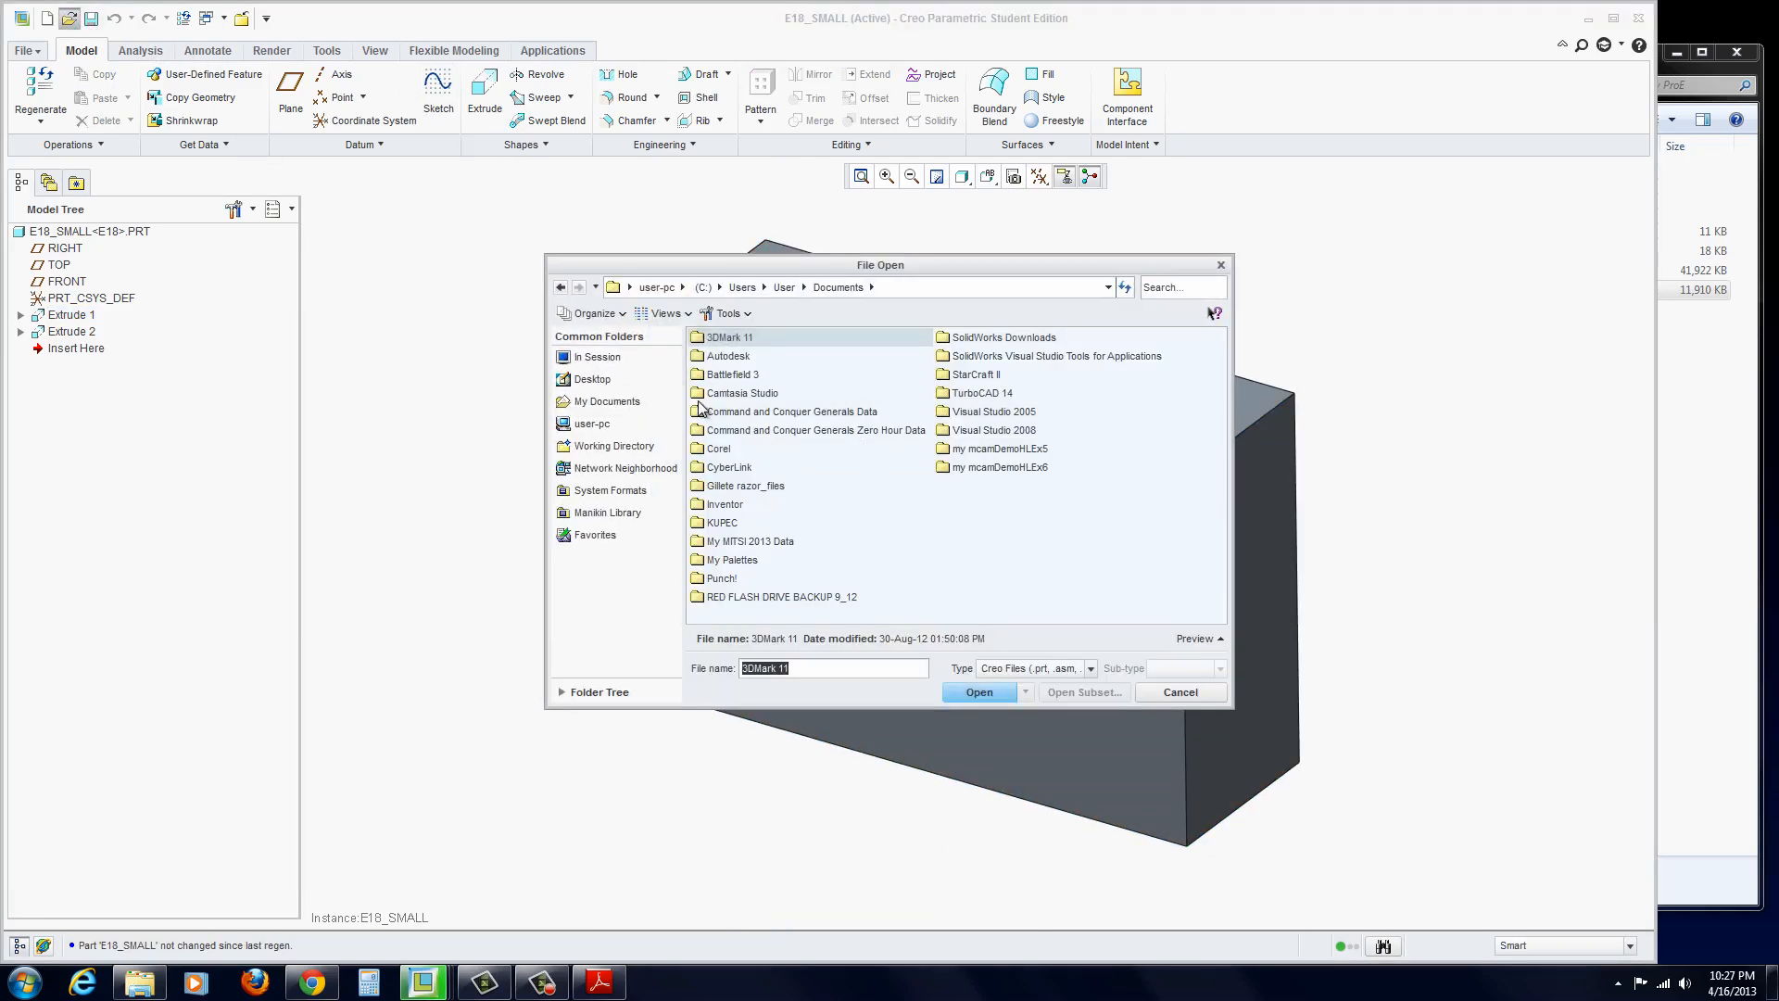
- Open the E18_MED_NO_HOLE instance of e18.prt from session
{"action": "left_click", "coordinate": [597, 356]}
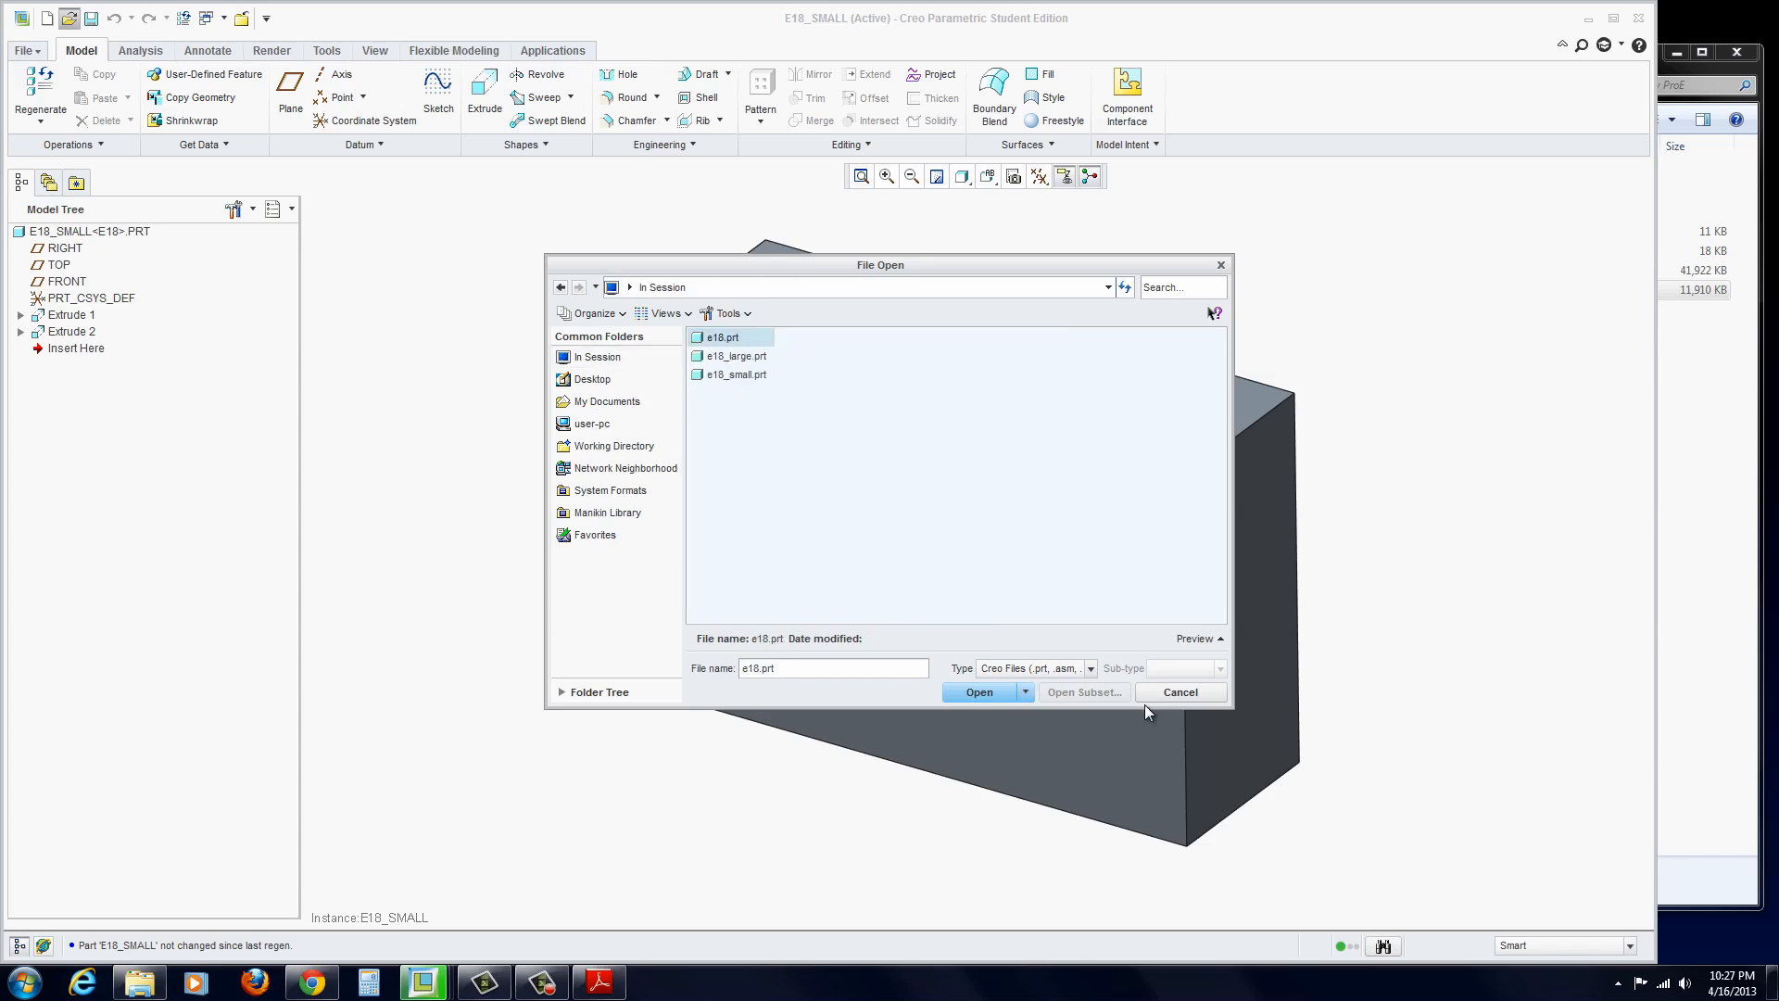
{"action": "left_click", "coordinate": [977, 692]}
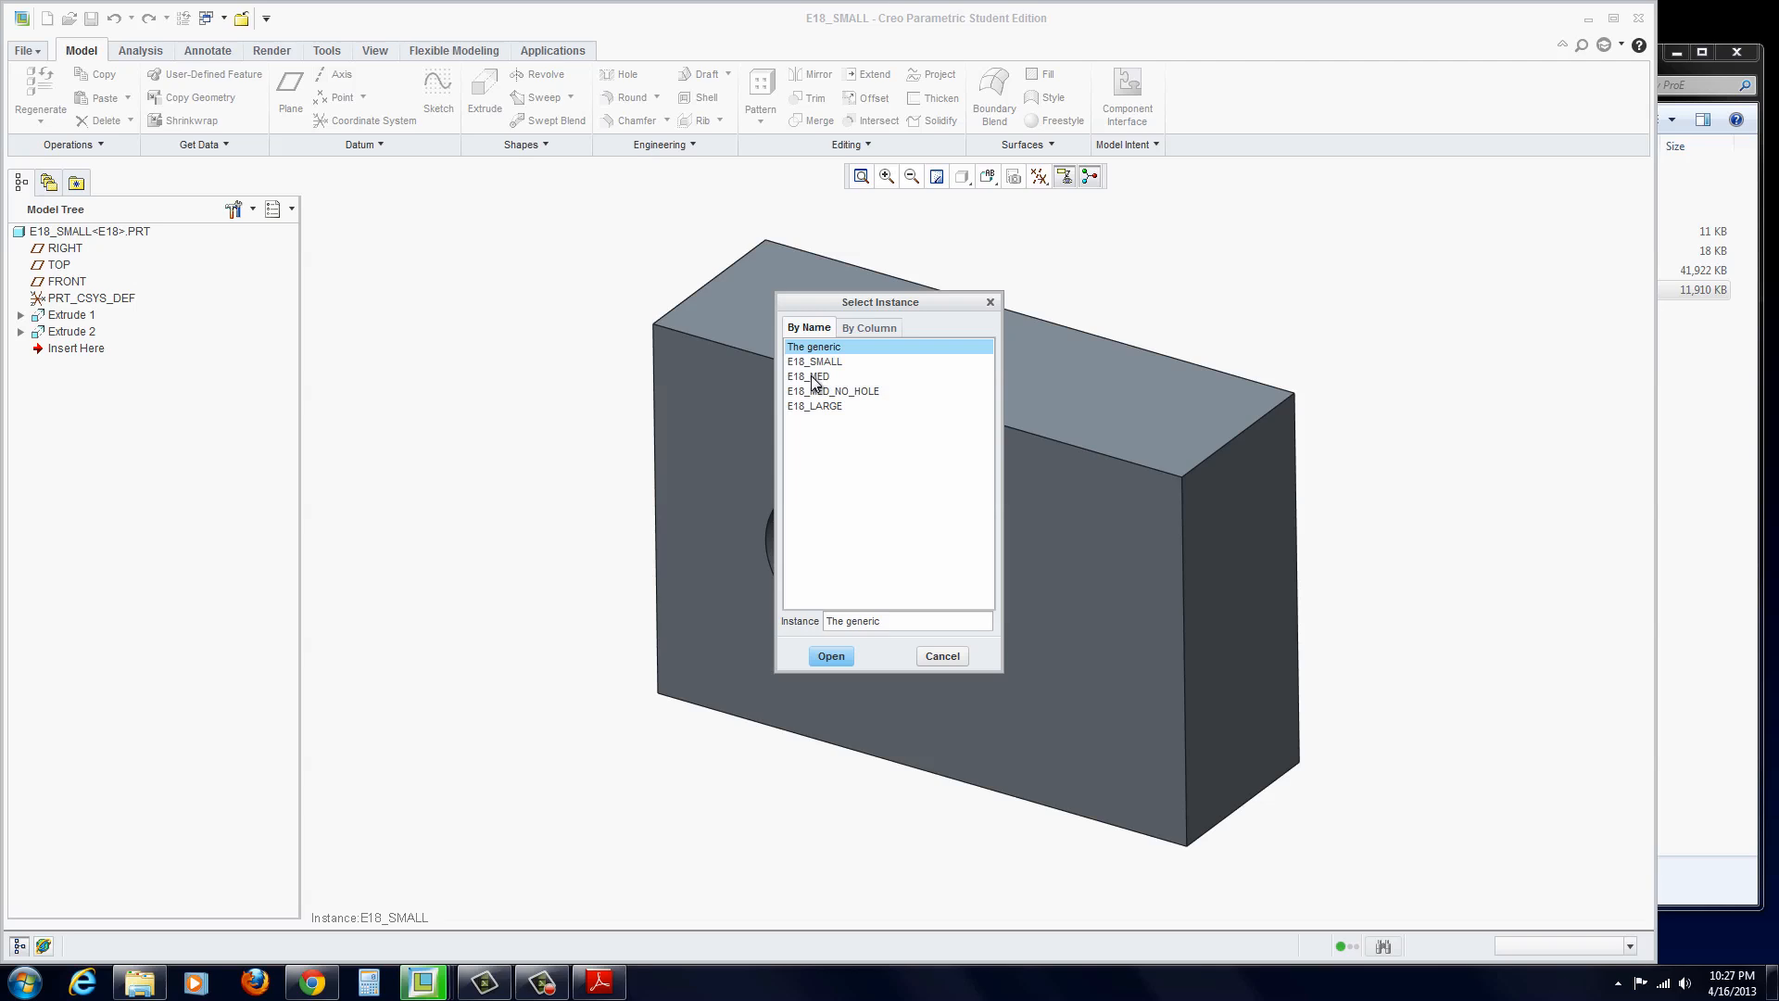
{"action": "left_click", "coordinate": [832, 391]}
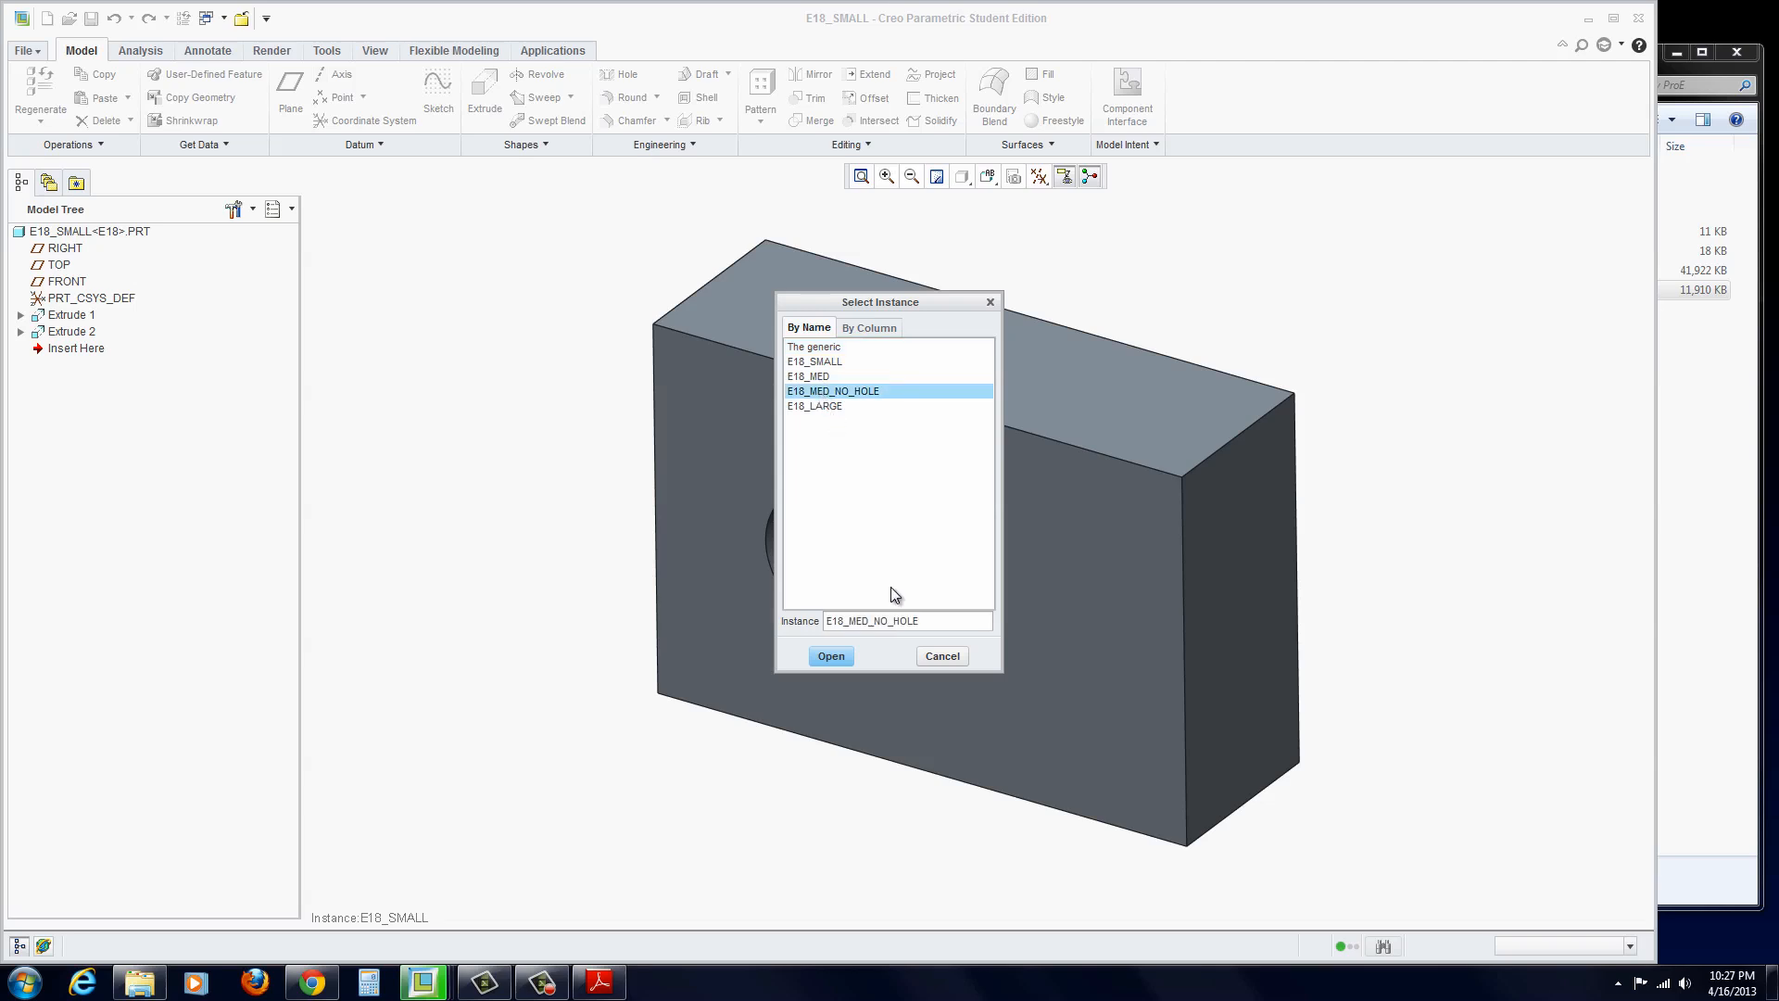
{"action": "left_click", "coordinate": [829, 656]}
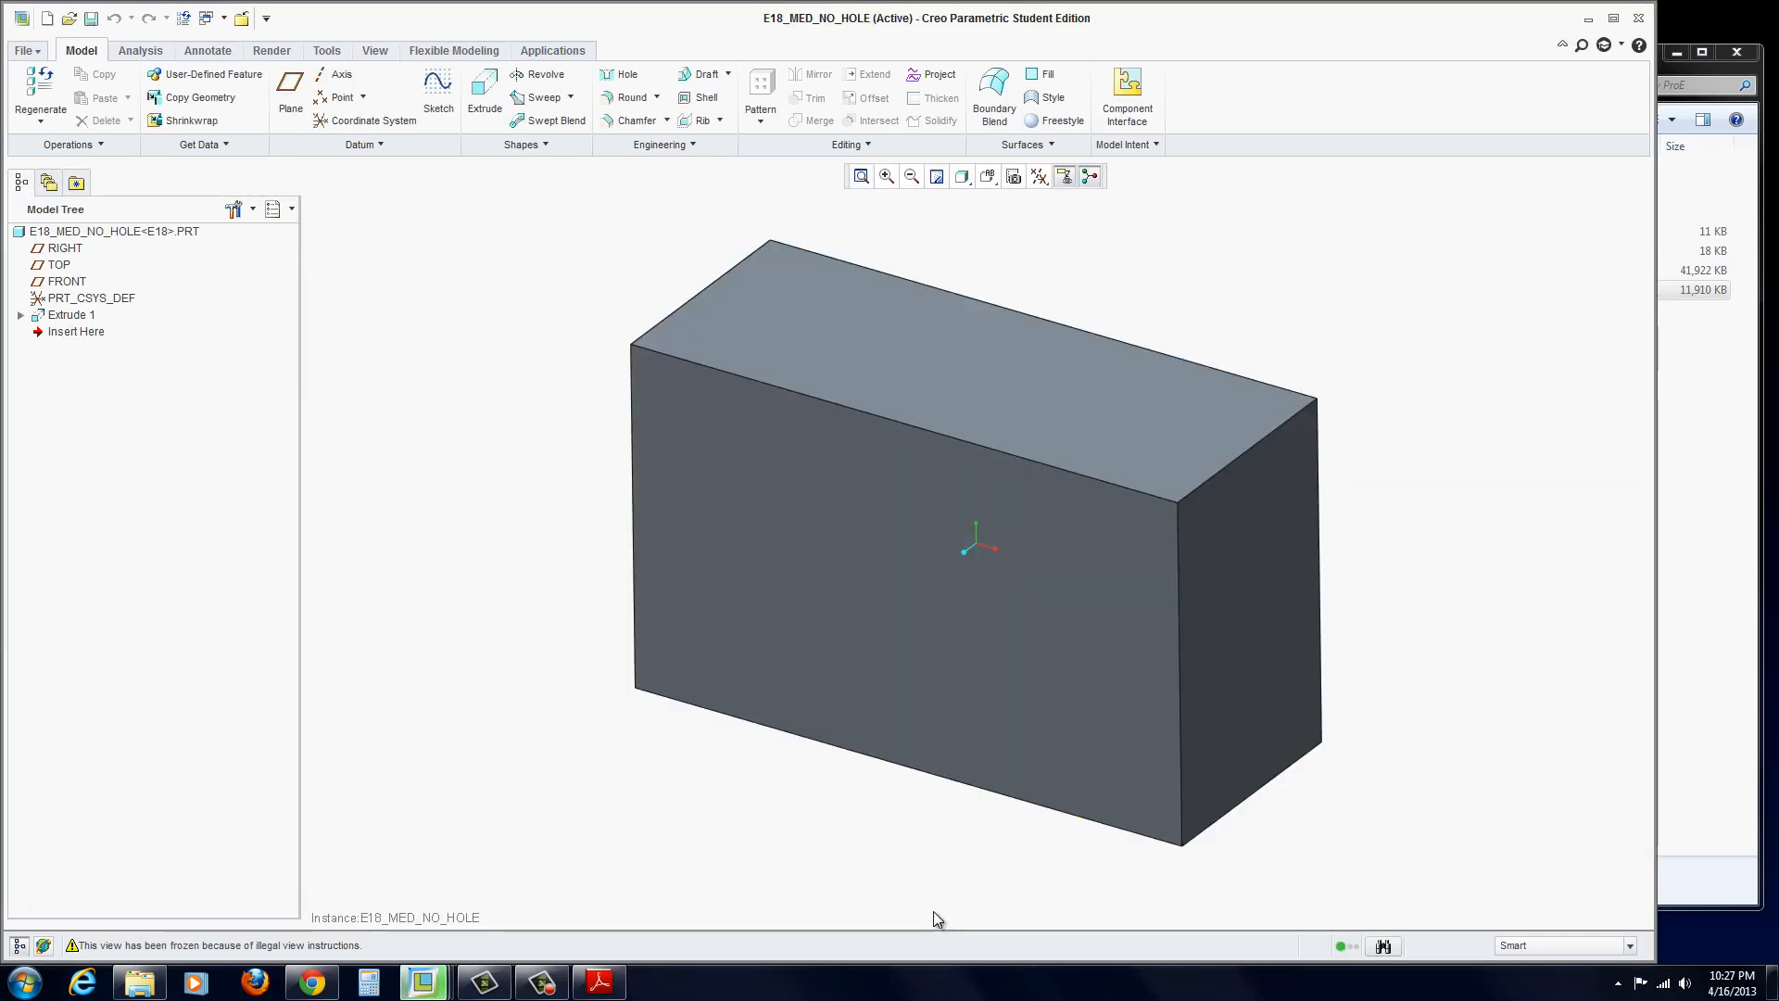
{"action": "mouse_move", "coordinate": [667, 269]}
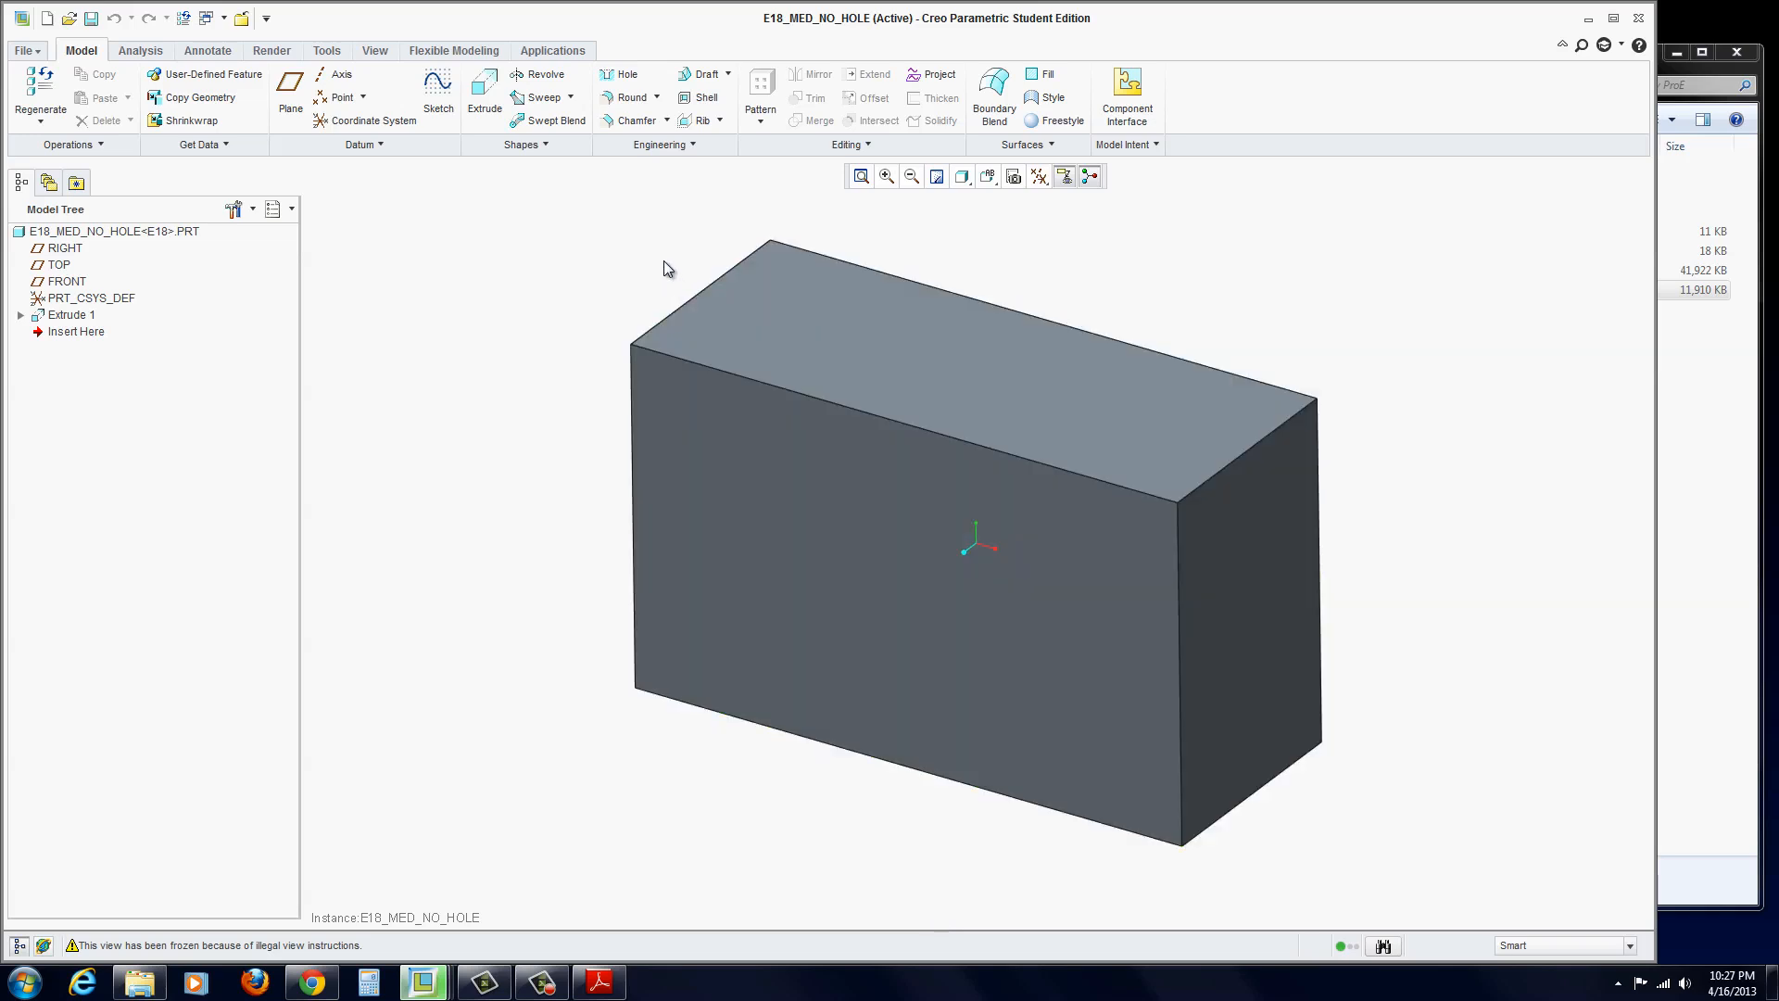